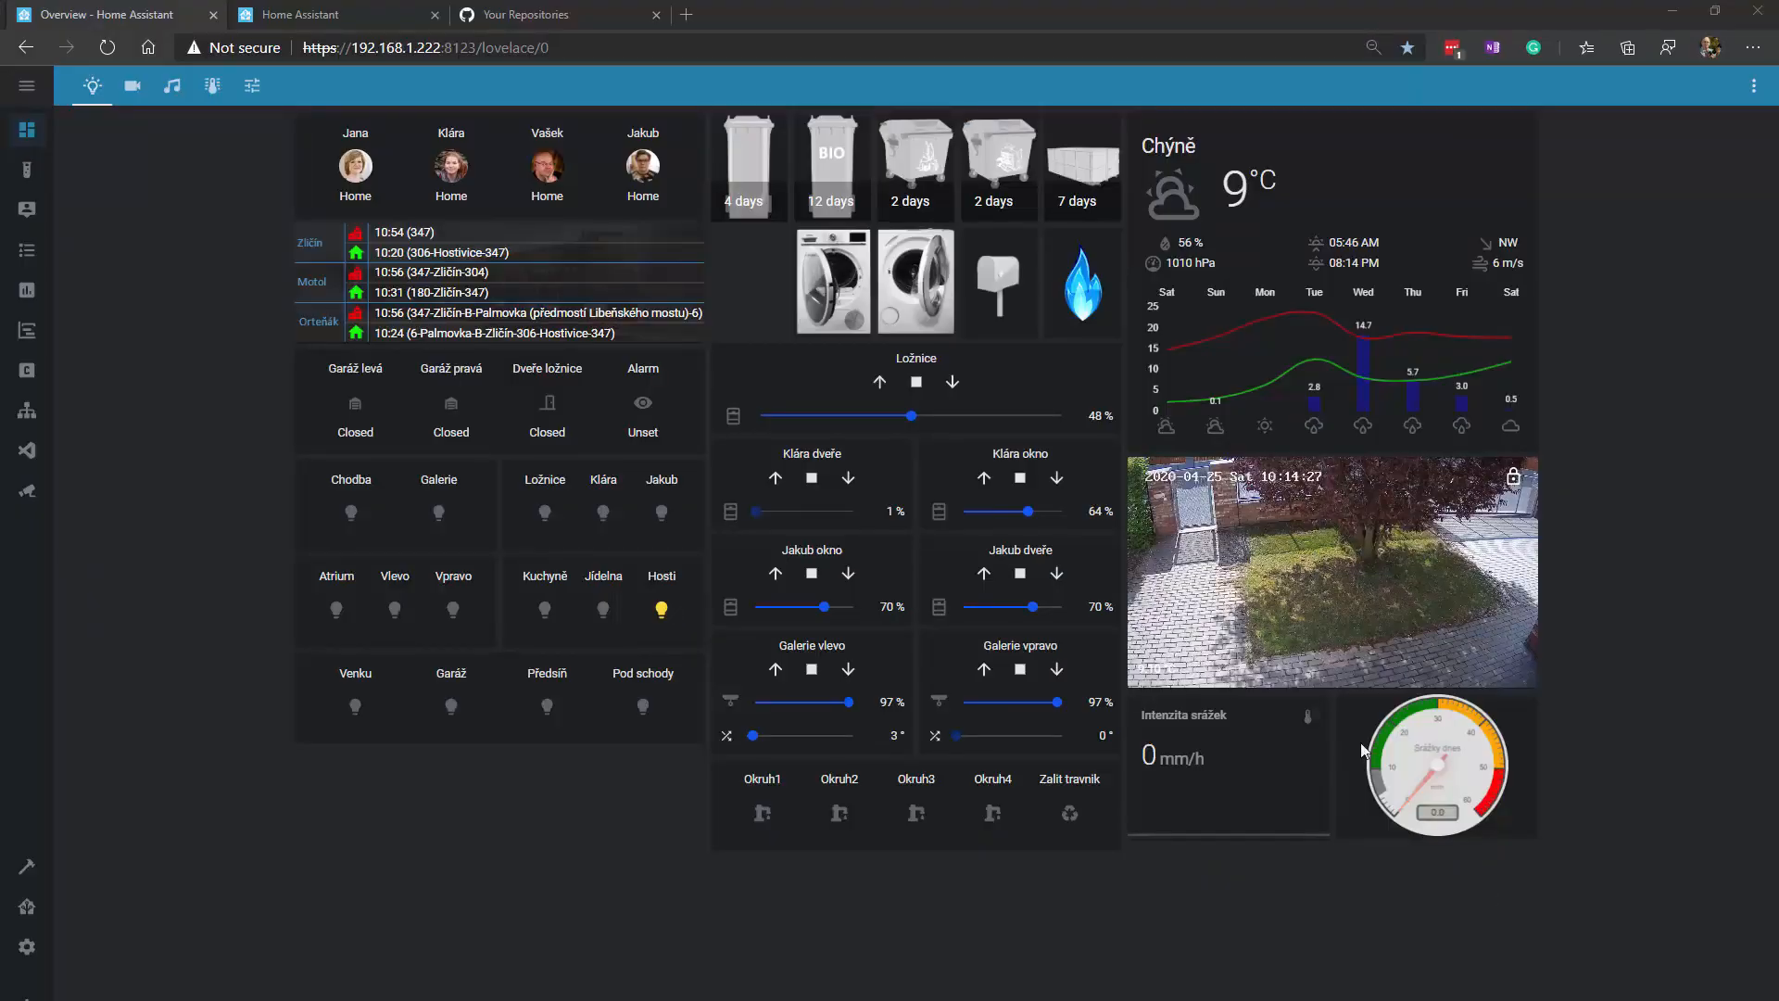
pyautogui.moveTo(26, 904)
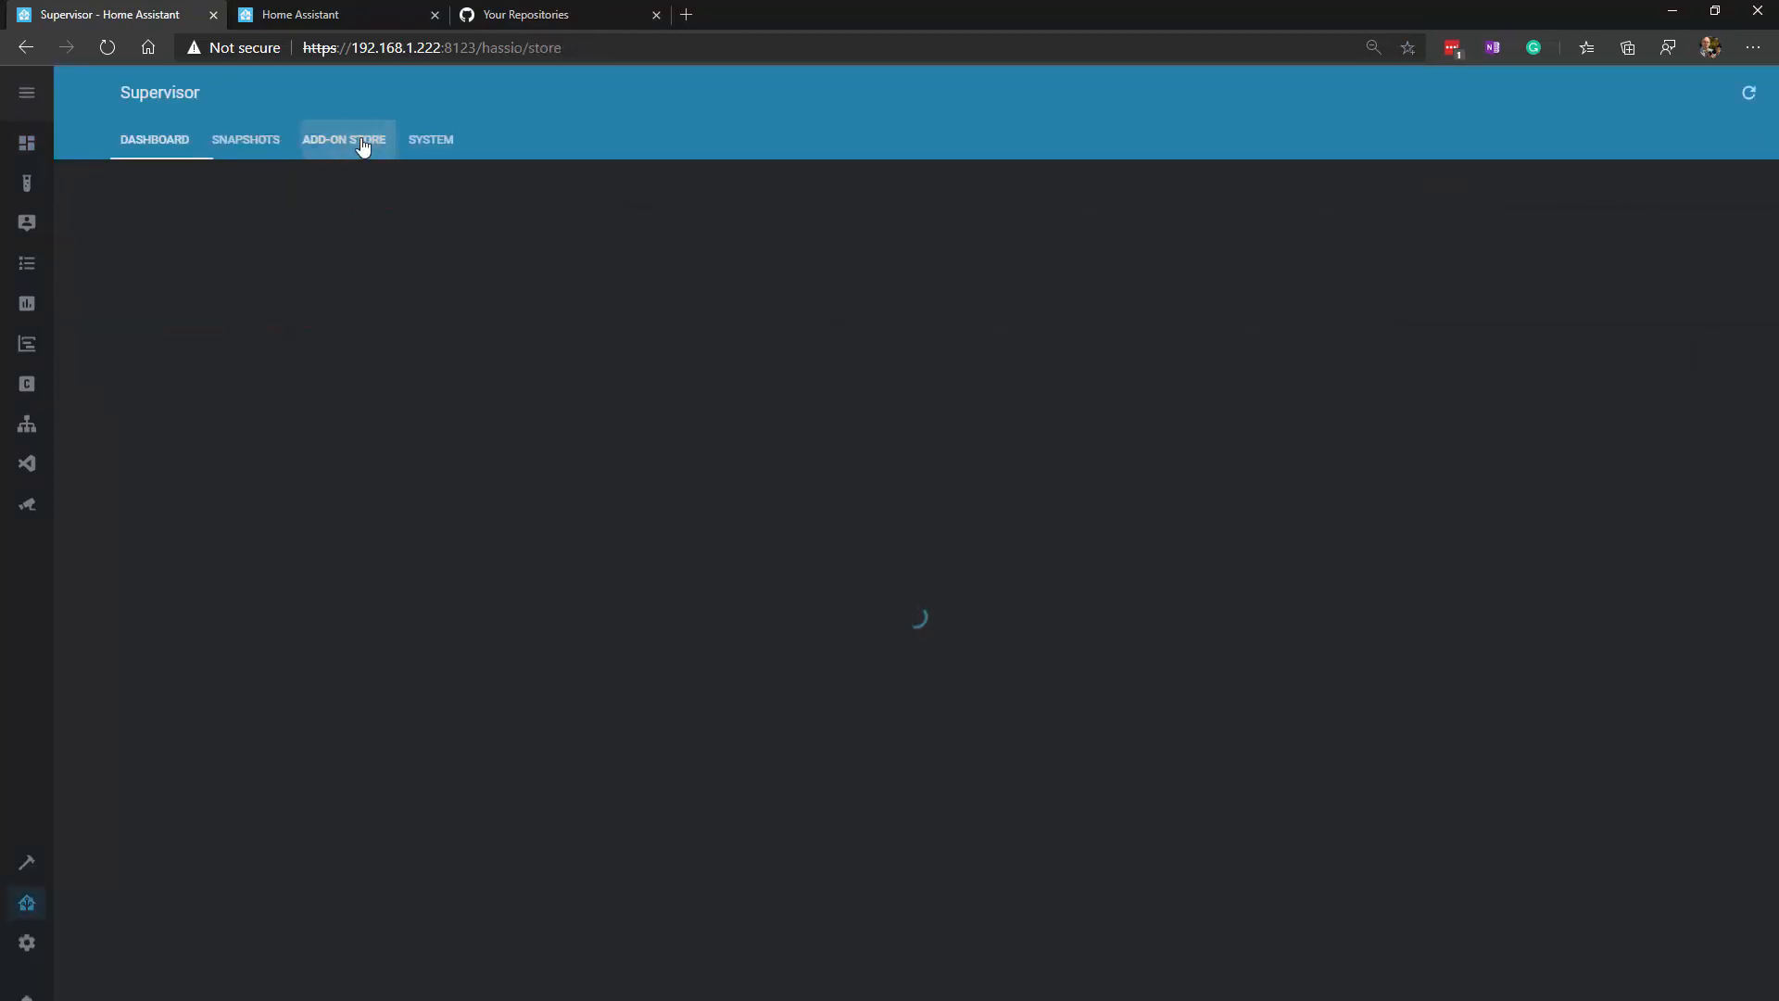
# - Open the Supervisor add-on store and scroll down to the Home Assistant Community Add-ons
pyautogui.click(344, 140)
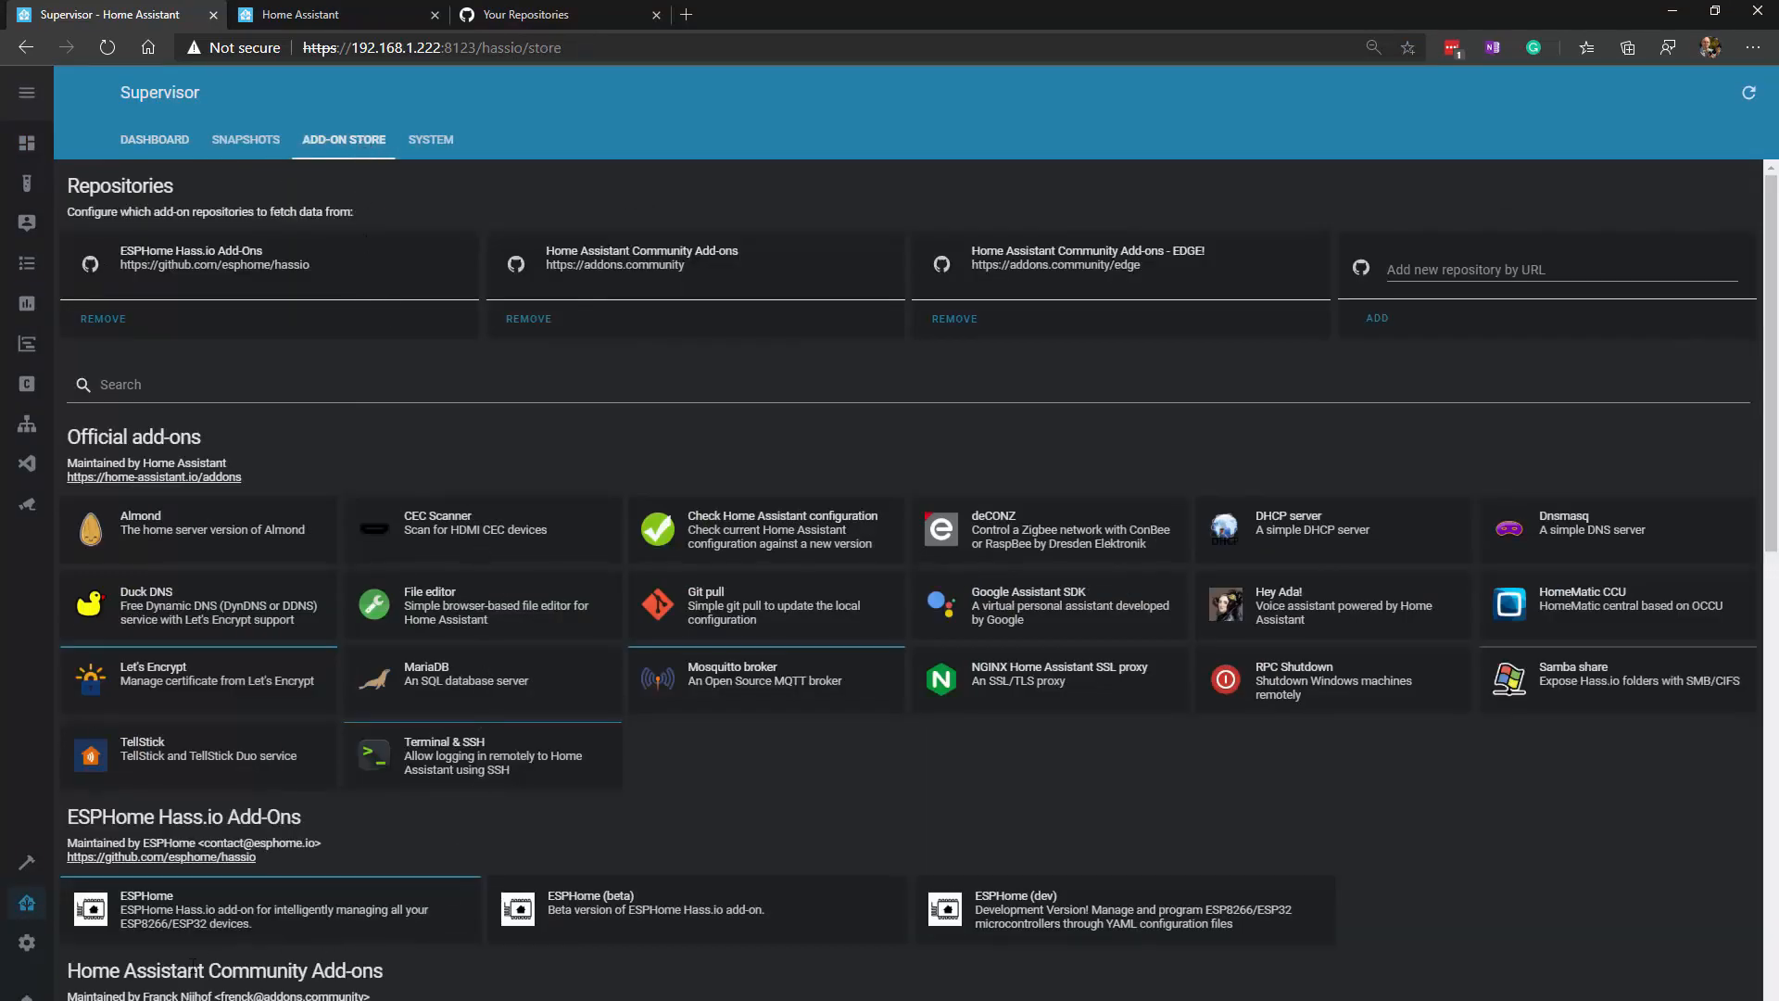
pyautogui.scroll(-3)
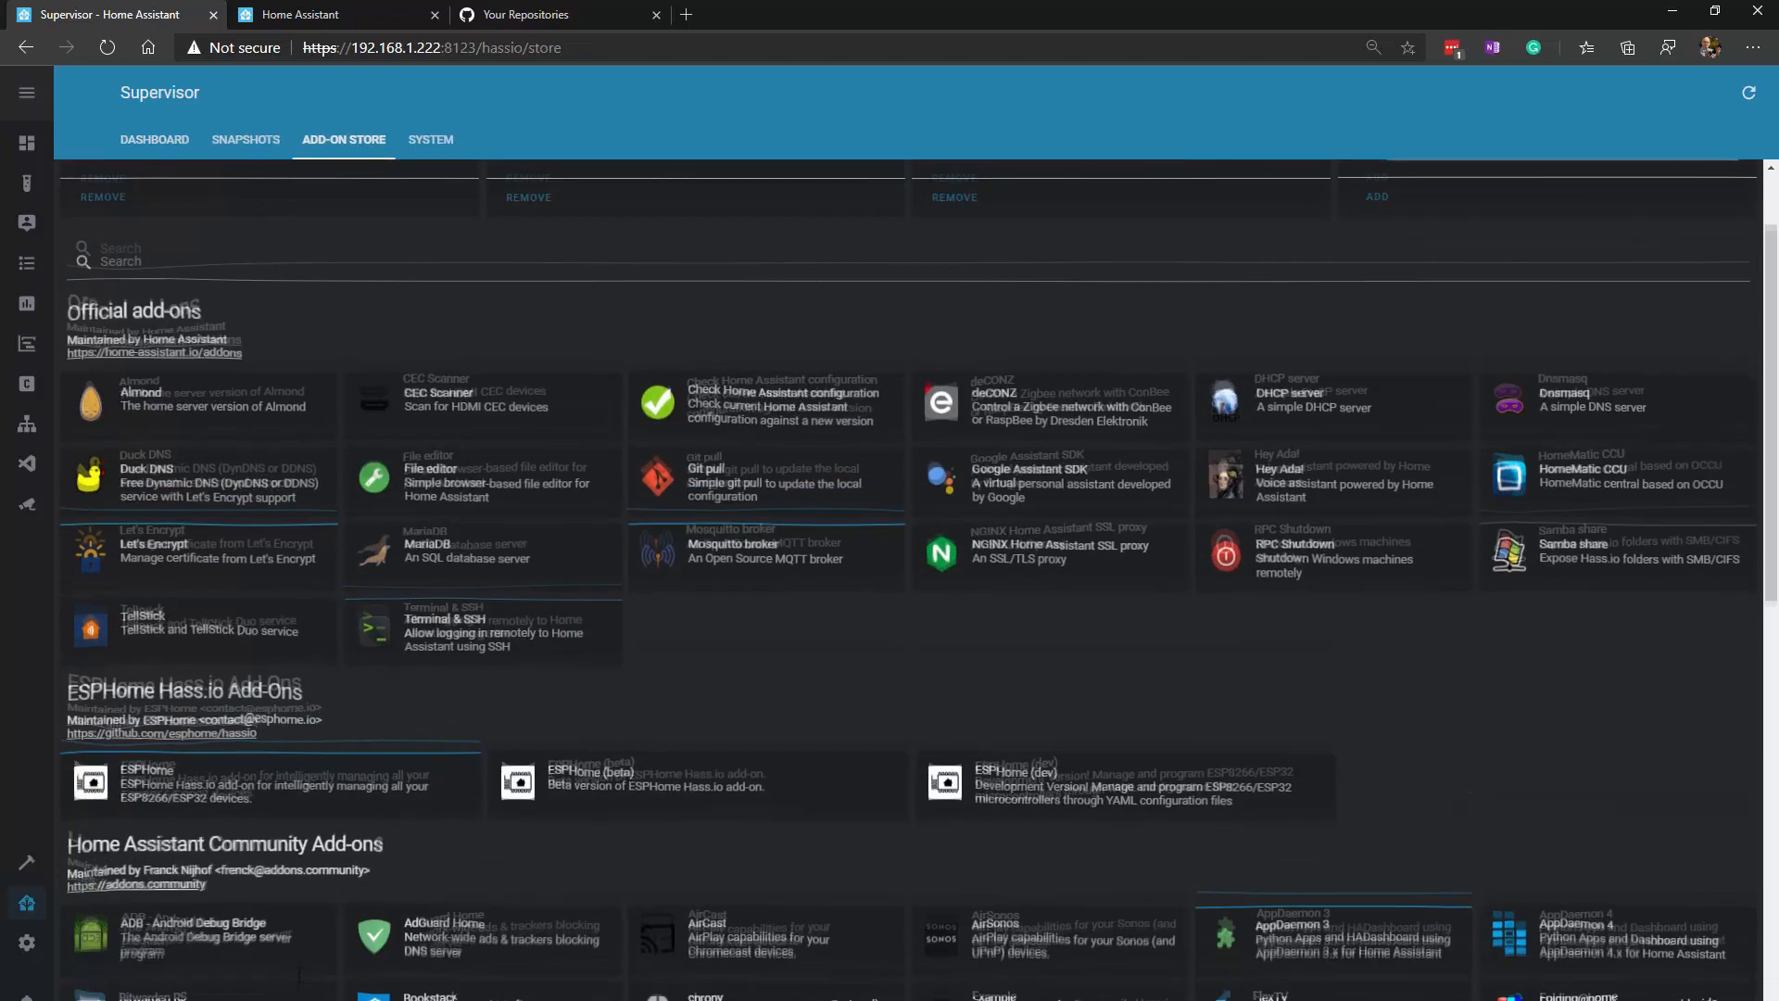
pyautogui.scroll(-3)
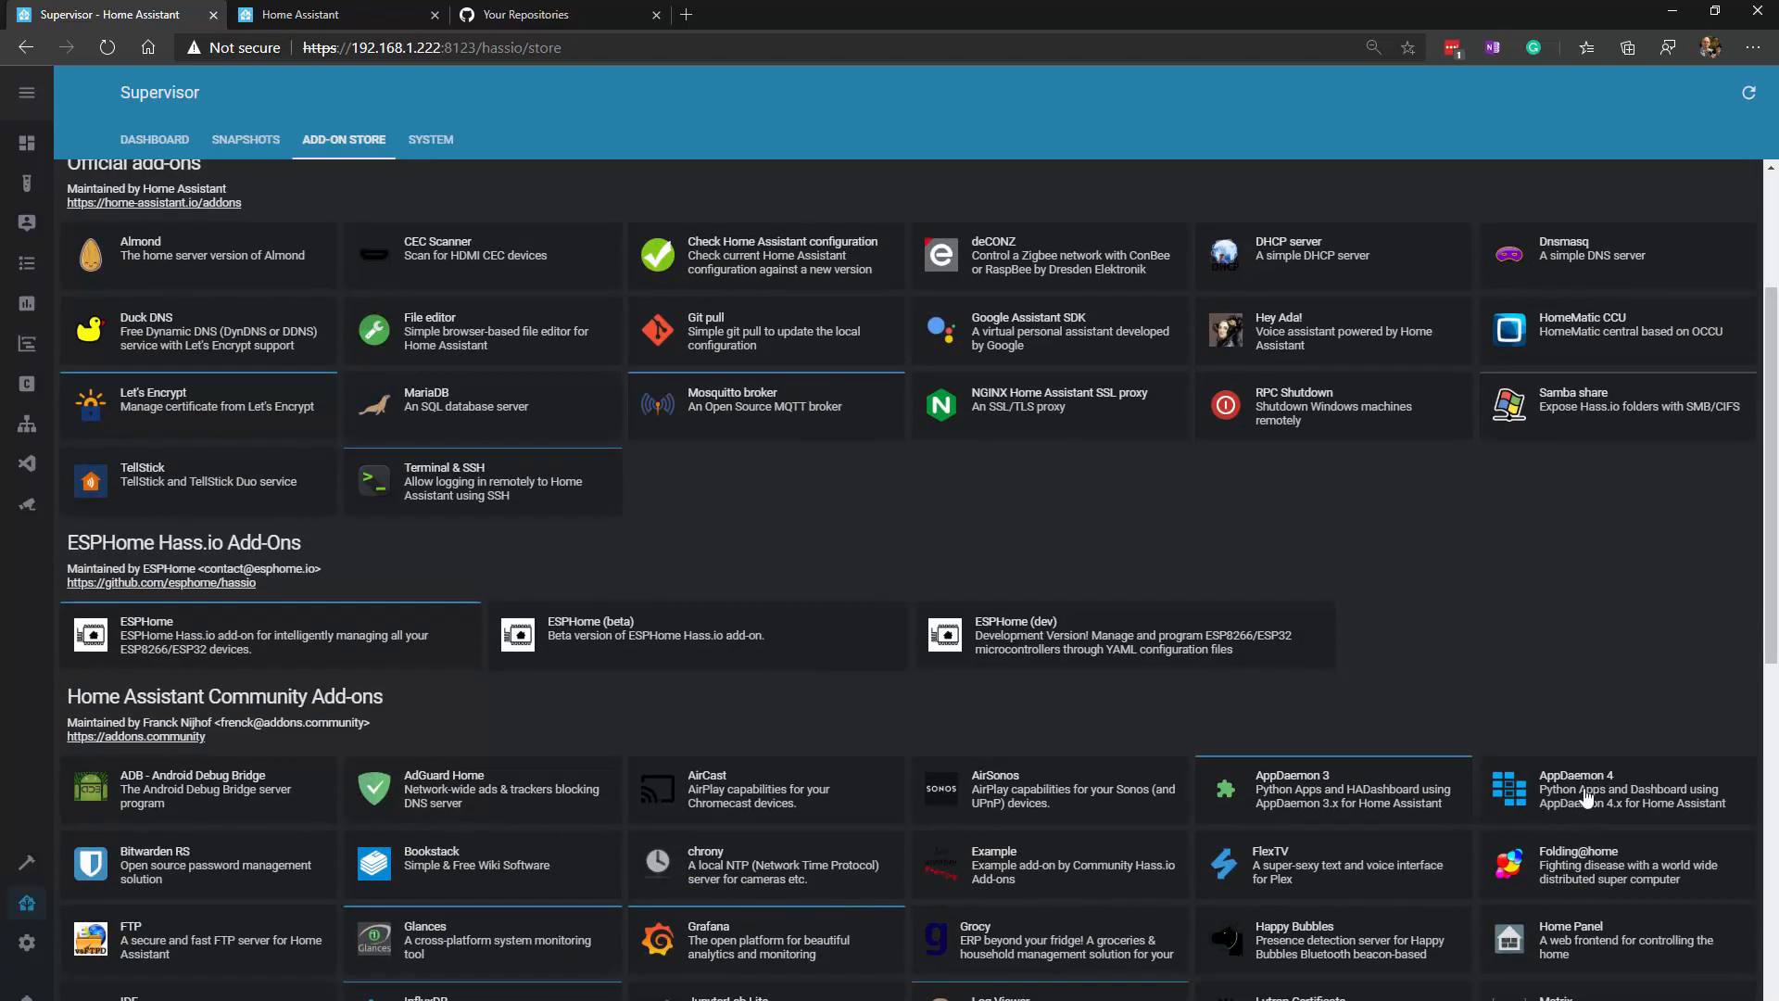
# - Install and start the AppDaemon 4 add-on, then go back to the add-on store
pyautogui.click(1616, 789)
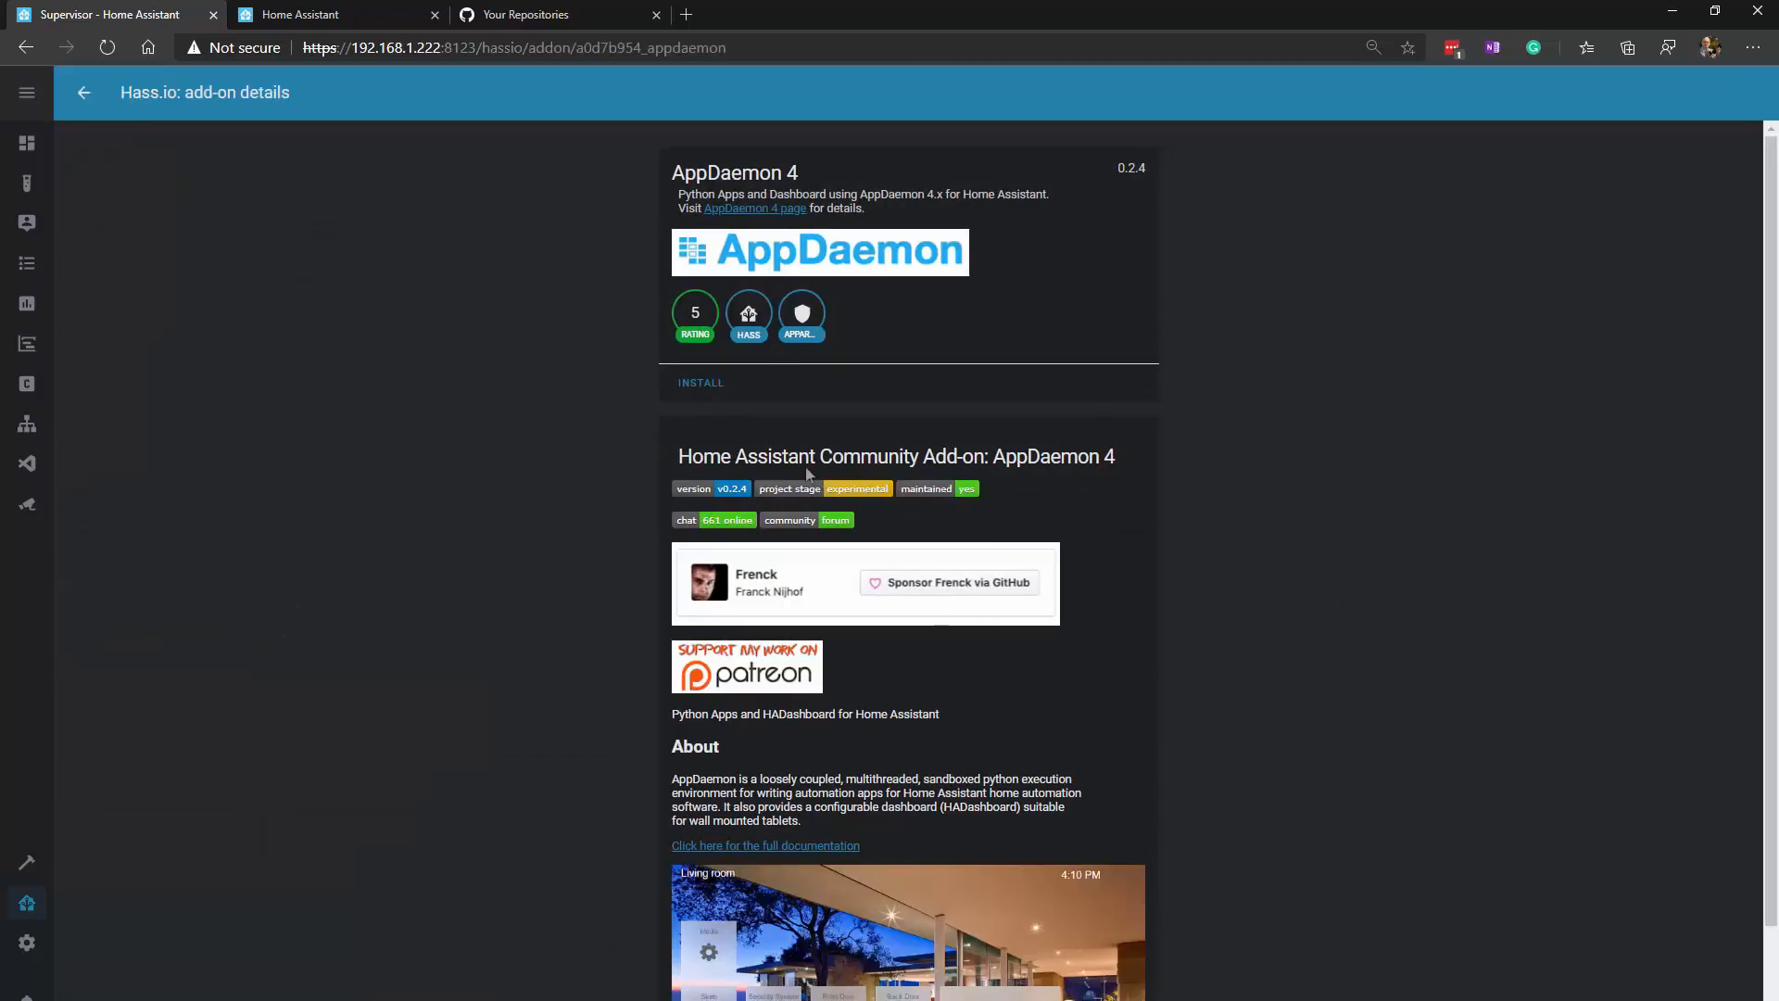
pyautogui.click(700, 383)
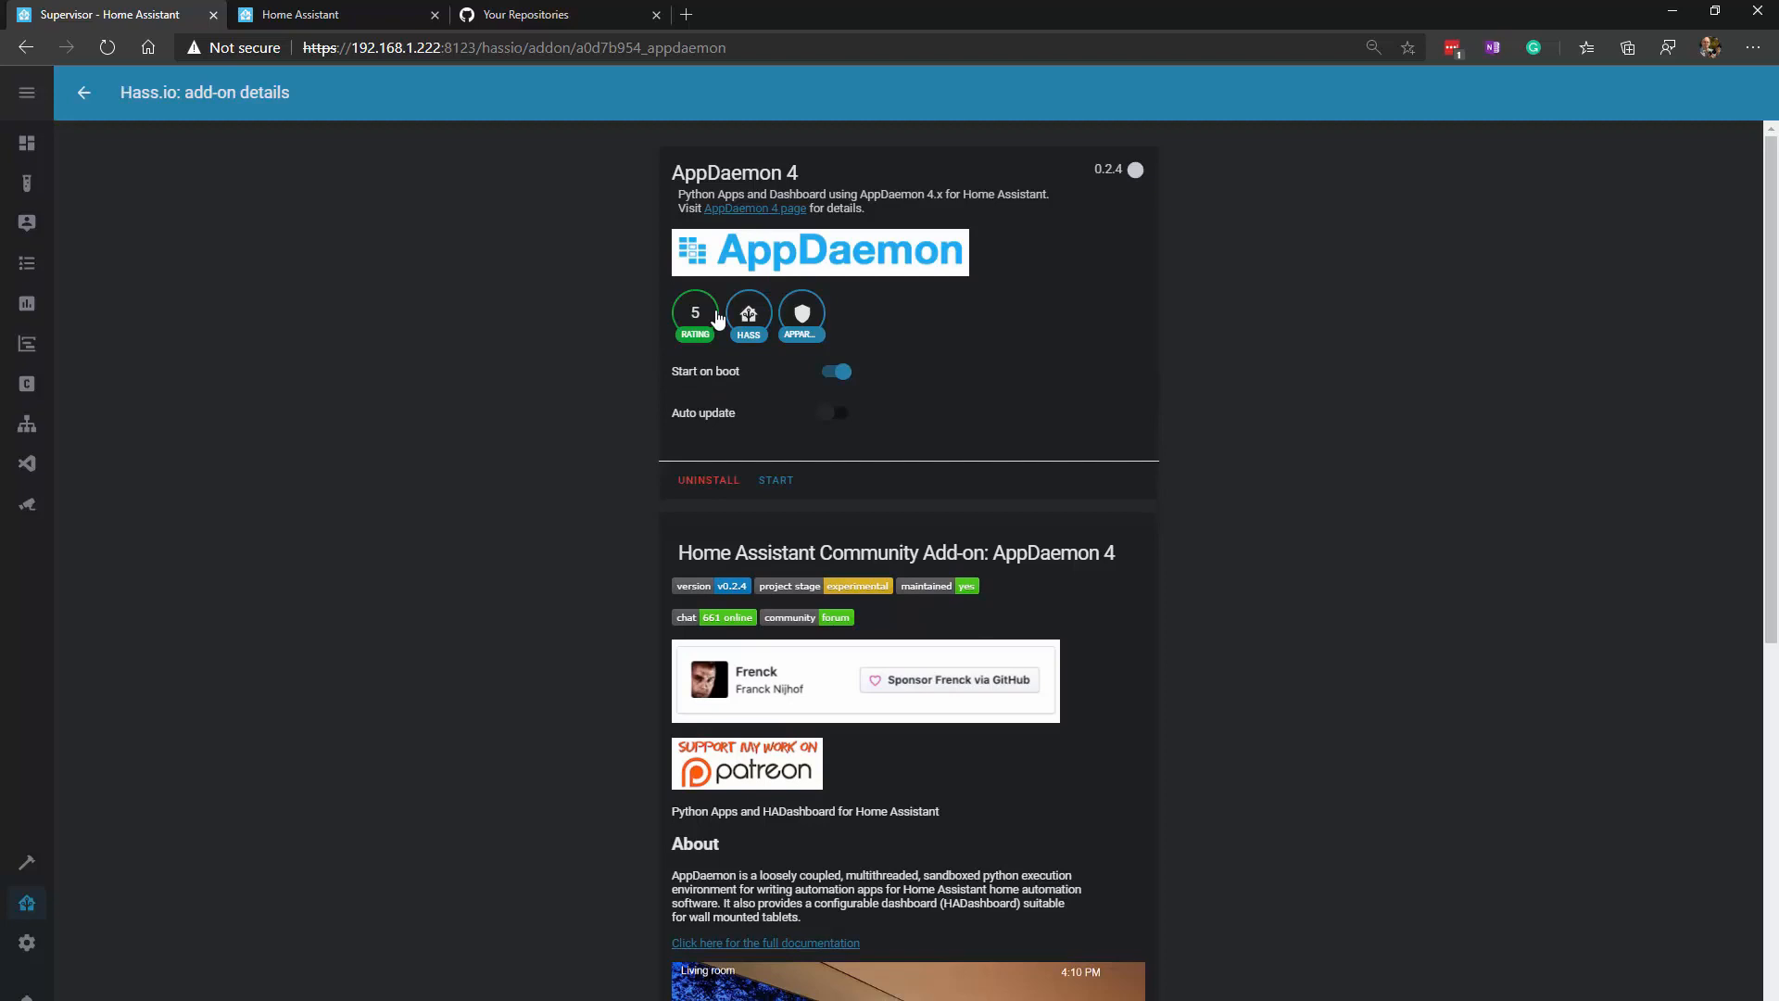
pyautogui.moveTo(703, 370)
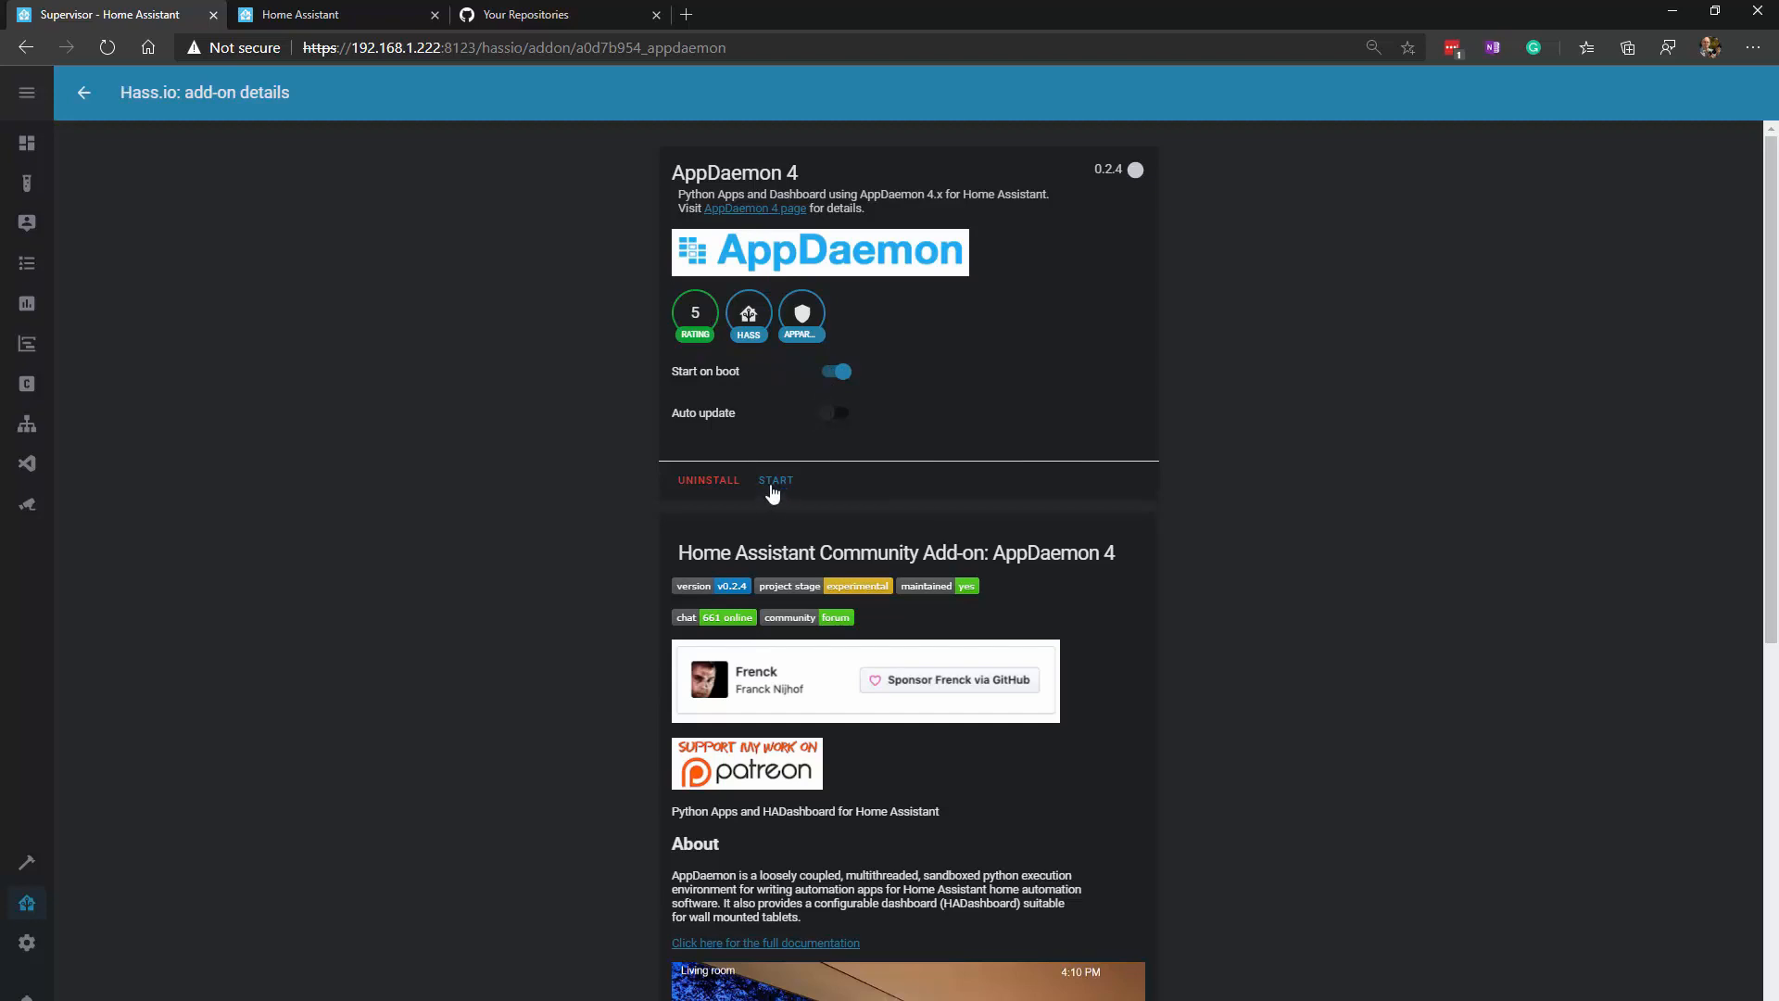
pyautogui.click(836, 371)
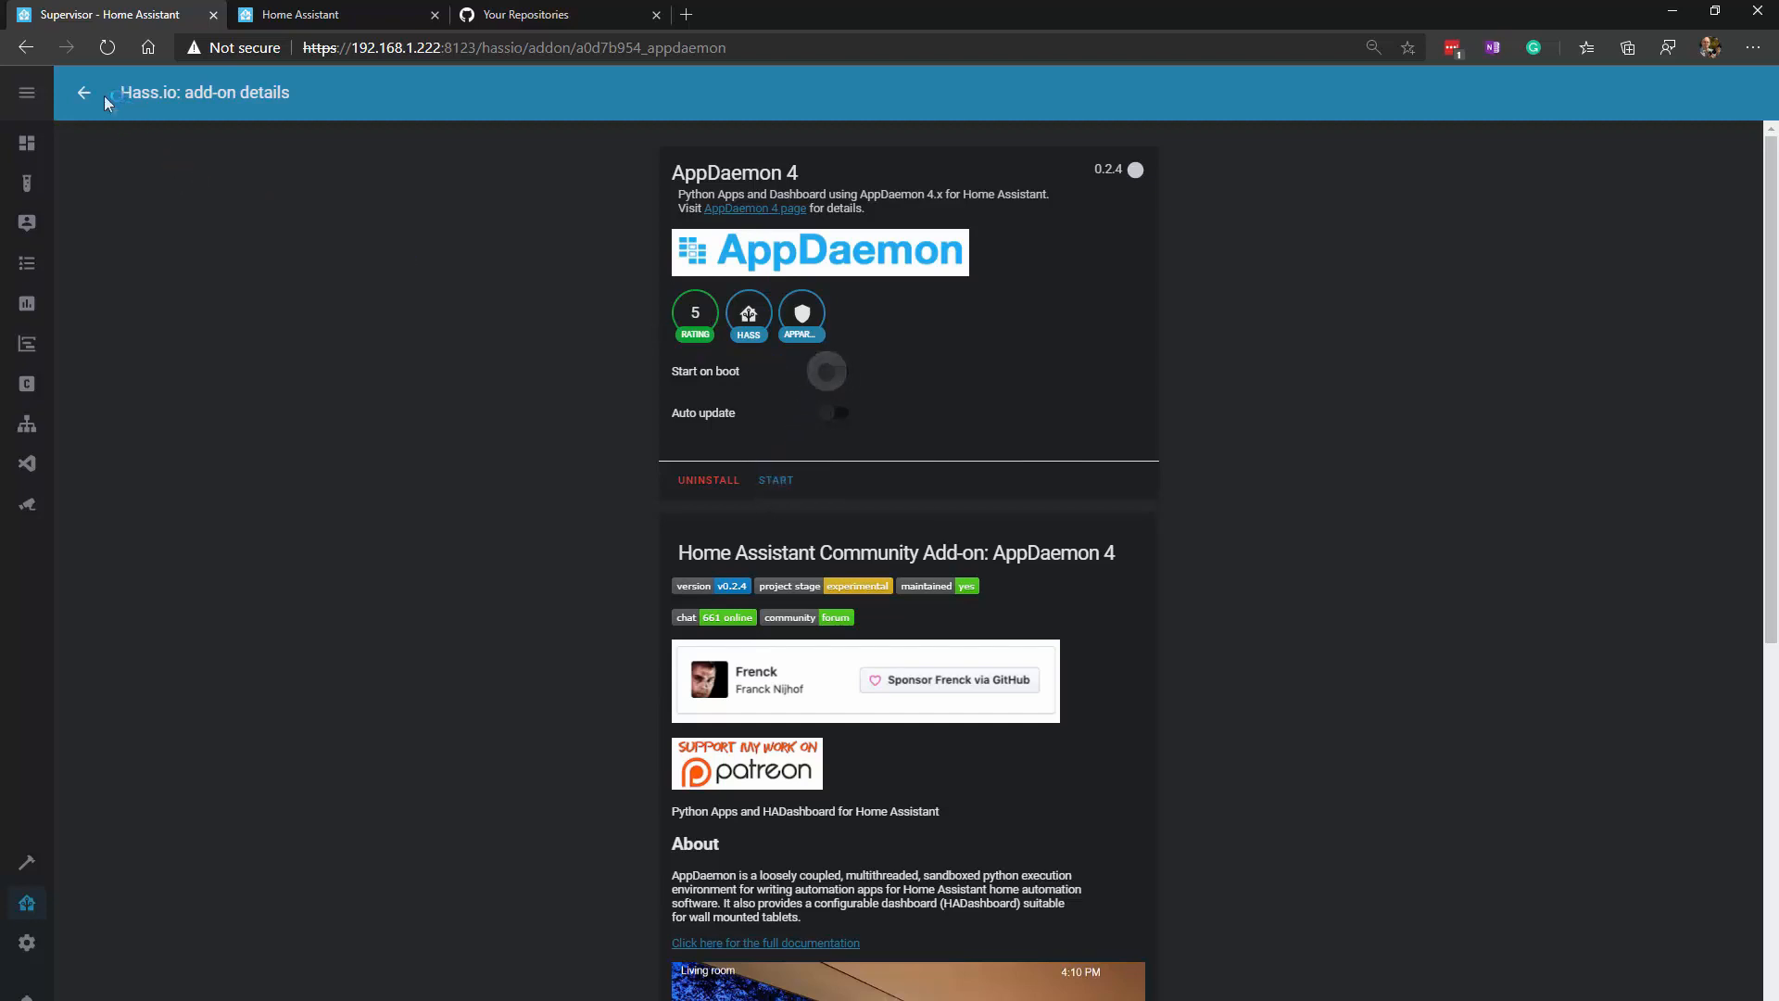
pyautogui.click(83, 92)
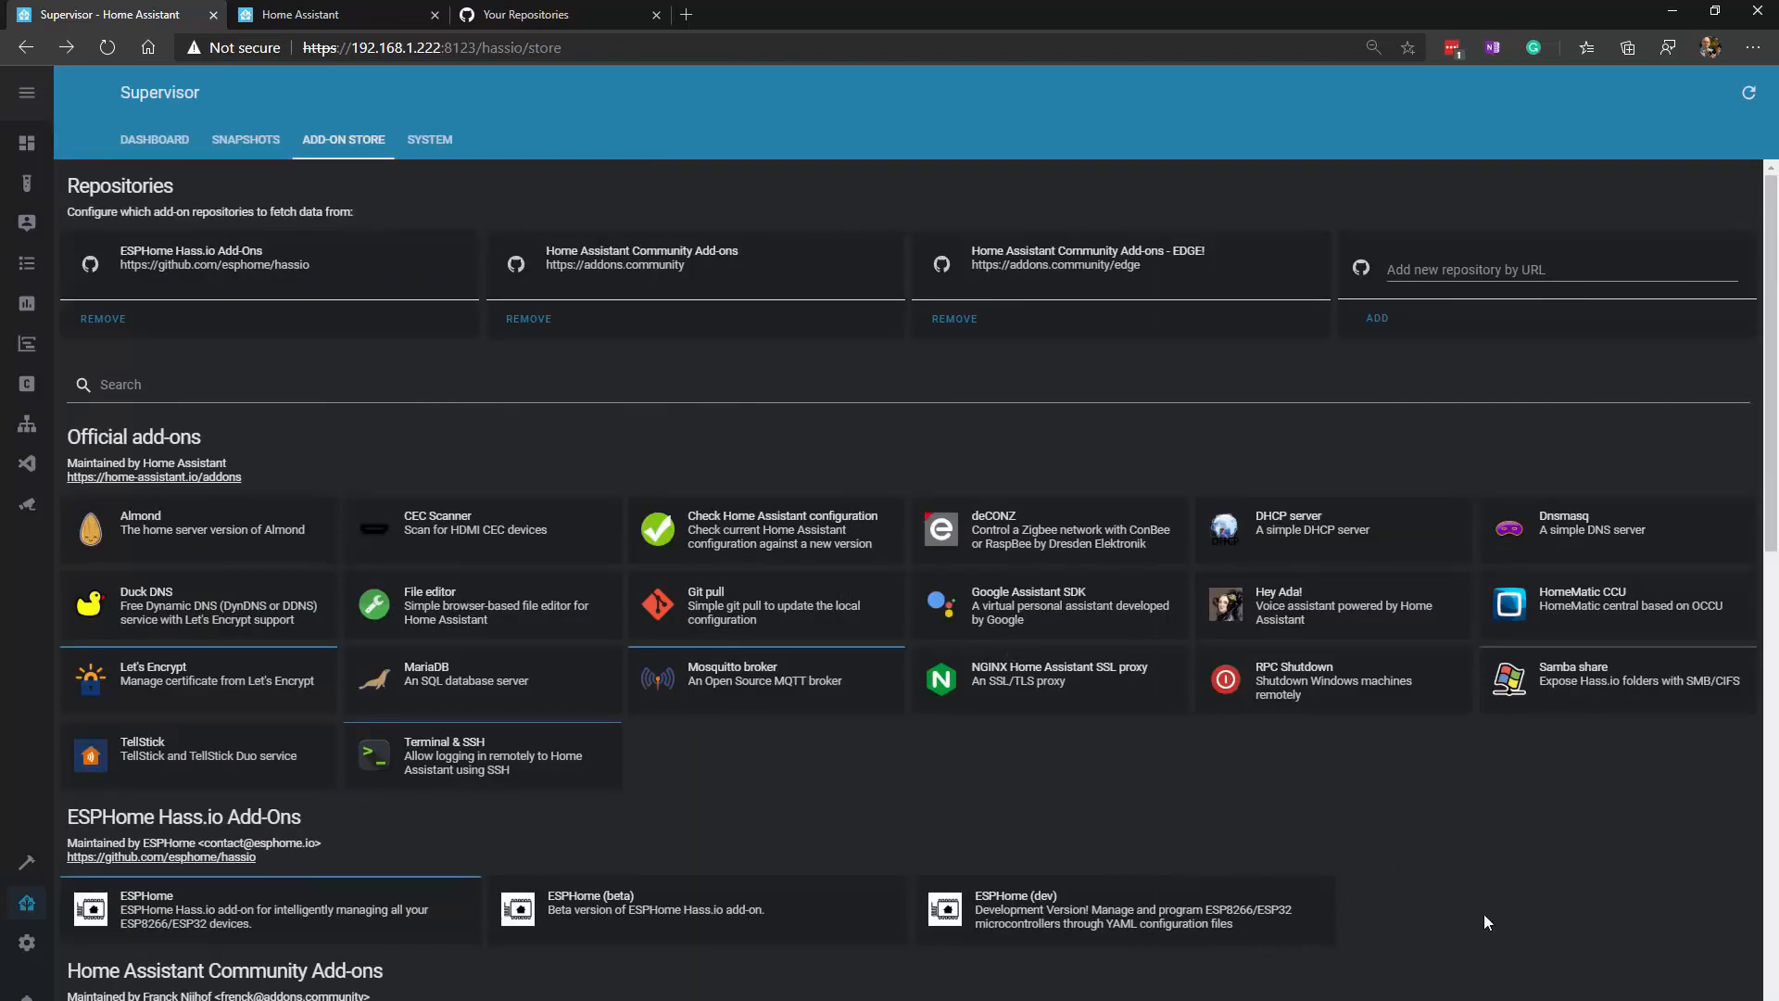
pyautogui.scroll(-3)
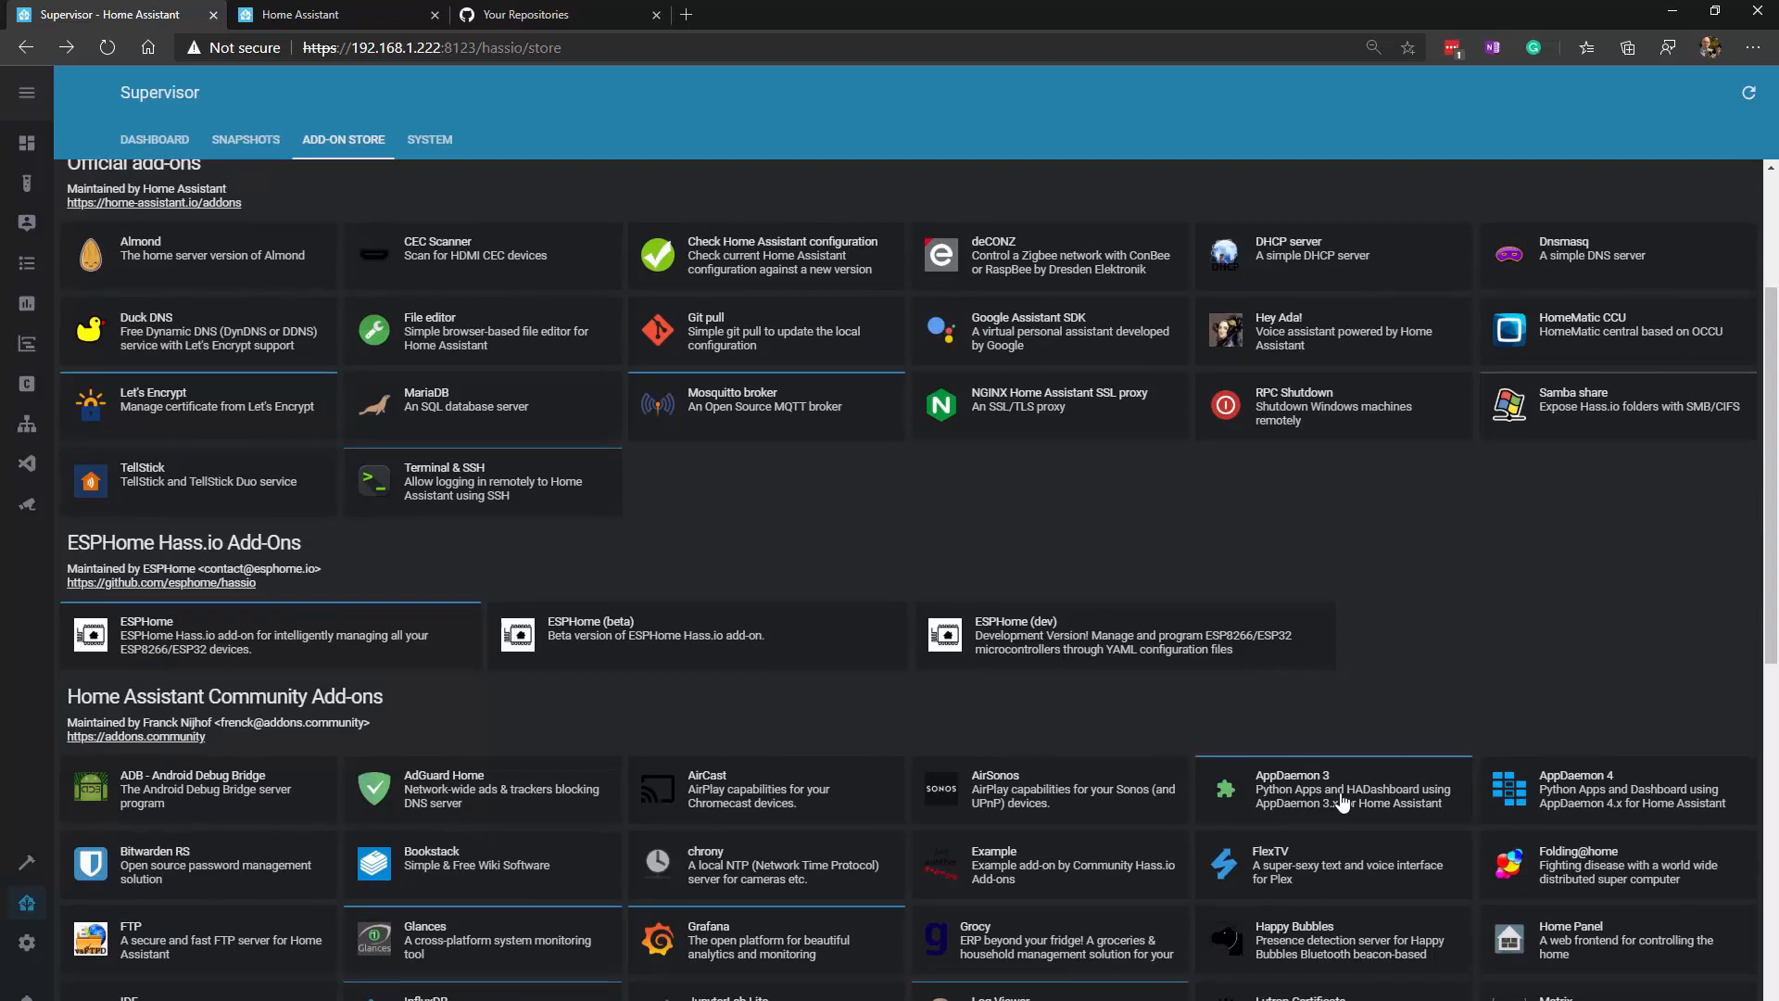
pyautogui.moveTo(1576, 800)
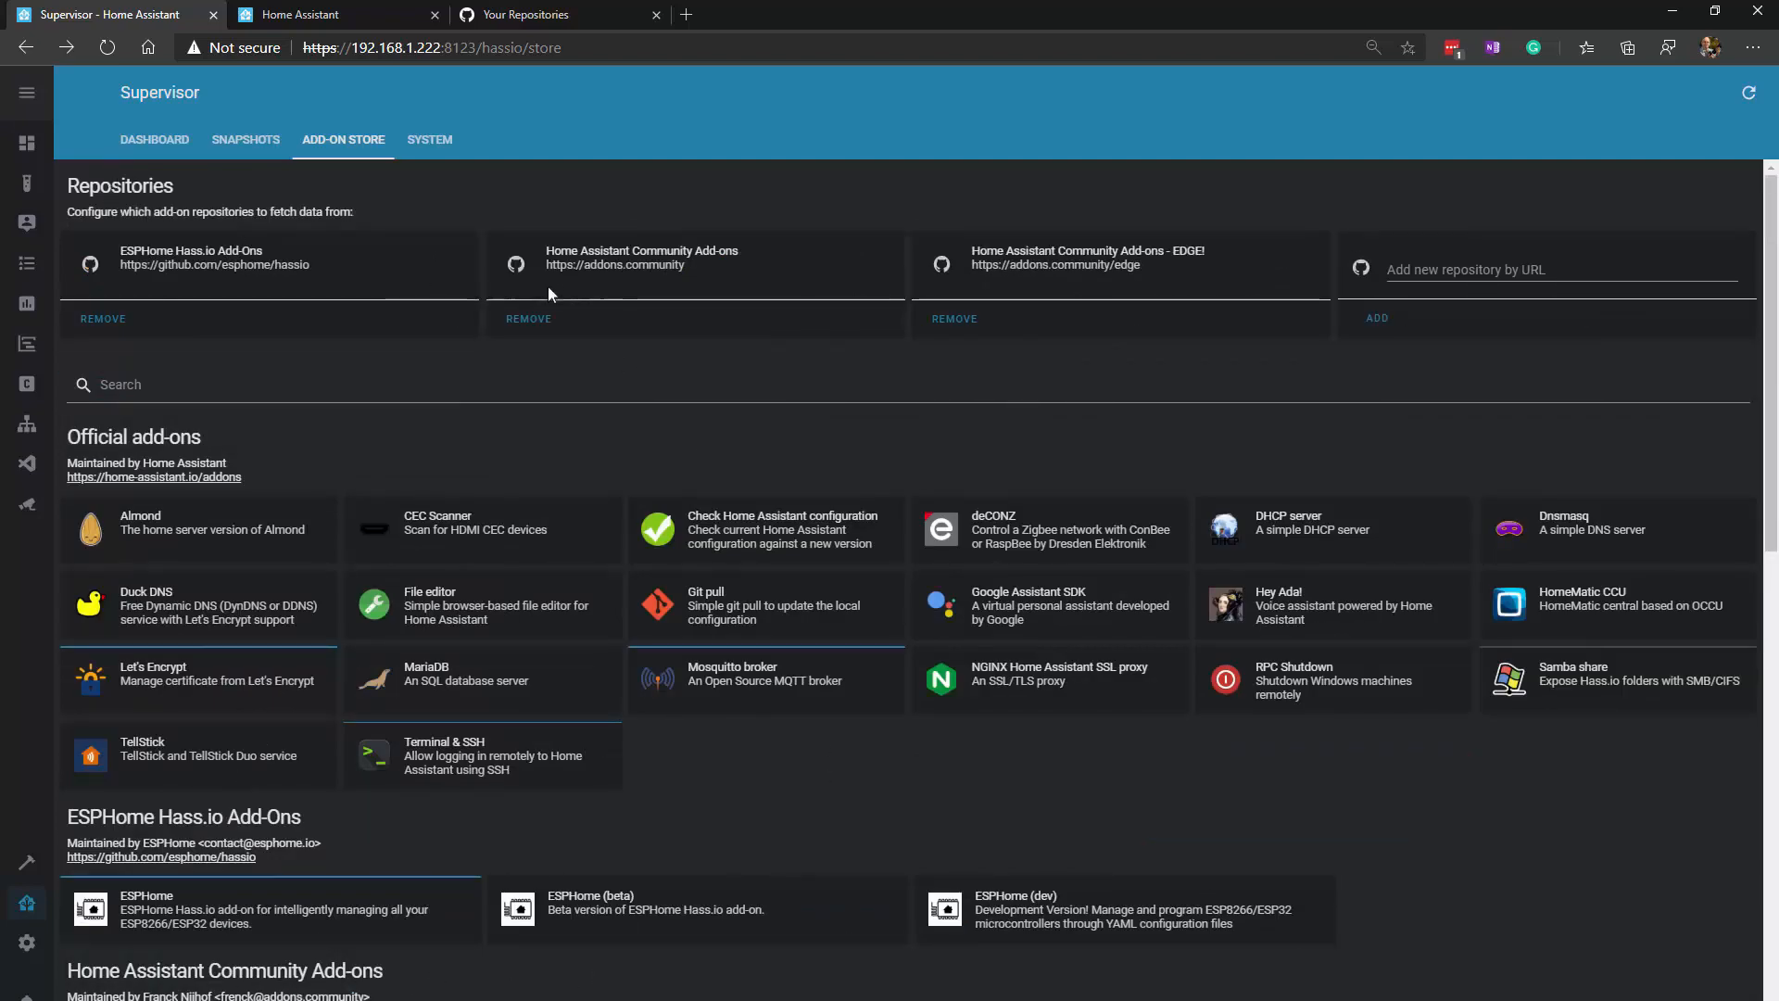
pyautogui.moveTo(686, 268)
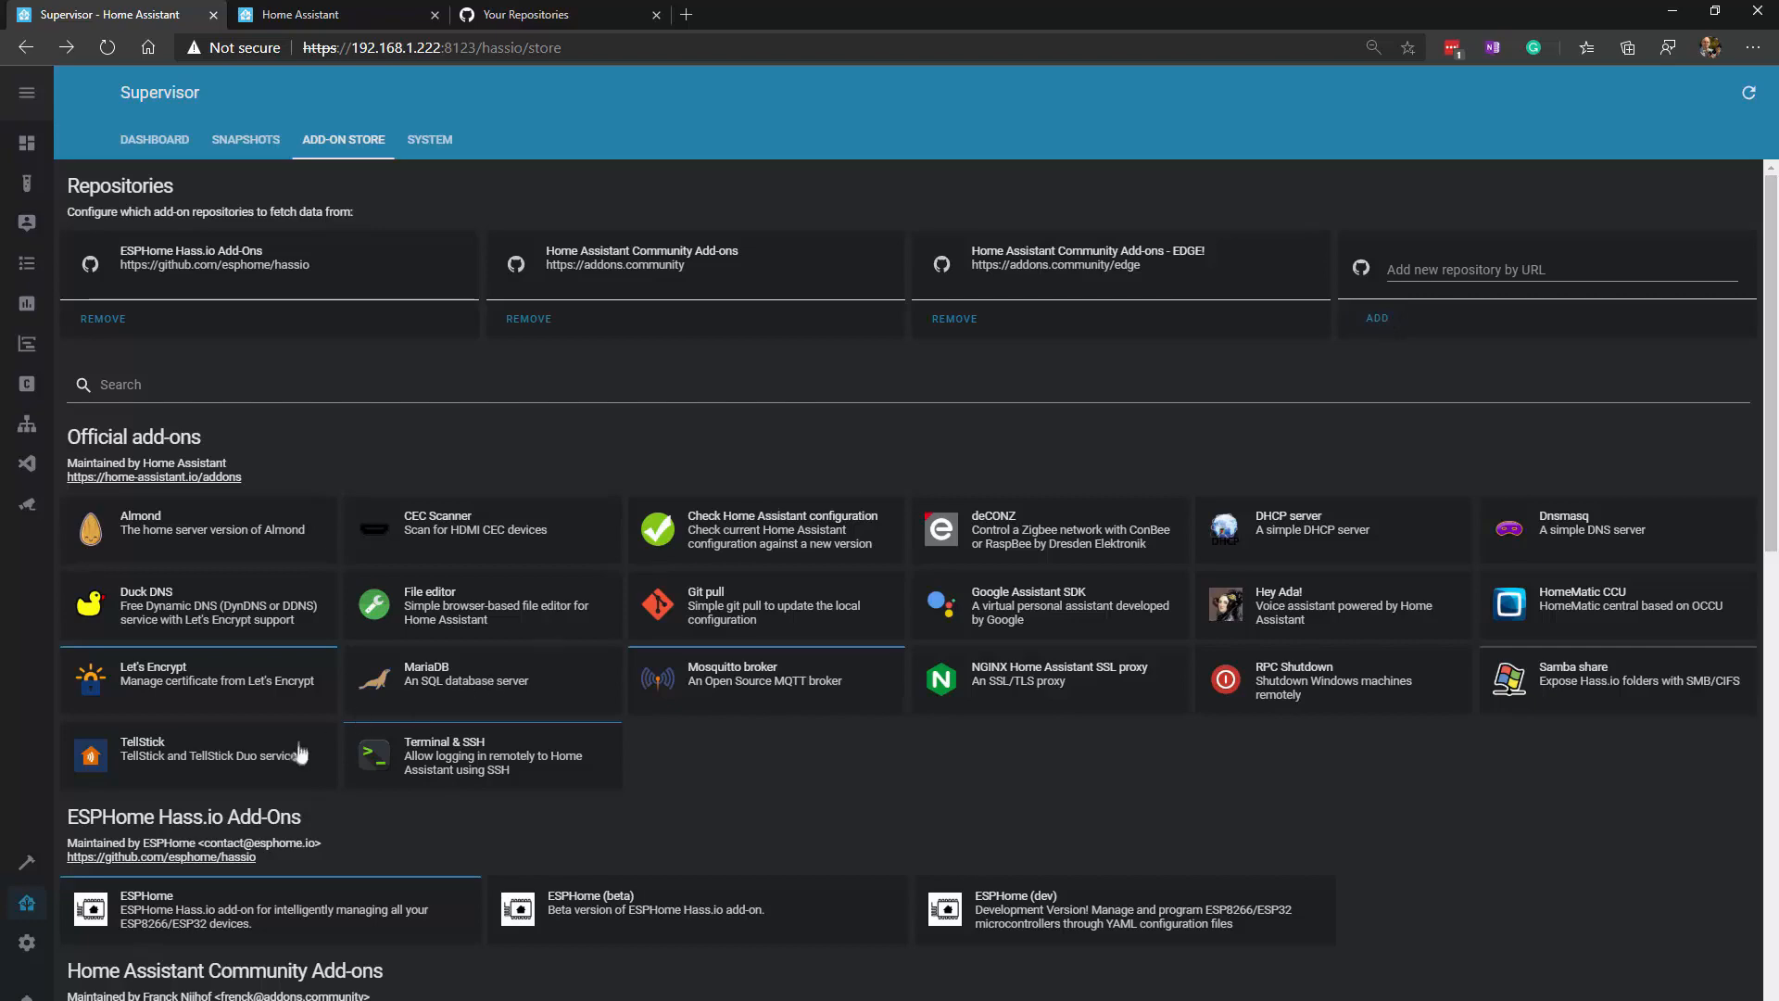
pyautogui.scroll(-3)
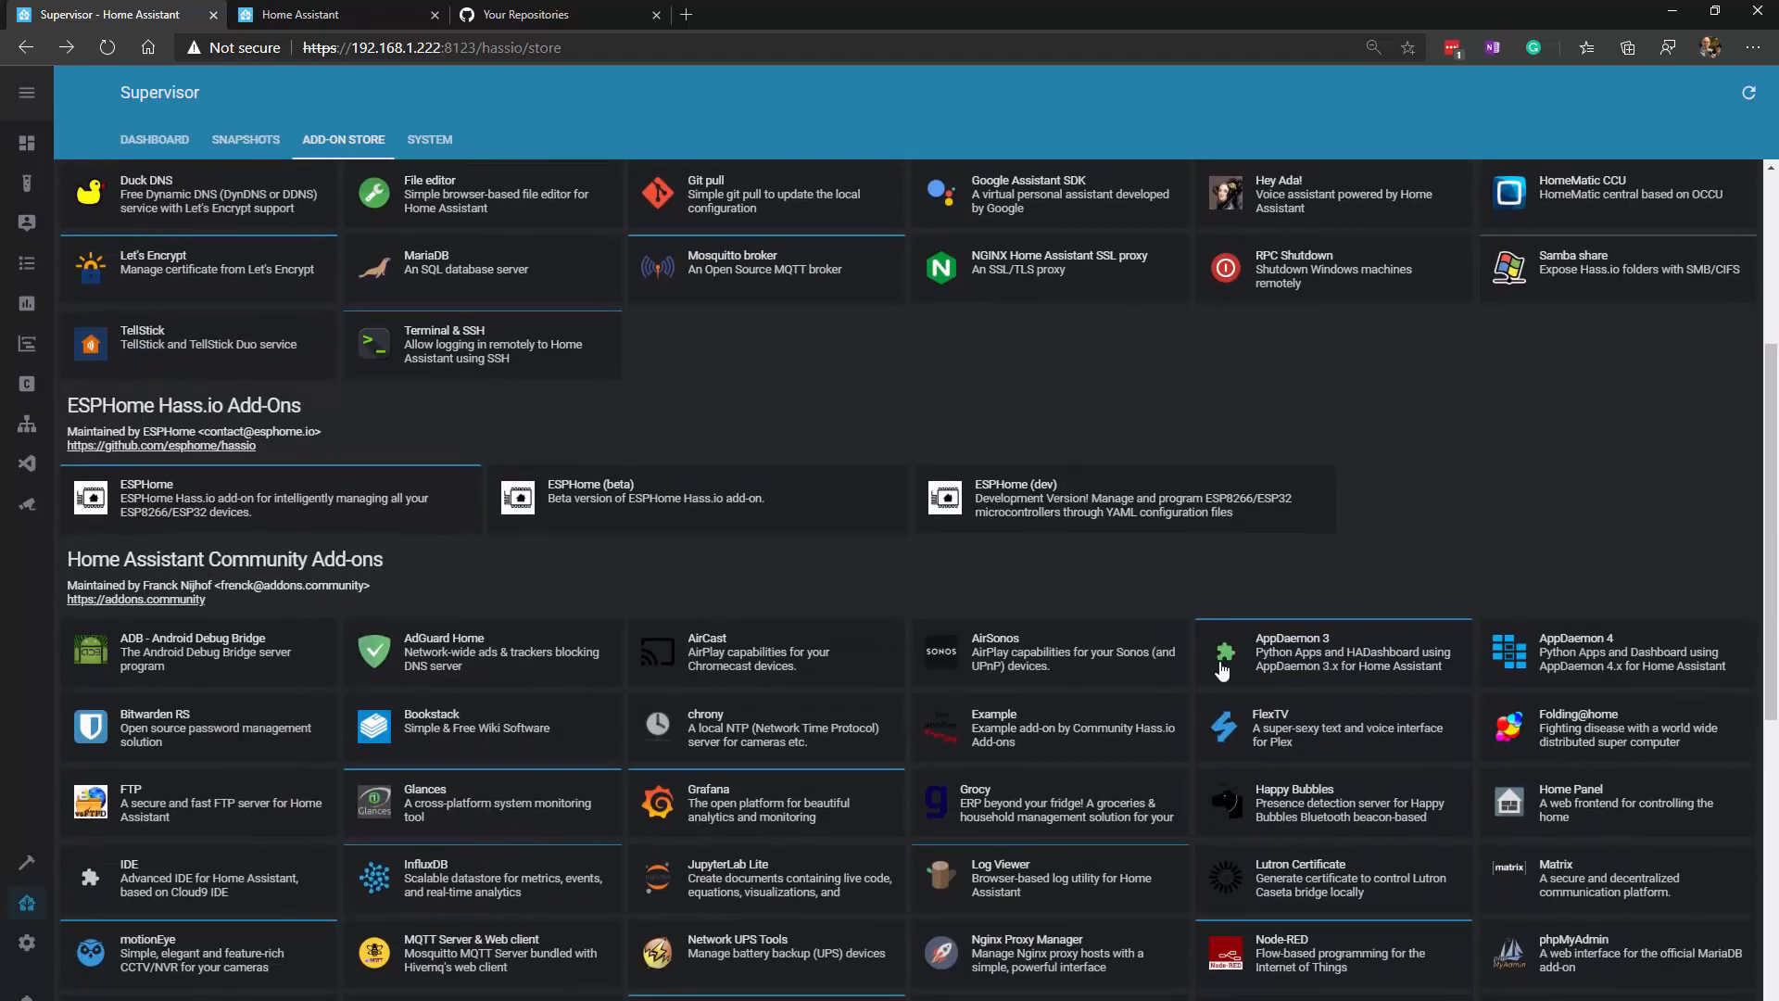
pyautogui.moveTo(1223, 669)
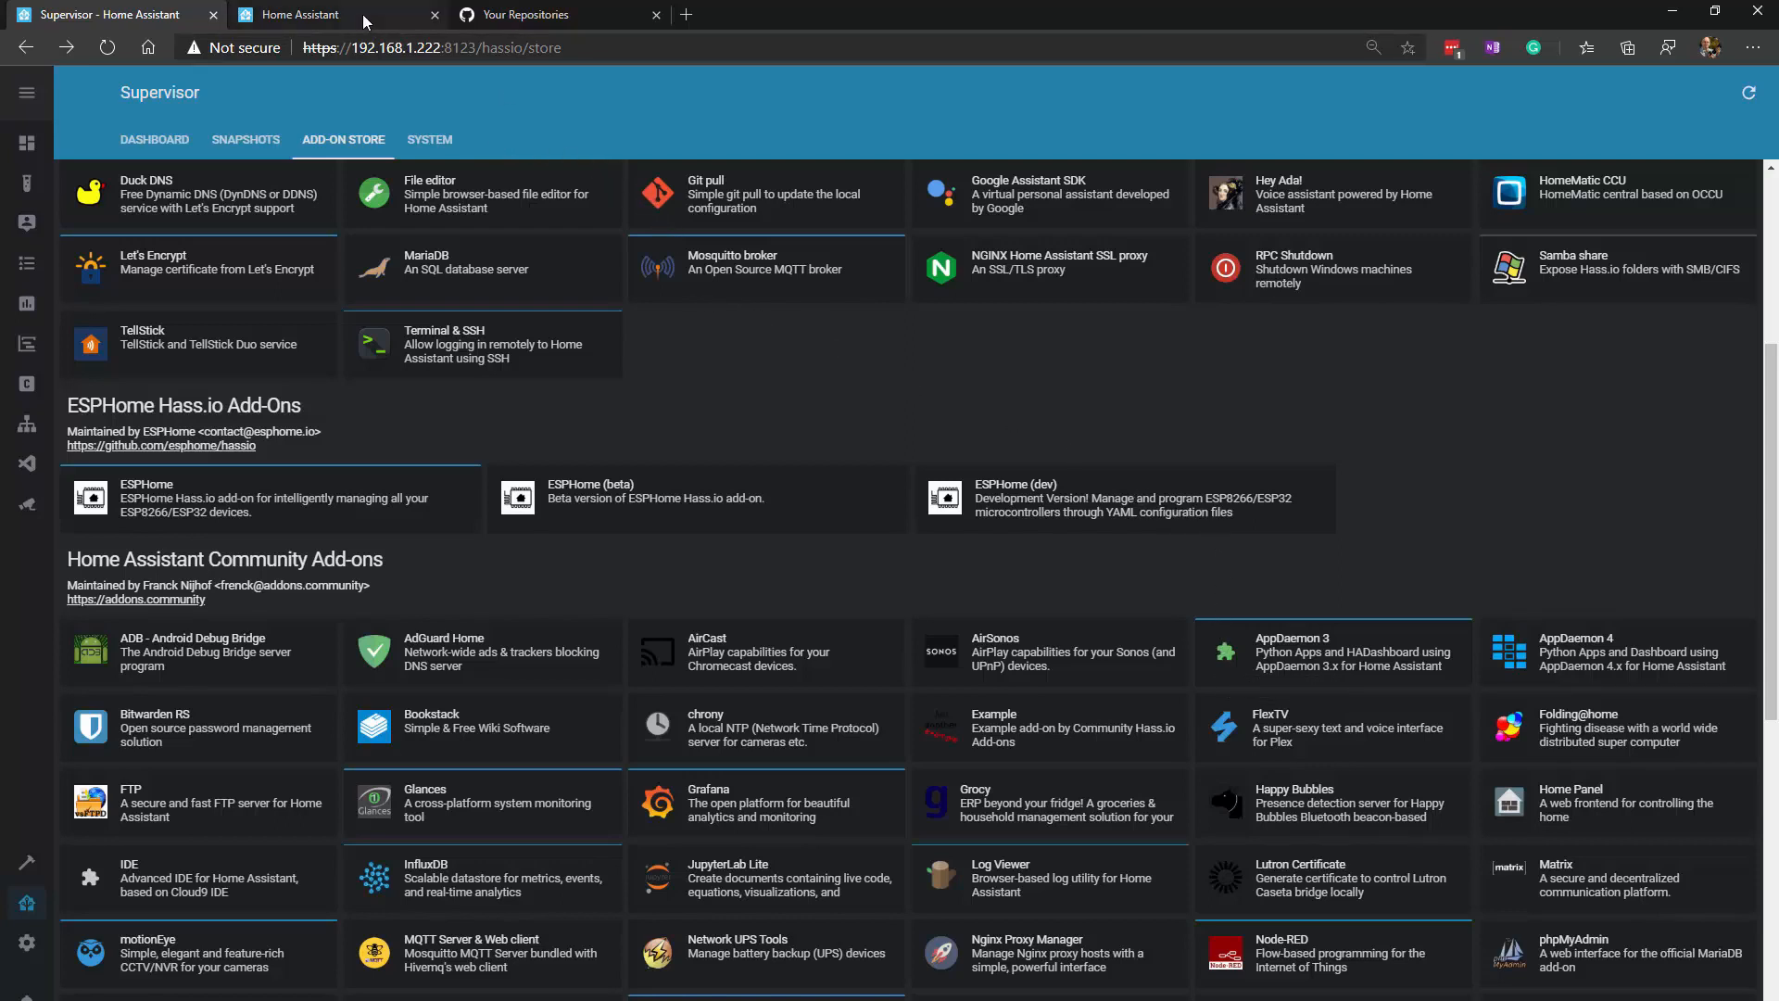
# - Search home-assistant.io for 'appdeamon' and follow the AppDaemon Project Documentation link
pyautogui.click(303, 15)
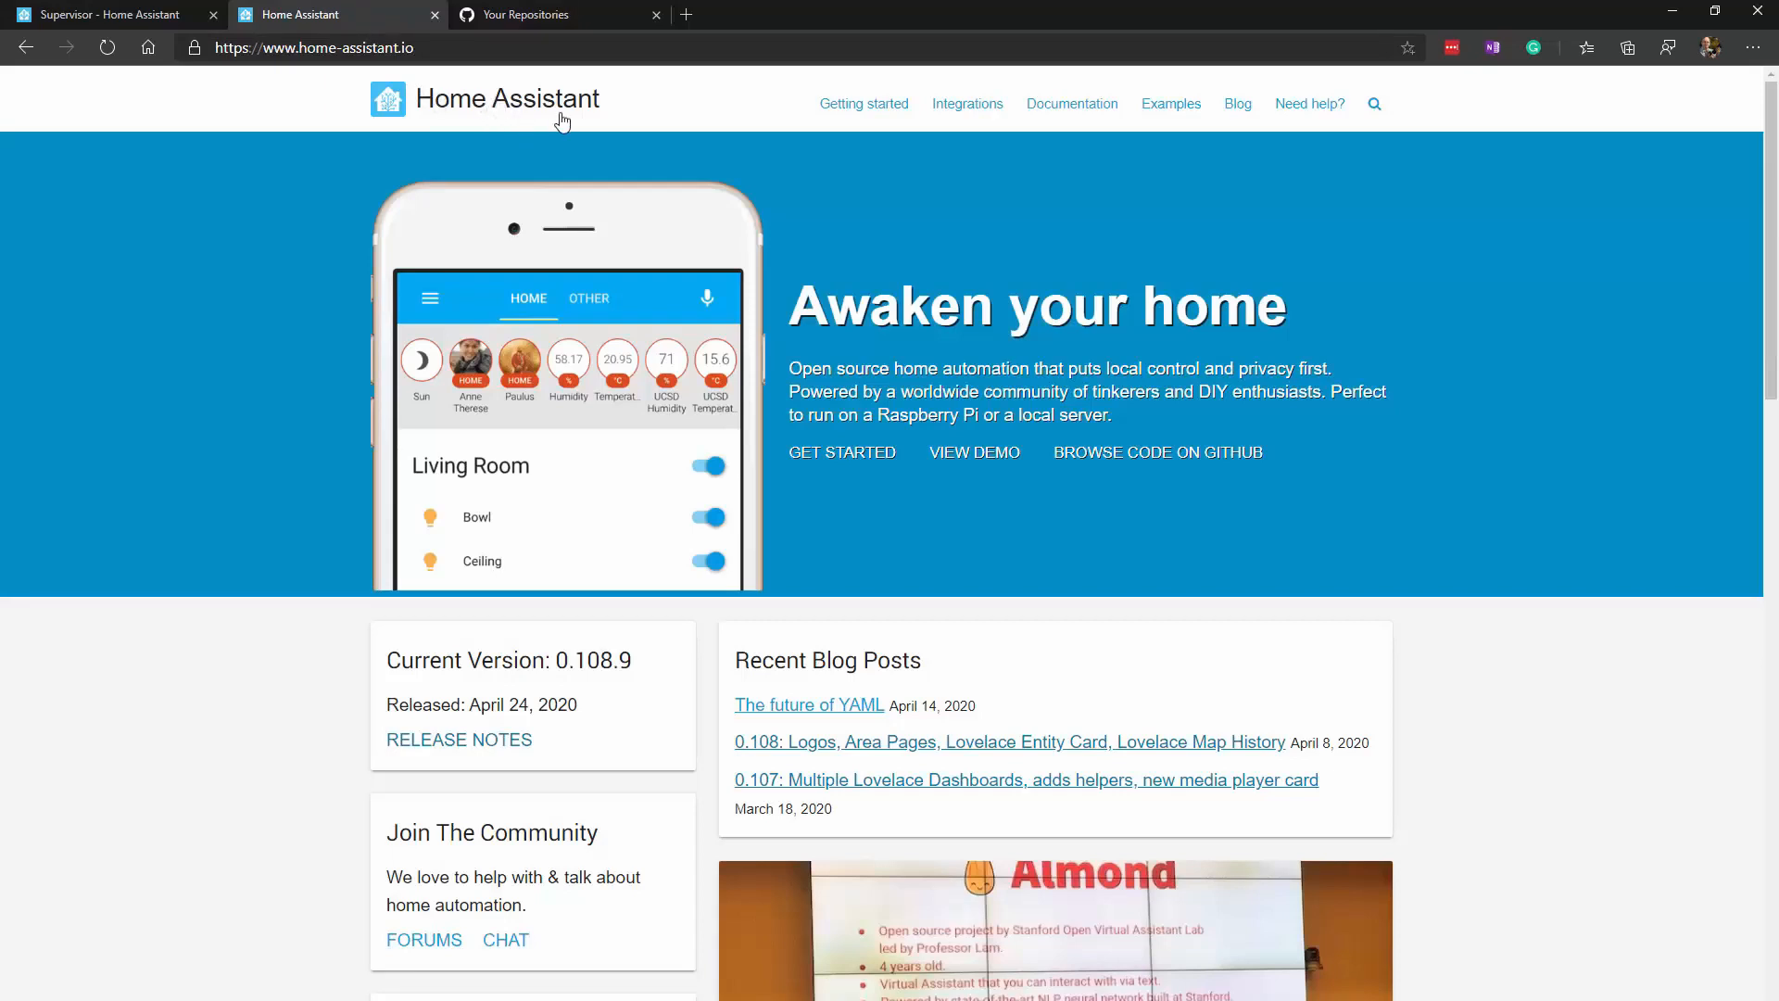
pyautogui.click(1374, 103)
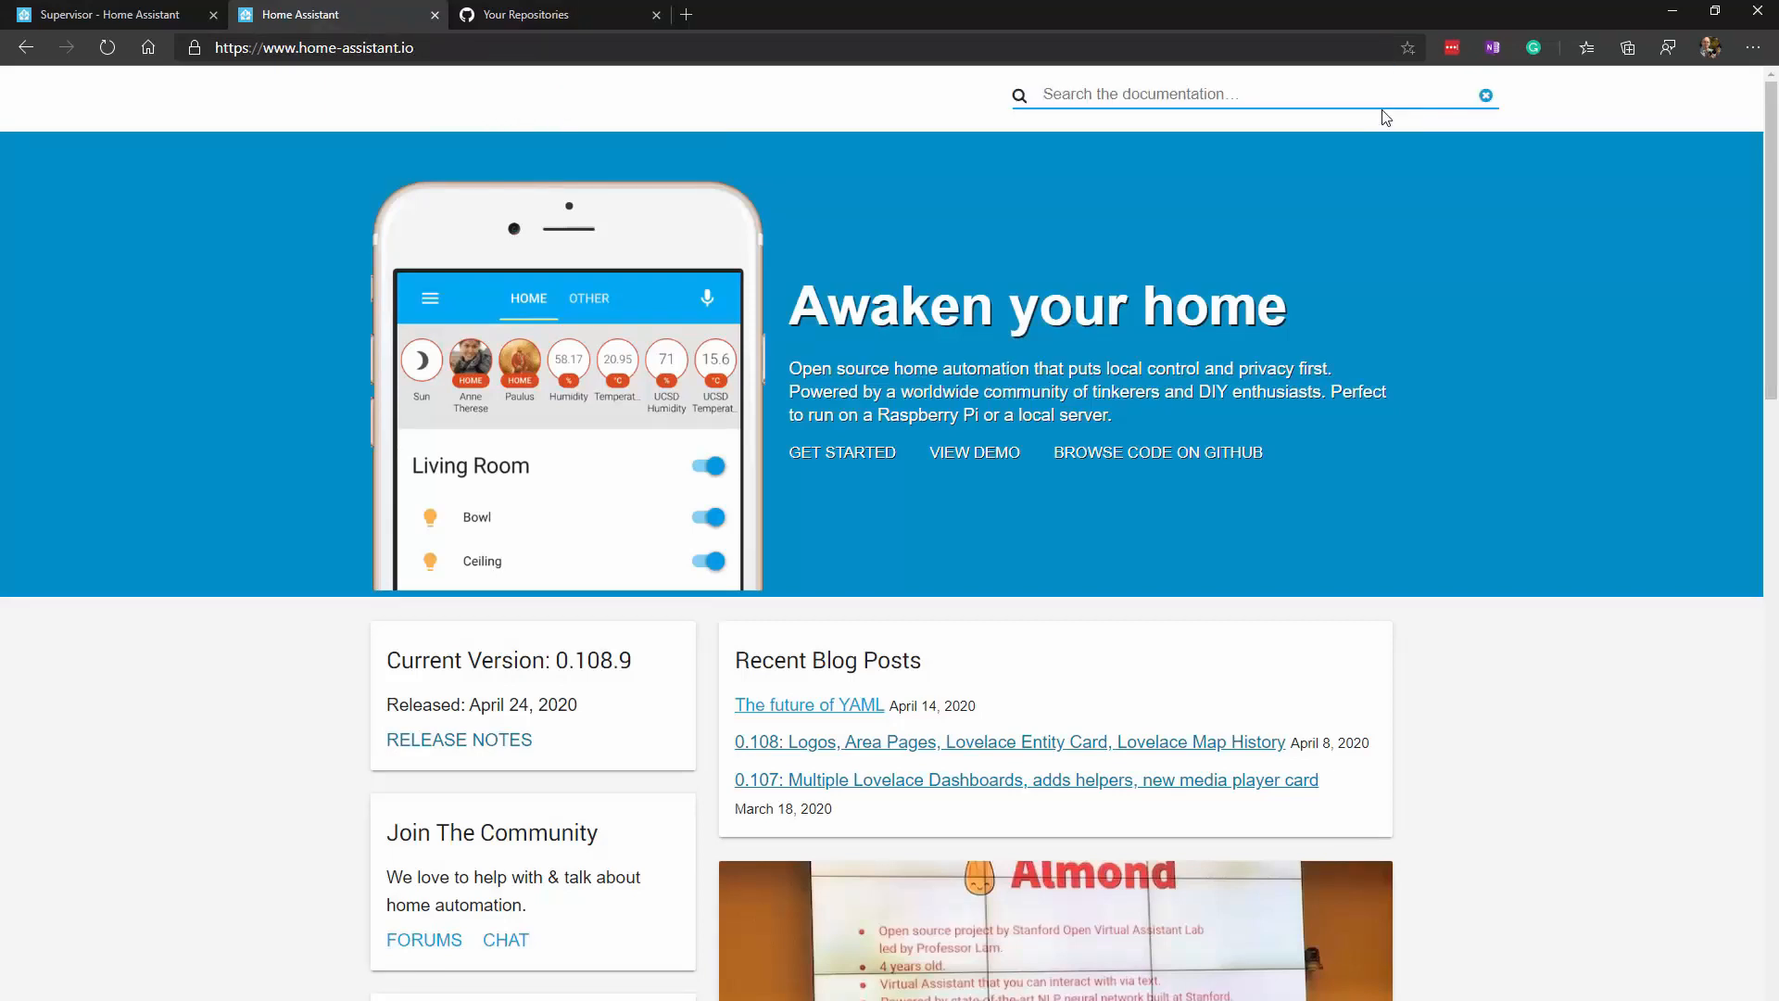
pyautogui.write('appdeamon')
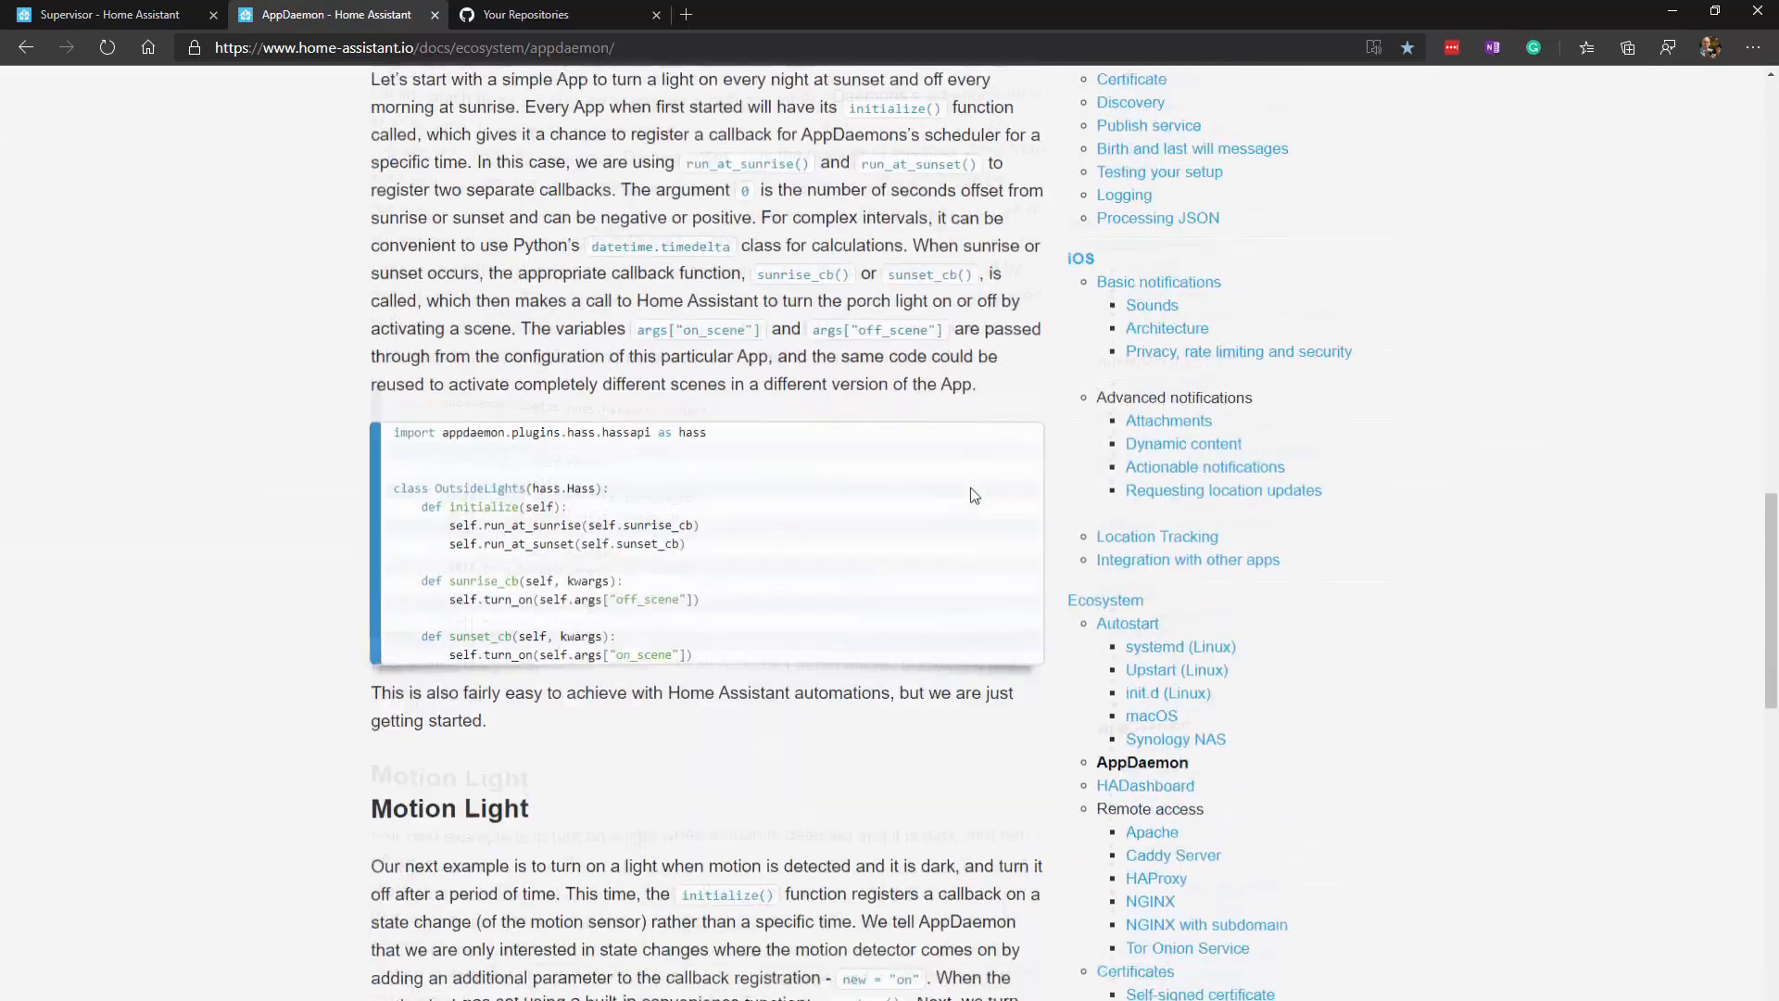
pyautogui.scroll(-3)
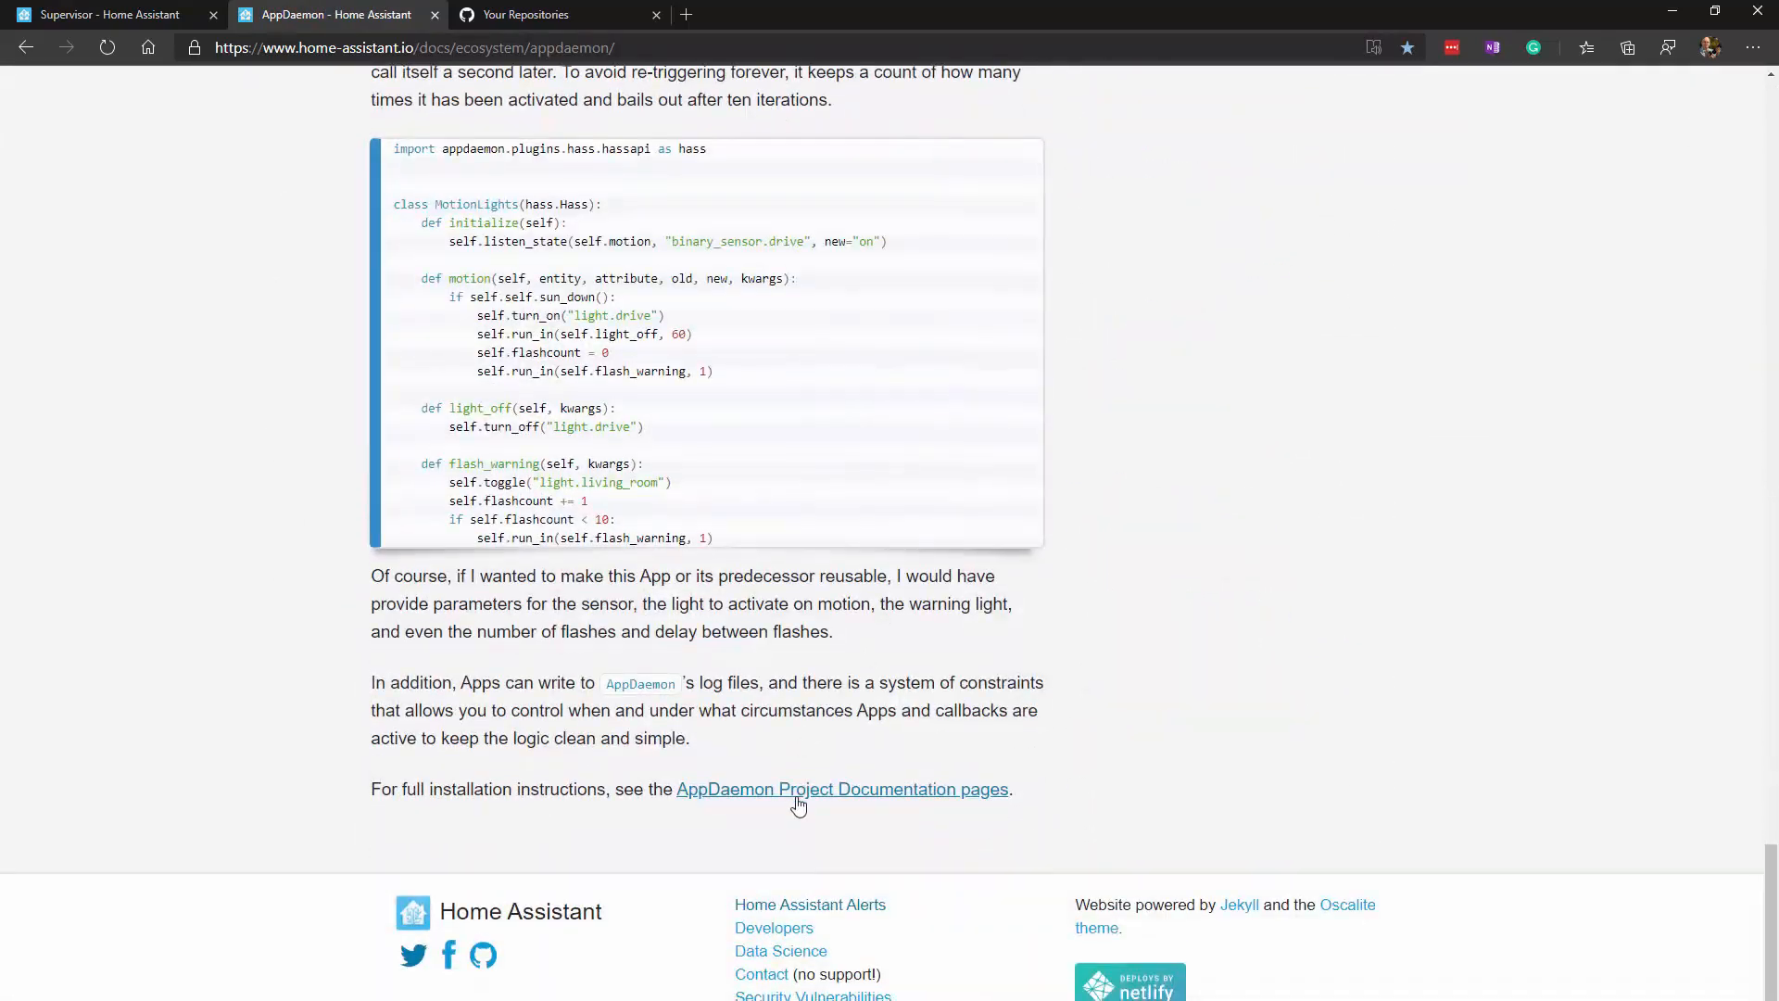
pyautogui.click(843, 789)
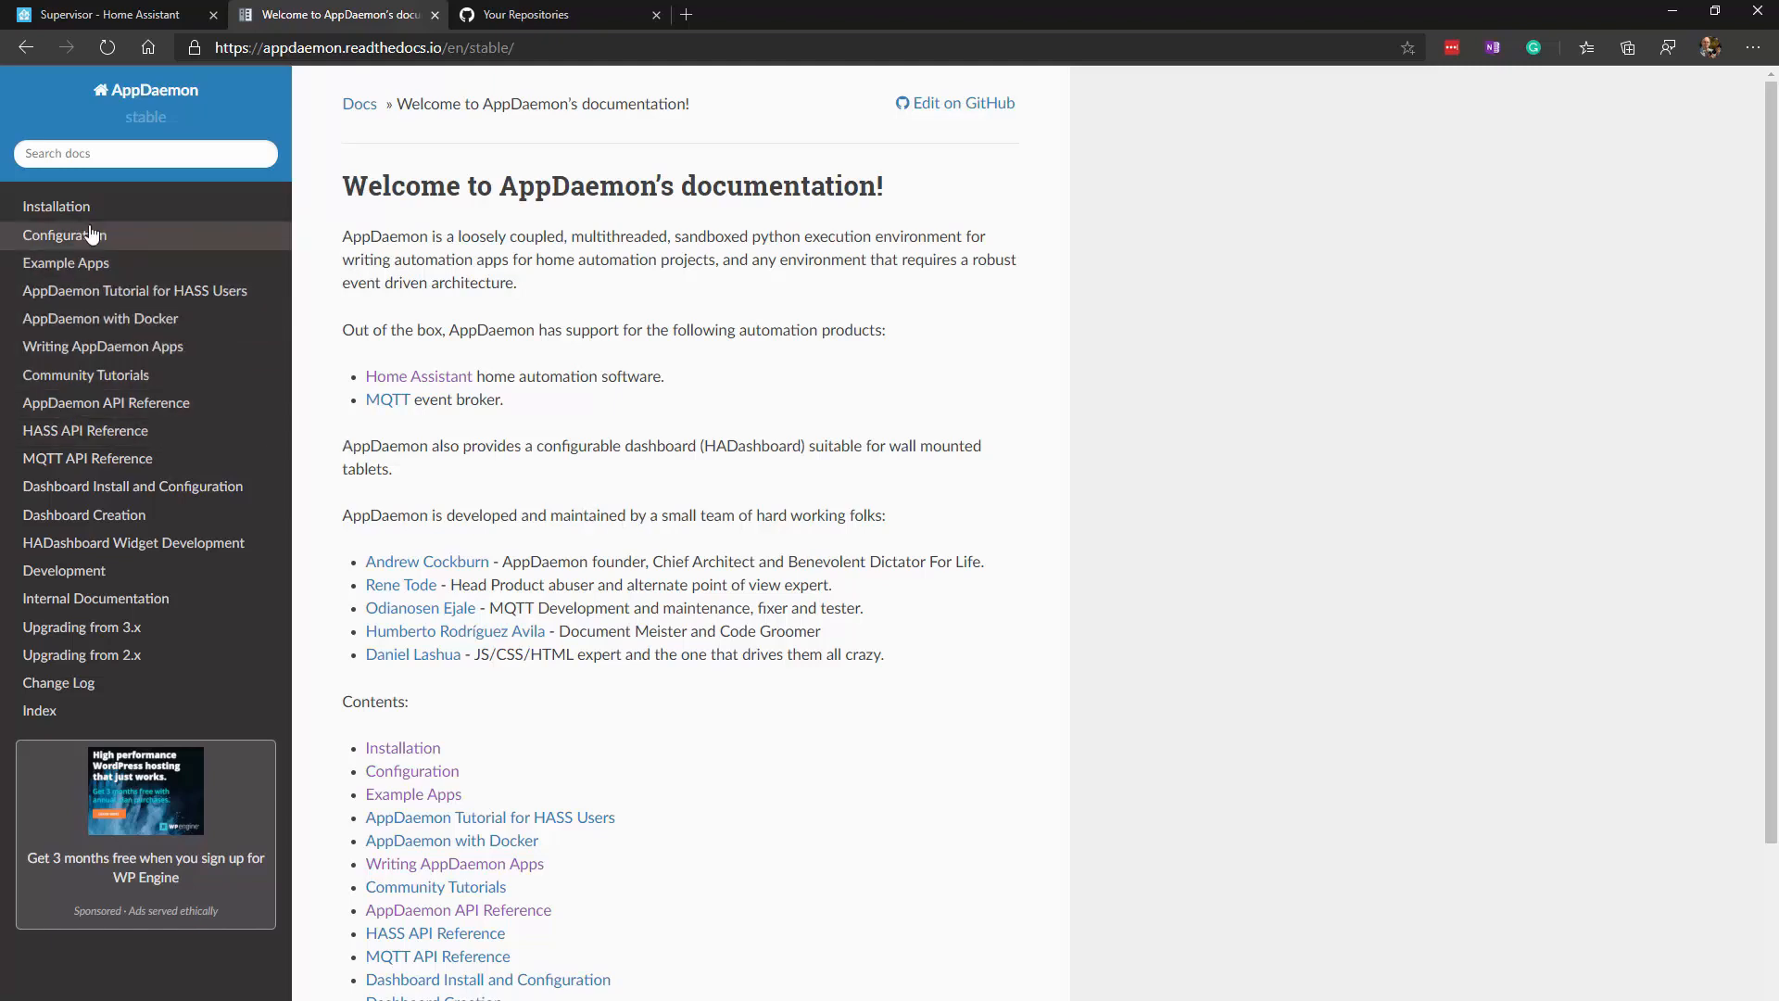
pyautogui.moveTo(107, 404)
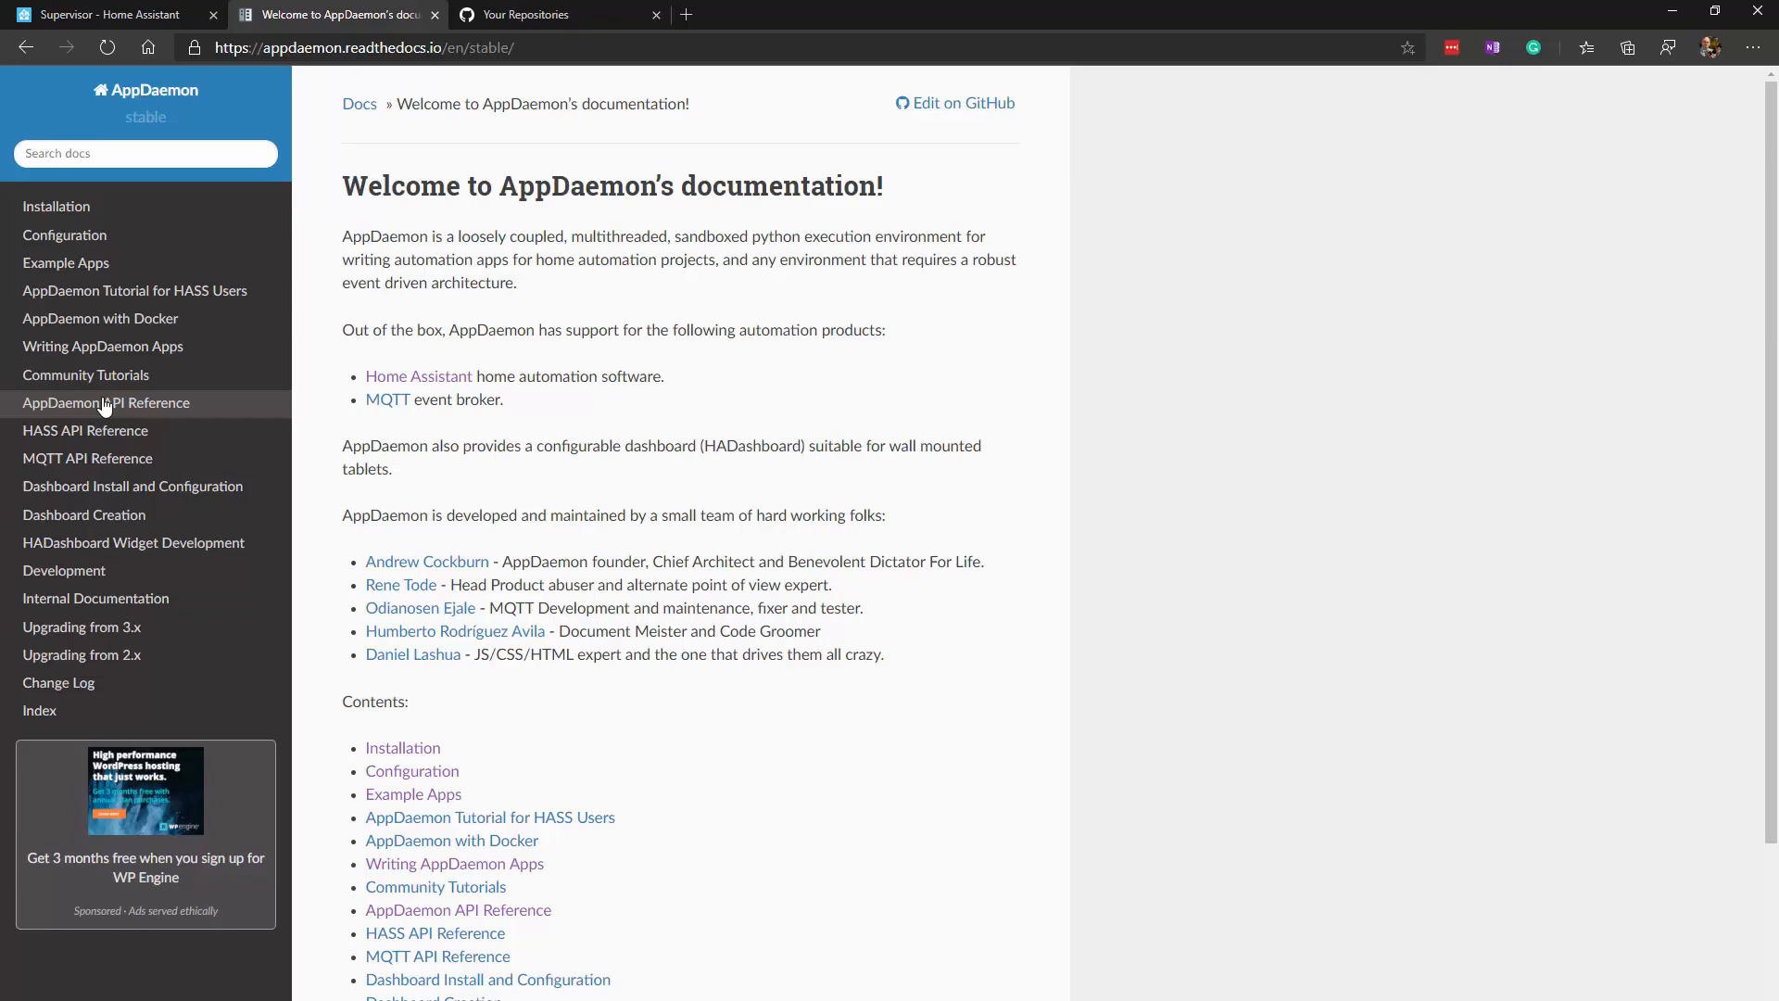
# - Read the AppDaemon docs Installation page, then move to the Configuration page
pyautogui.click(56, 206)
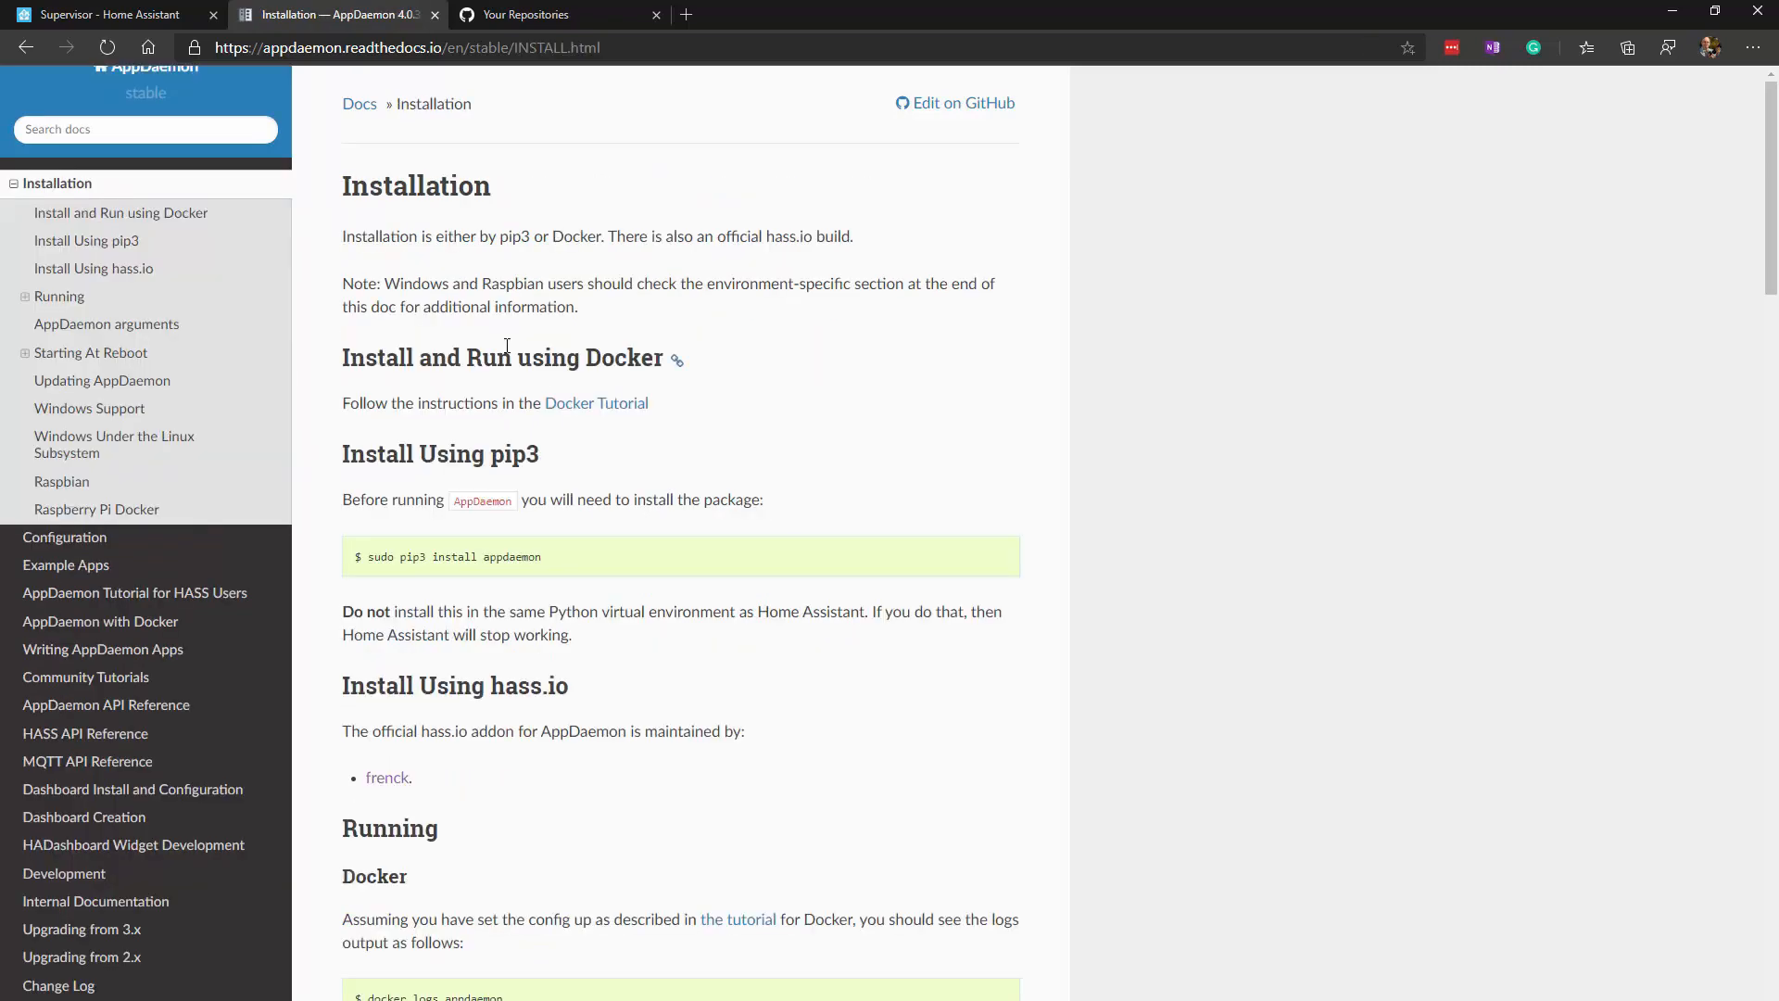
pyautogui.moveTo(511, 273)
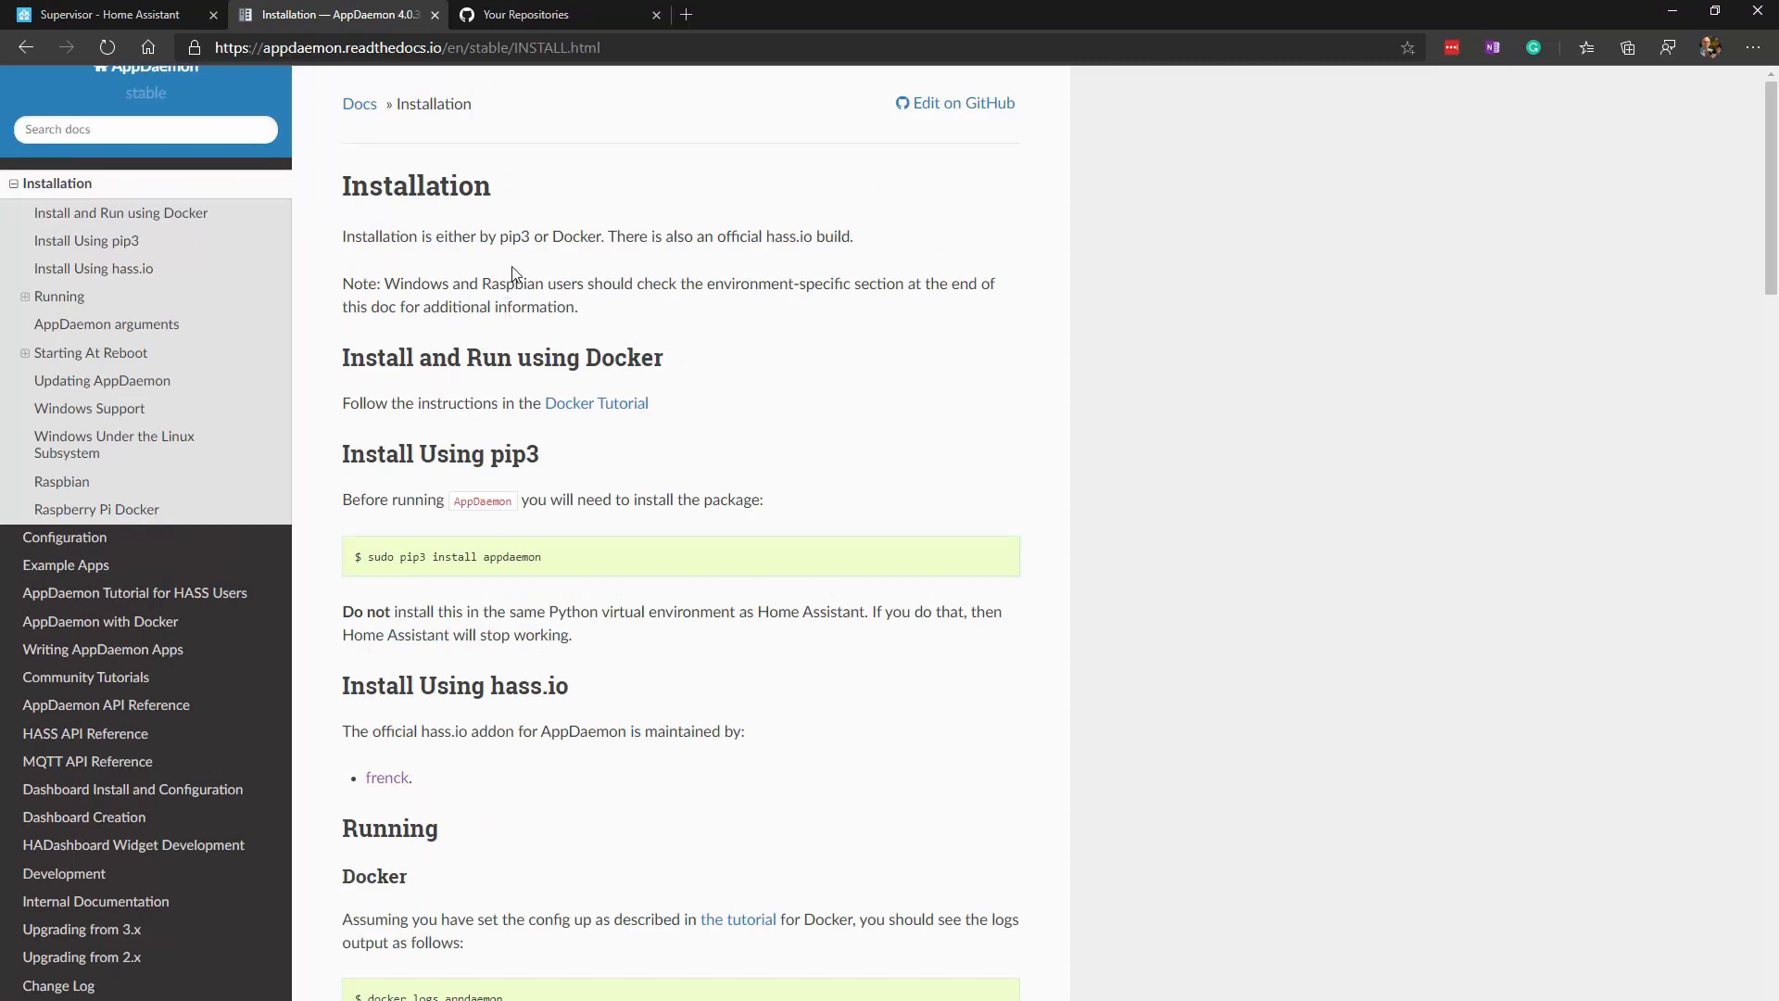
pyautogui.moveTo(571, 974)
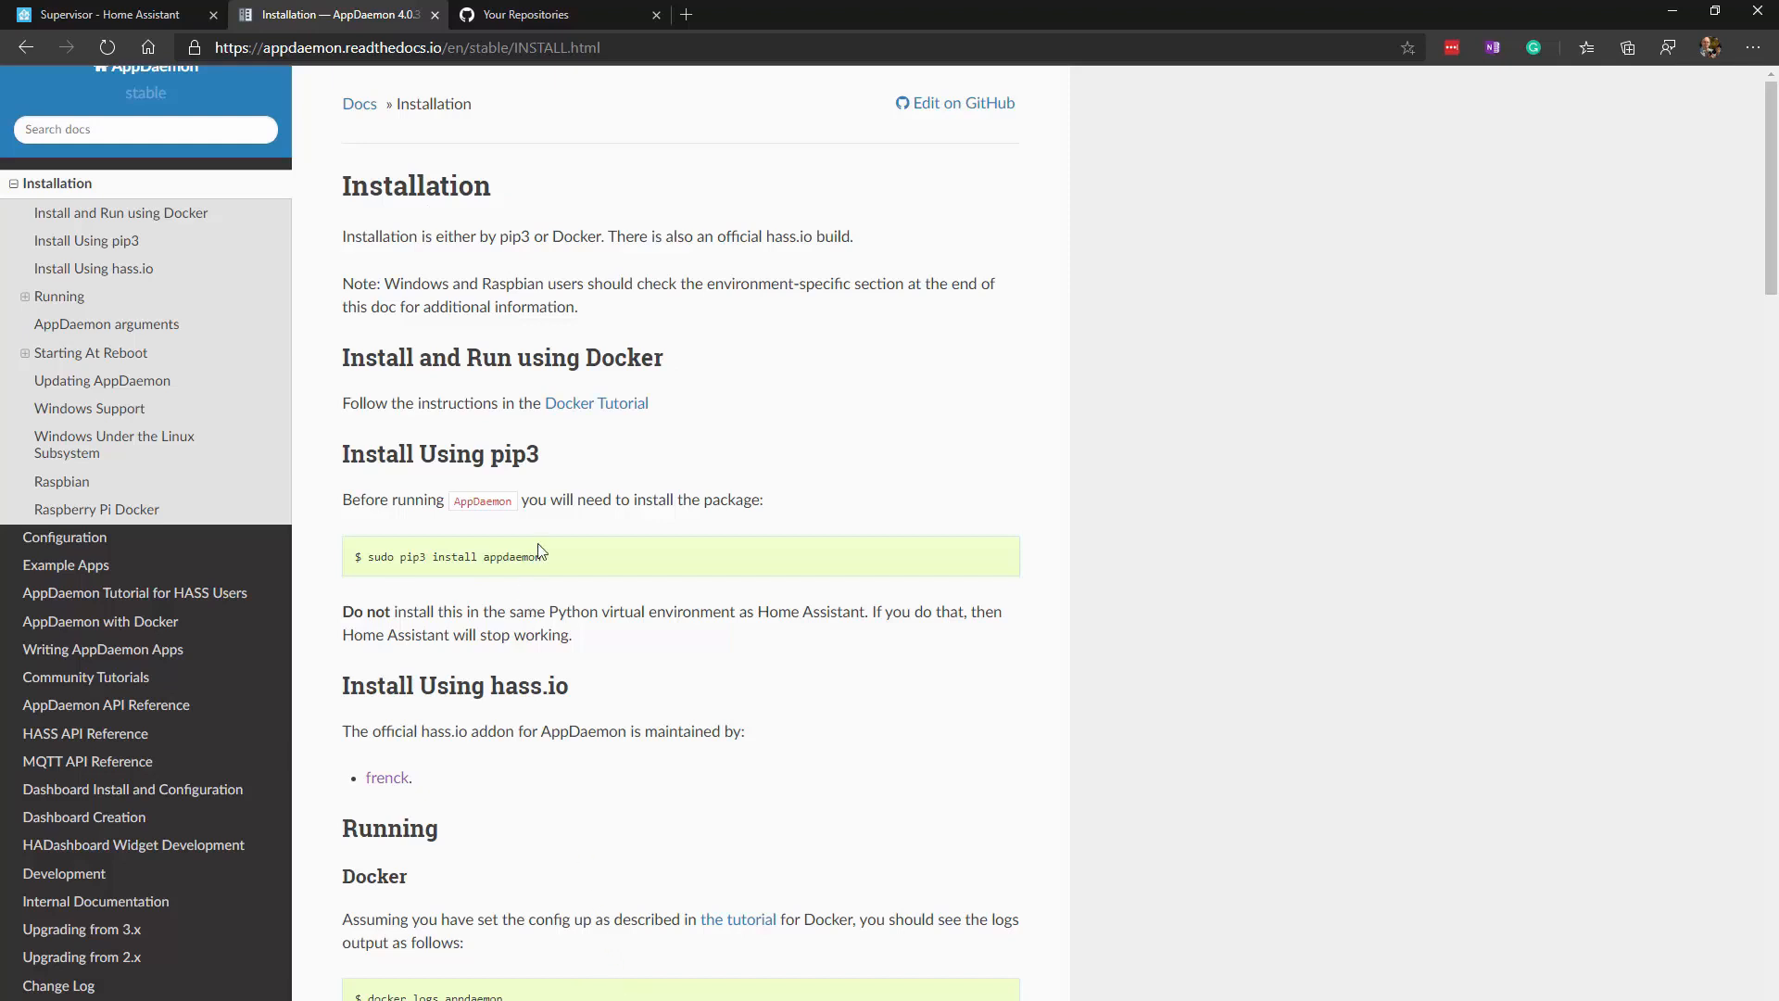
pyautogui.moveTo(536, 542)
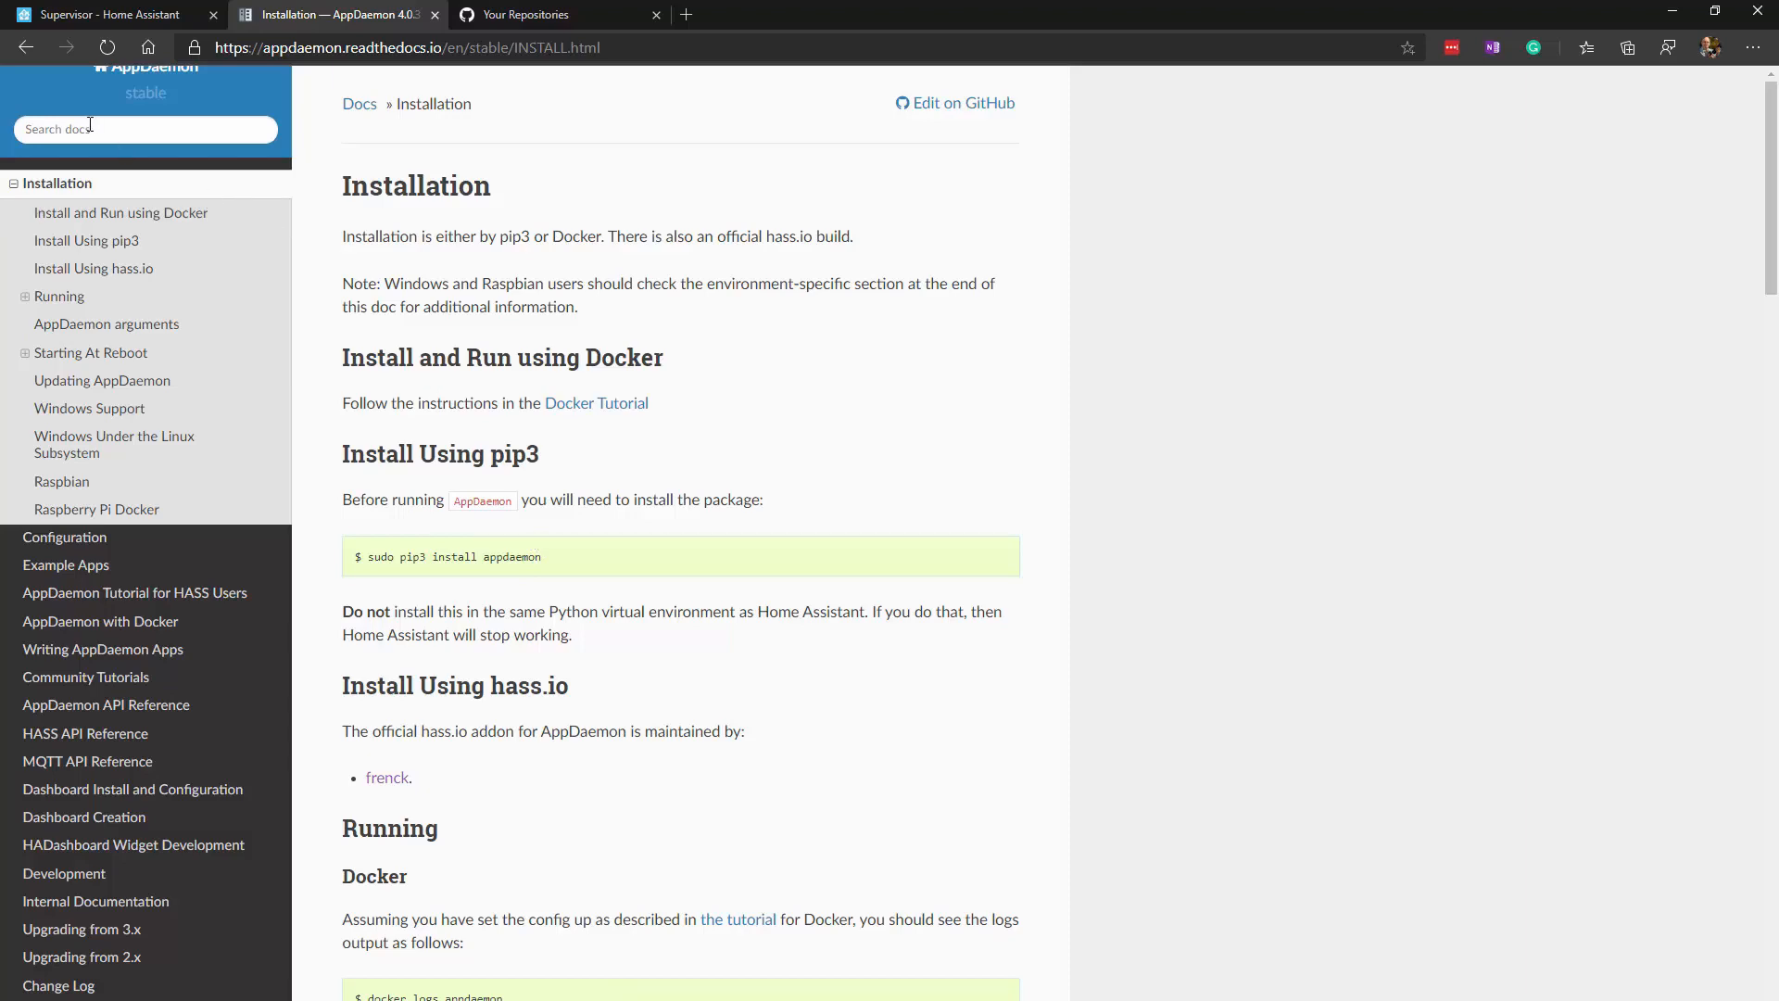
pyautogui.click(65, 537)
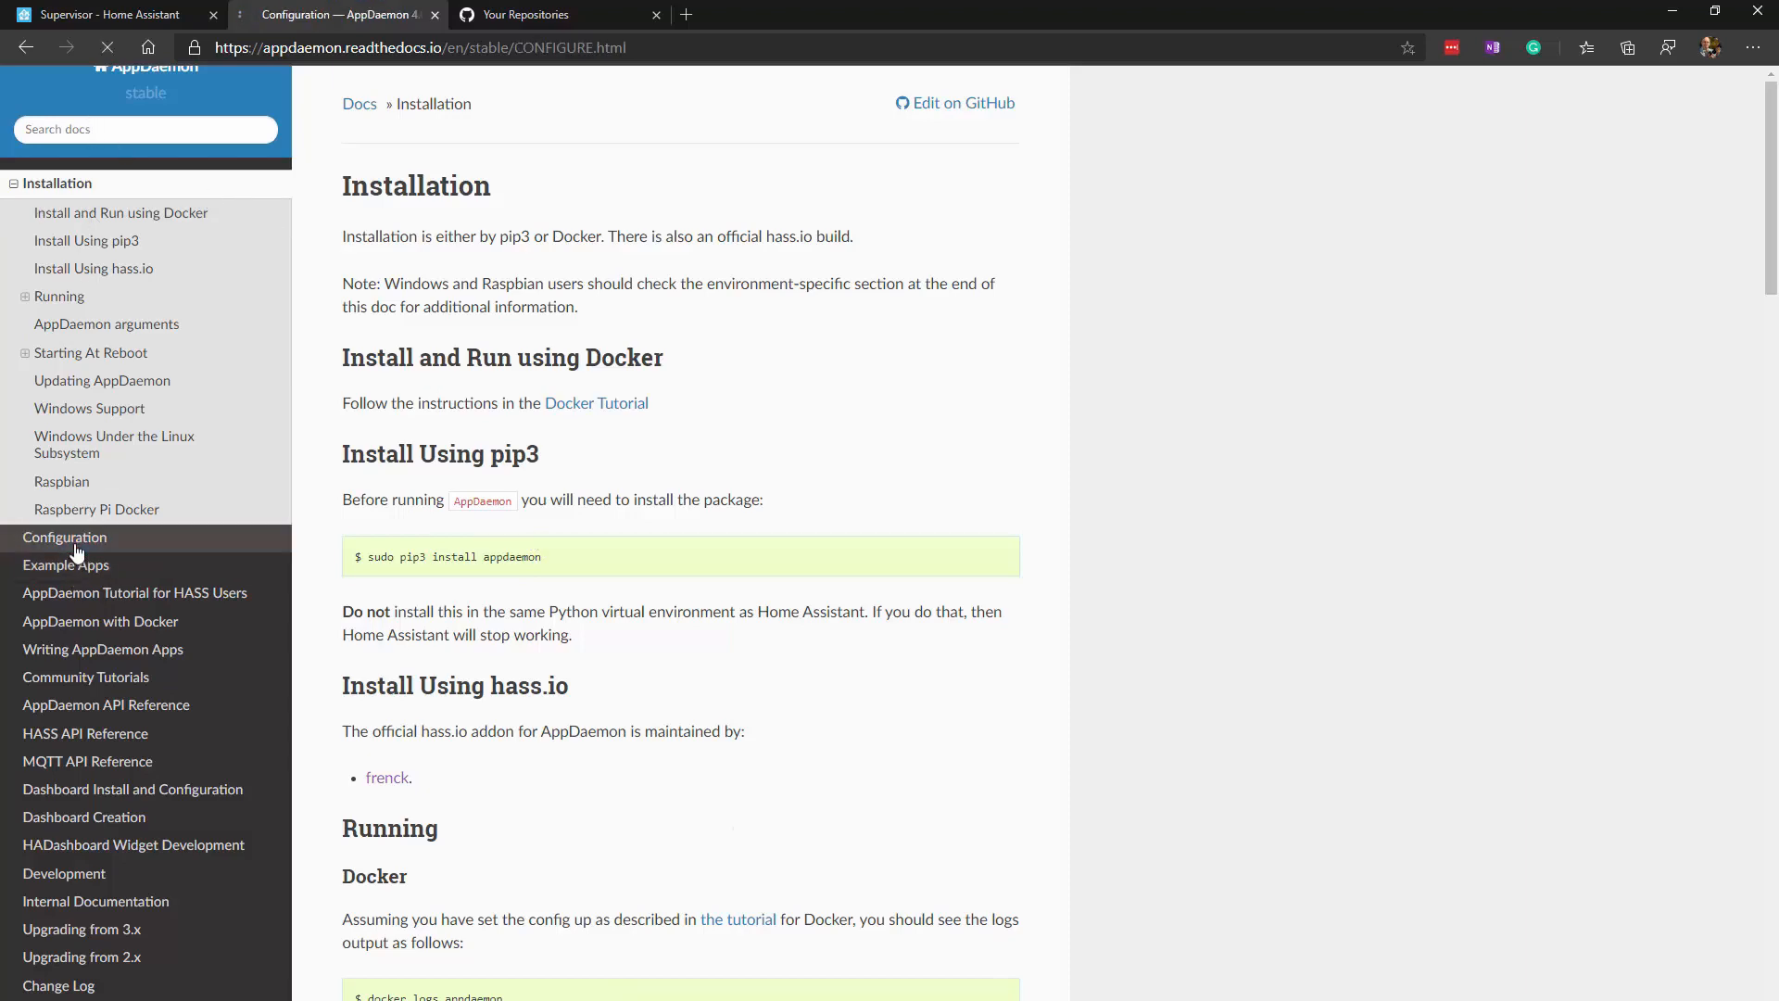
# - Review the Initial Setup appdaemon.yaml sample, then switch to the Home Assistant Profile tab
pyautogui.click(65, 536)
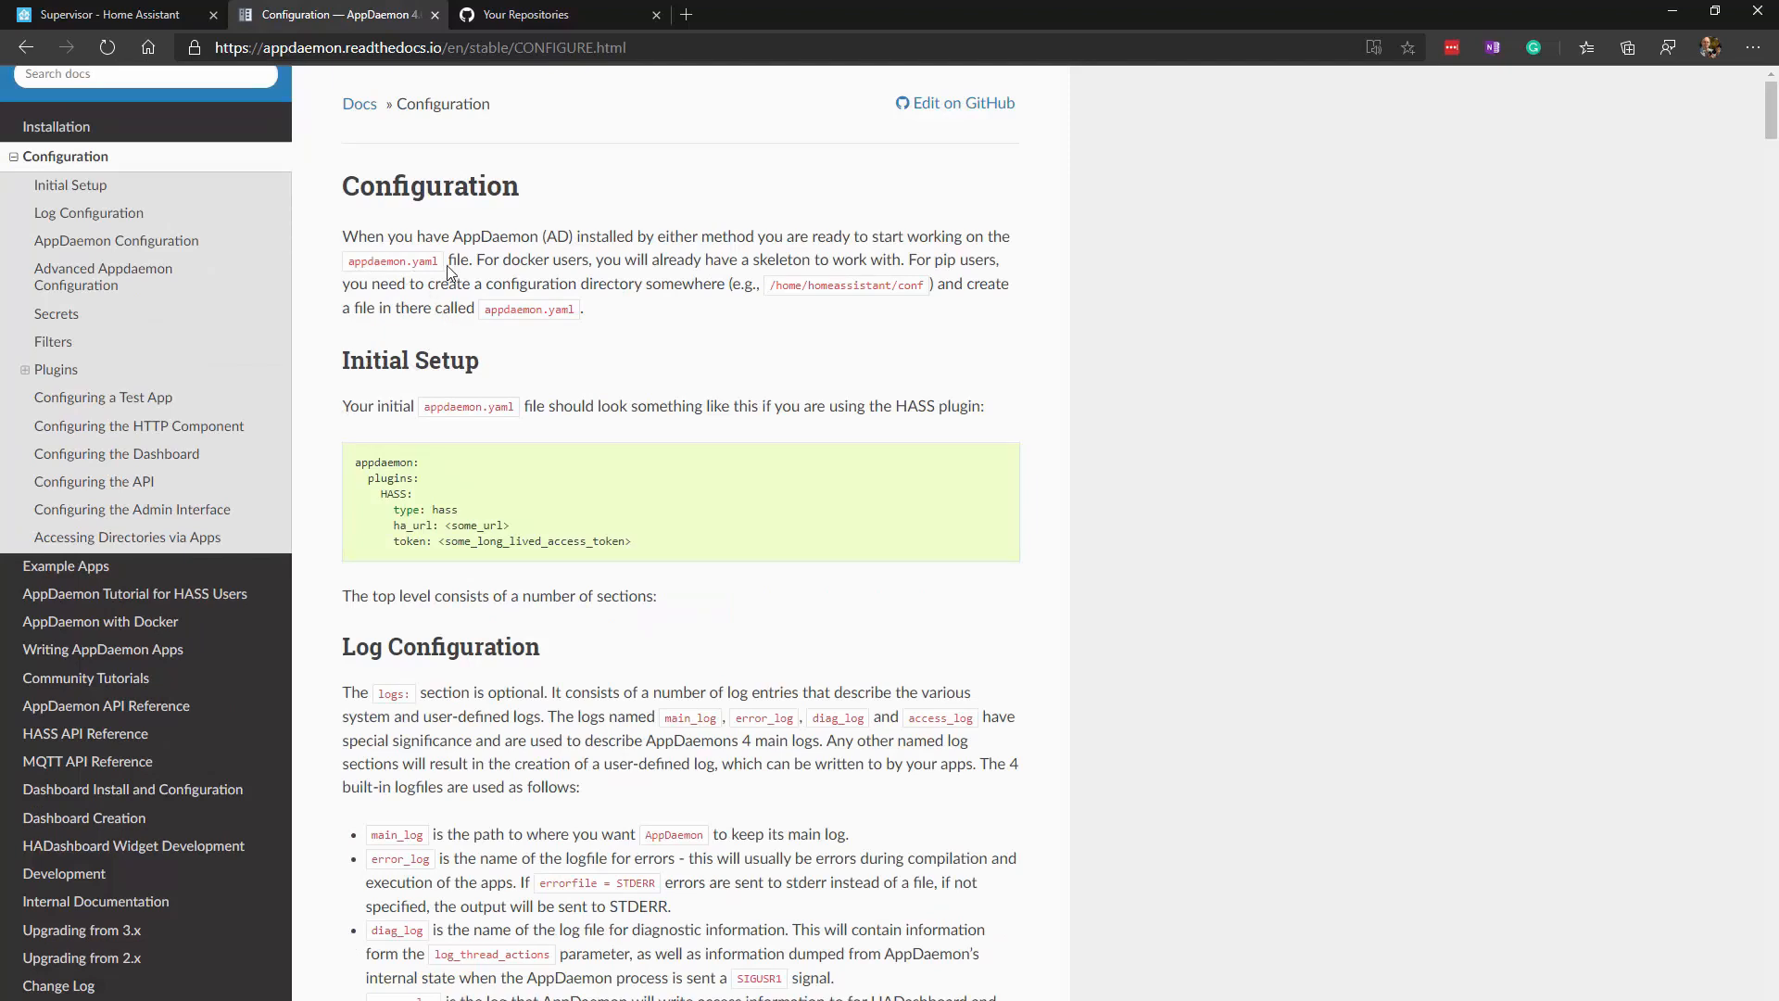
pyautogui.moveTo(384, 460)
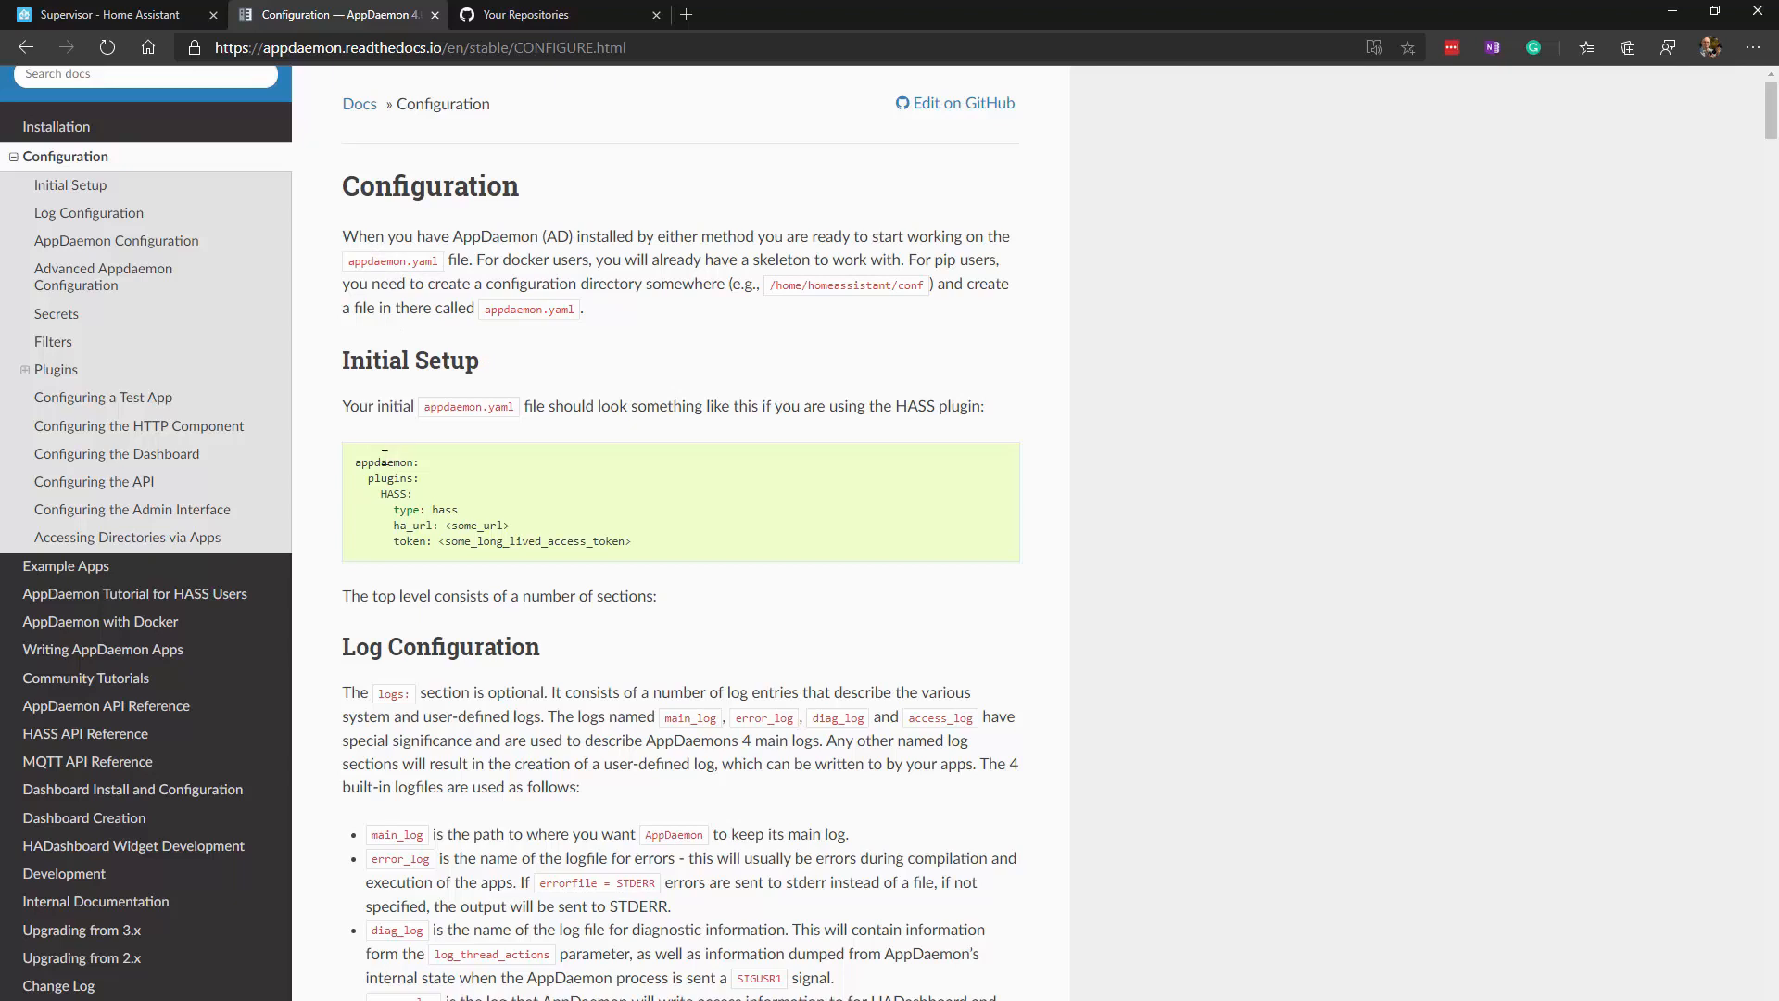
pyautogui.moveTo(581, 275)
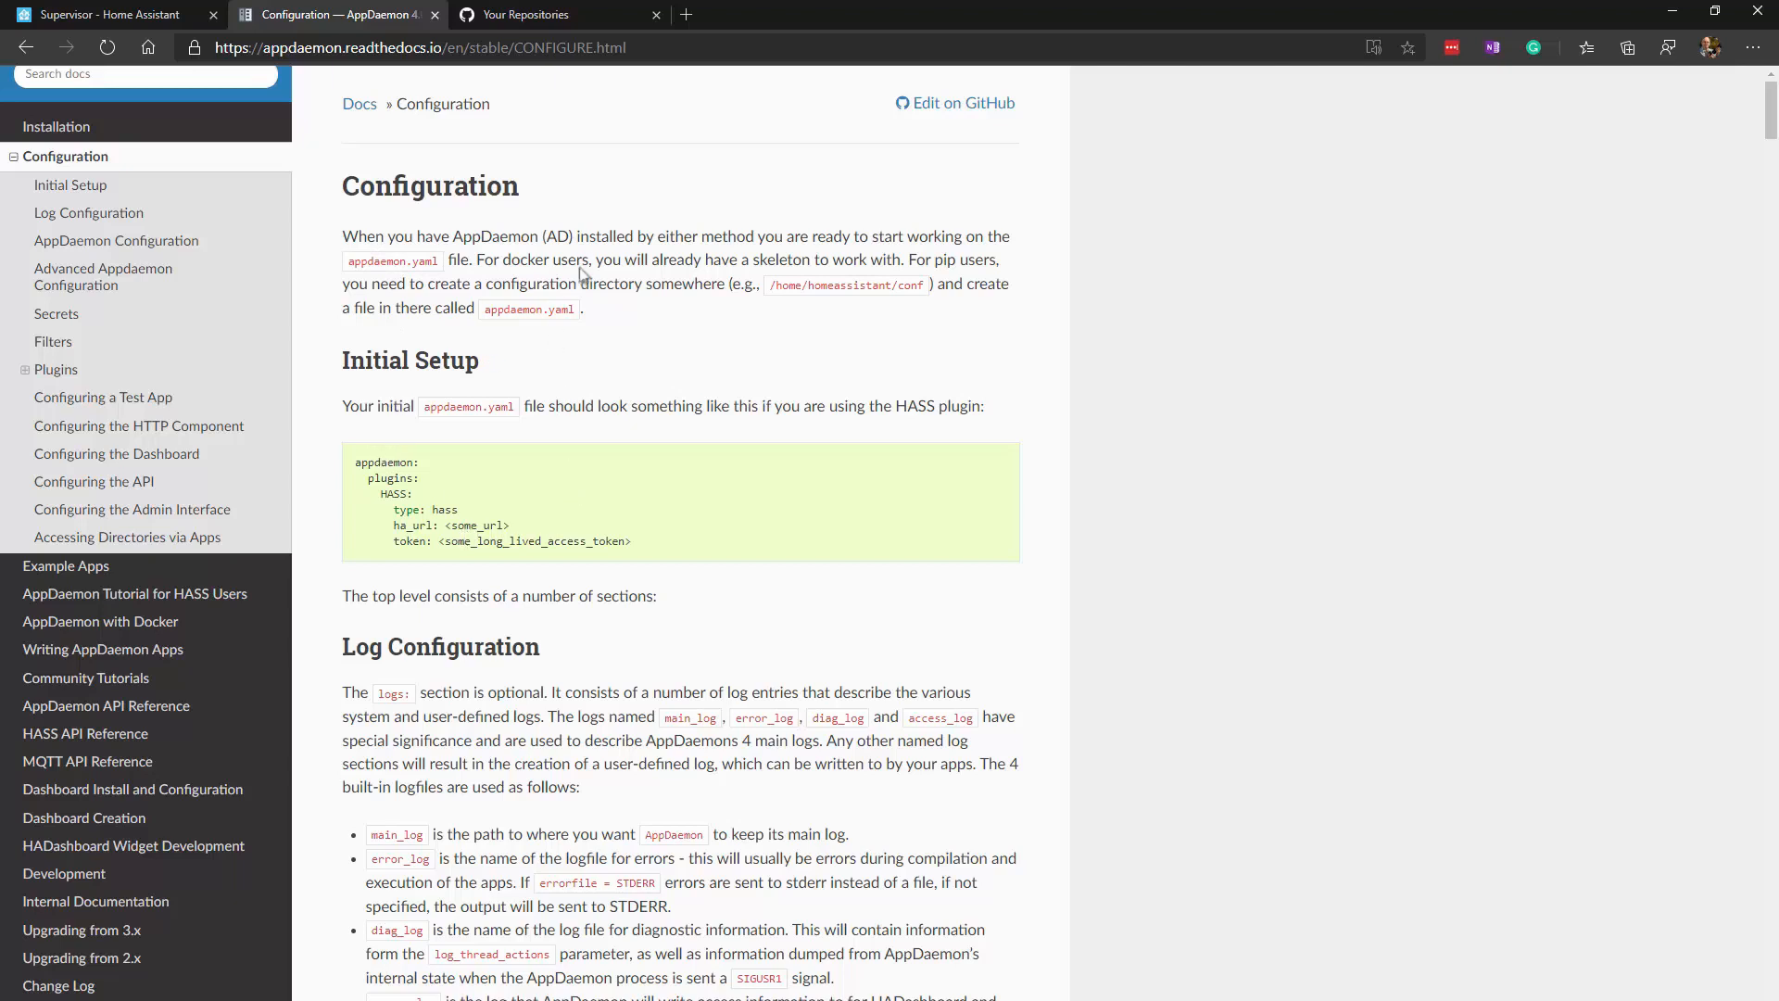
pyautogui.moveTo(902, 239)
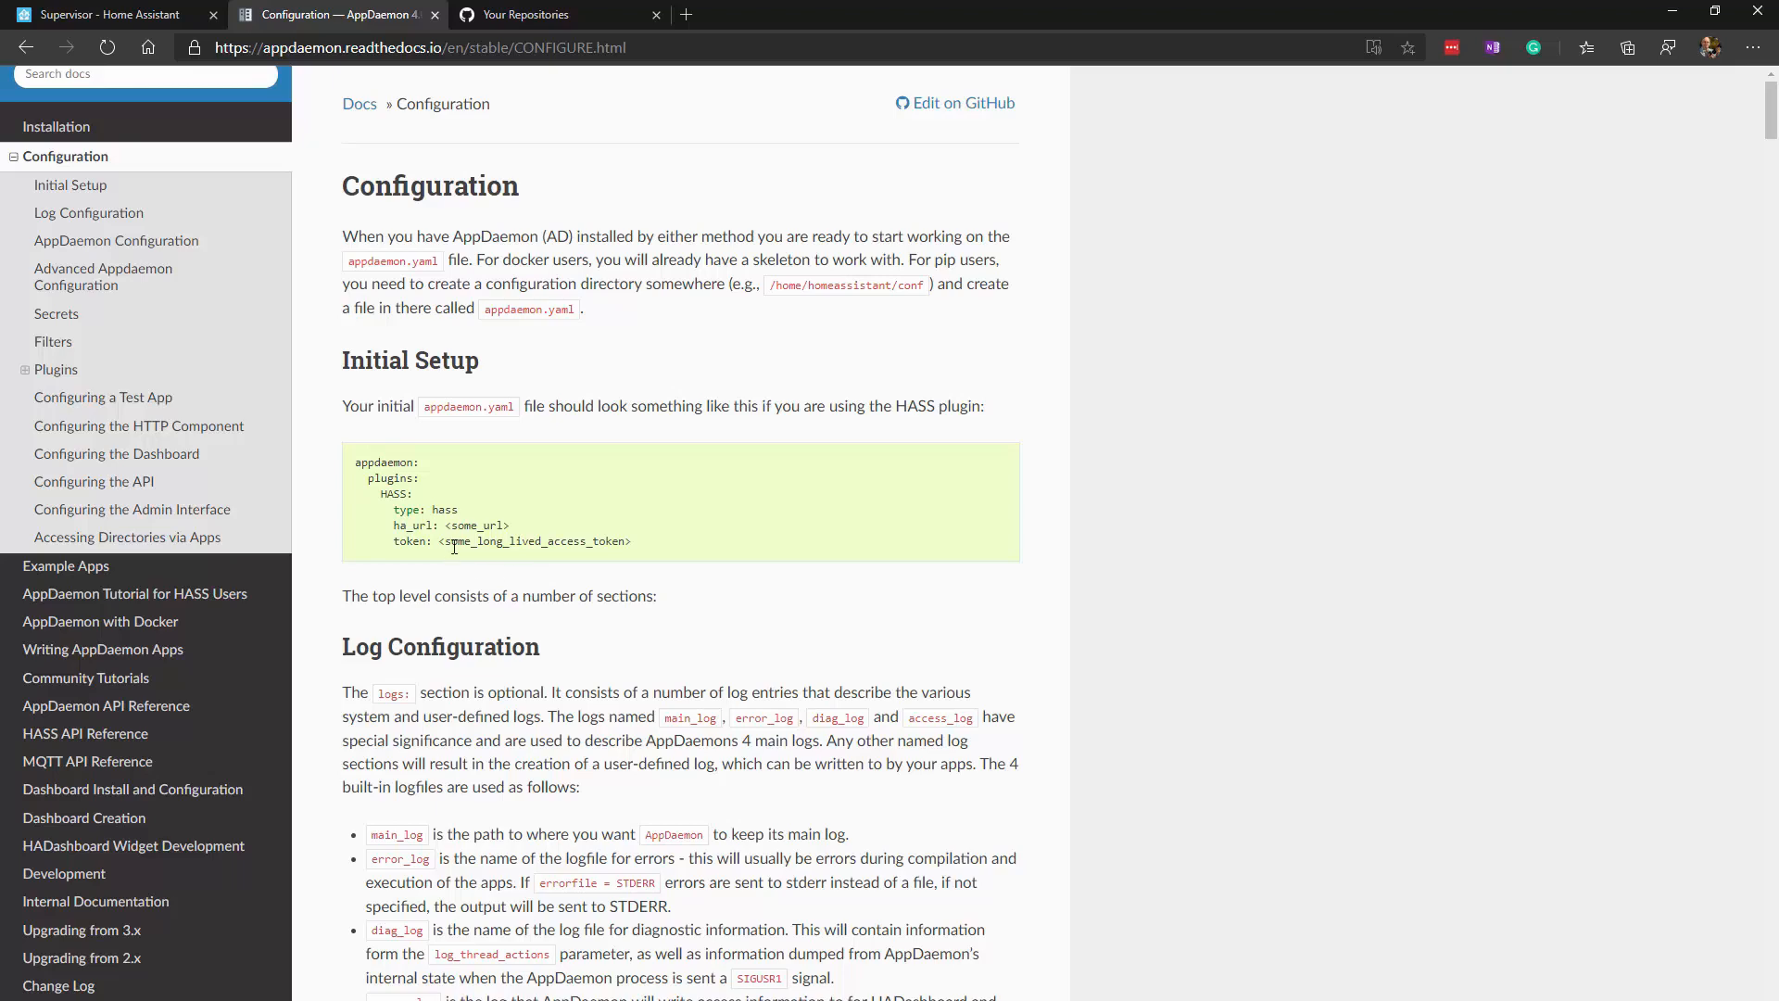
pyautogui.moveTo(544, 535)
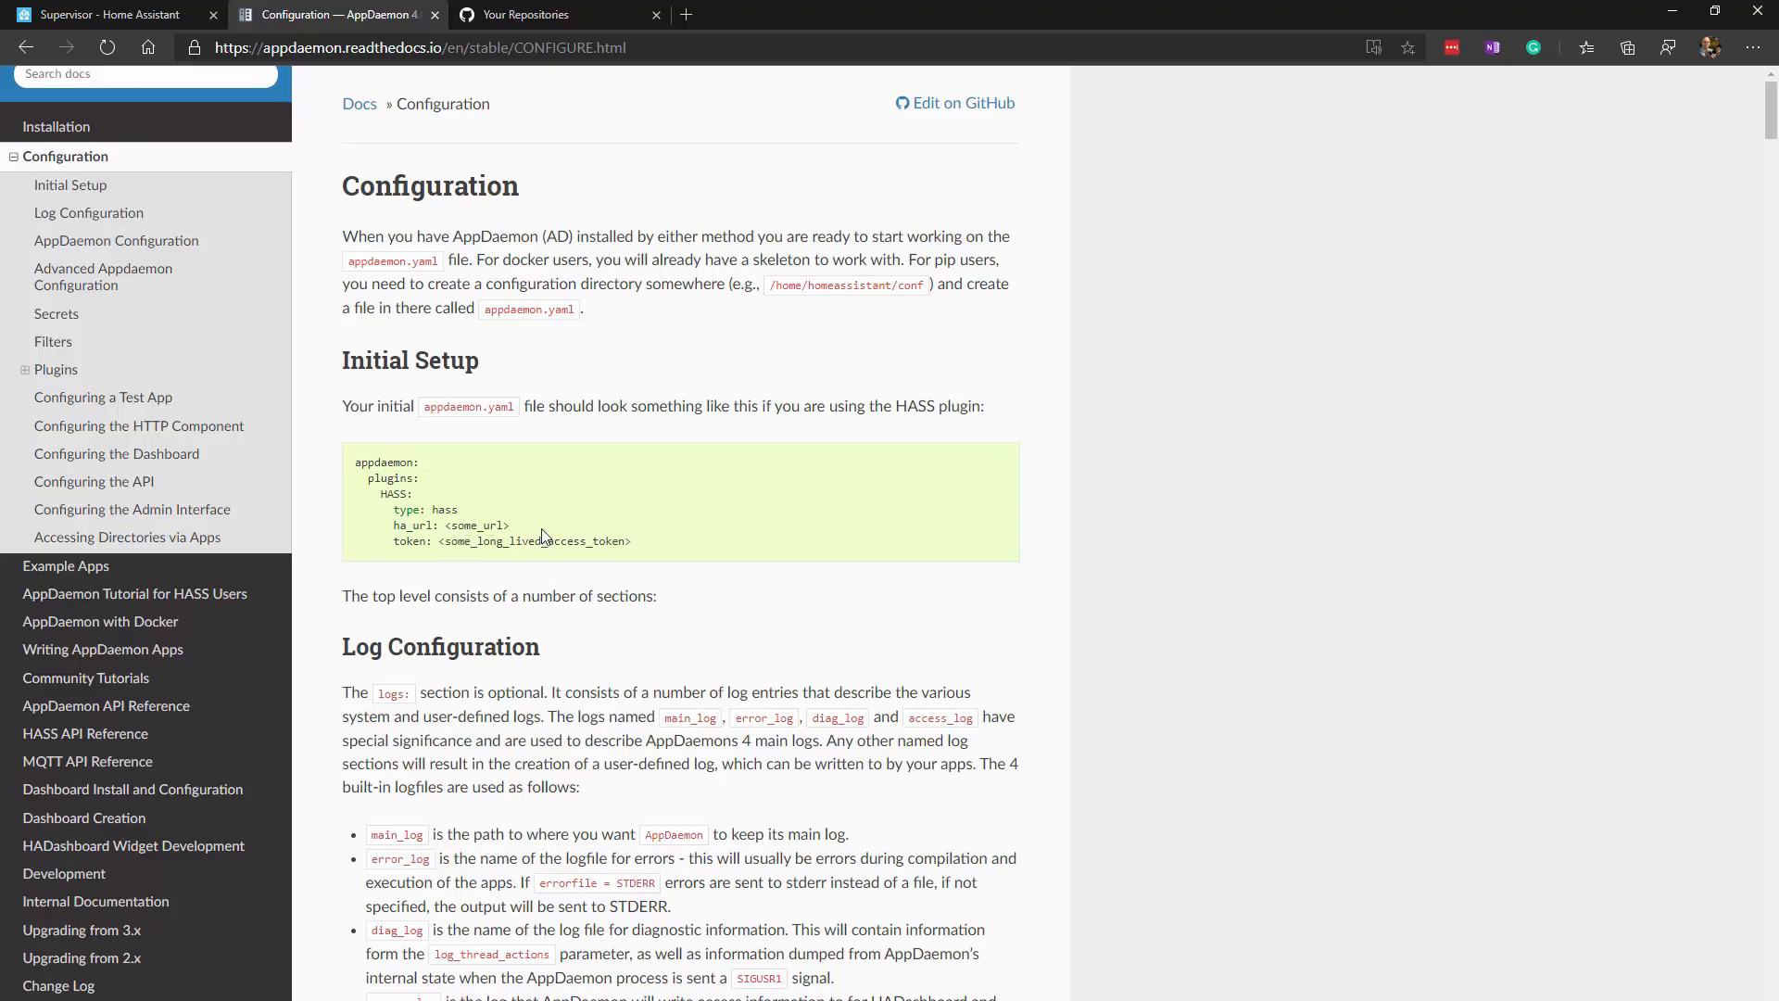
pyautogui.click(108, 14)
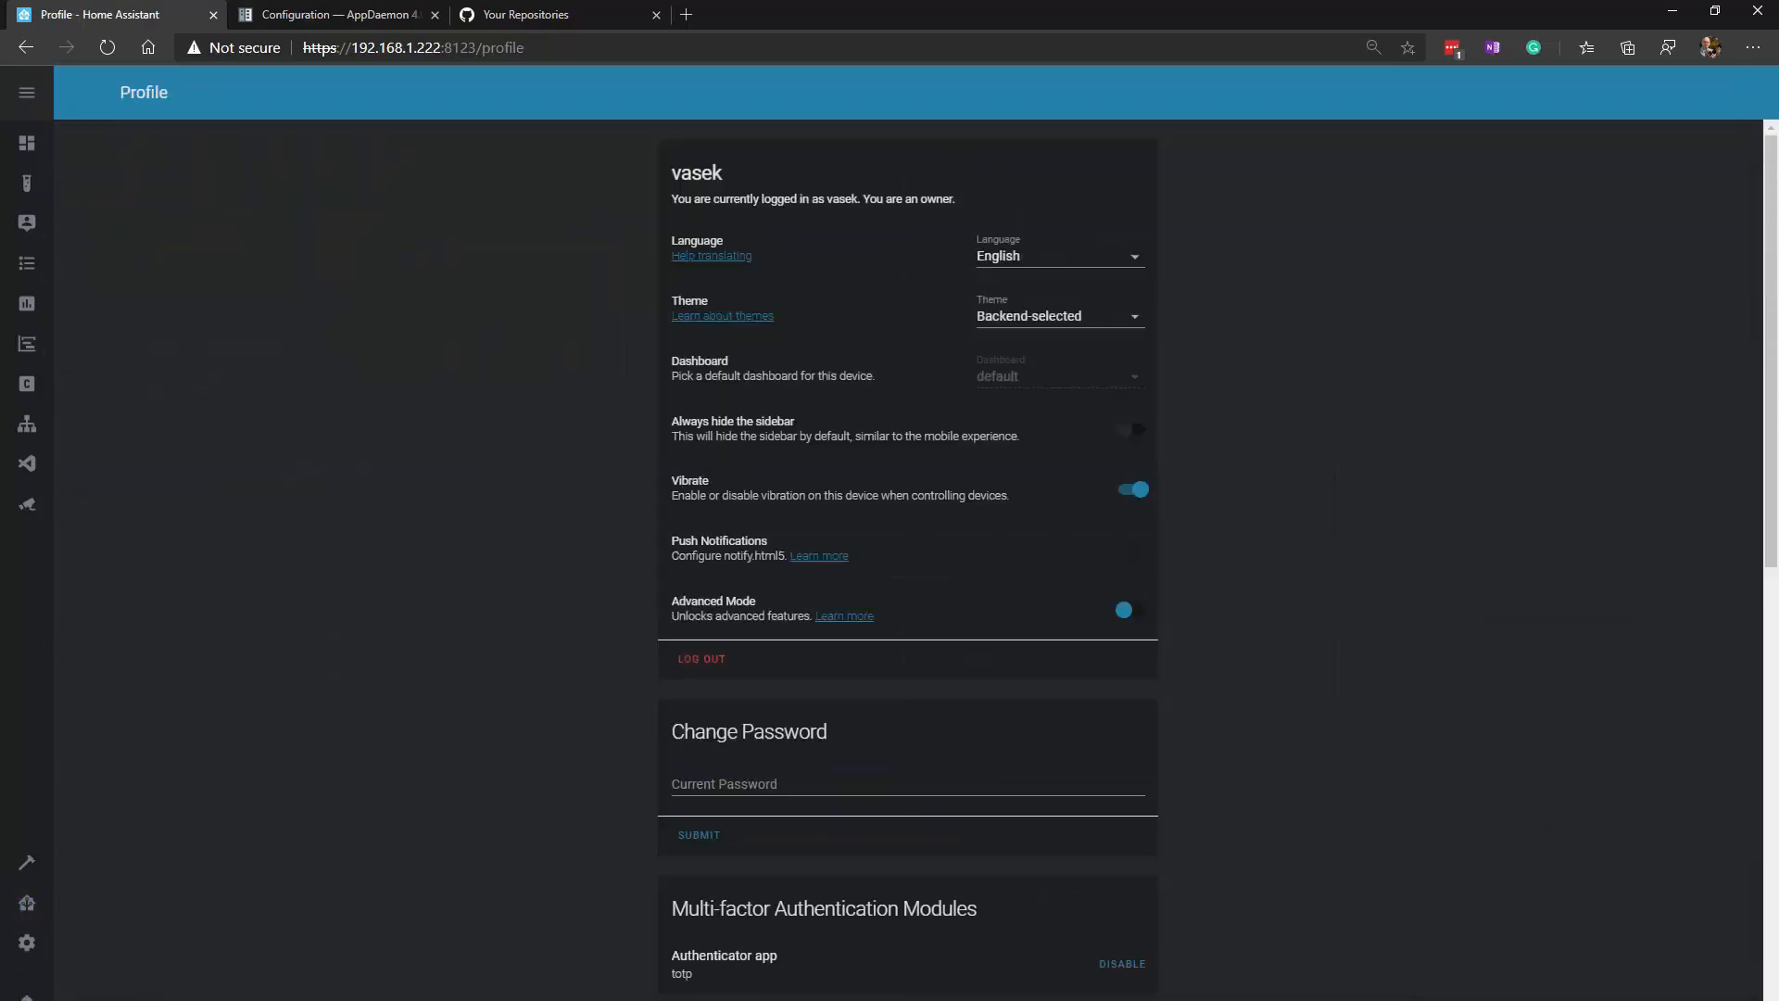
# - Scroll the Profile page down to Long-Lived Access Tokens, showing the AppDaemon token
pyautogui.scroll(-3)
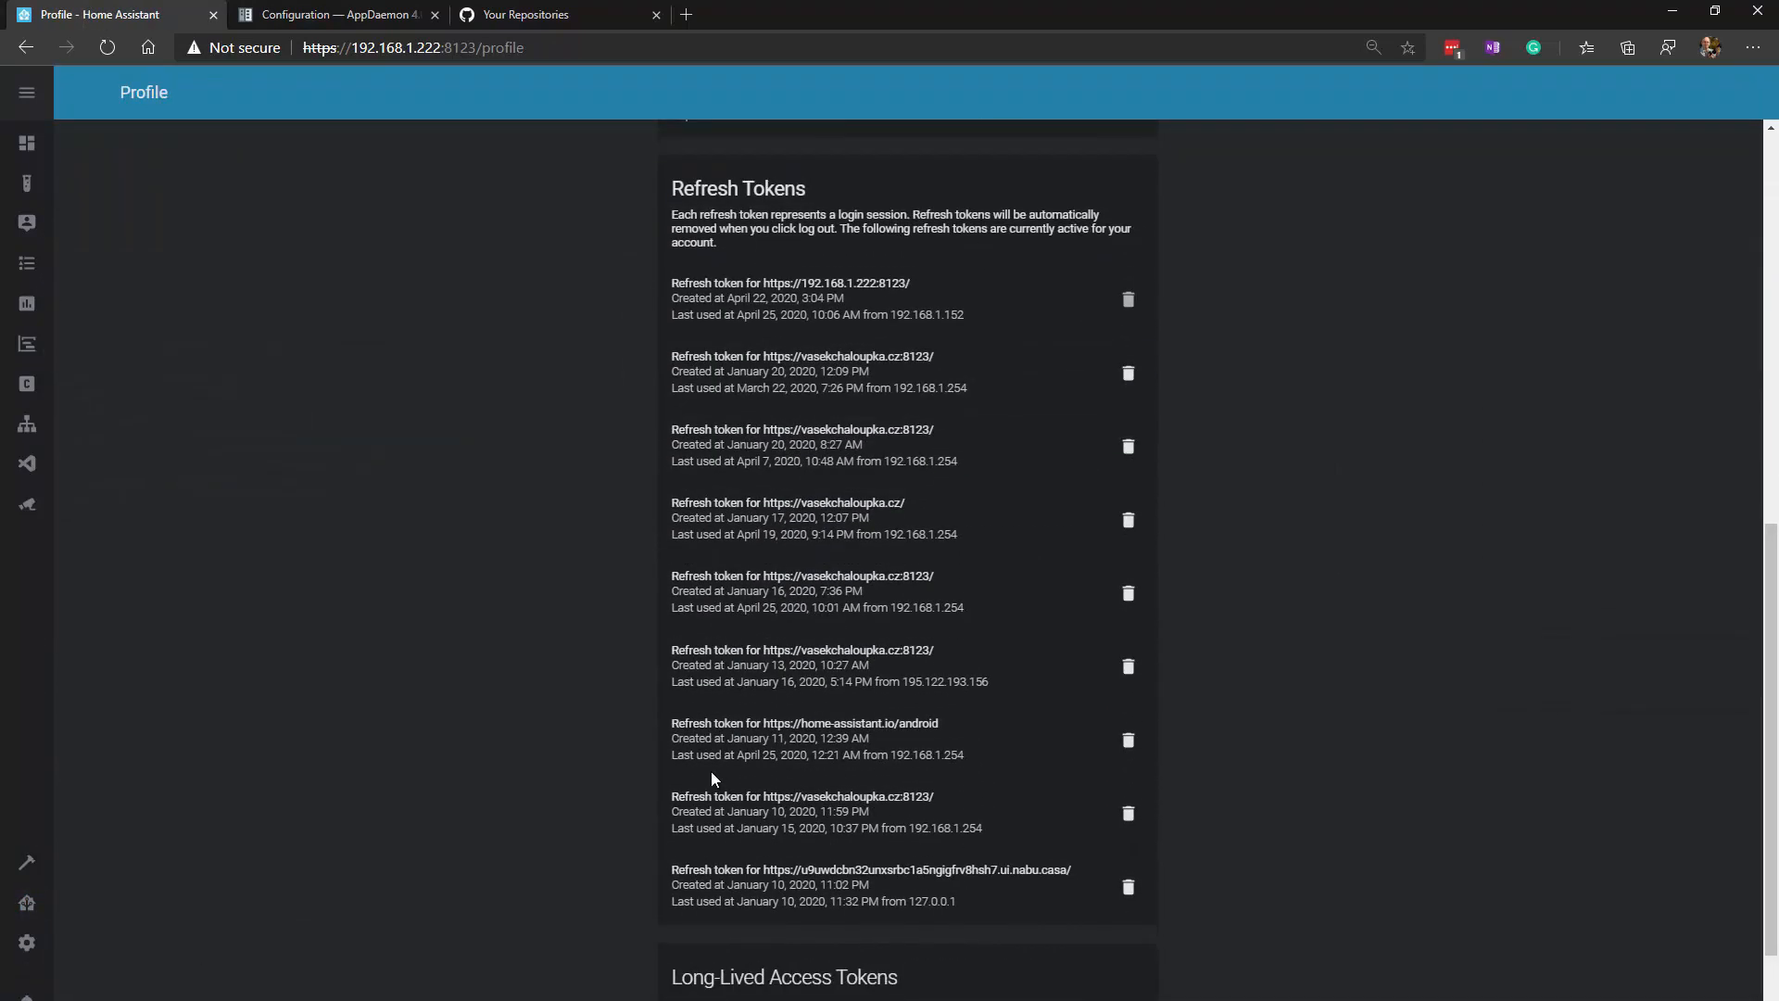
pyautogui.scroll(-3)
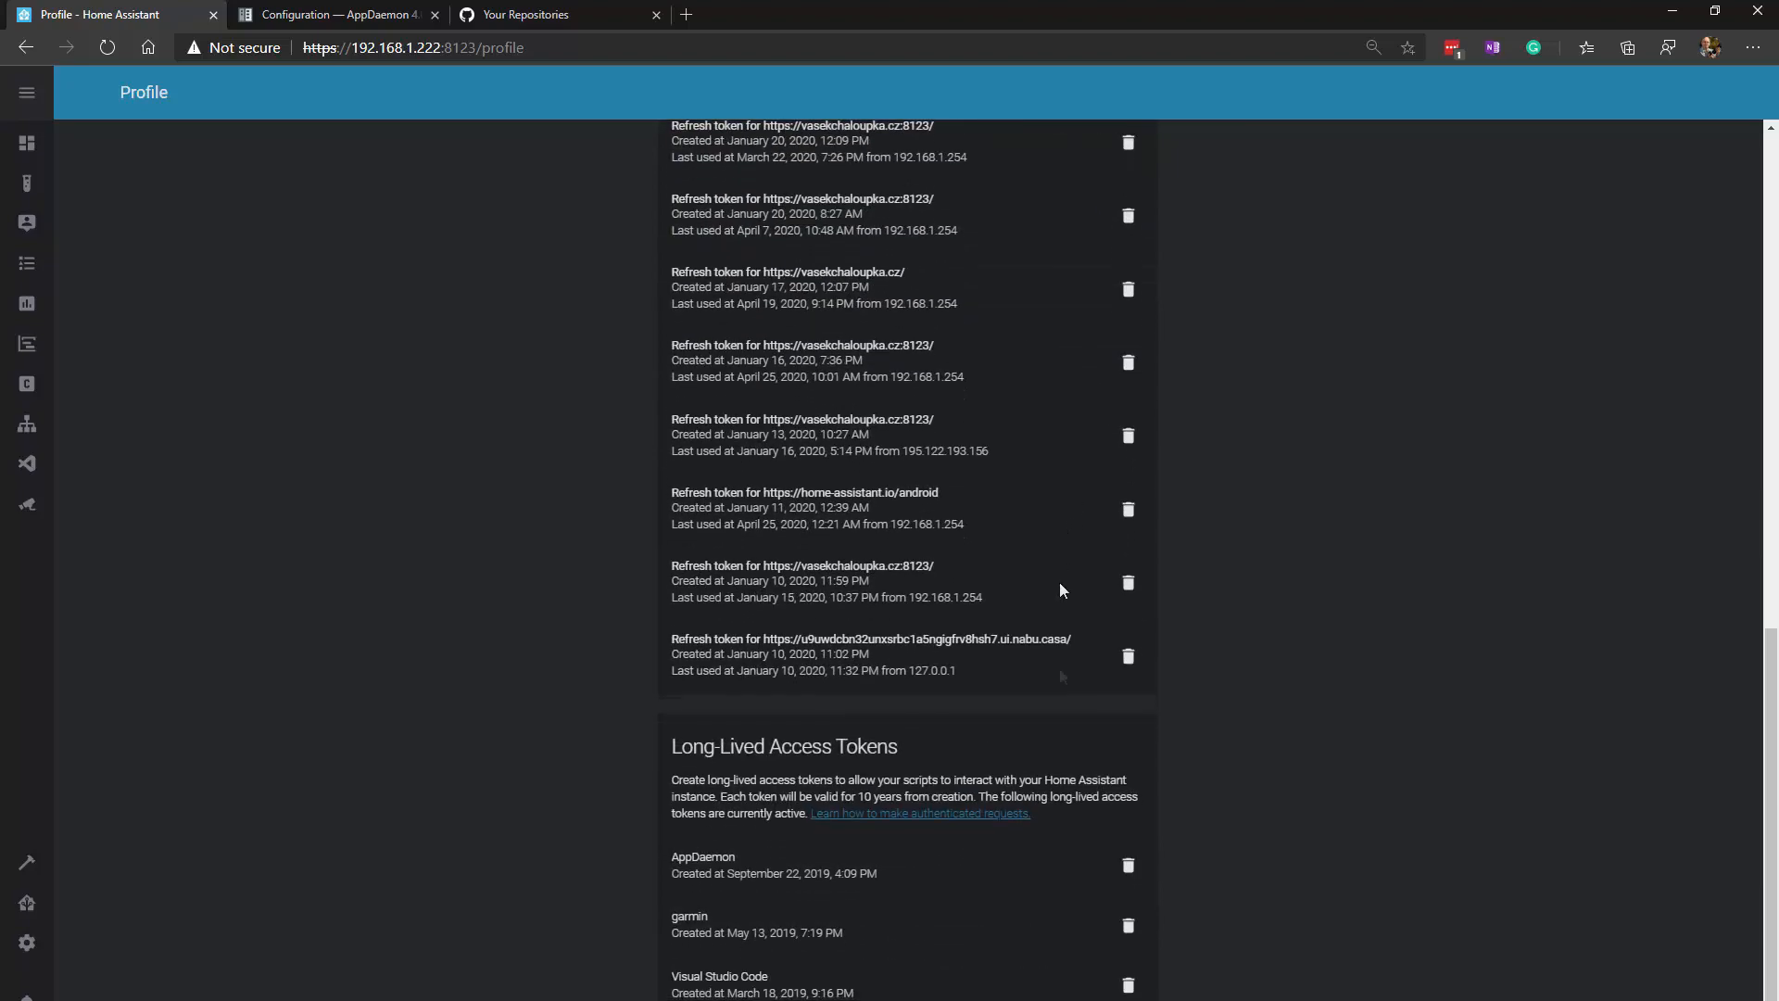
pyautogui.moveTo(711, 767)
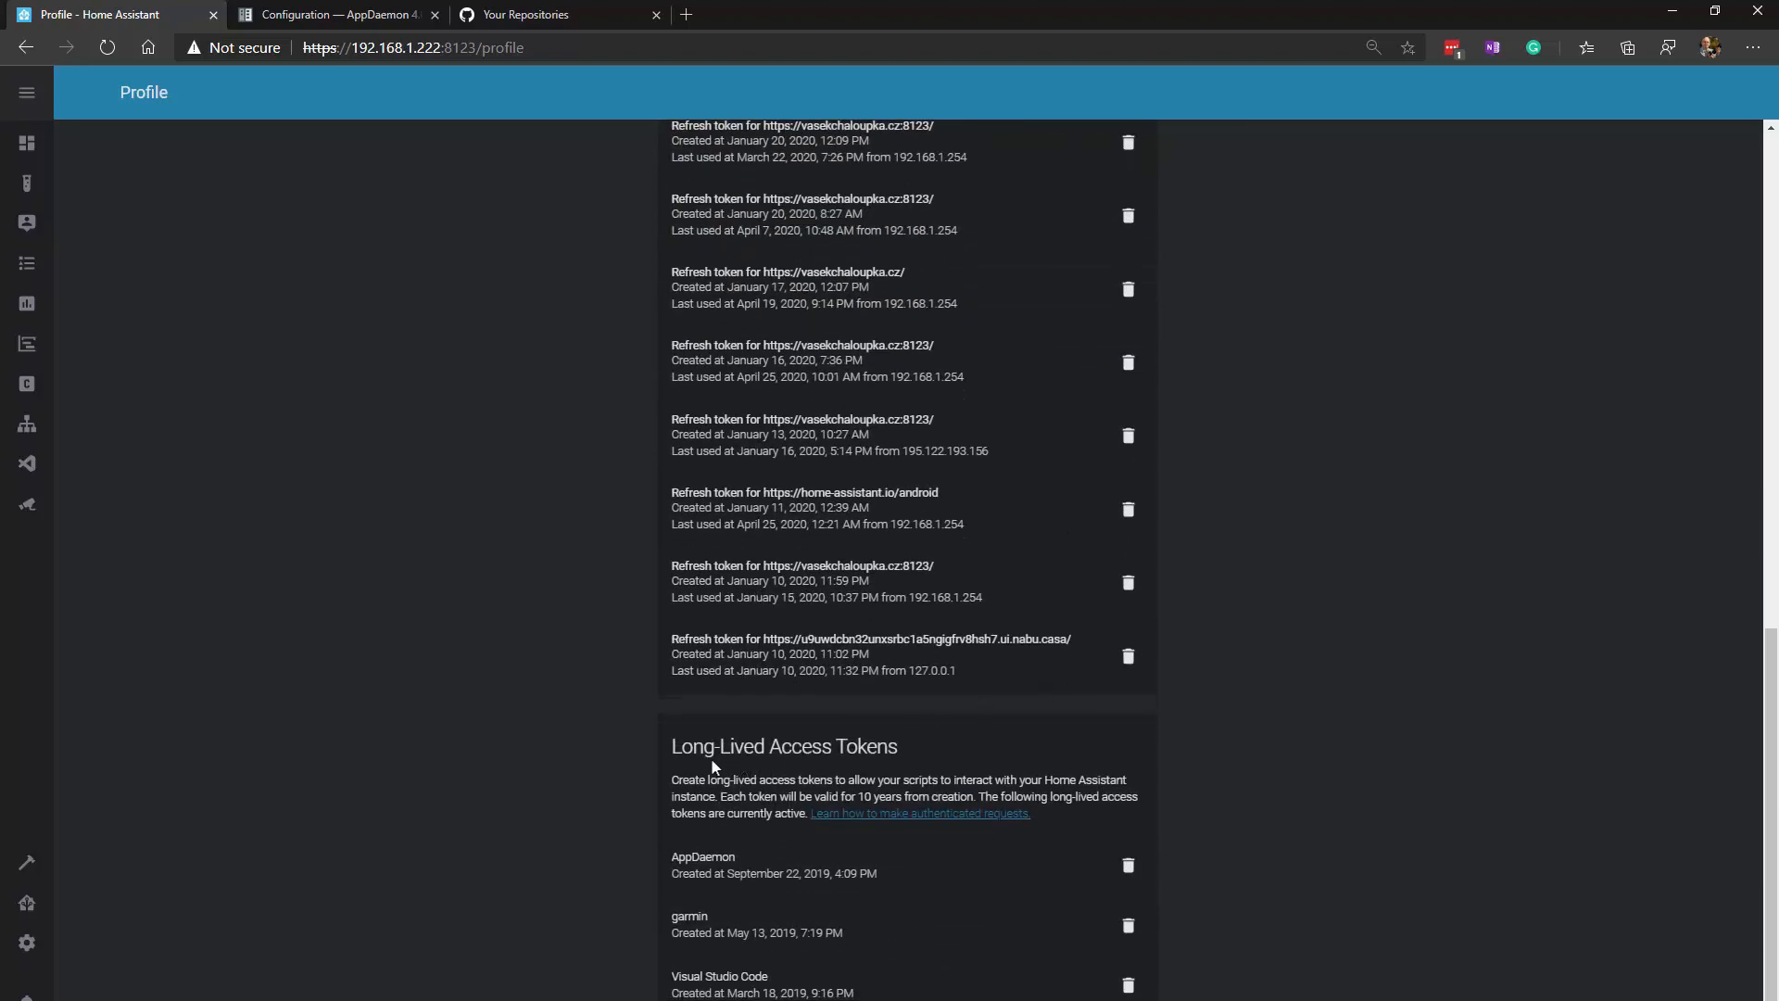
pyautogui.moveTo(767, 850)
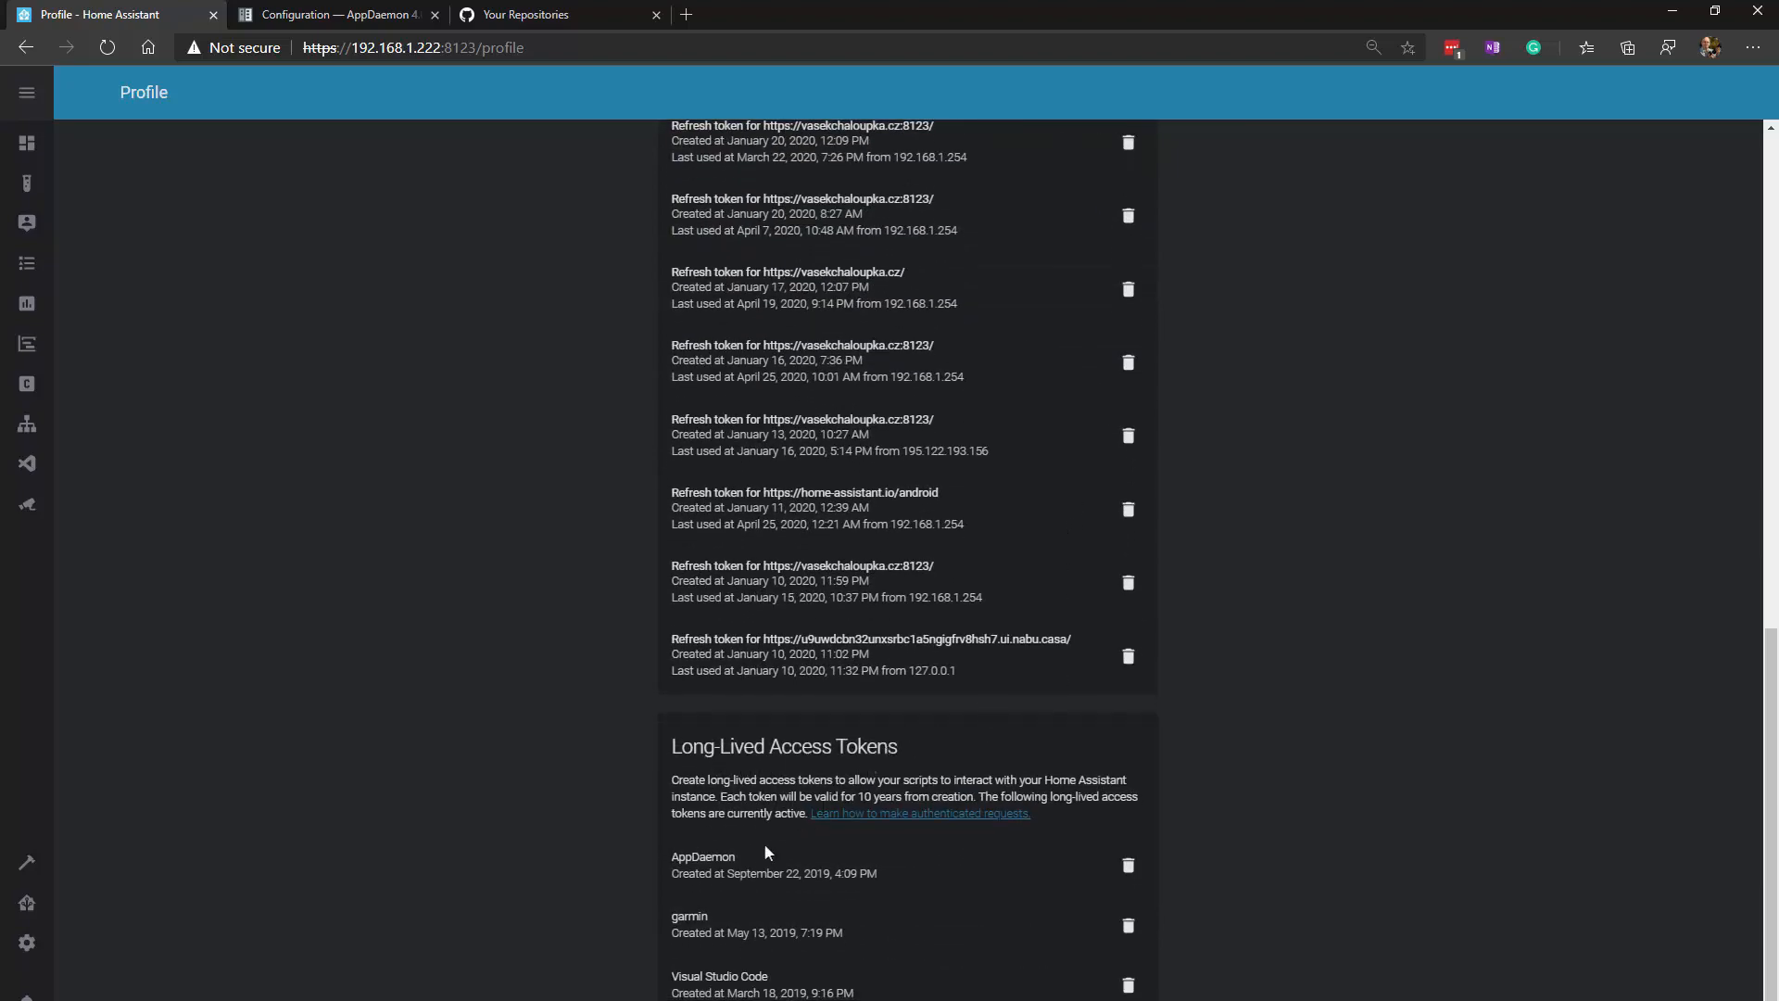
pyautogui.moveTo(749, 850)
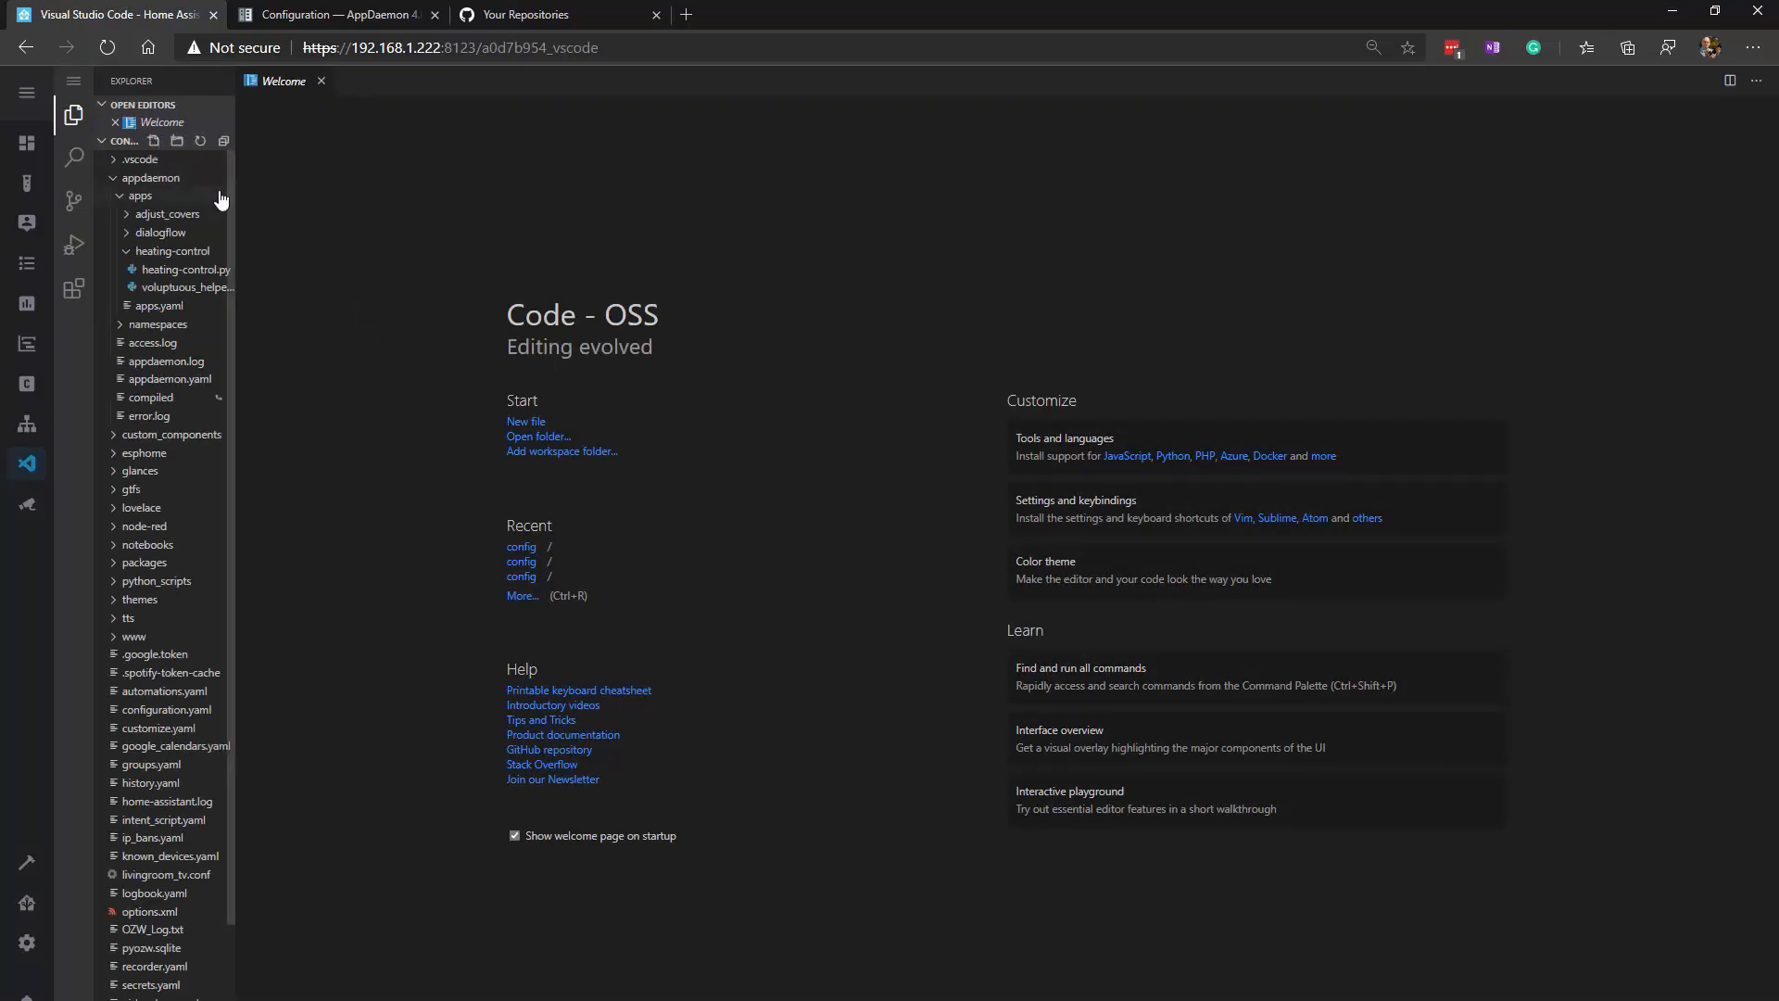
# - Collapse and re-expand the appdaemon folder in Explorer, then collapse its apps subfolder
pyautogui.click(150, 177)
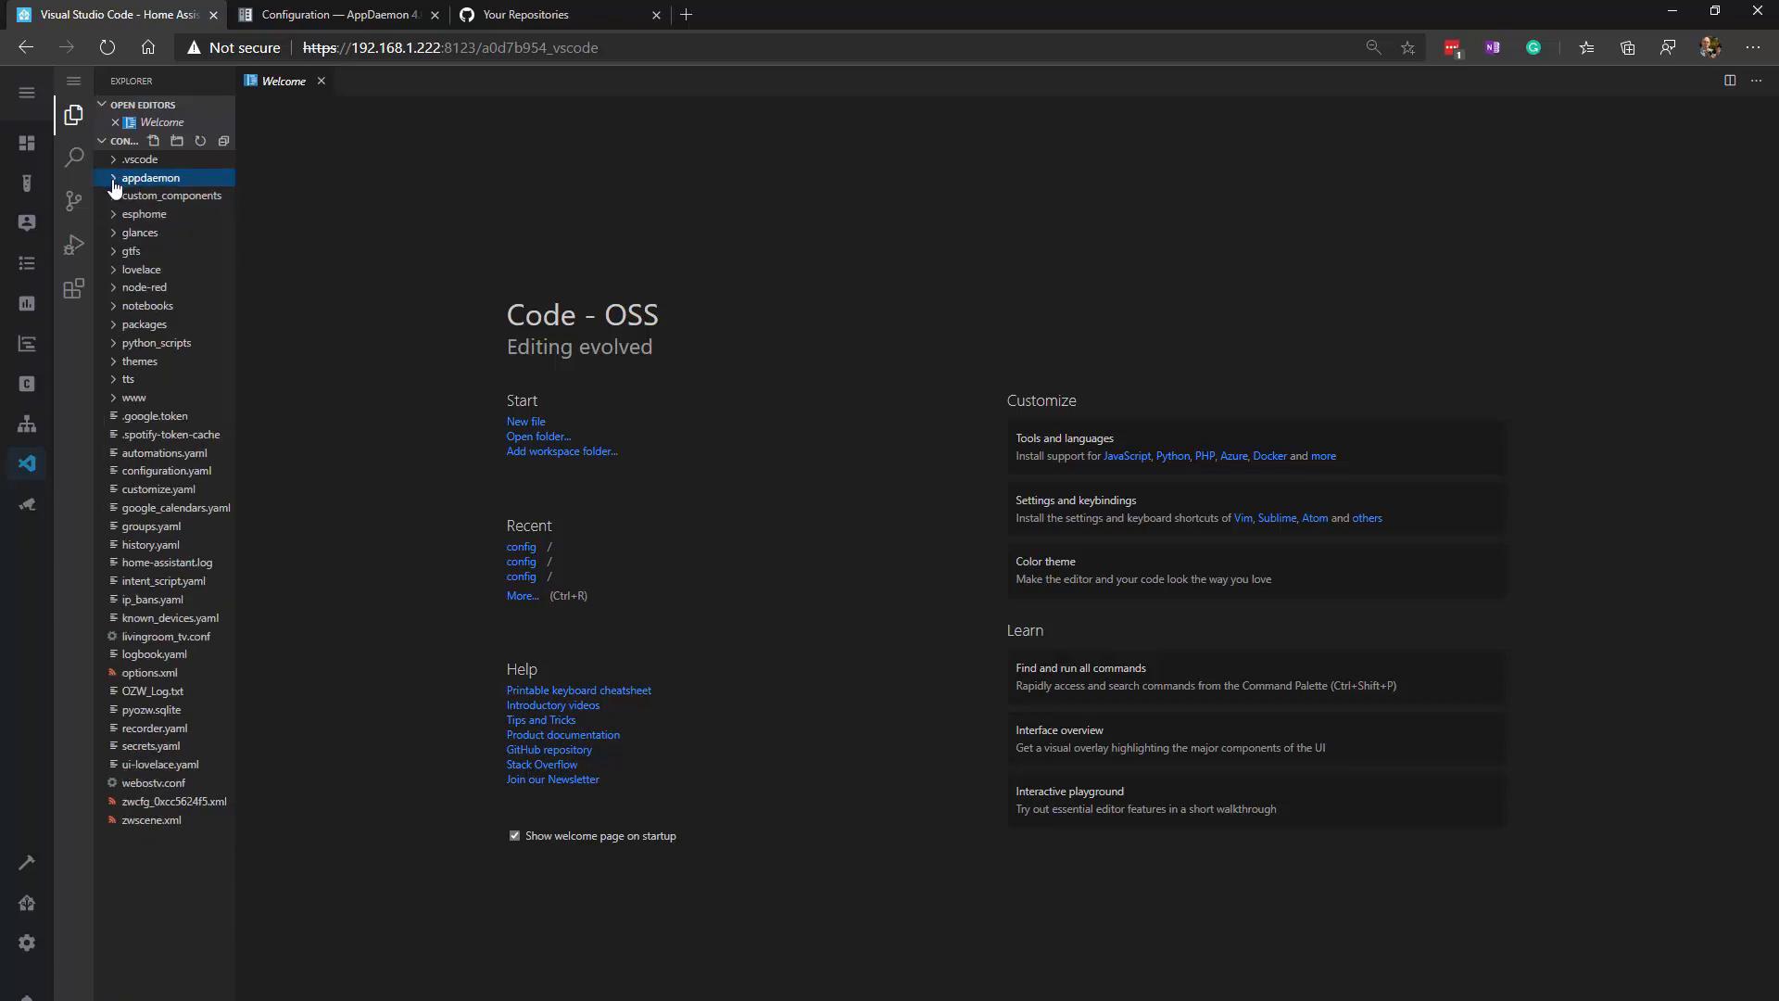
pyautogui.click(150, 177)
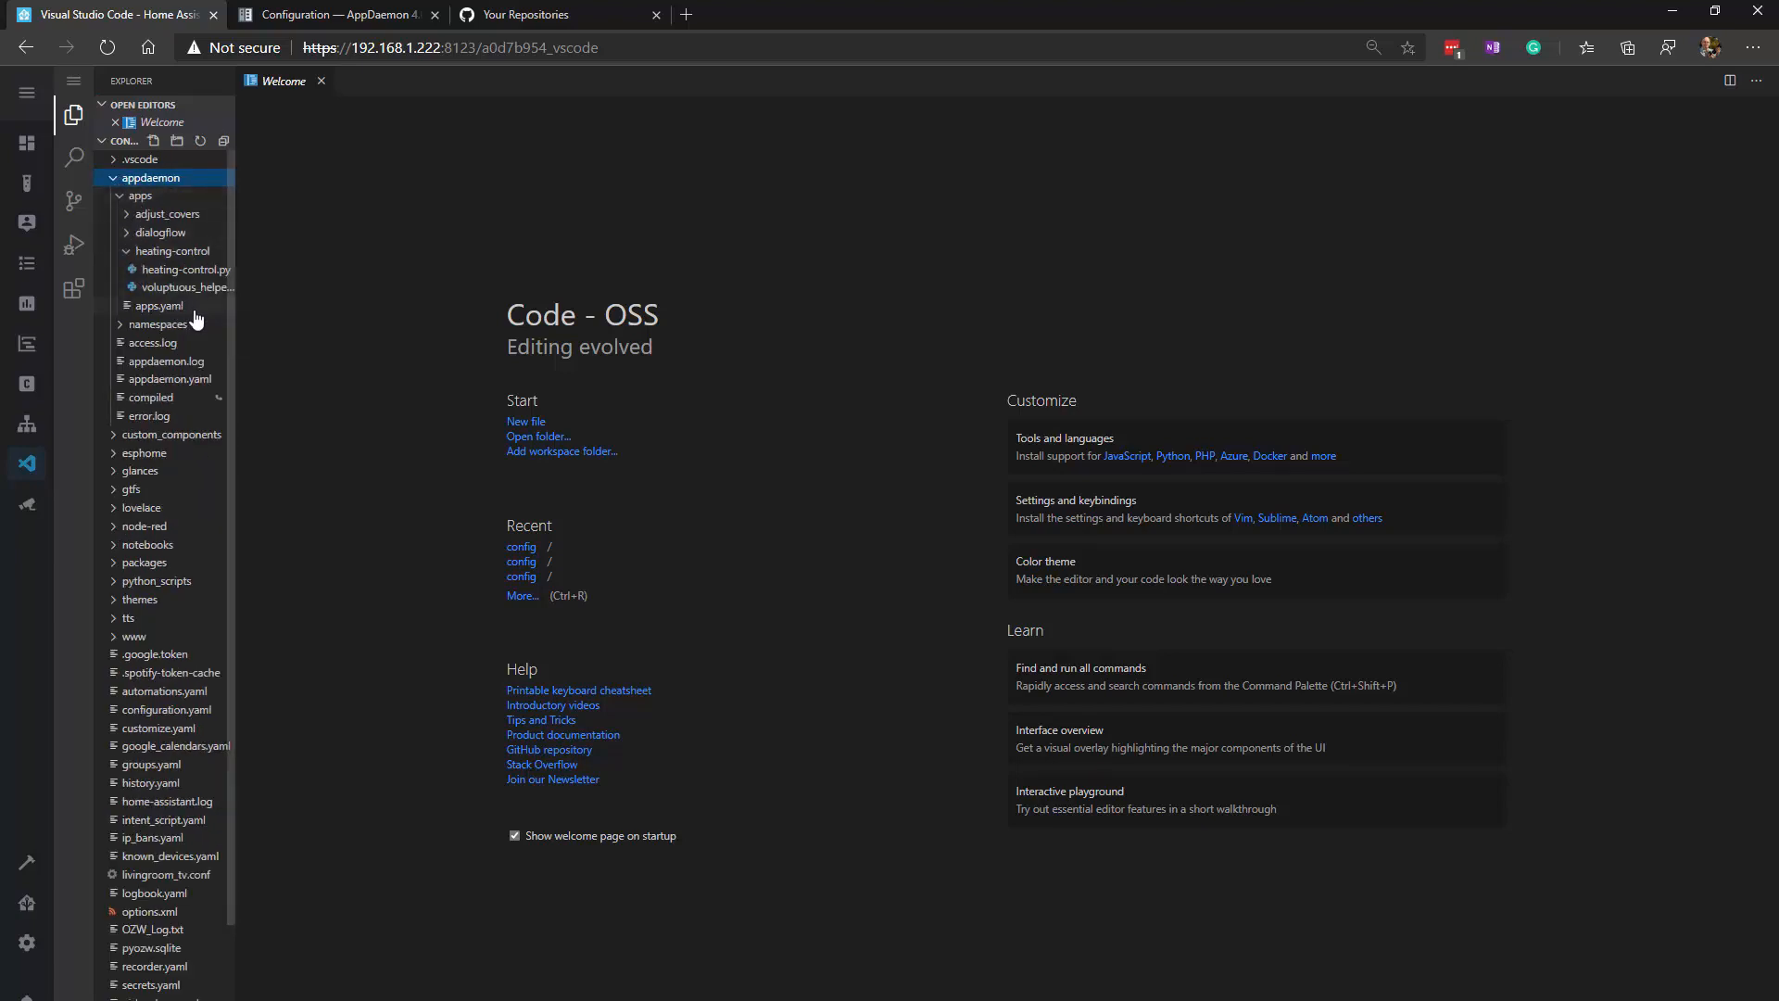
pyautogui.moveTo(193, 389)
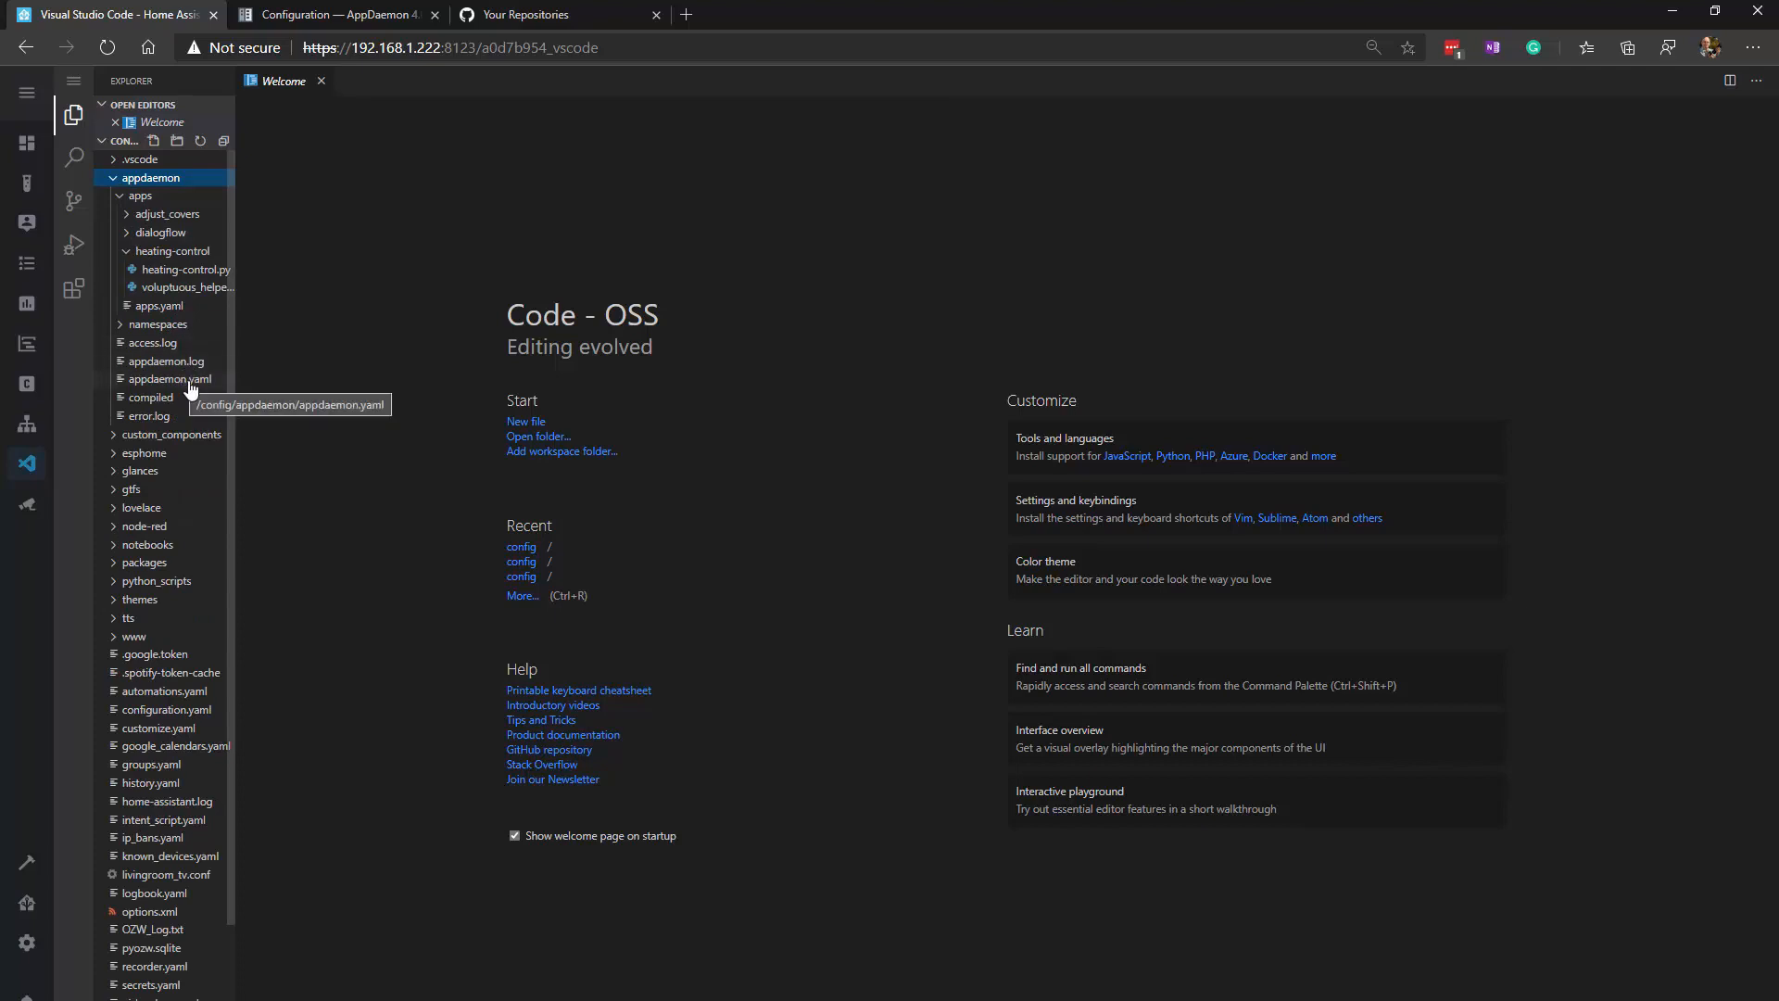
pyautogui.click(140, 196)
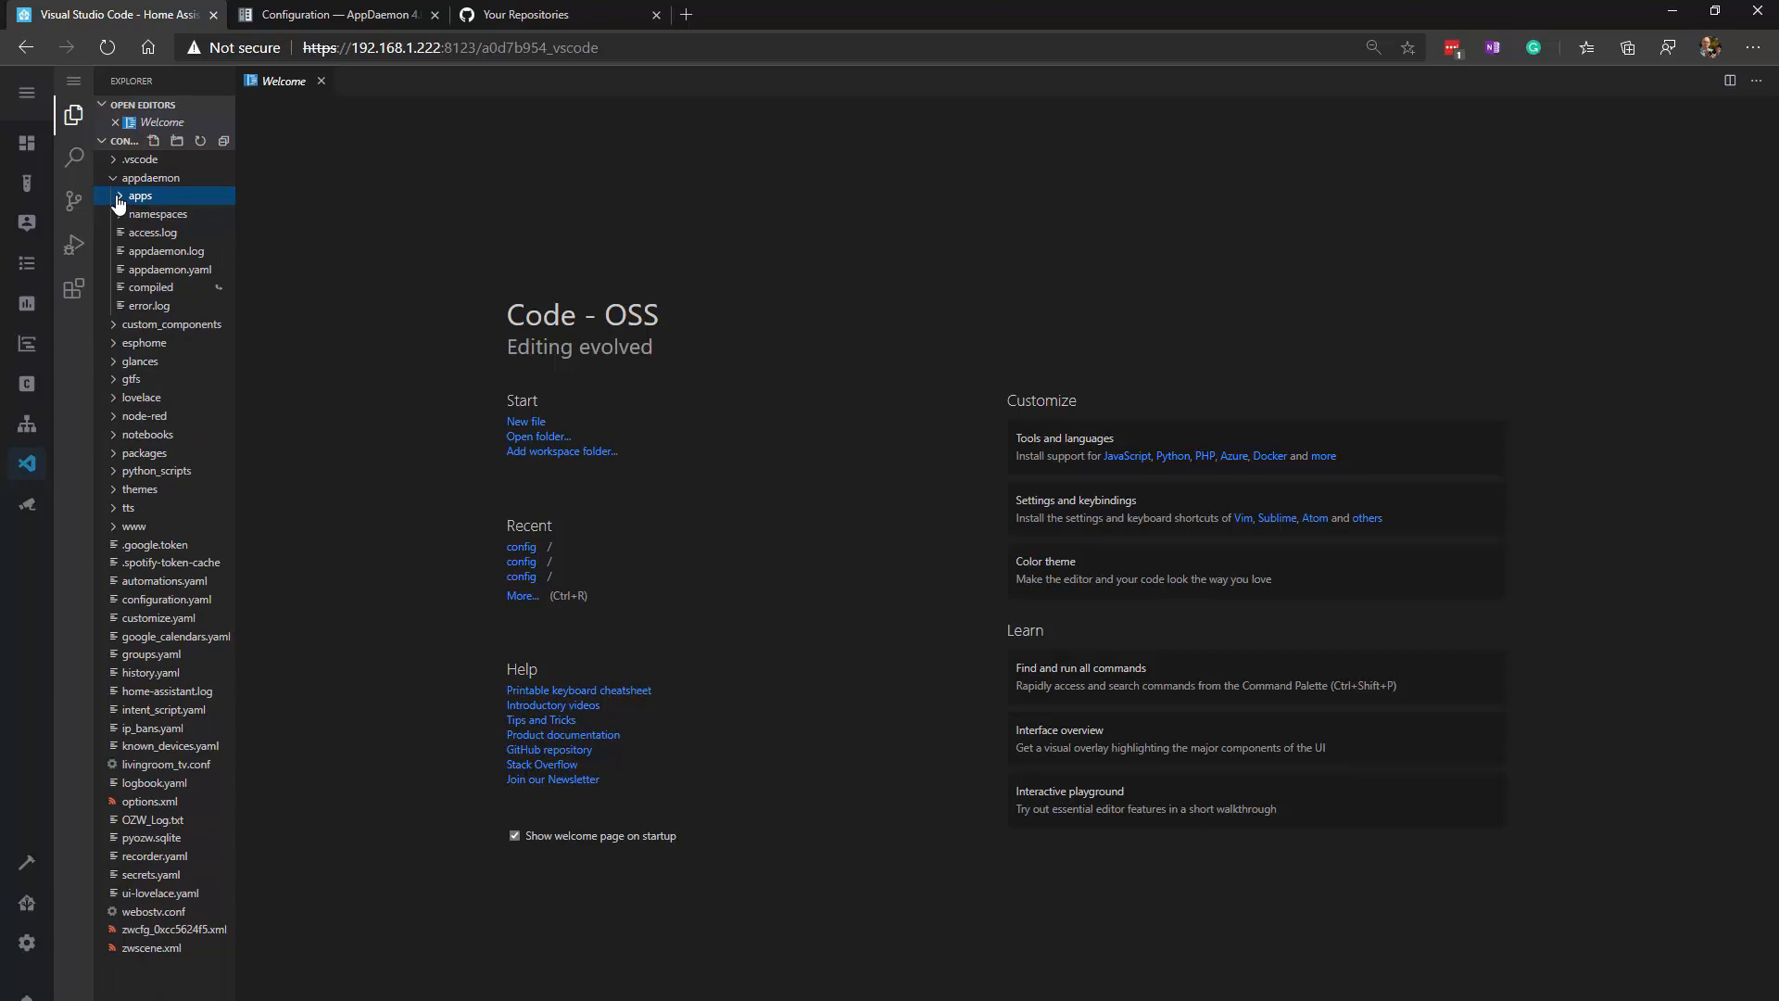
pyautogui.moveTo(173, 202)
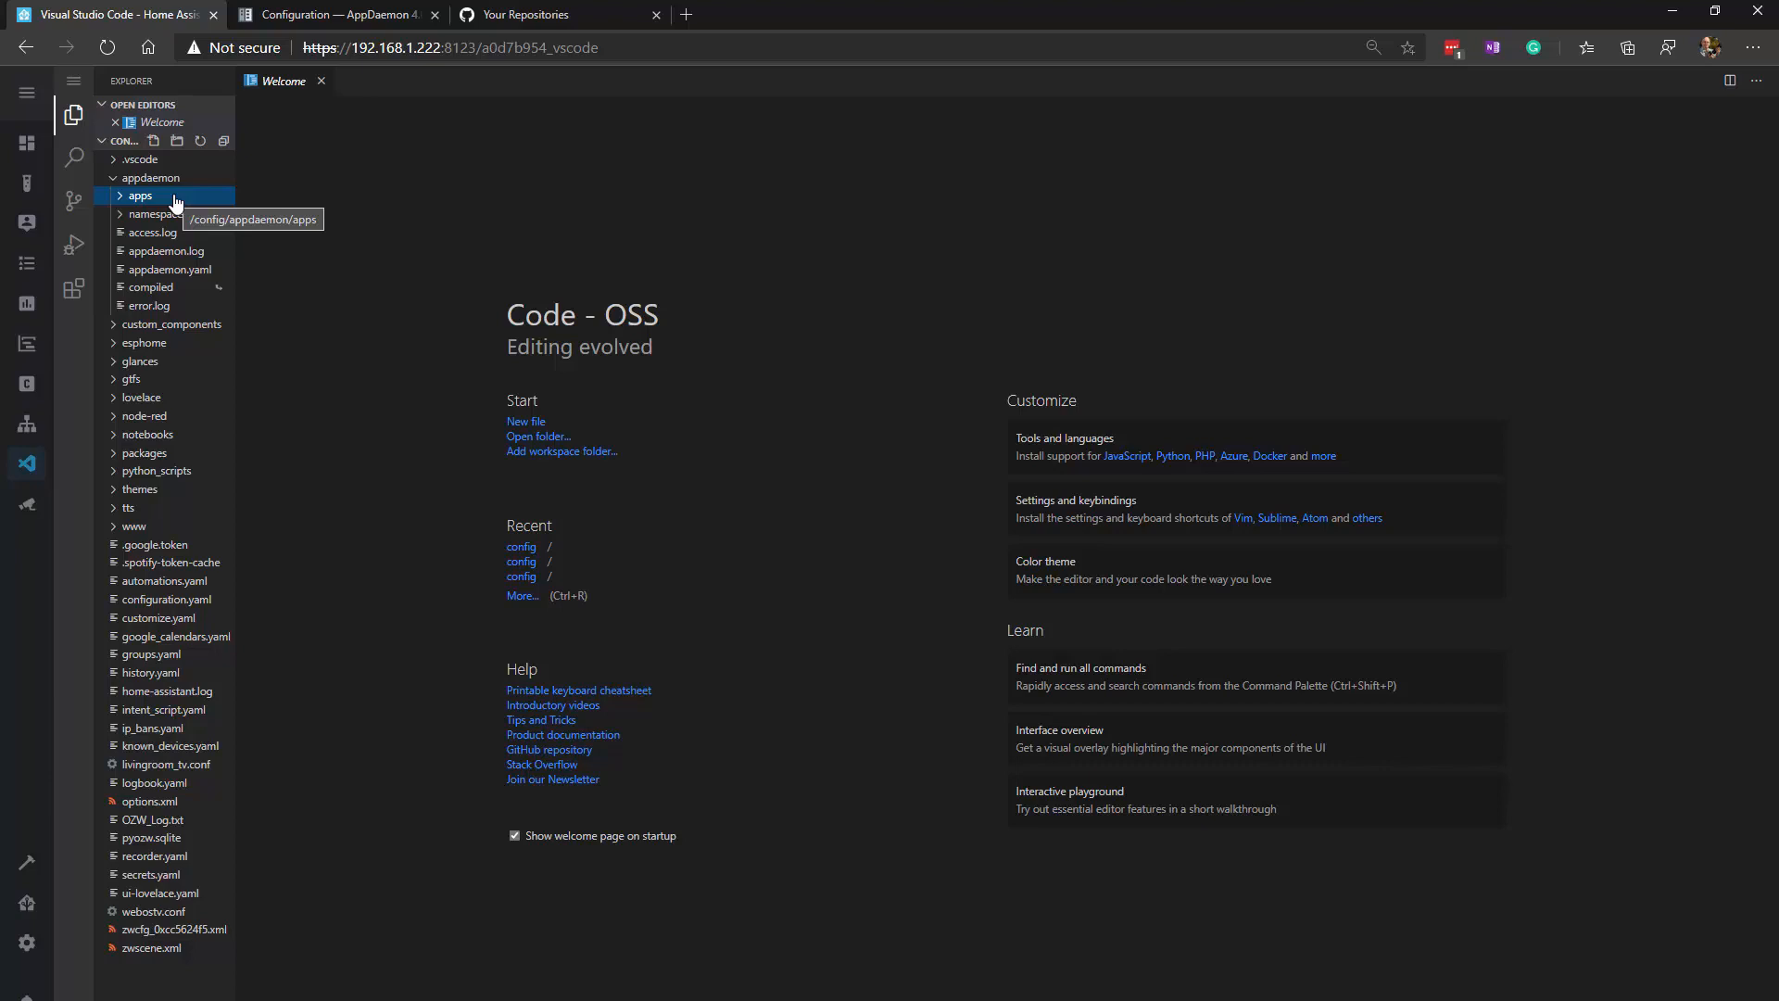
pyautogui.moveTo(35, 383)
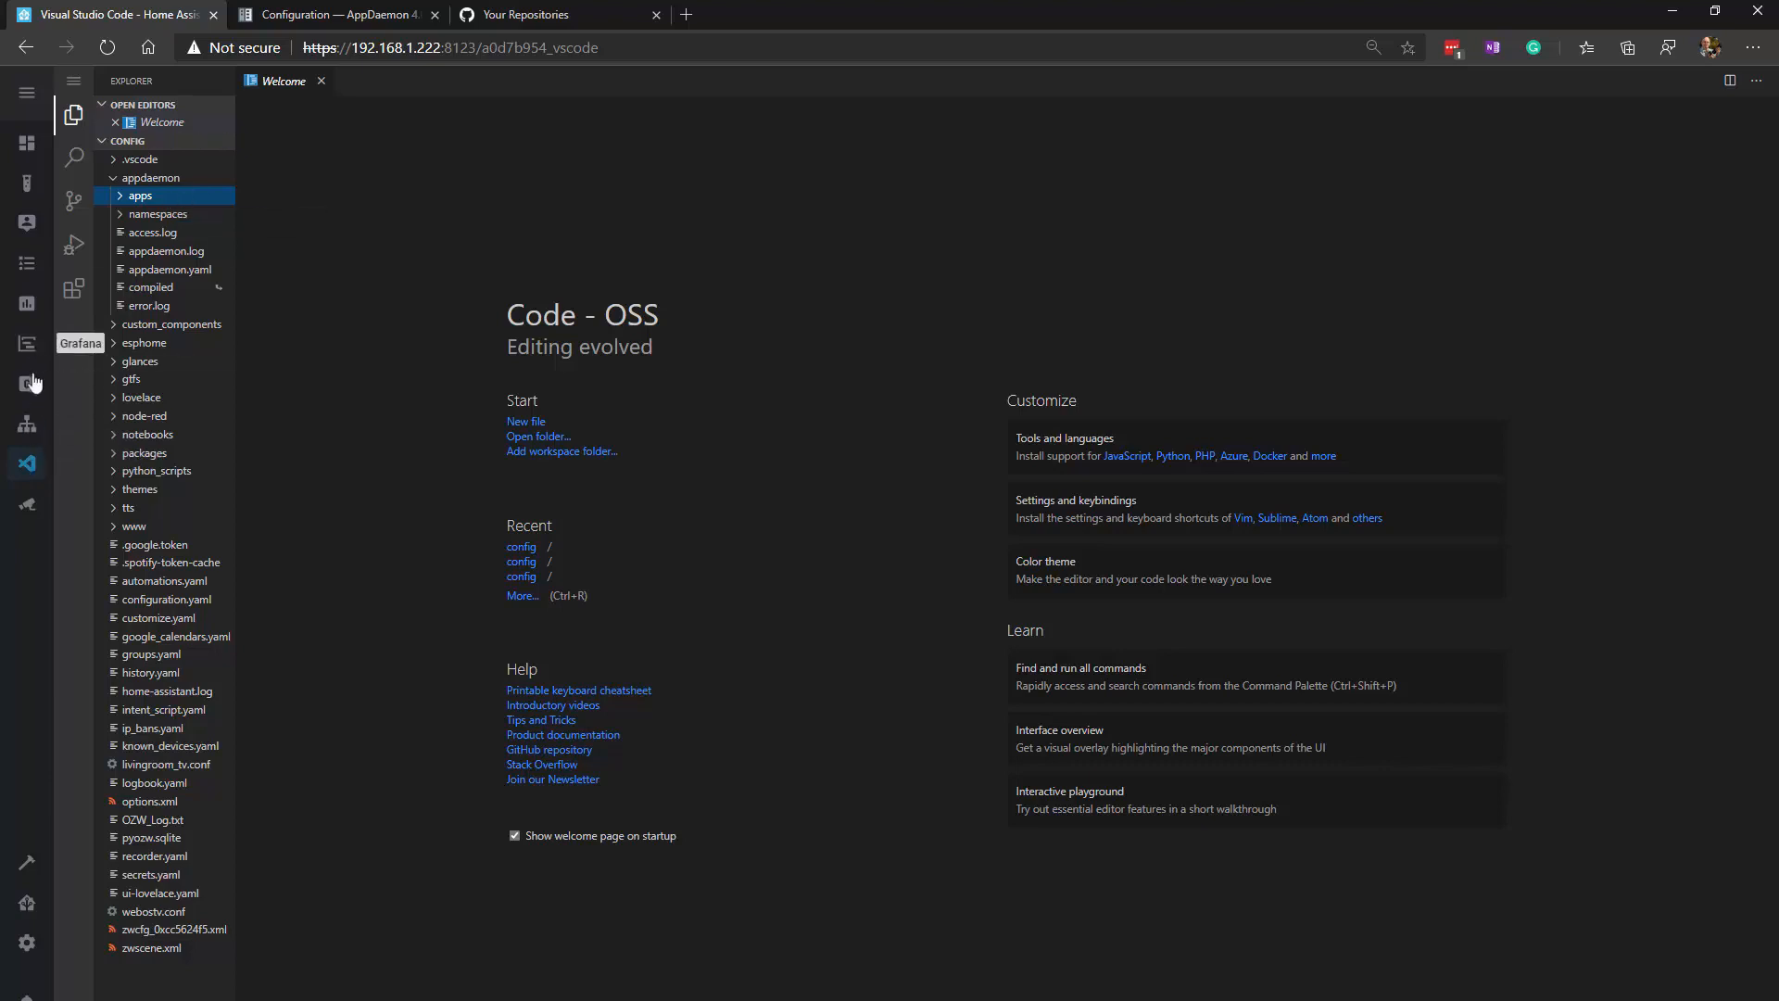
# - Open HACS from the sidebar and show its APPDAEMON APPS tab
pyautogui.click(27, 384)
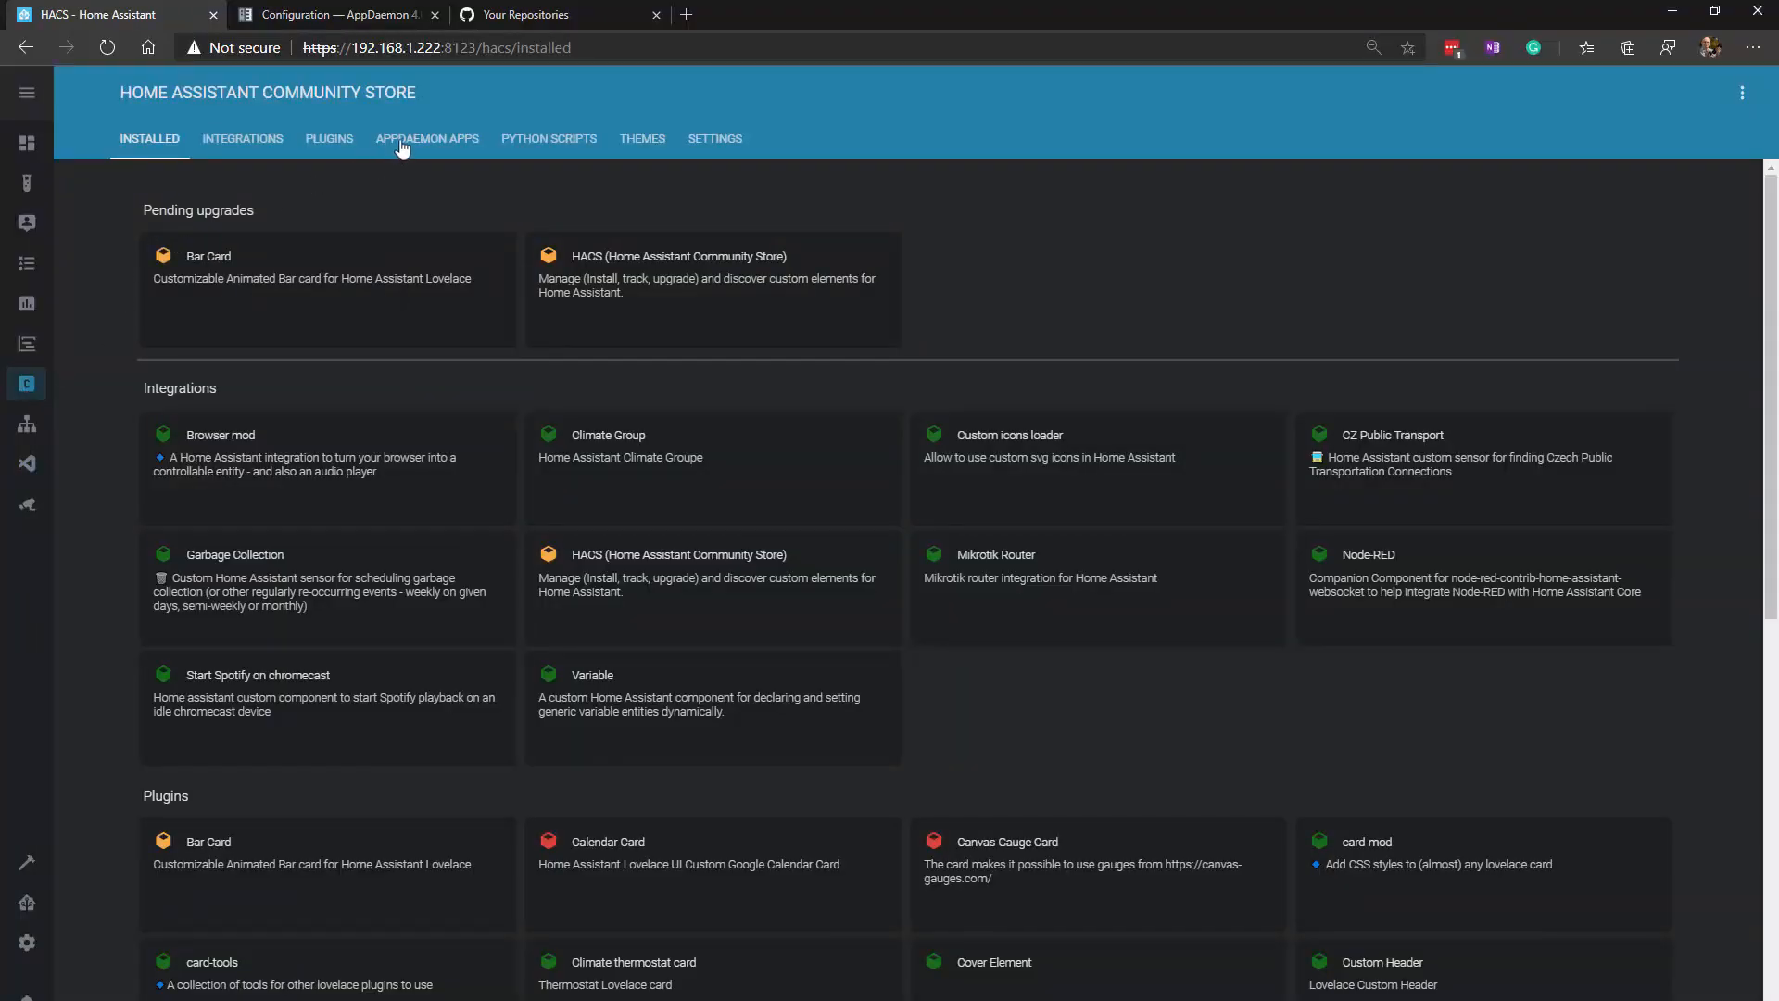
pyautogui.click(428, 138)
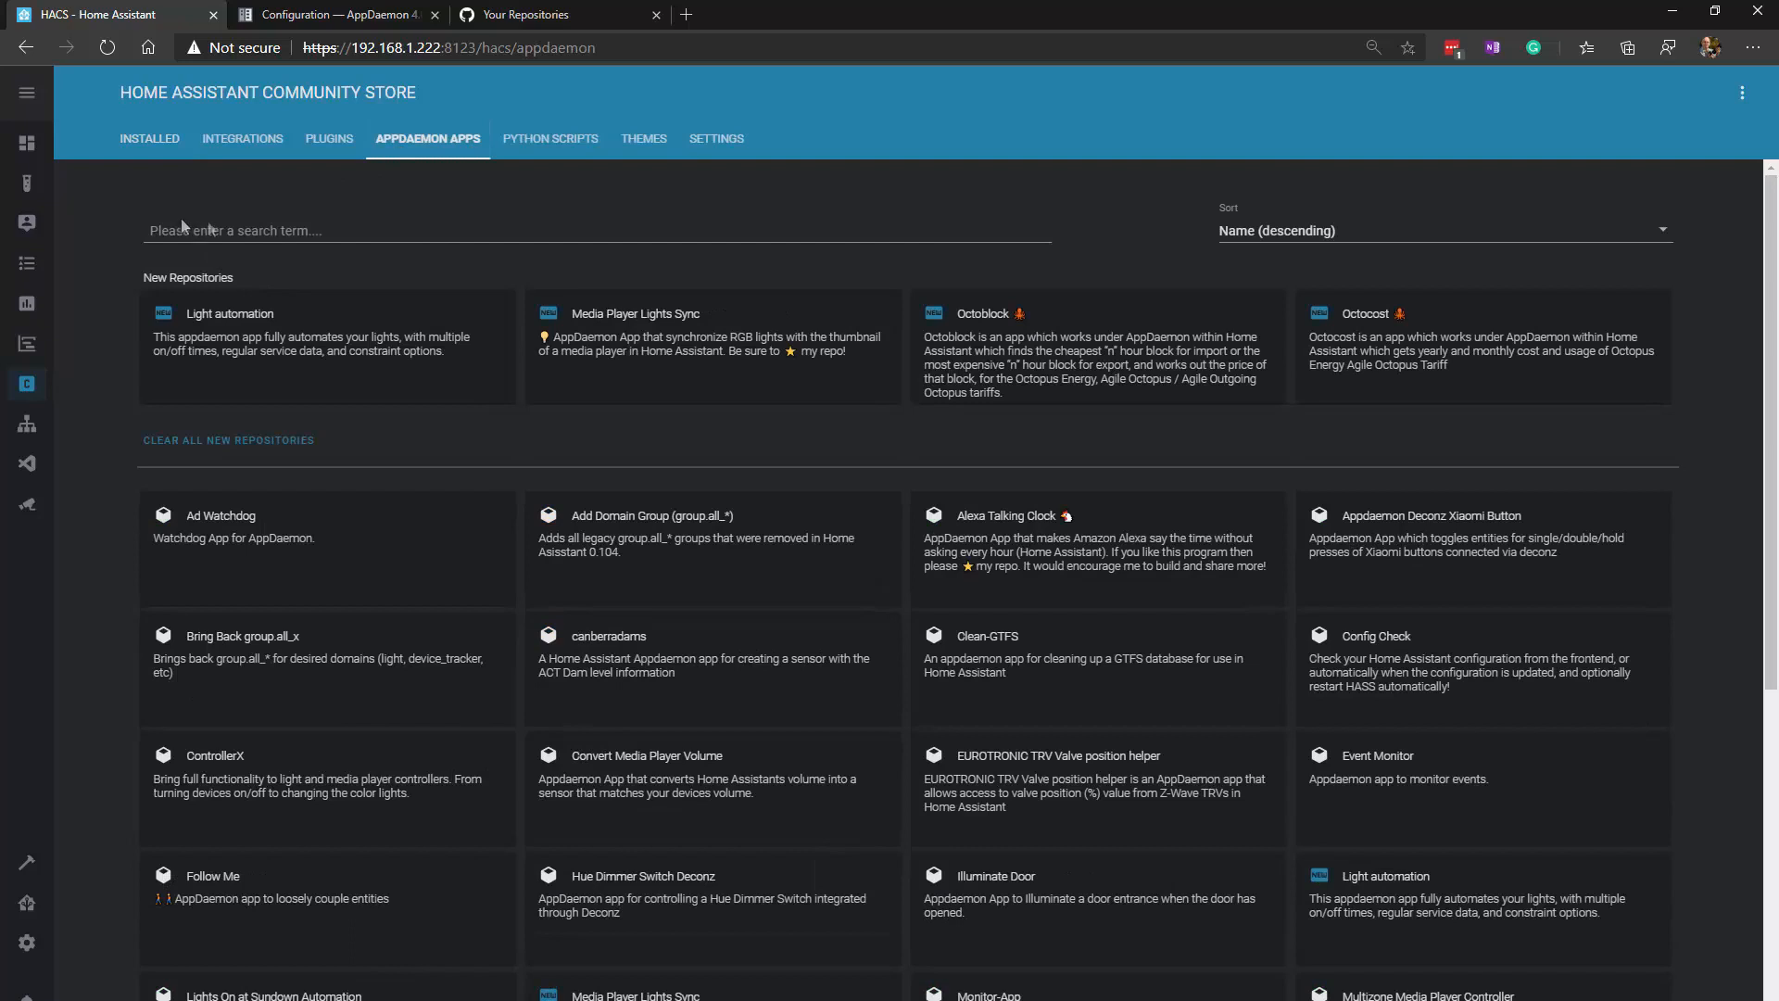
pyautogui.moveTo(1060, 895)
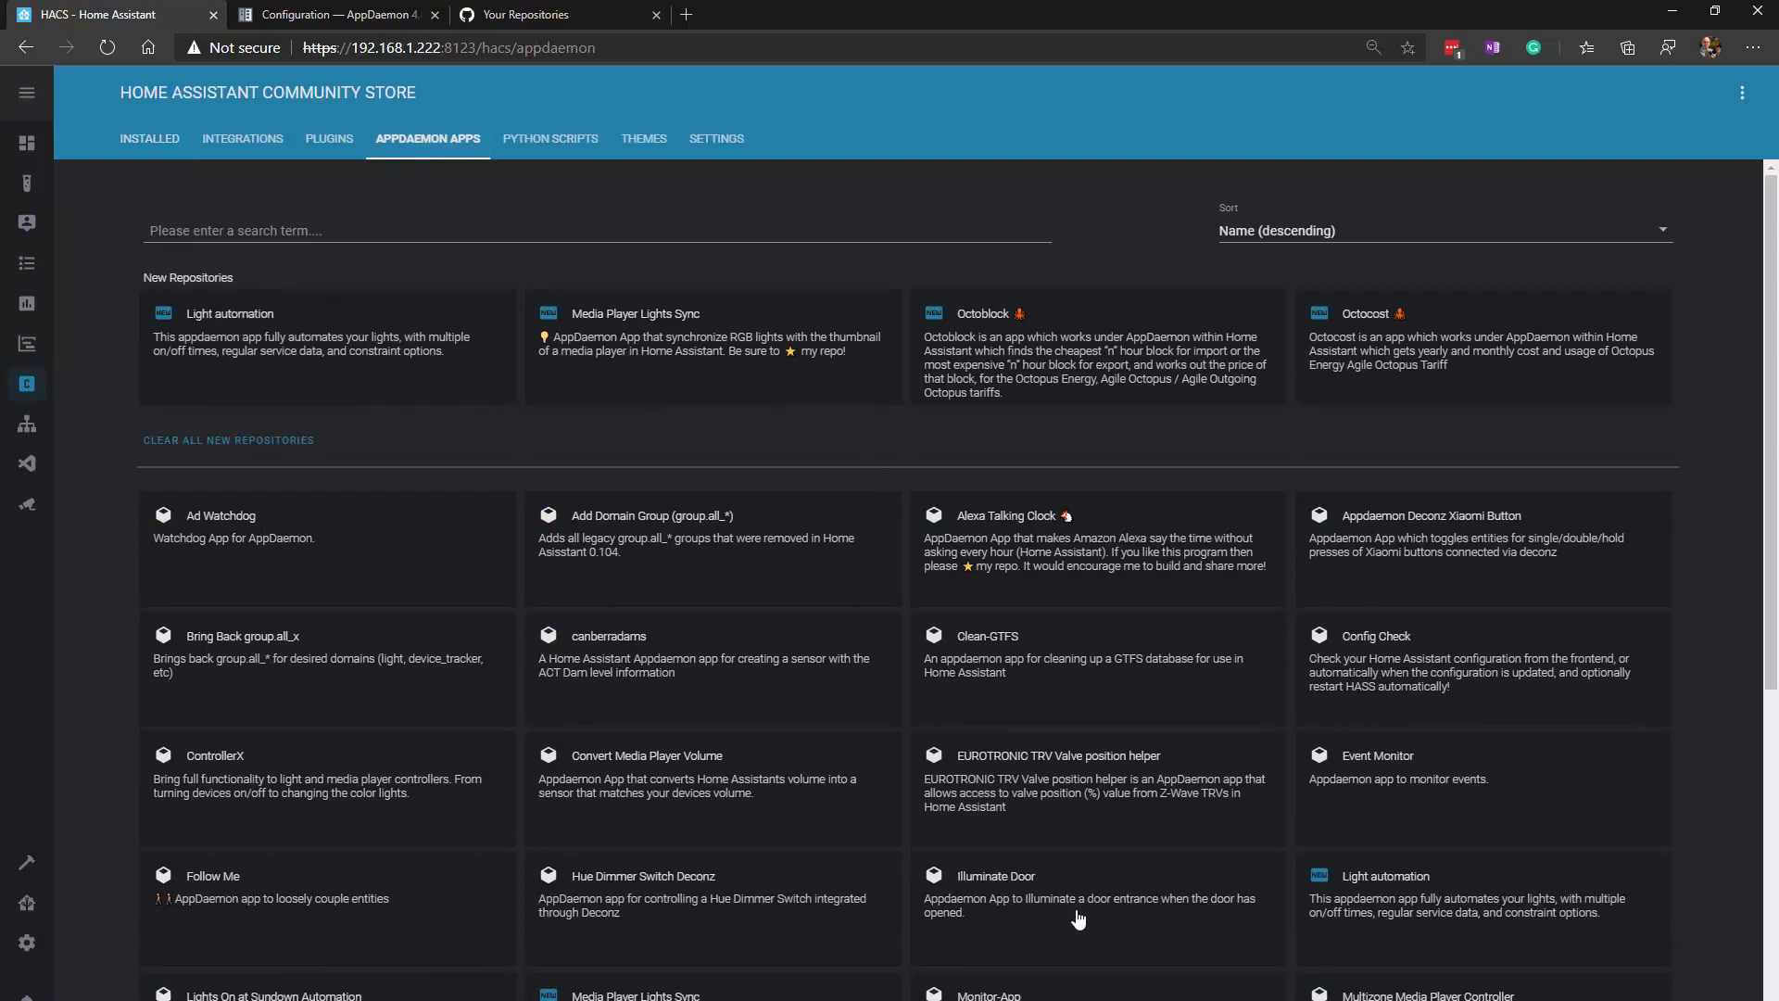
pyautogui.moveTo(571, 348)
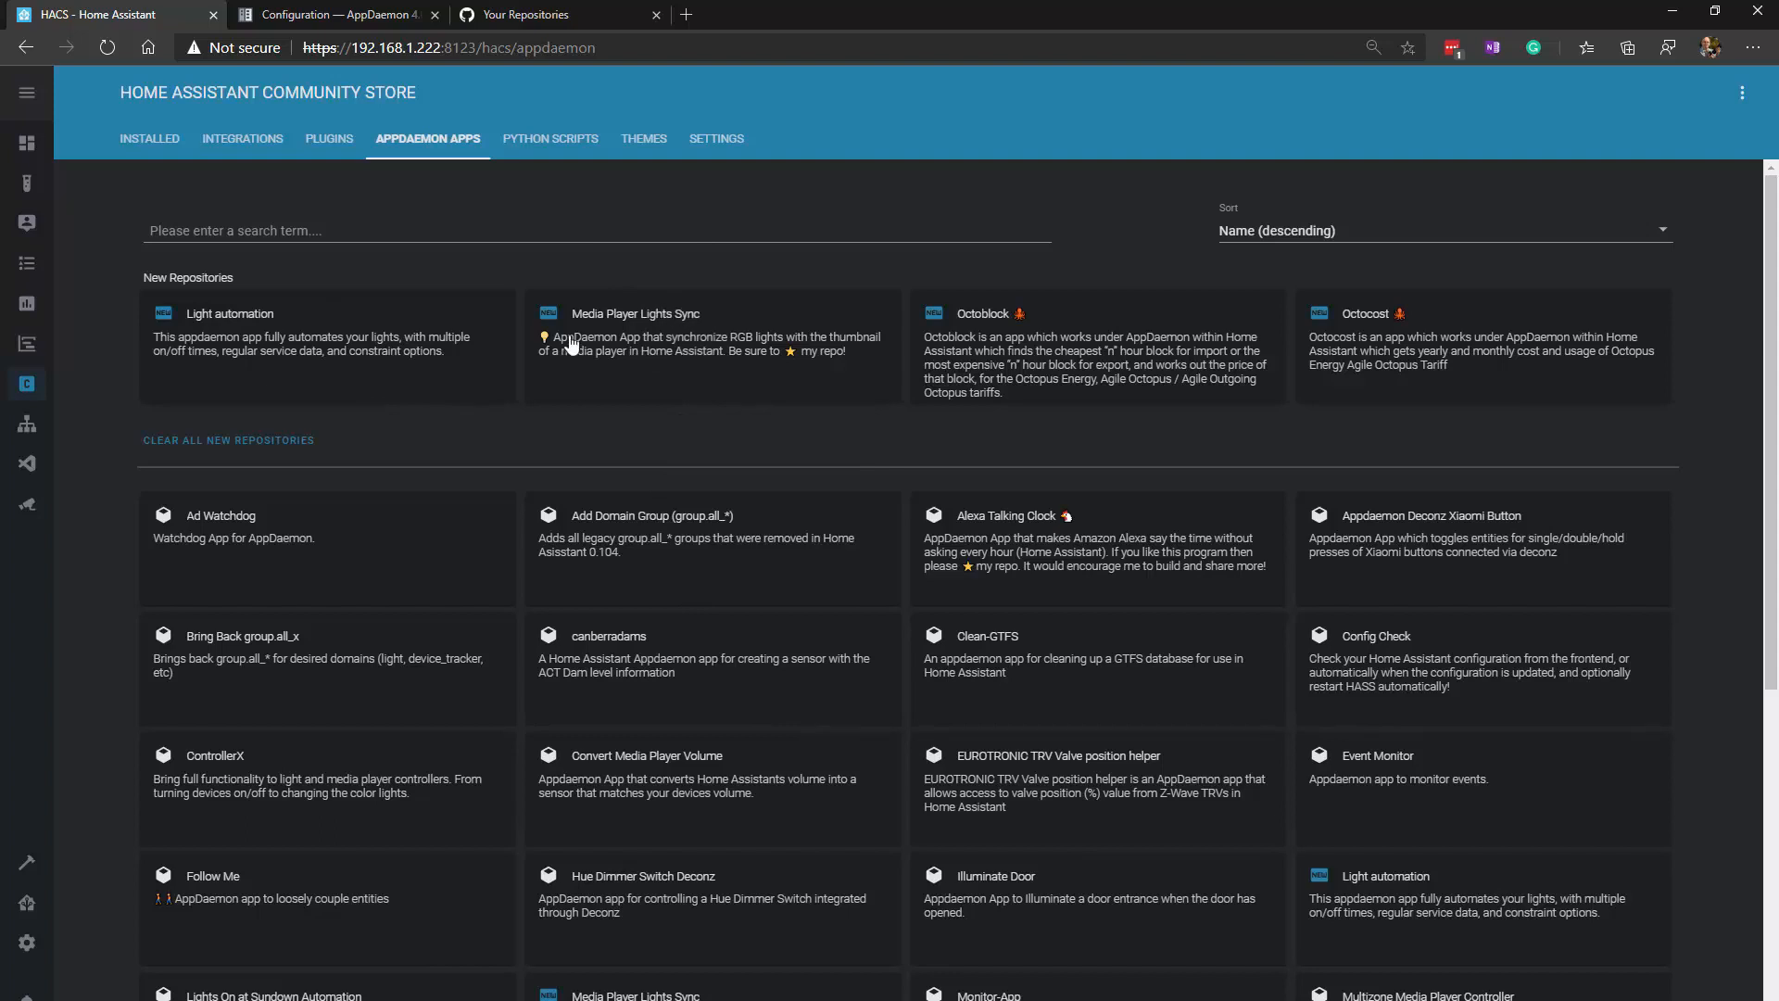
pyautogui.moveTo(481, 346)
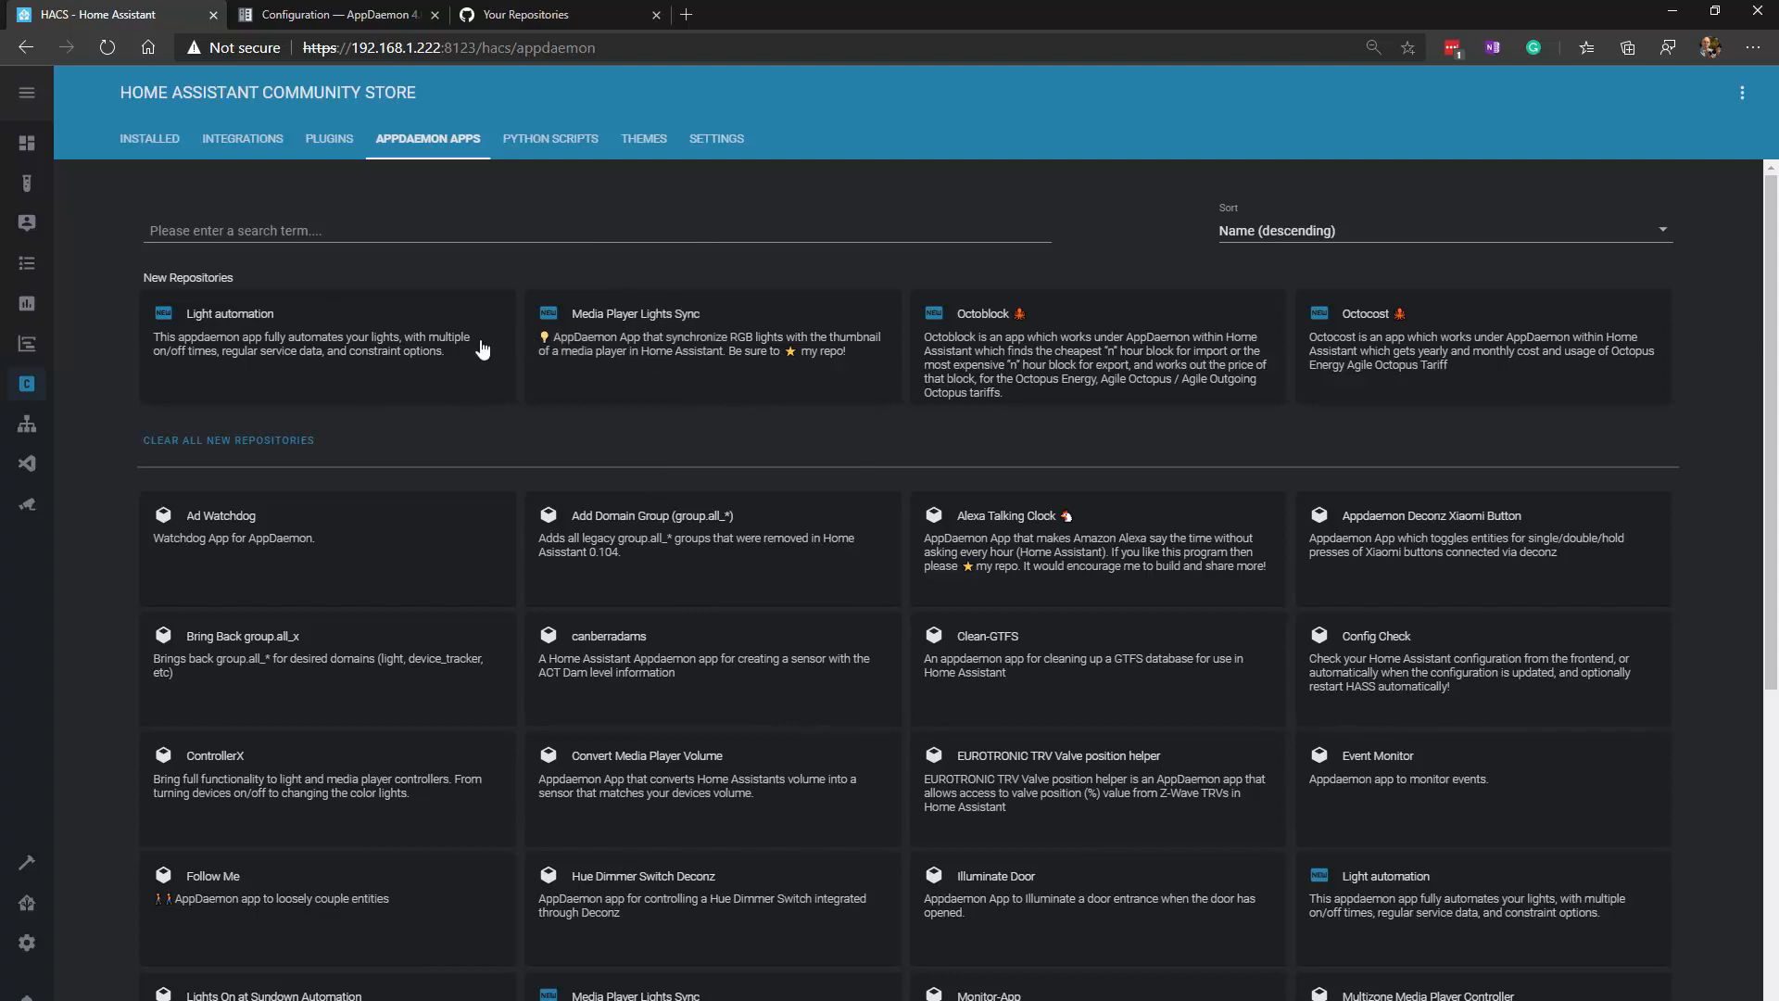
pyautogui.moveTo(481, 345)
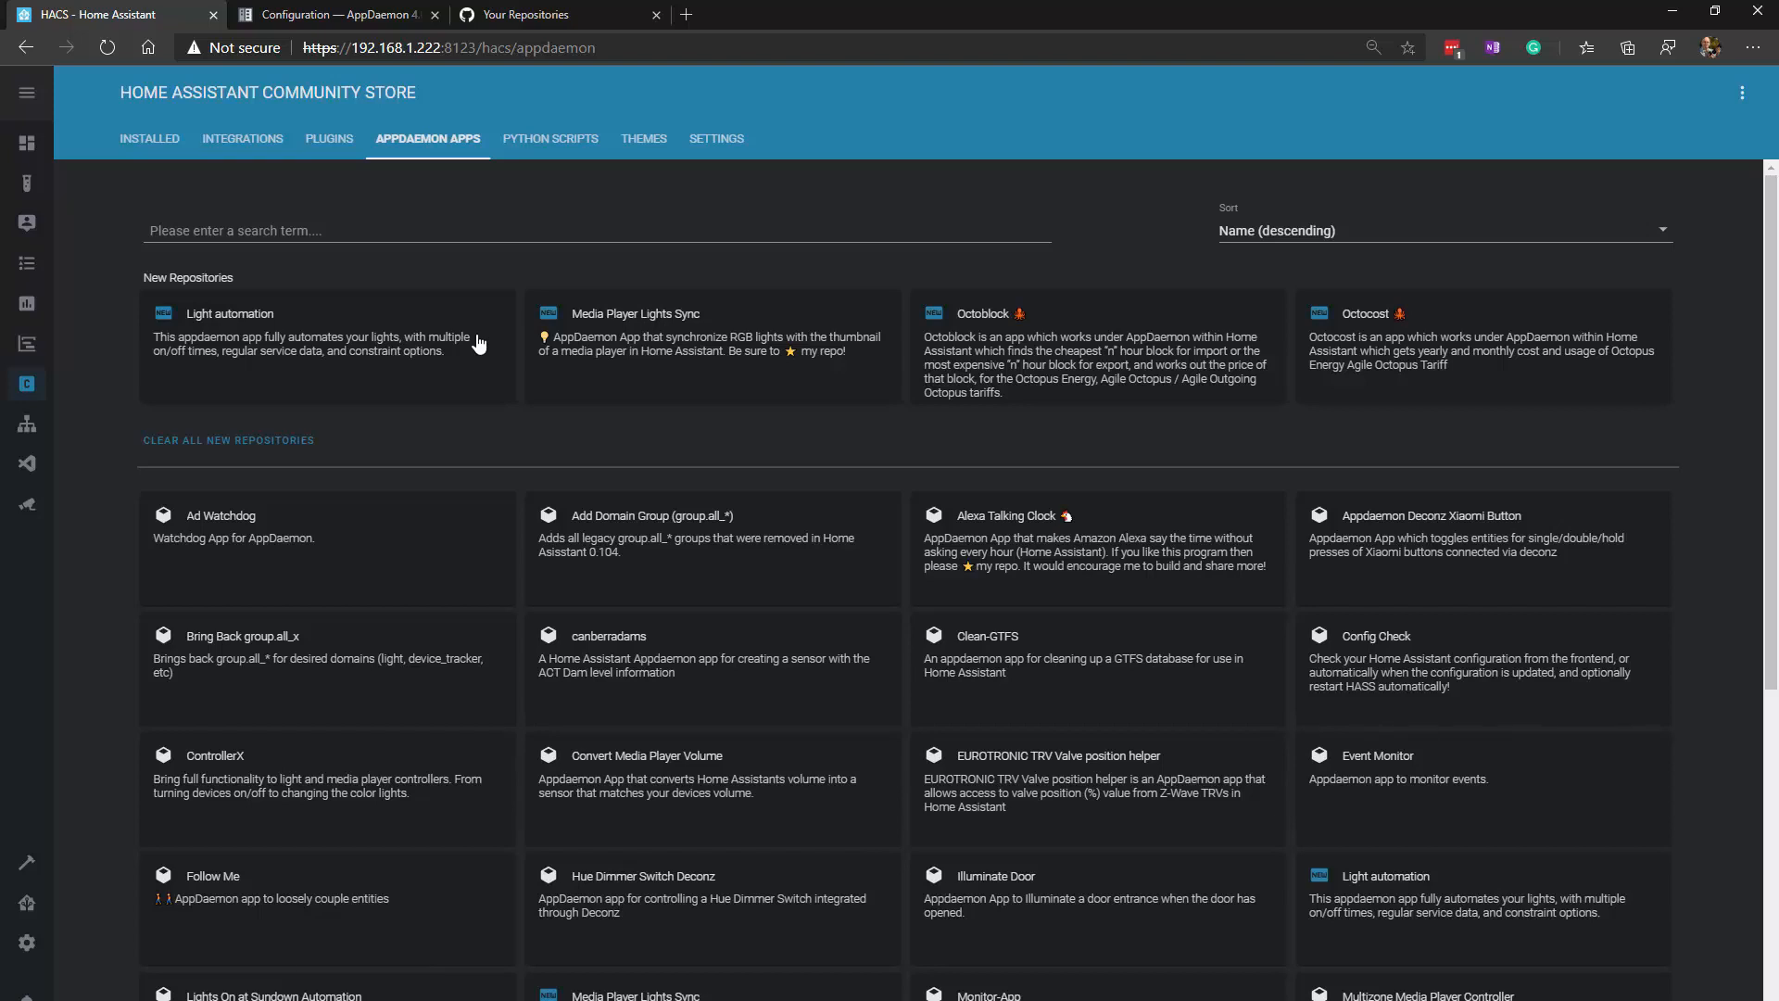
pyautogui.moveTo(534, 14)
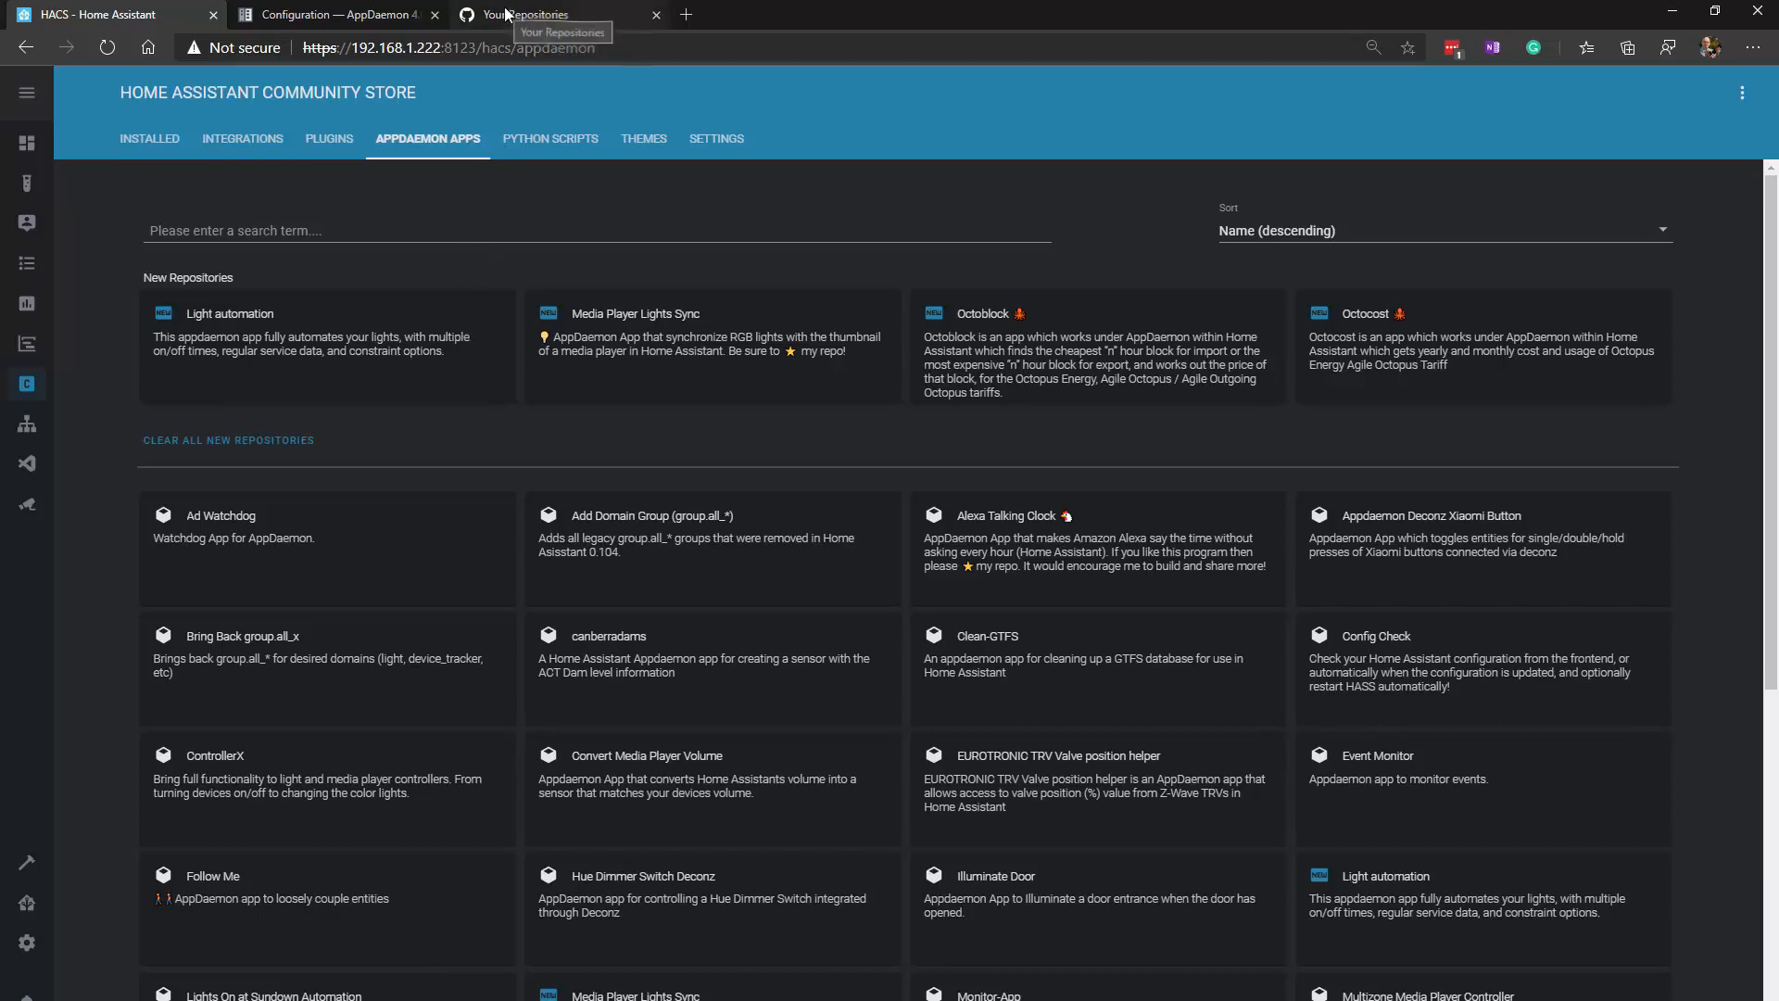
# - Browse the GitHub Heating repository and its heating-control app folder, then switch to Supervisor
pyautogui.click(534, 14)
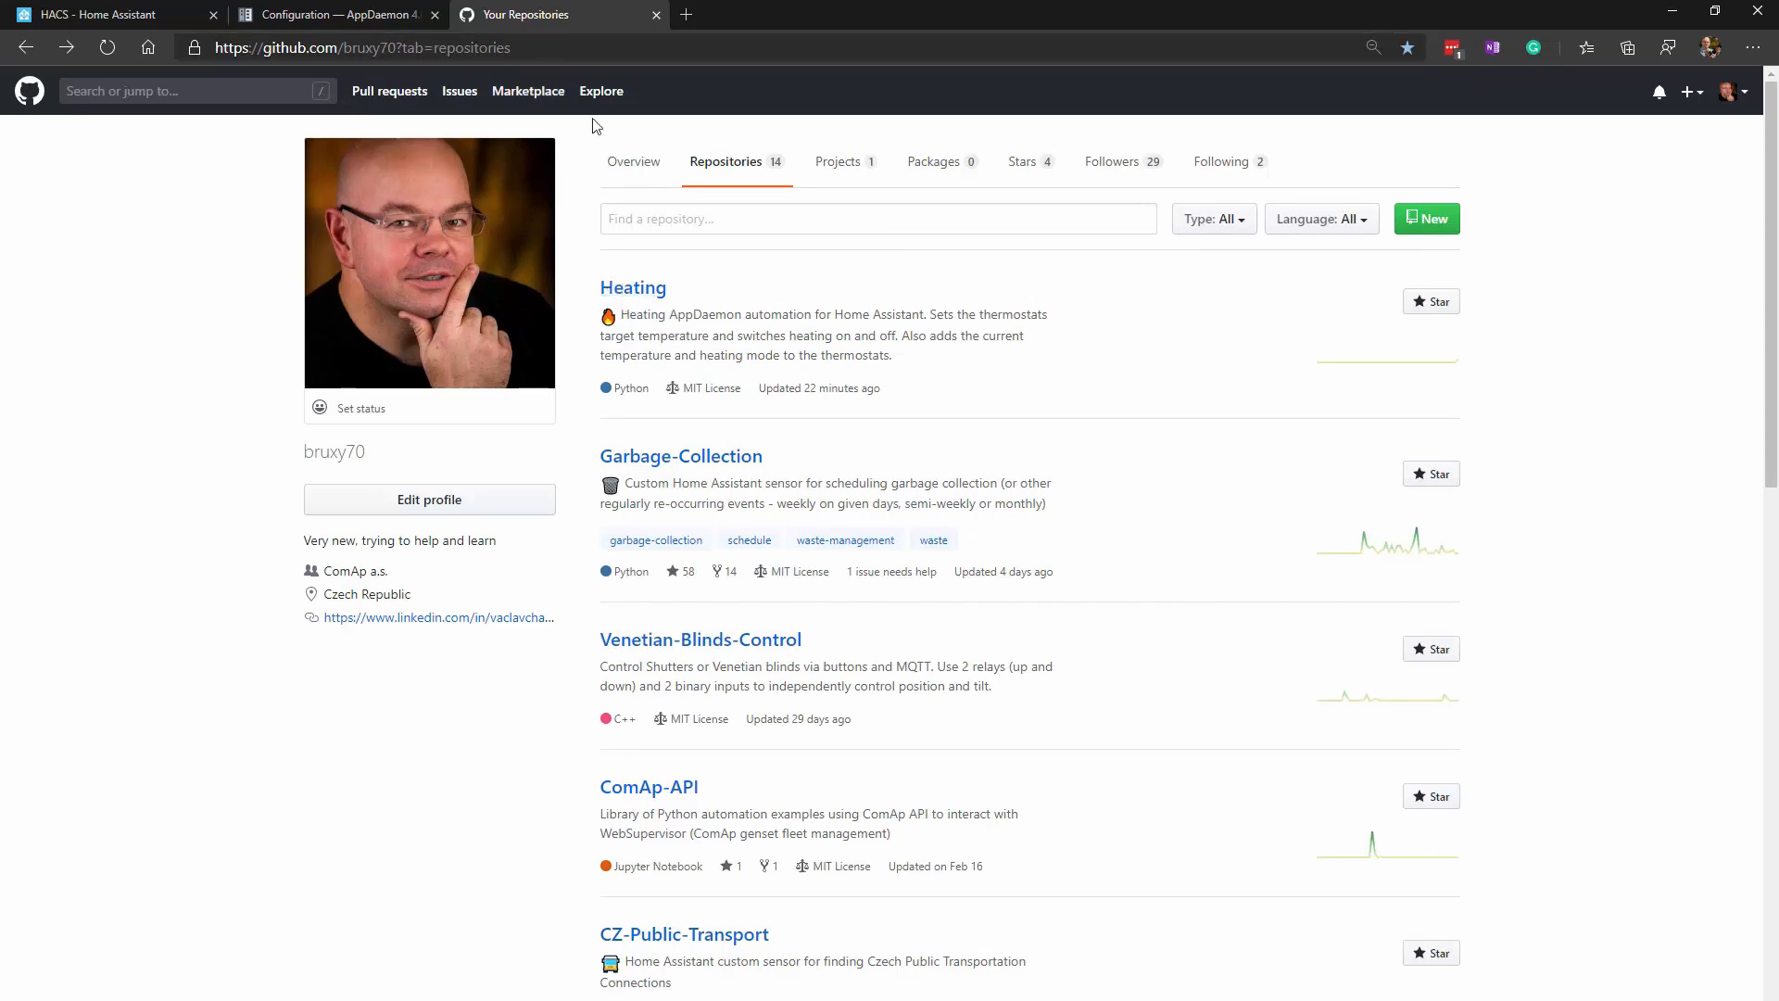
pyautogui.moveTo(642, 314)
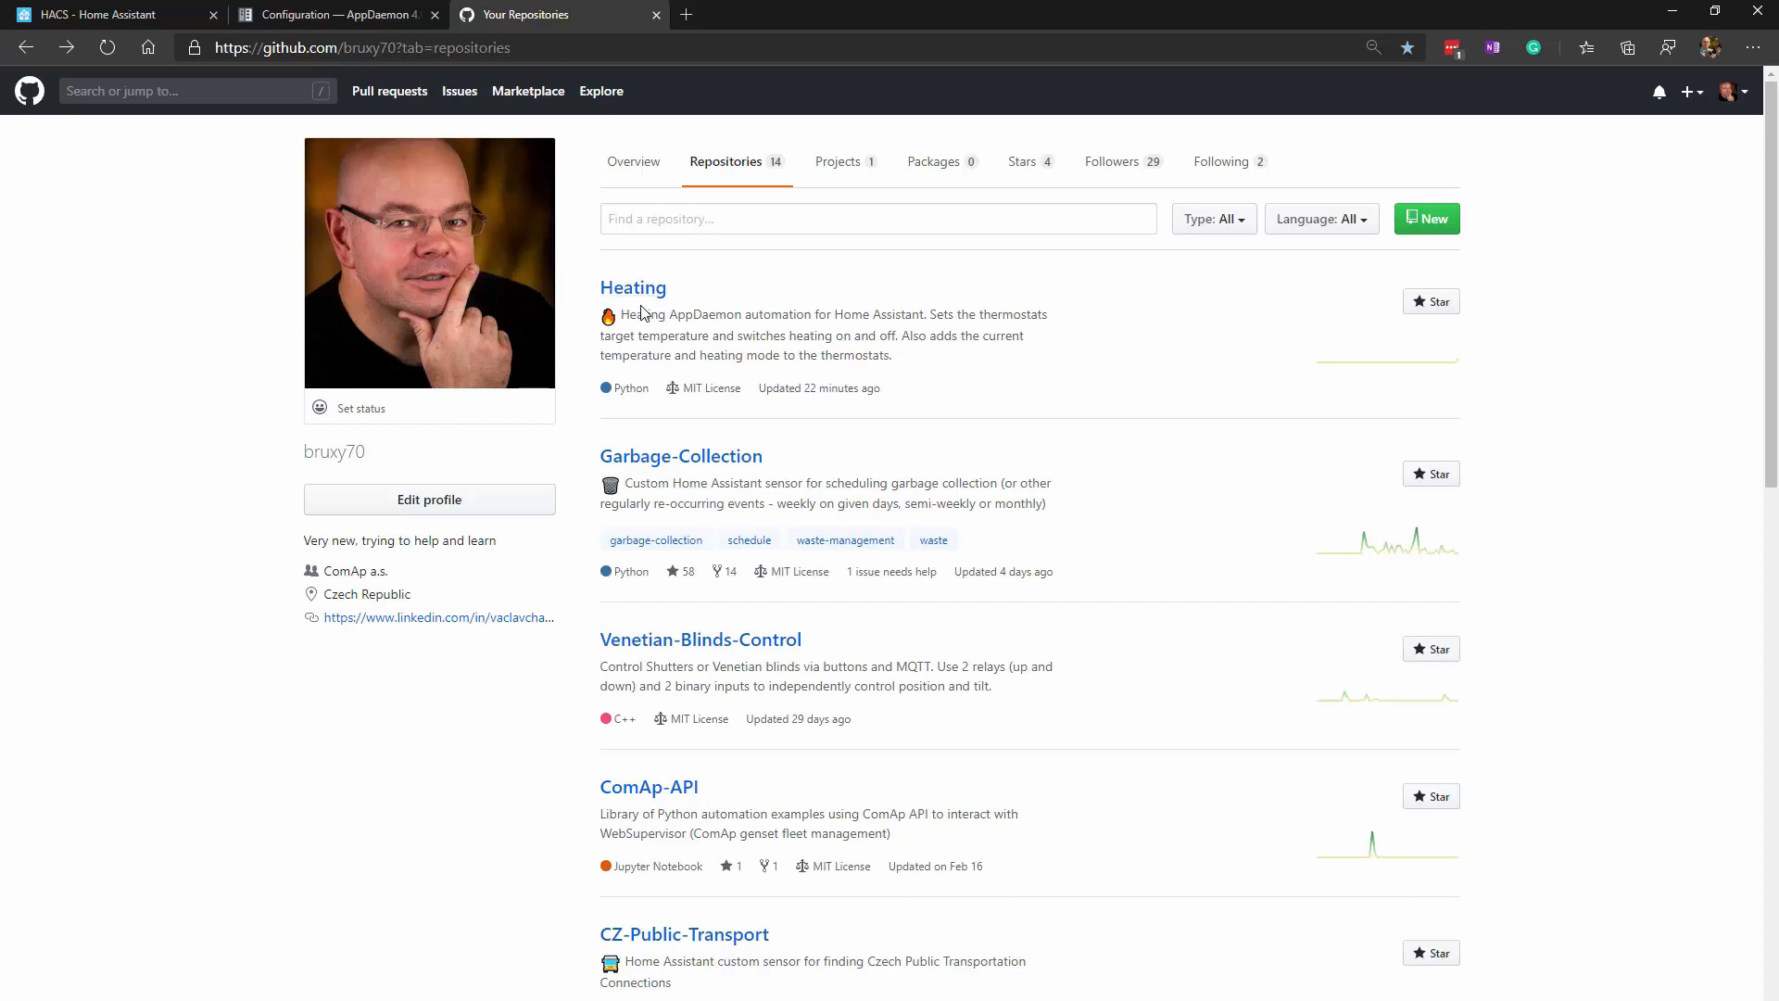
pyautogui.moveTo(632, 287)
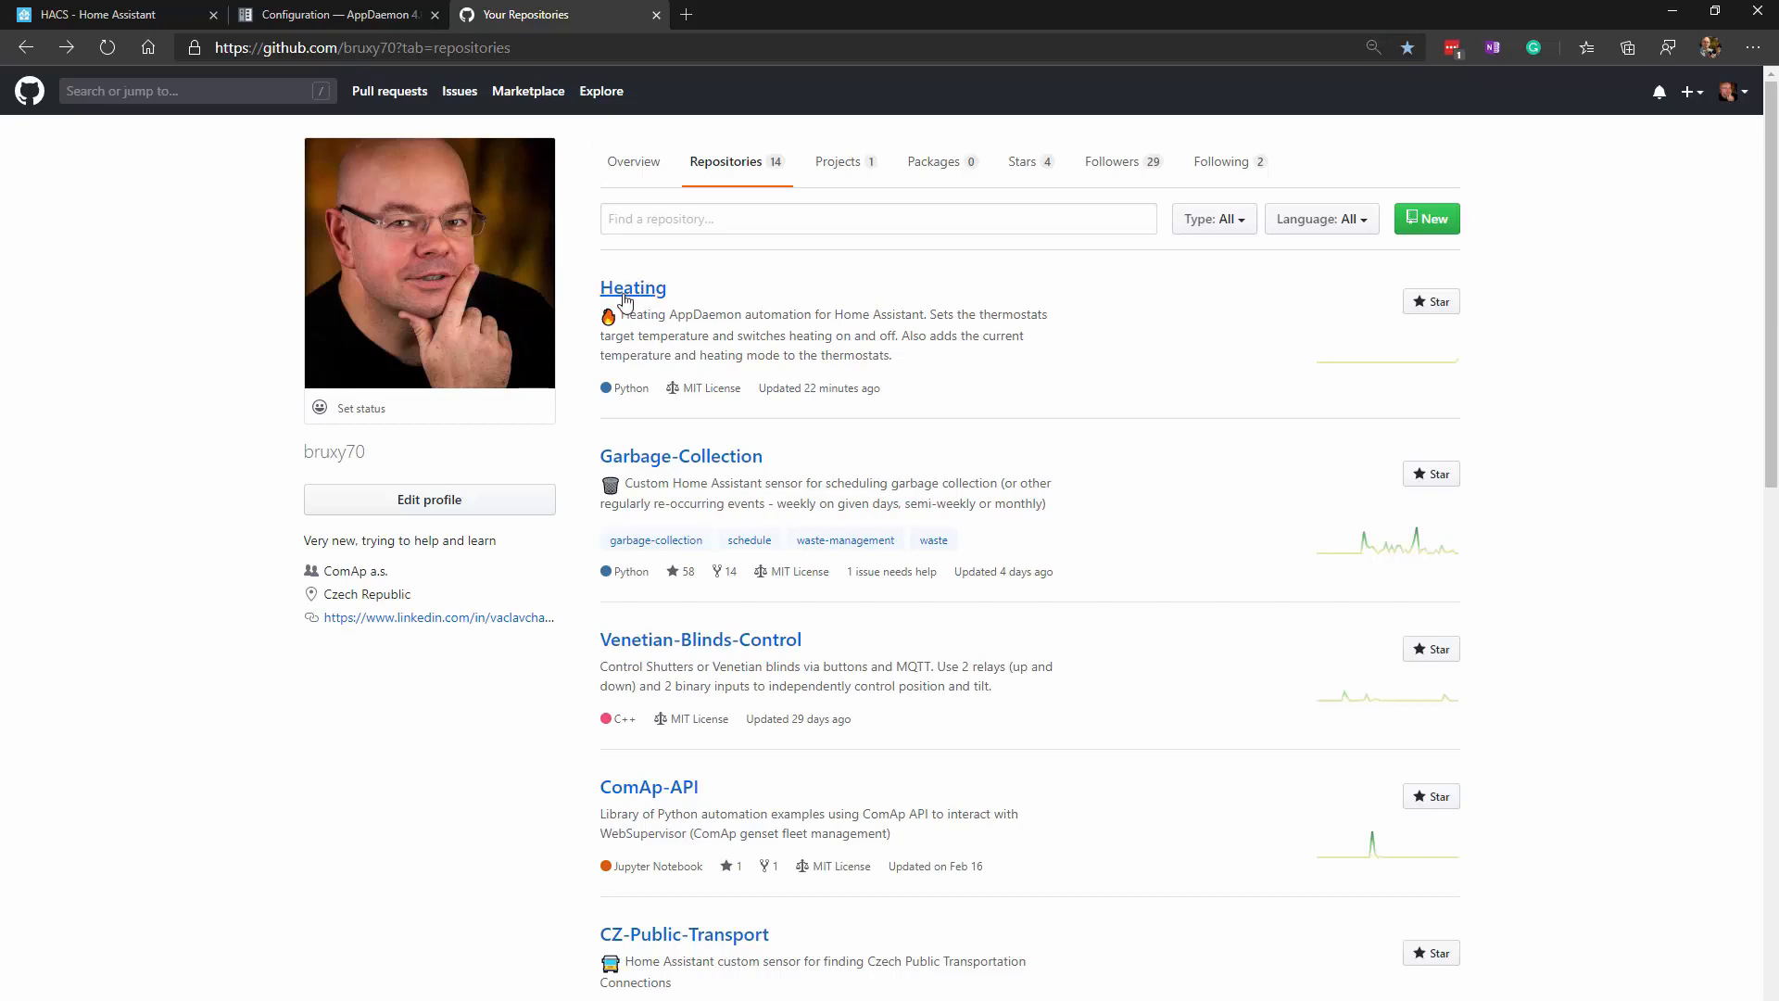
pyautogui.click(632, 288)
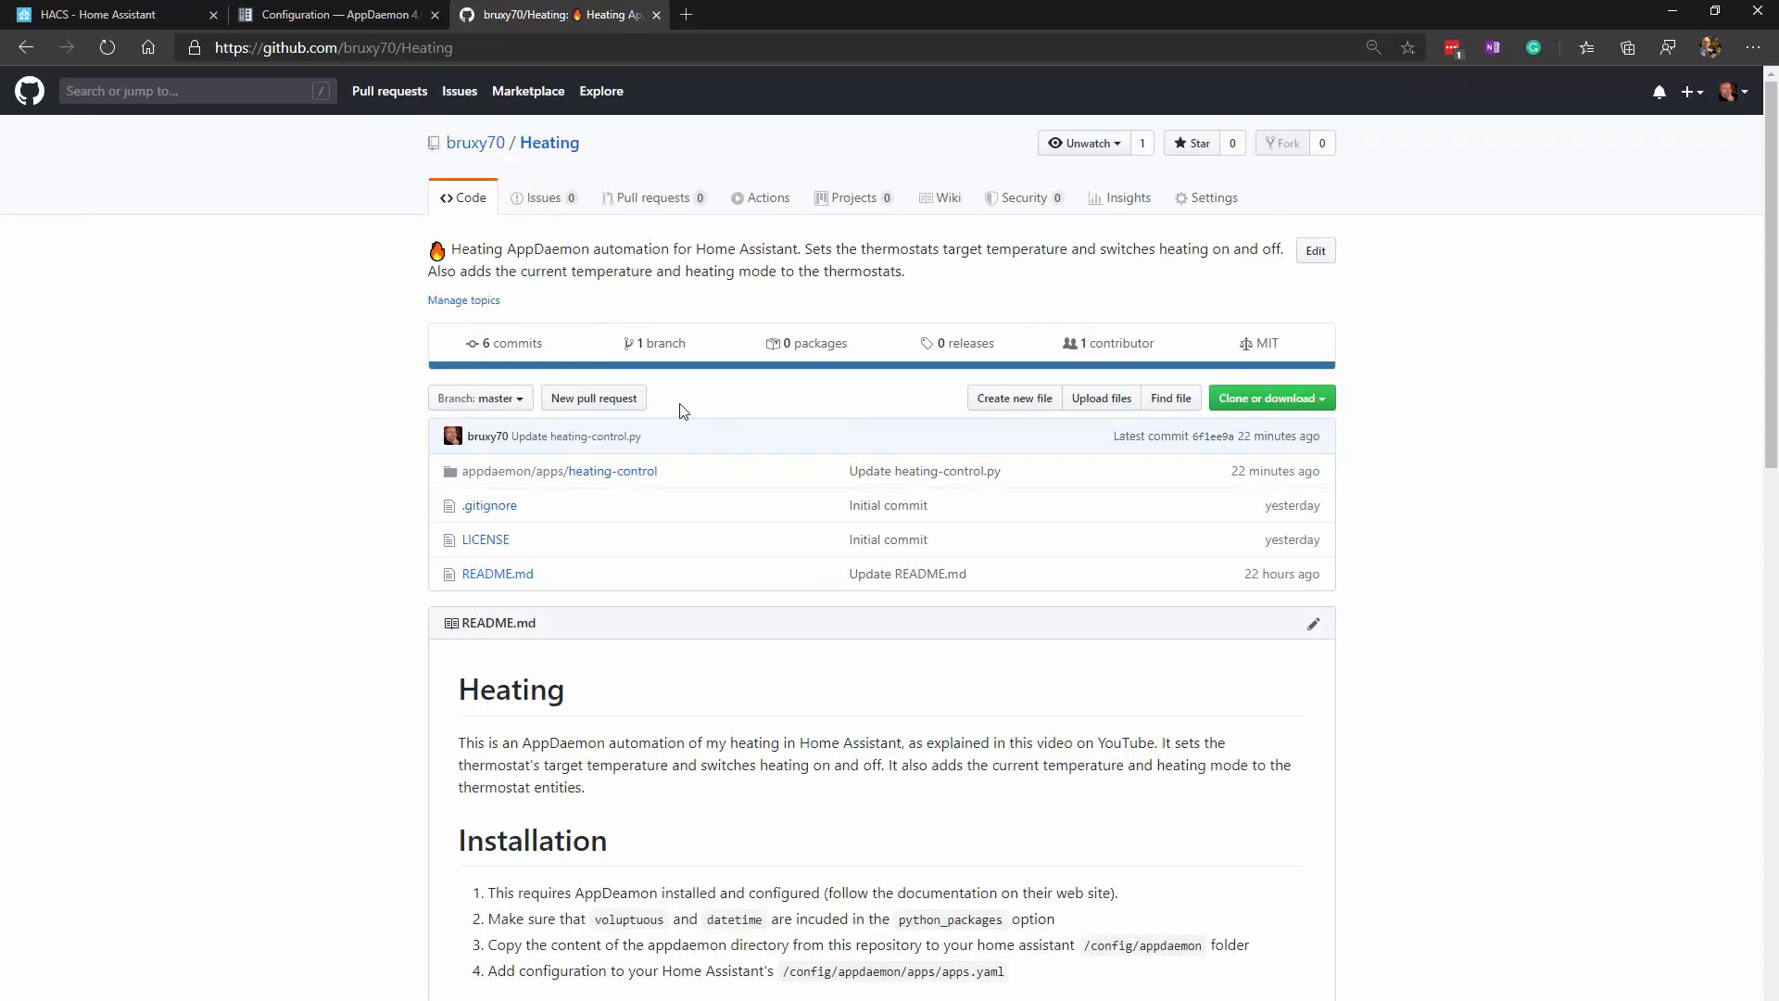
pyautogui.scroll(-3)
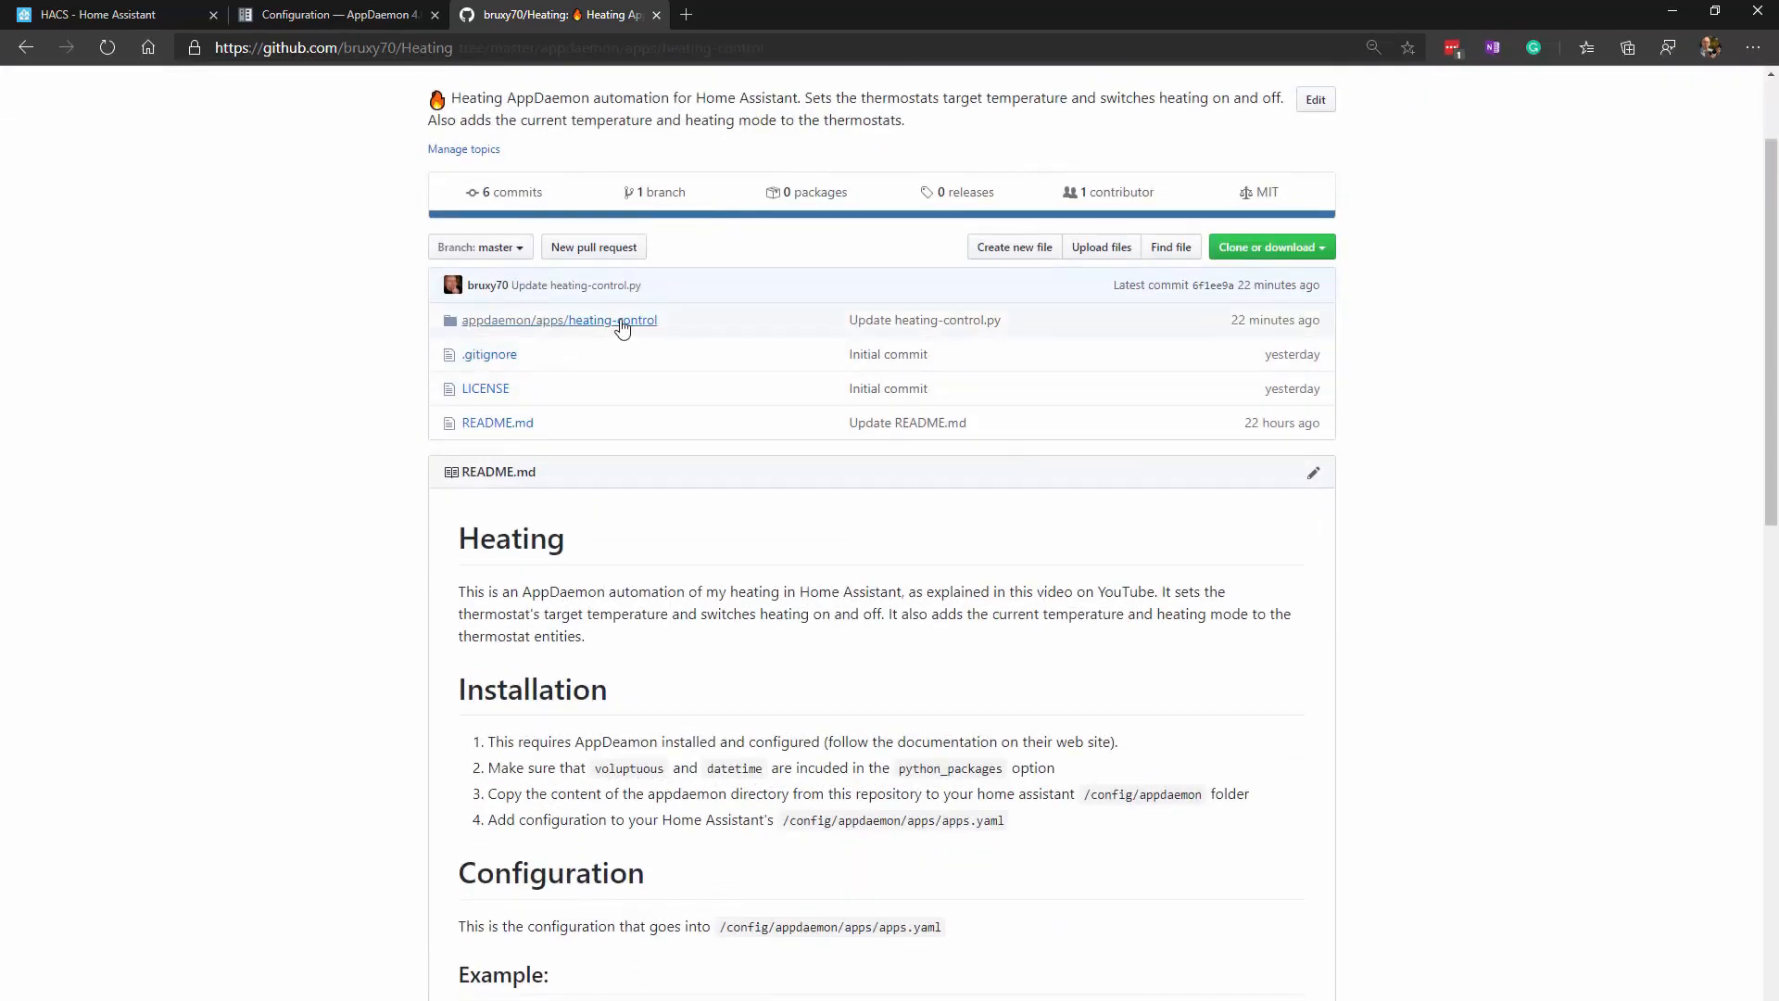
pyautogui.click(558, 318)
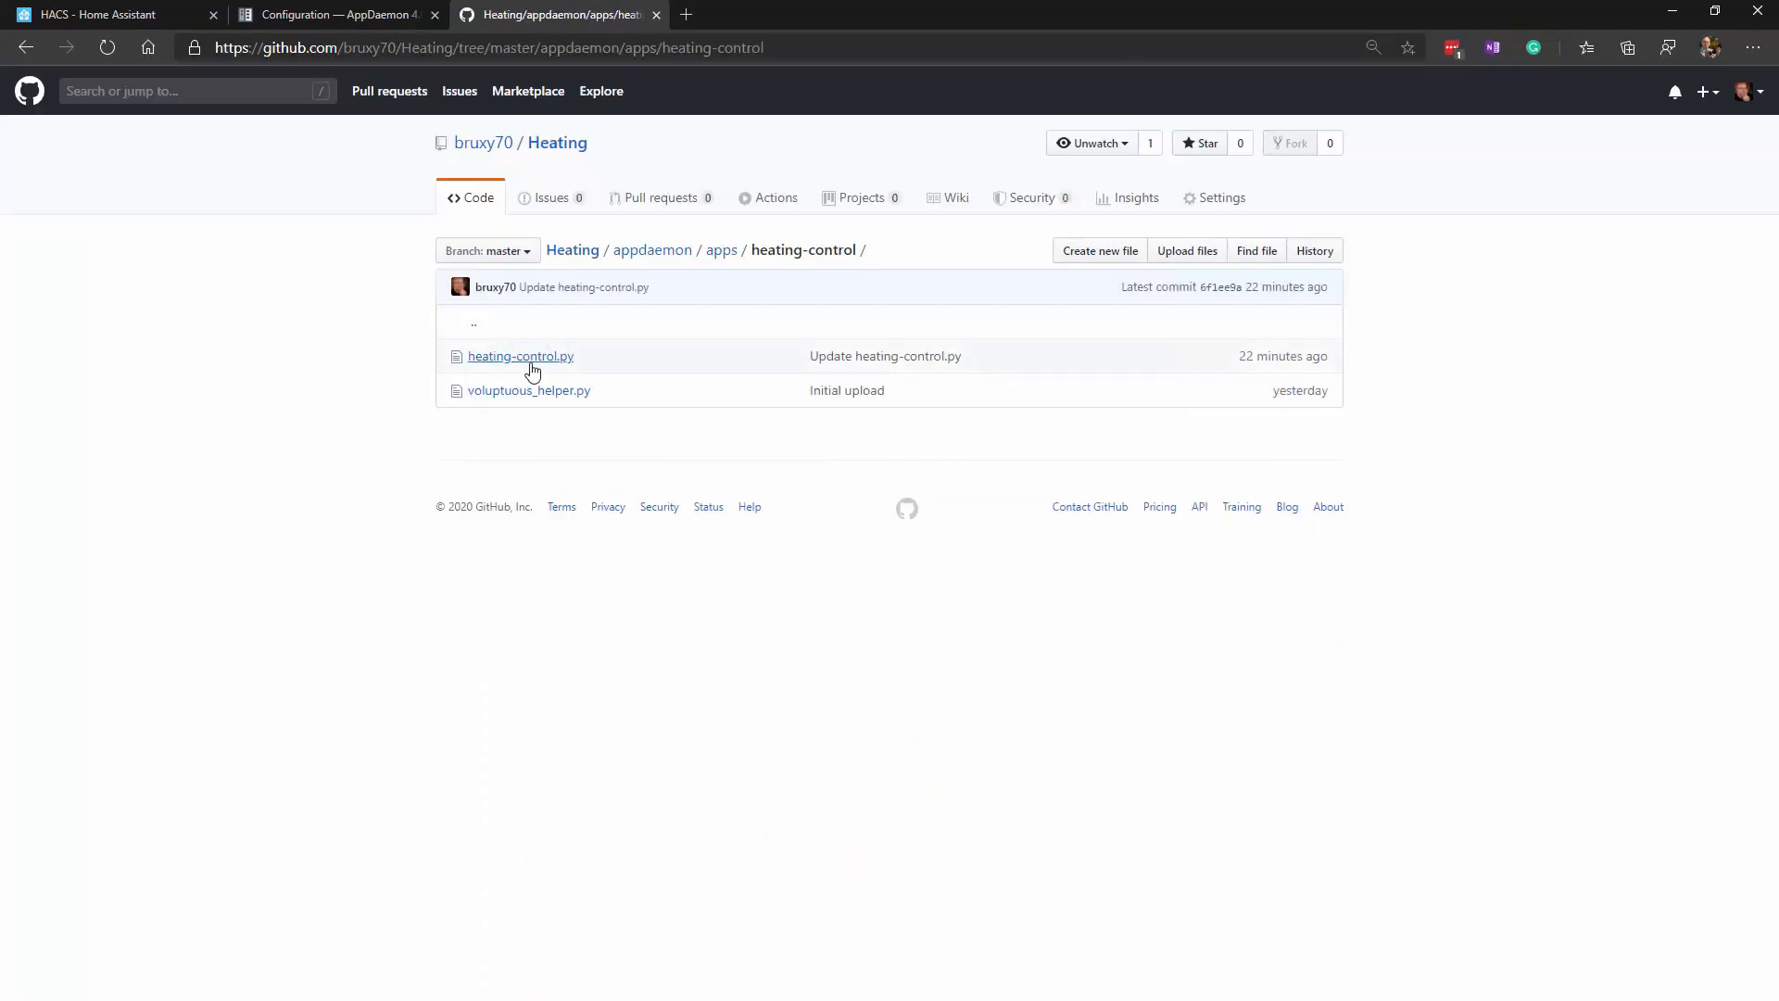
pyautogui.moveTo(548, 364)
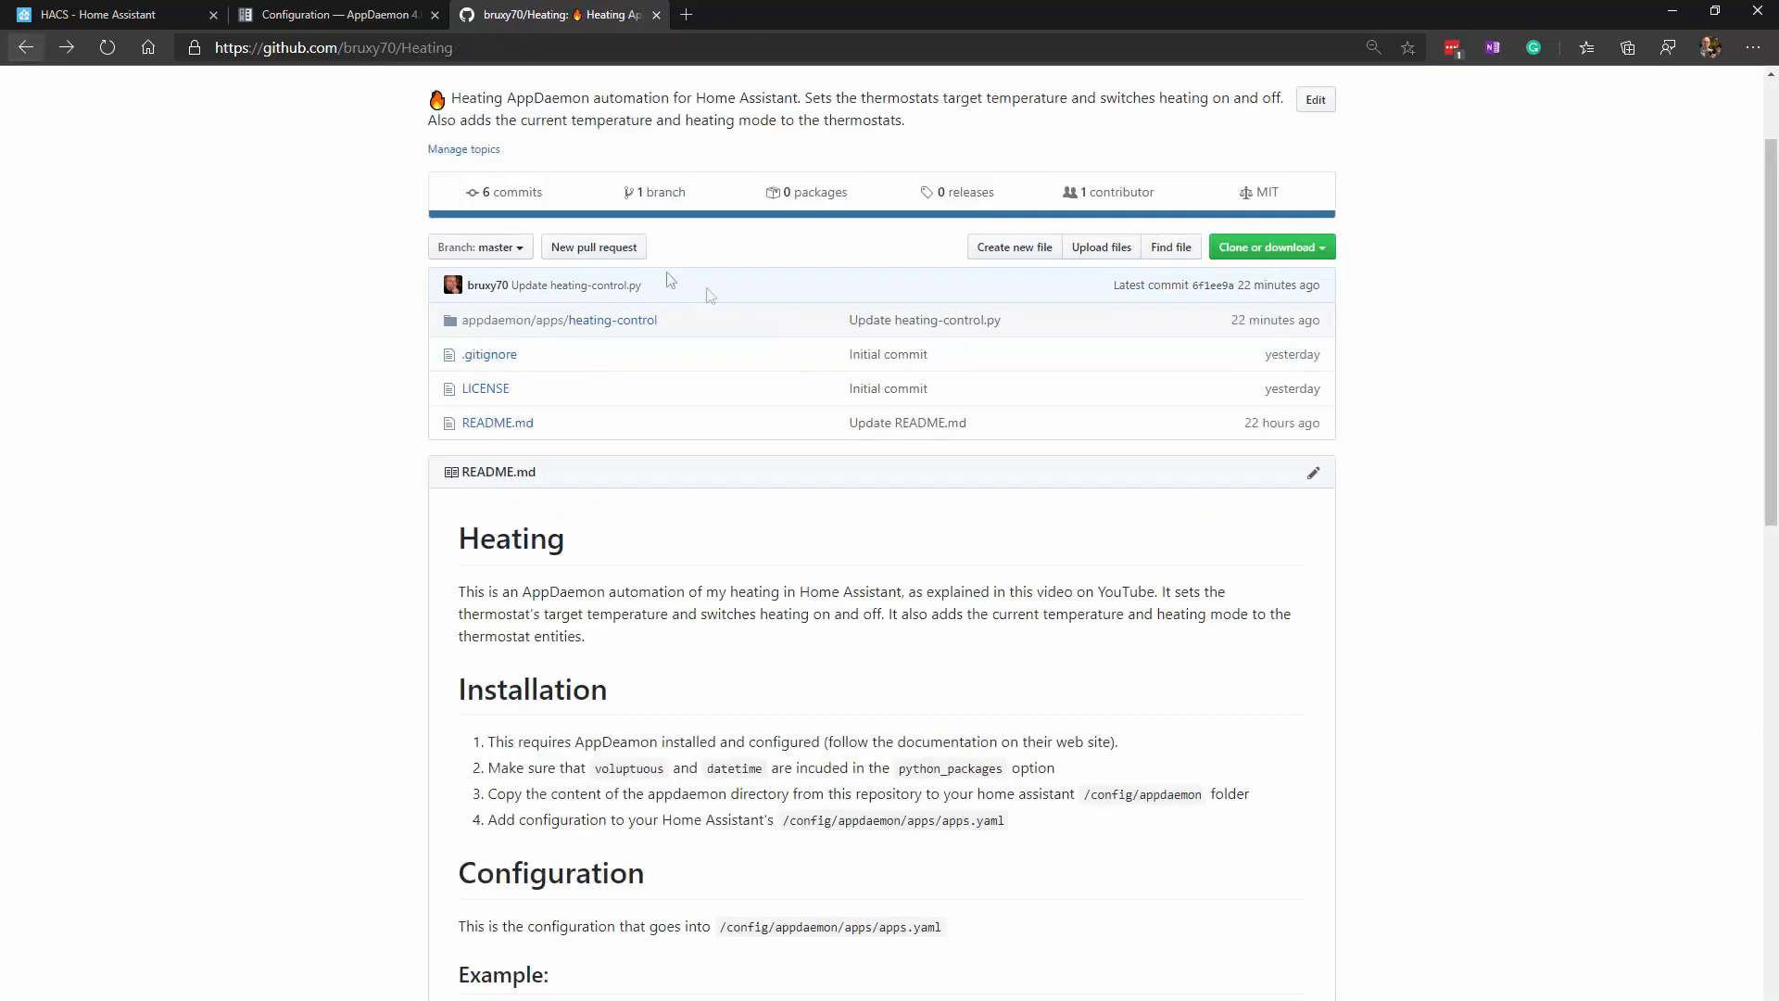
pyautogui.scroll(-3)
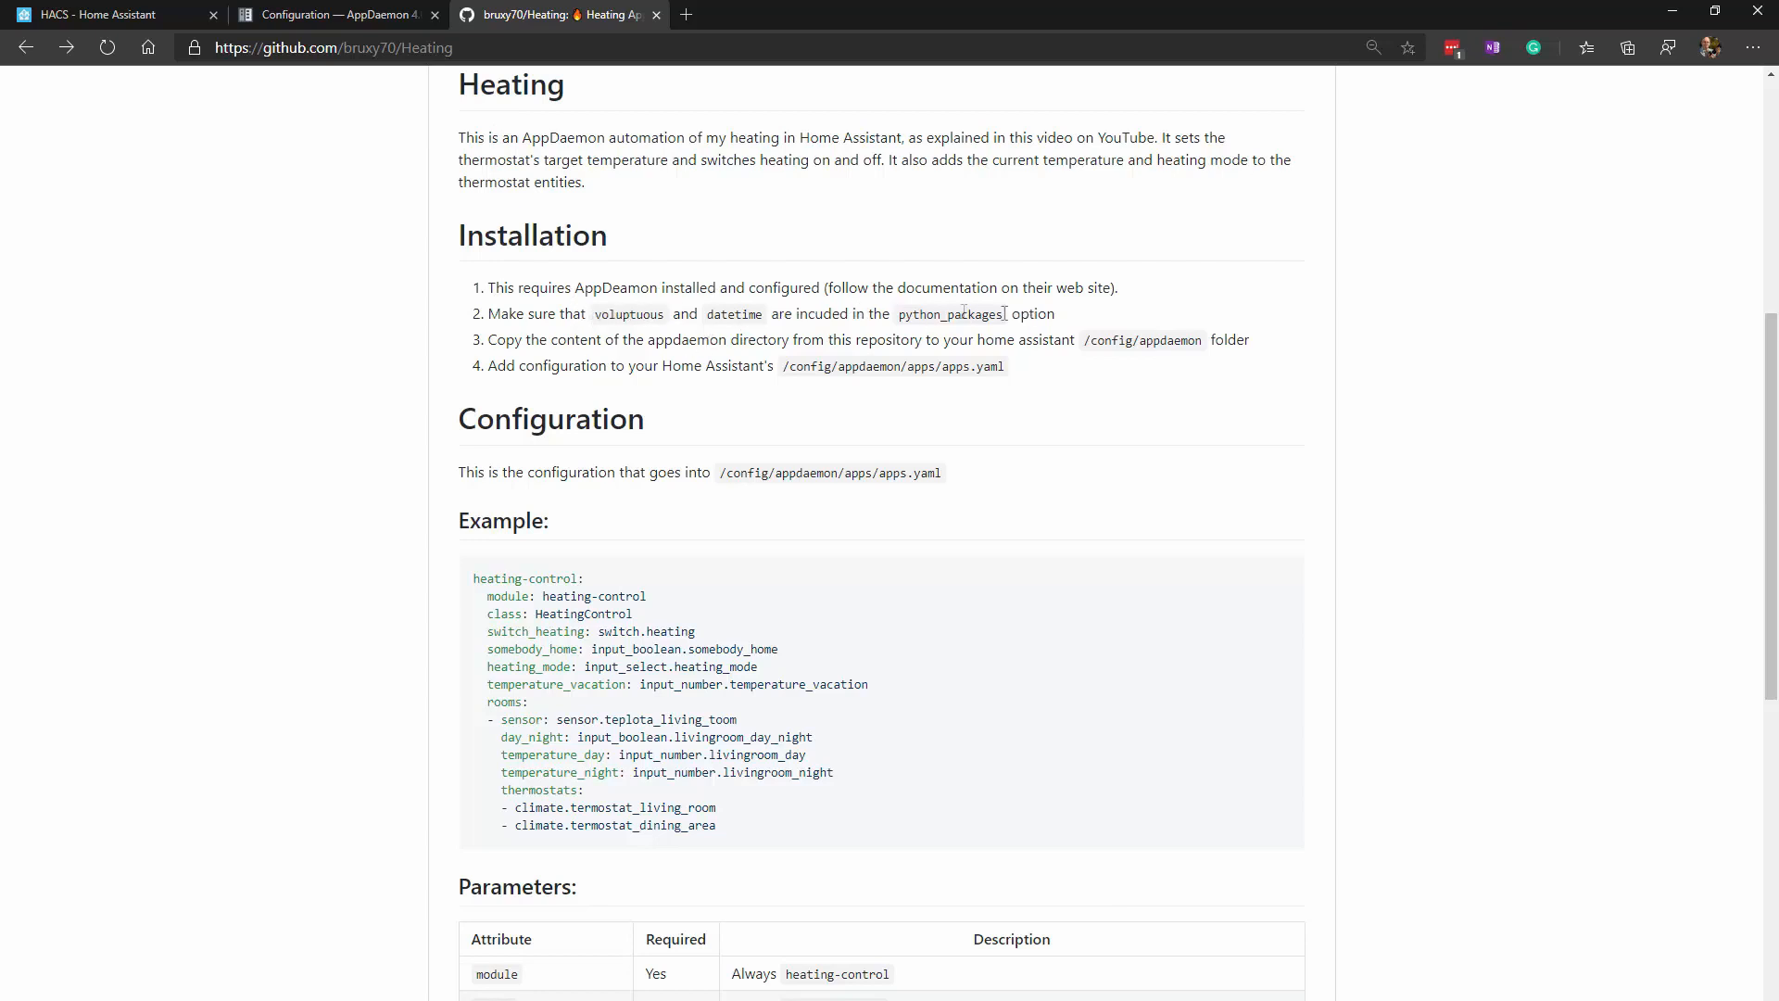
pyautogui.click(108, 15)
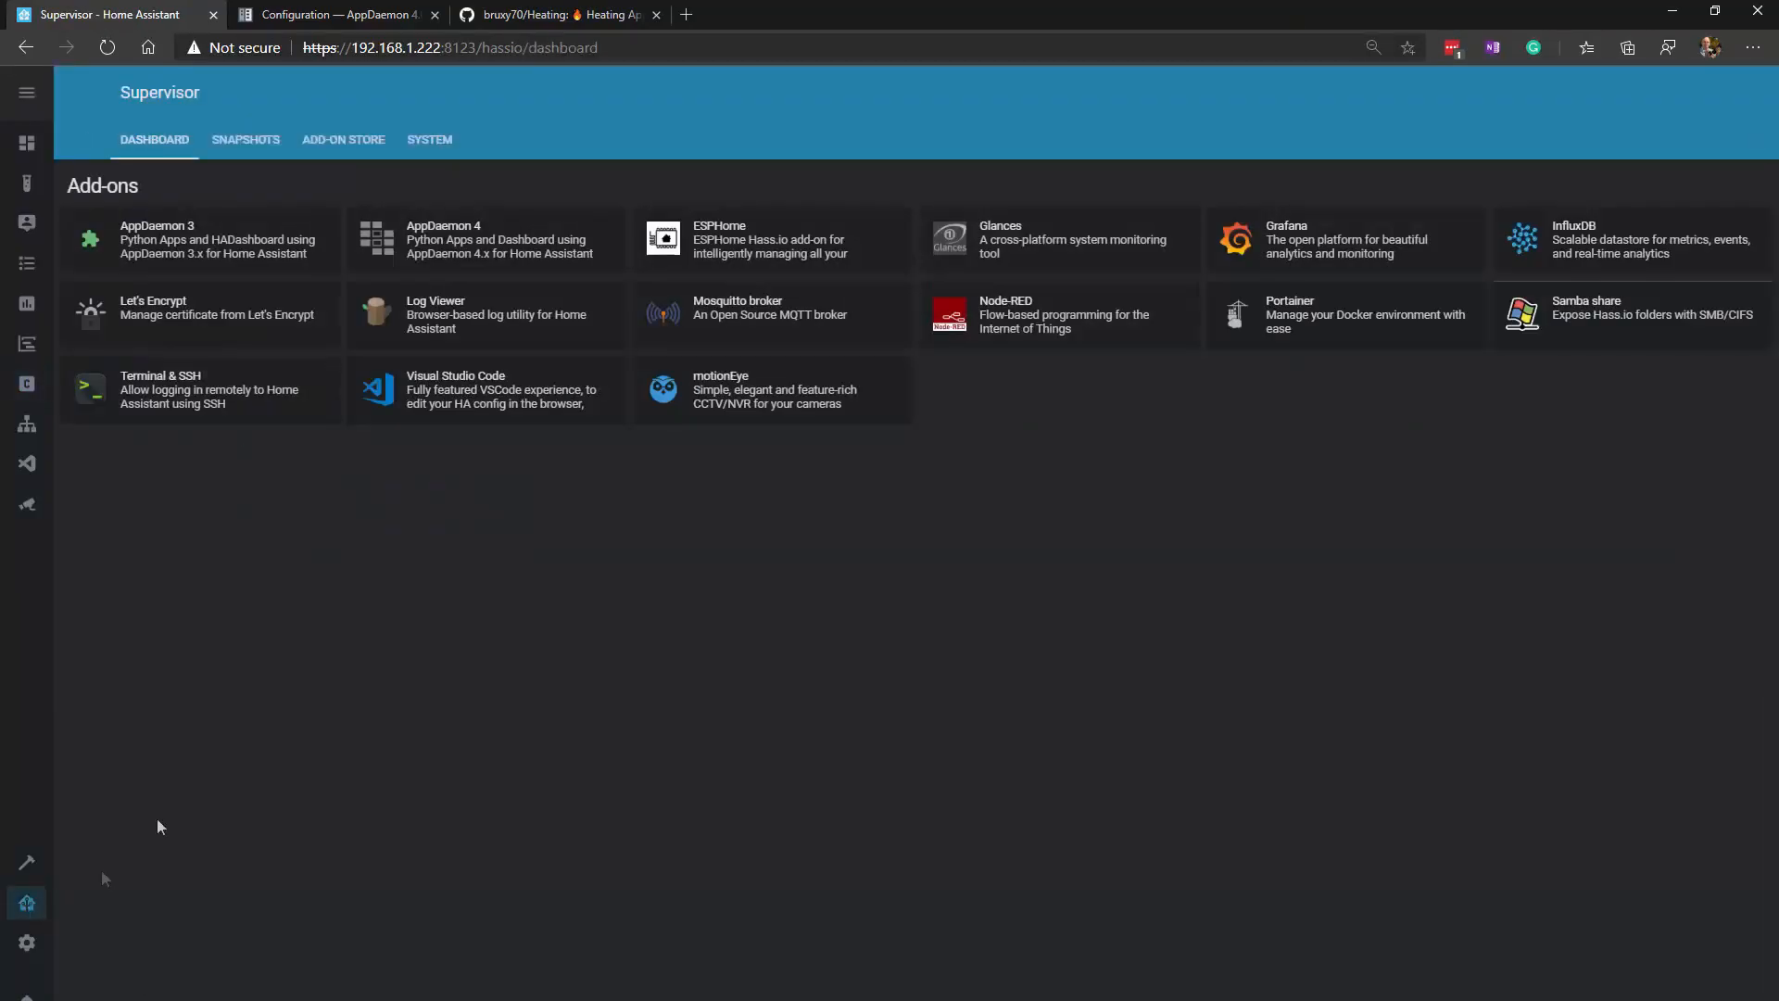
# - View AppDaemon 3's config with datetime and voluptuous packages, then return to the Heating README
pyautogui.click(201, 239)
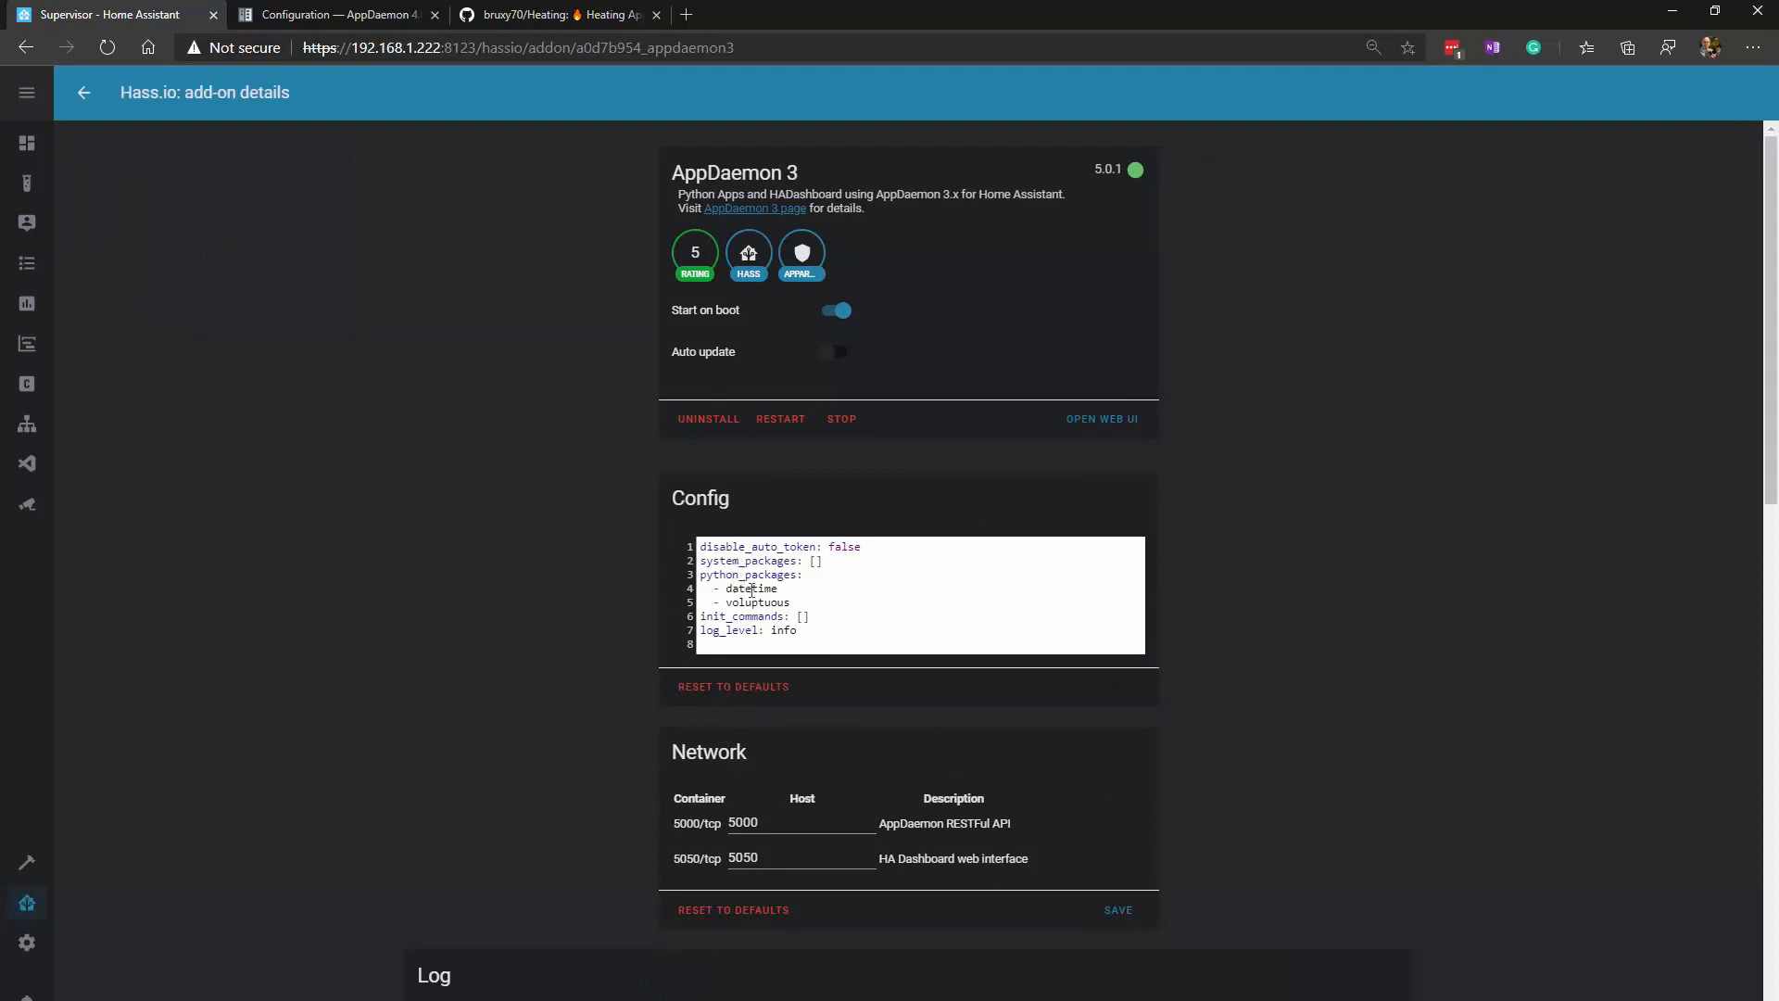
pyautogui.click(556, 15)
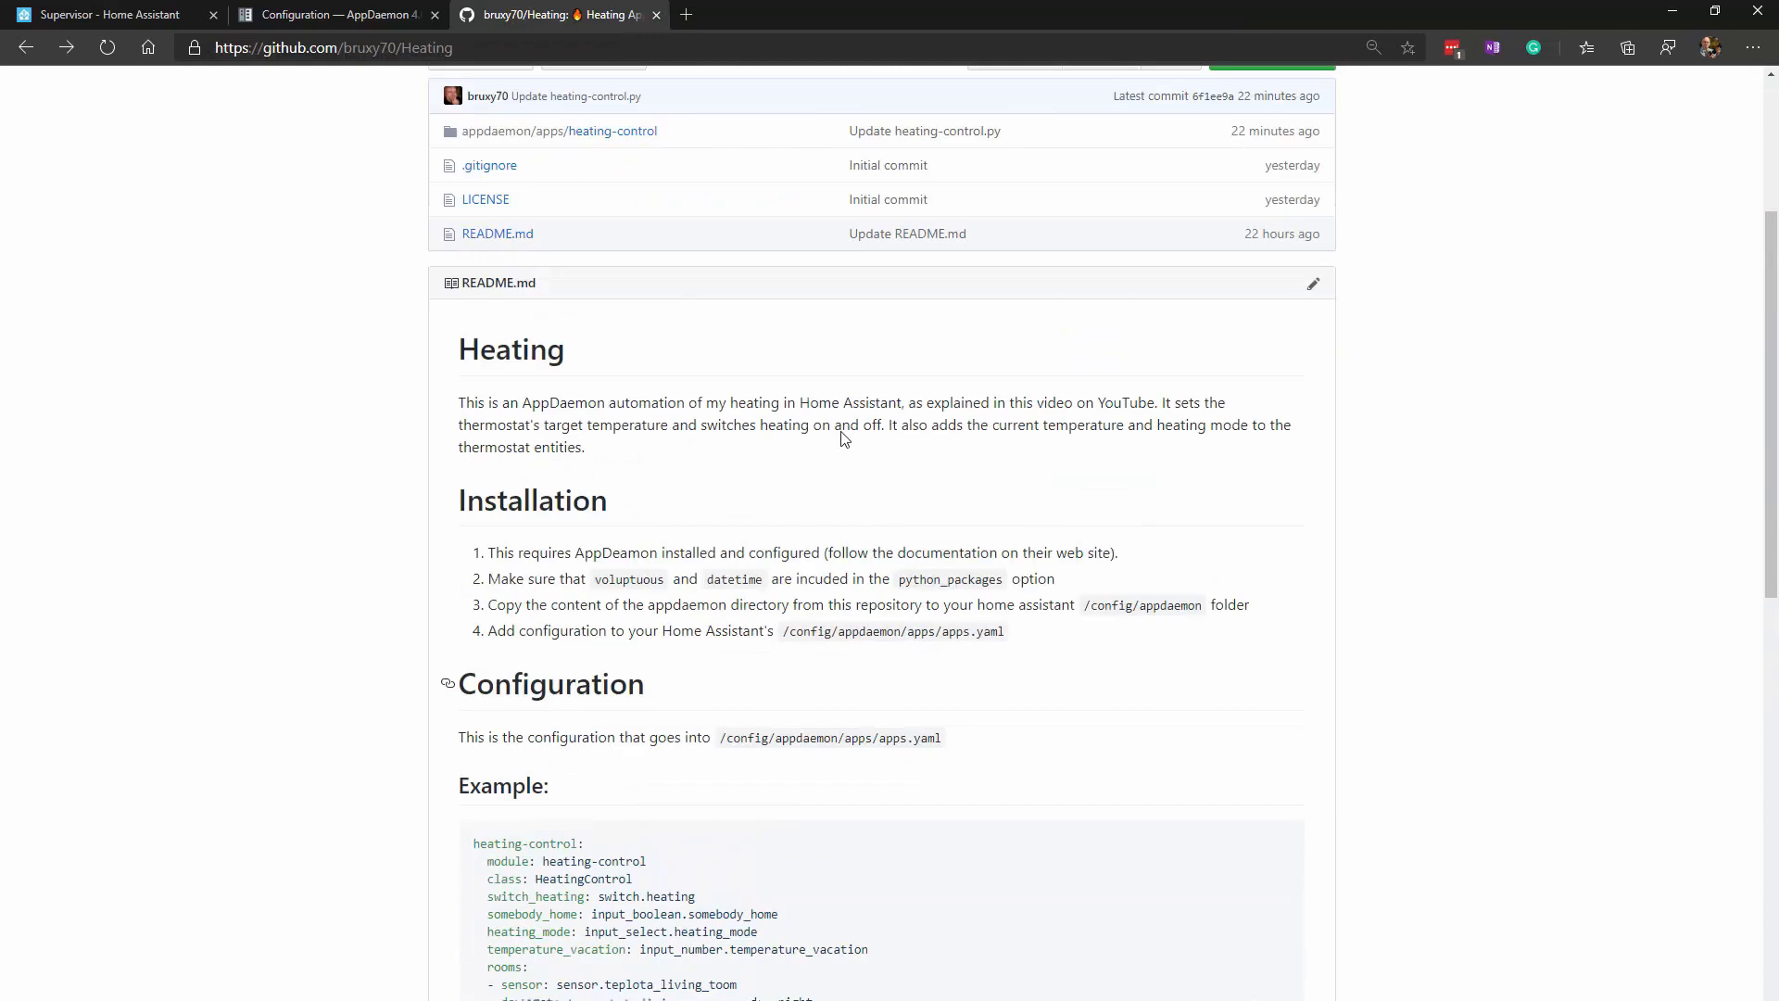
# - Download the Heating repository as a ZIP, then expand appdaemon's apps folder in VS Code
pyautogui.scroll(3)
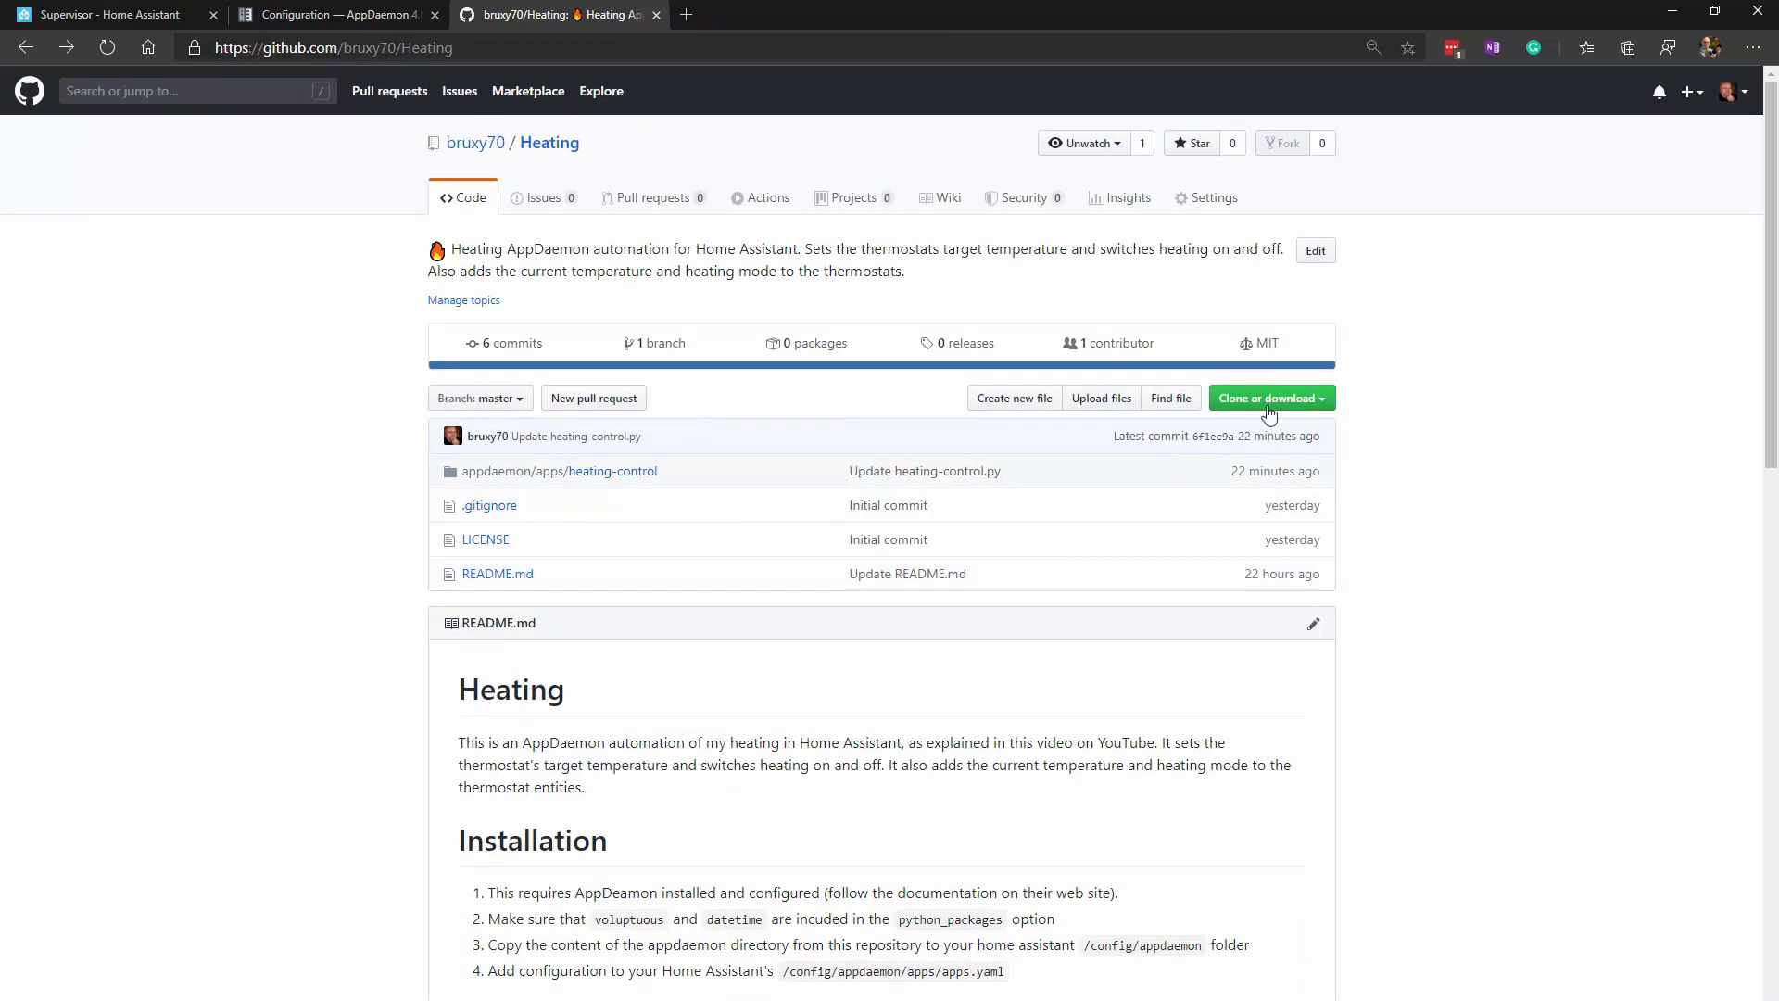
pyautogui.click(1270, 399)
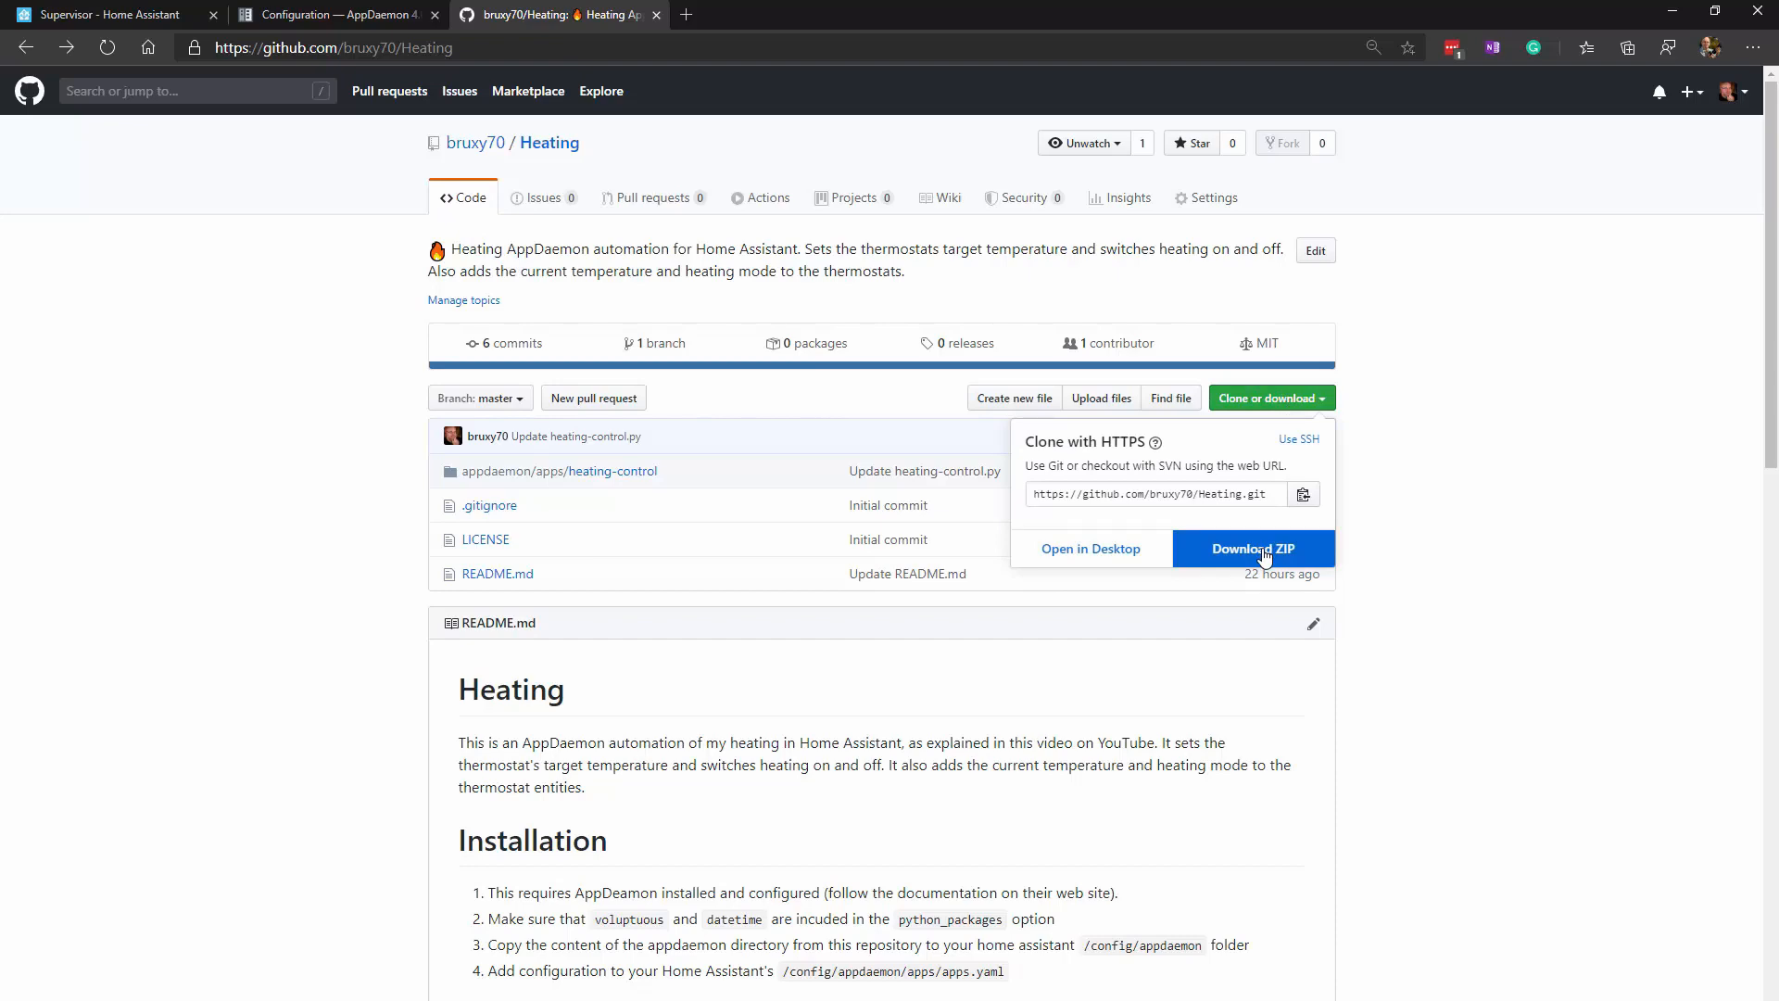
pyautogui.click(113, 14)
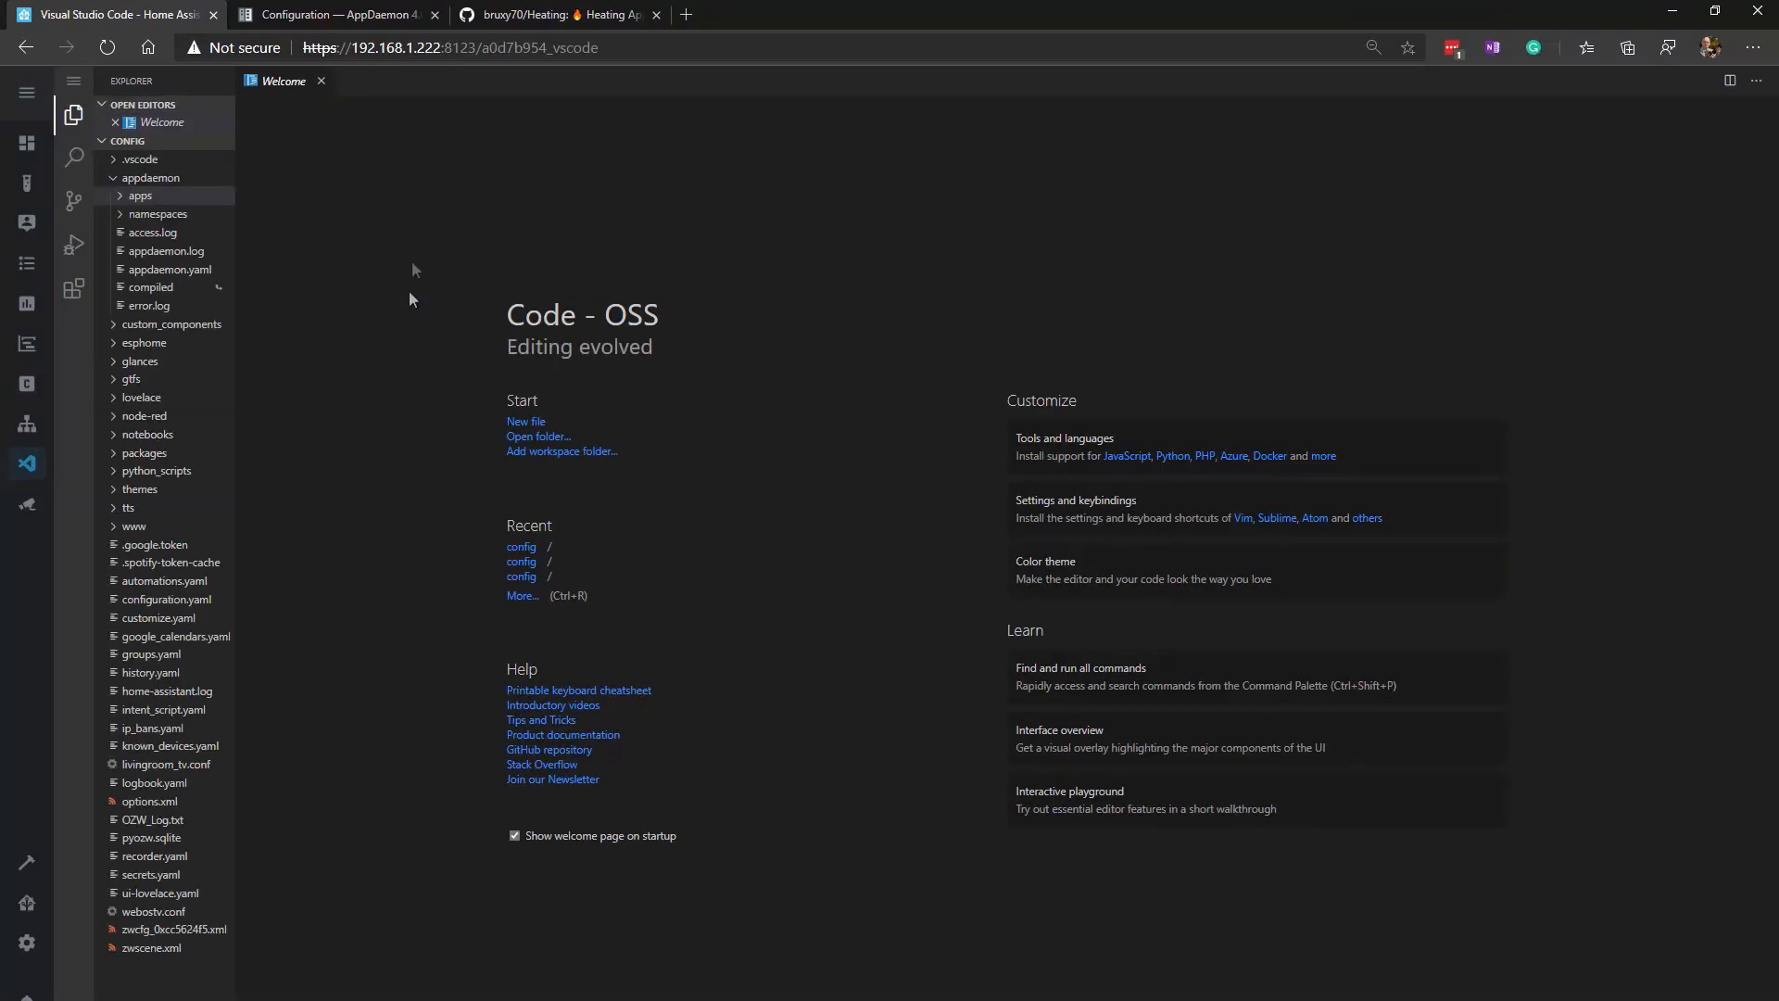
pyautogui.click(321, 80)
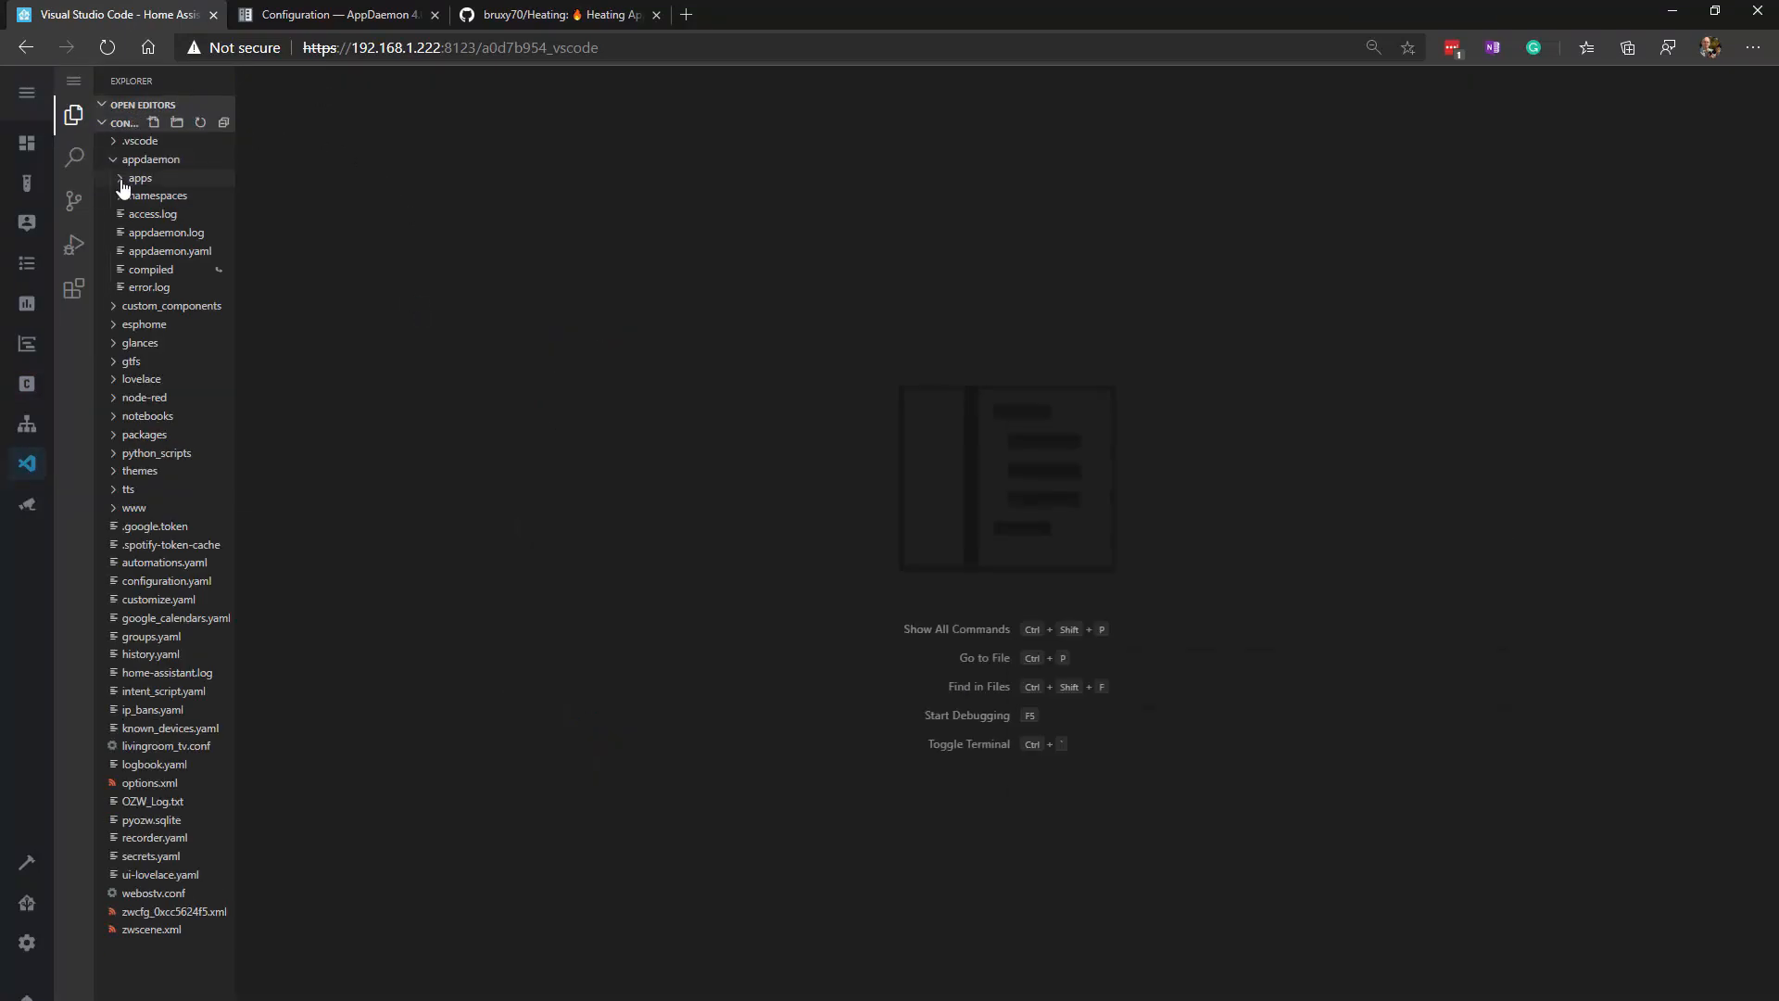
pyautogui.click(138, 177)
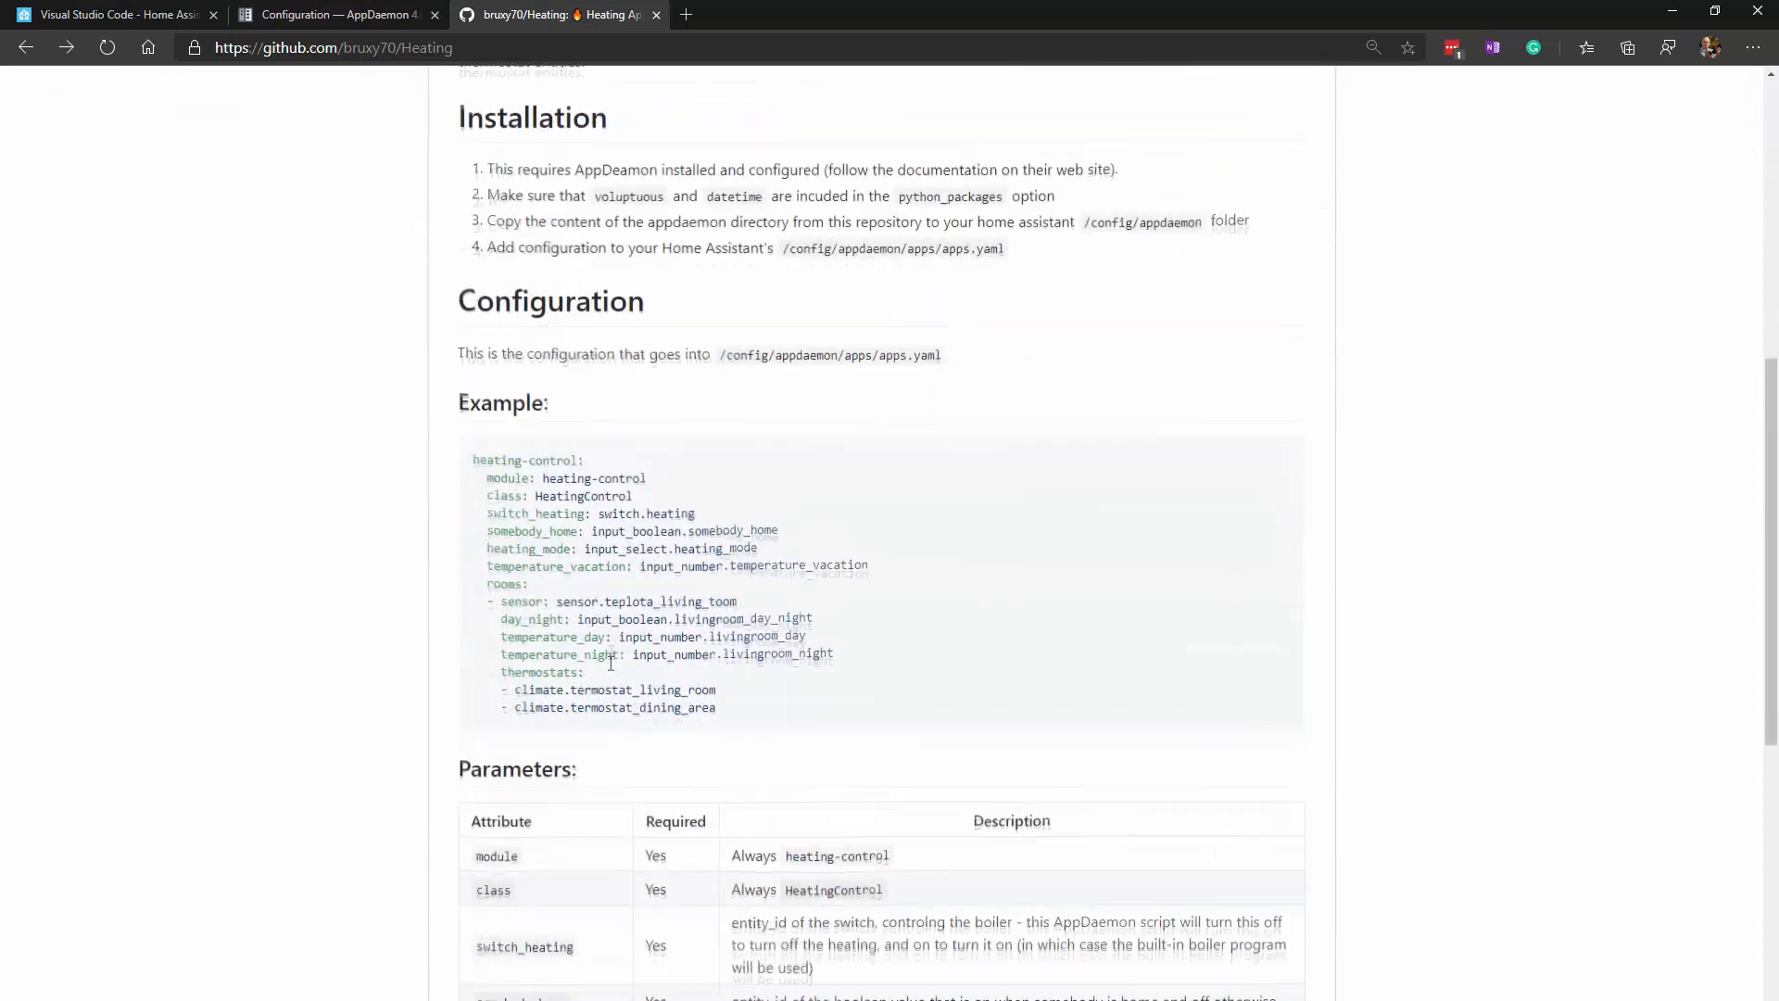
# - Scroll the README to the Example block and Parameters table, then return to the VS Code add-on
pyautogui.scroll(-3)
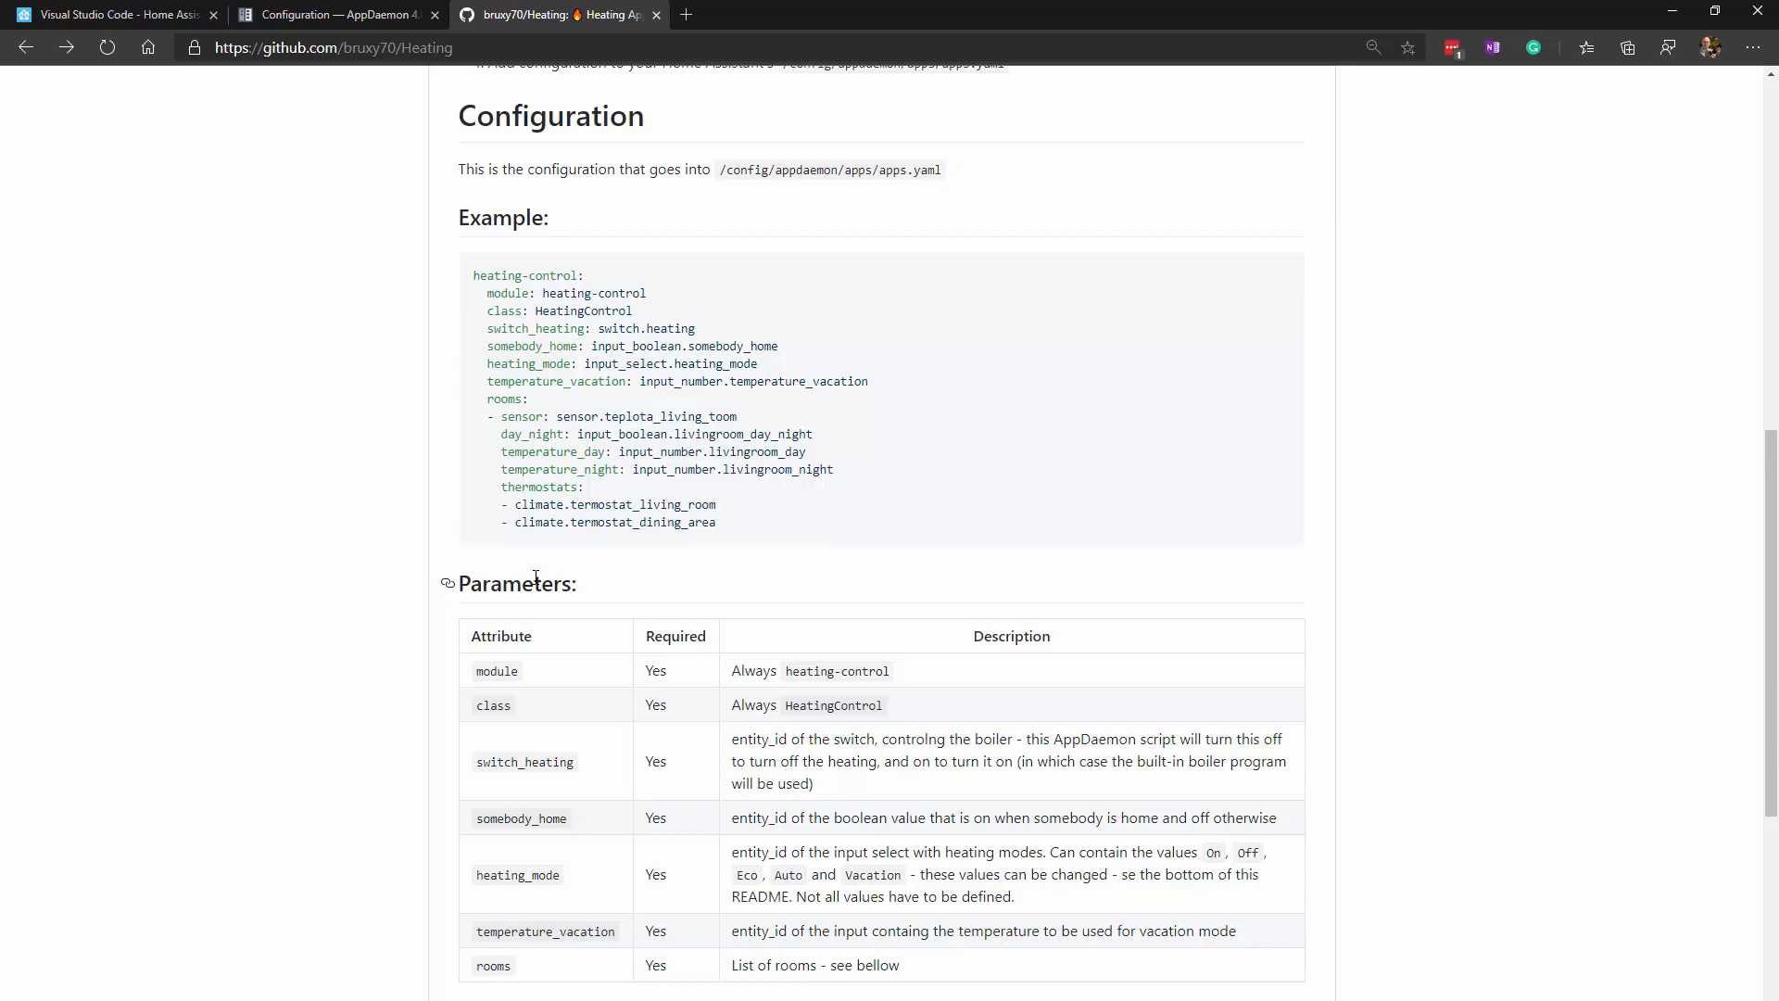
pyautogui.moveTo(698, 677)
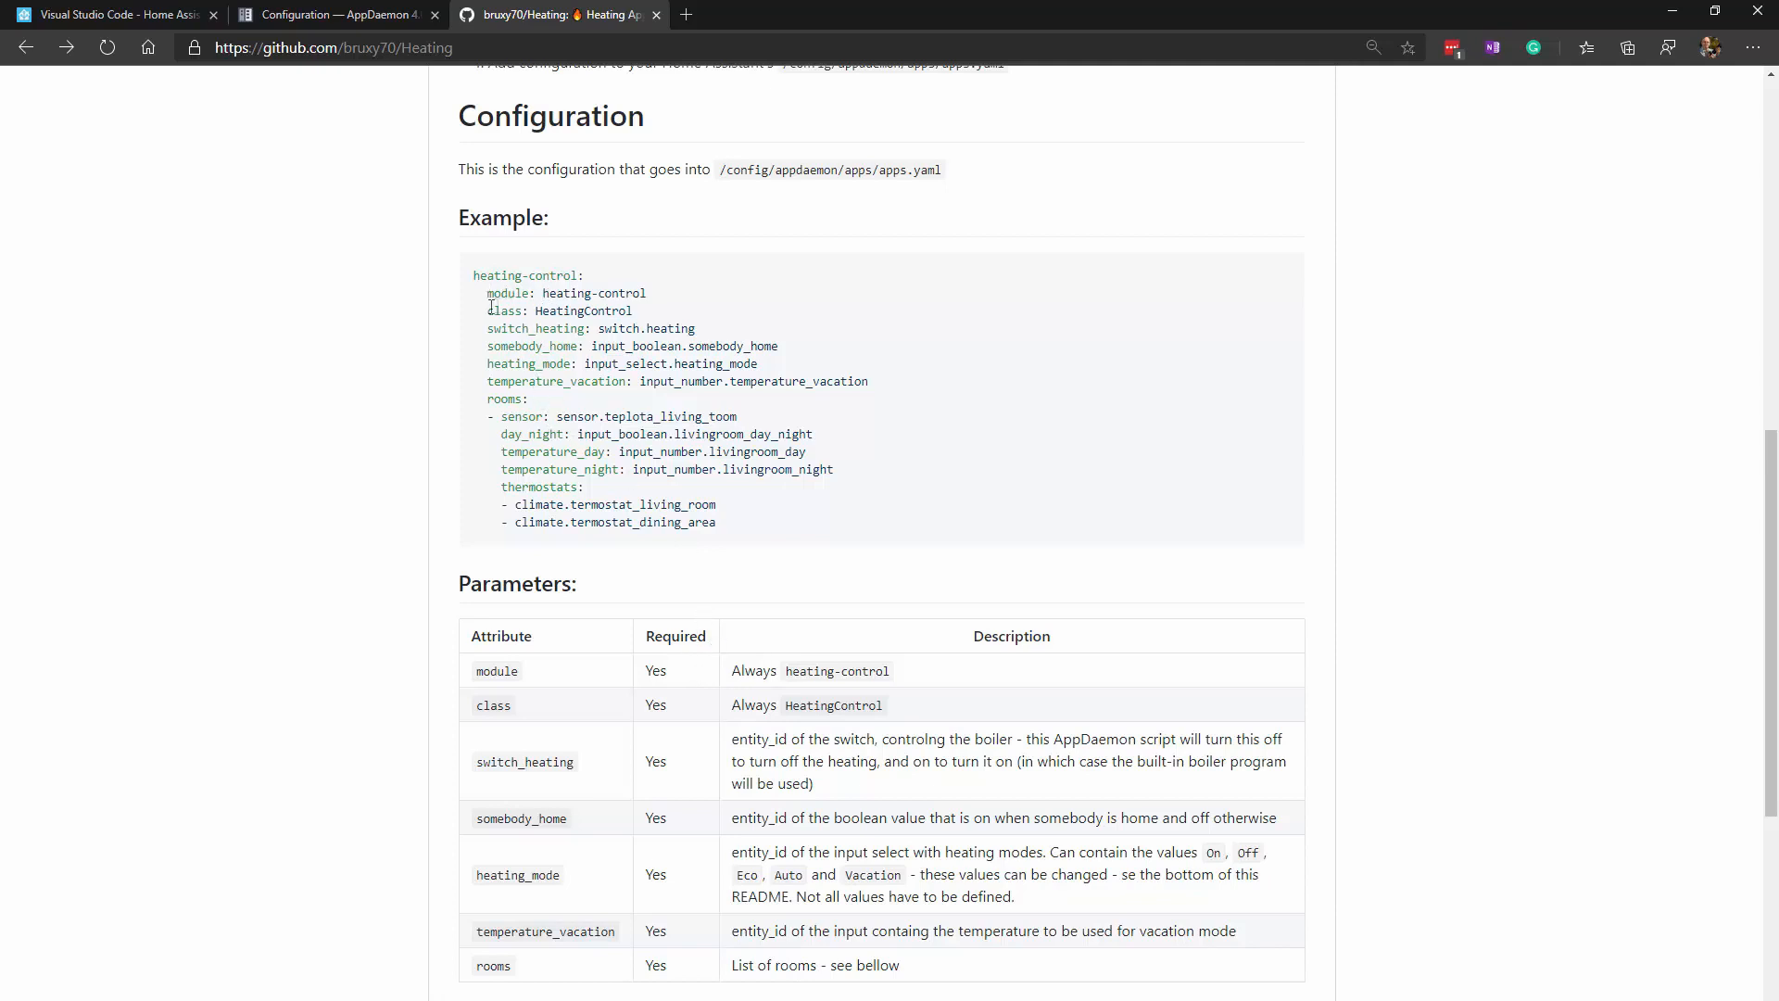
pyautogui.moveTo(507, 330)
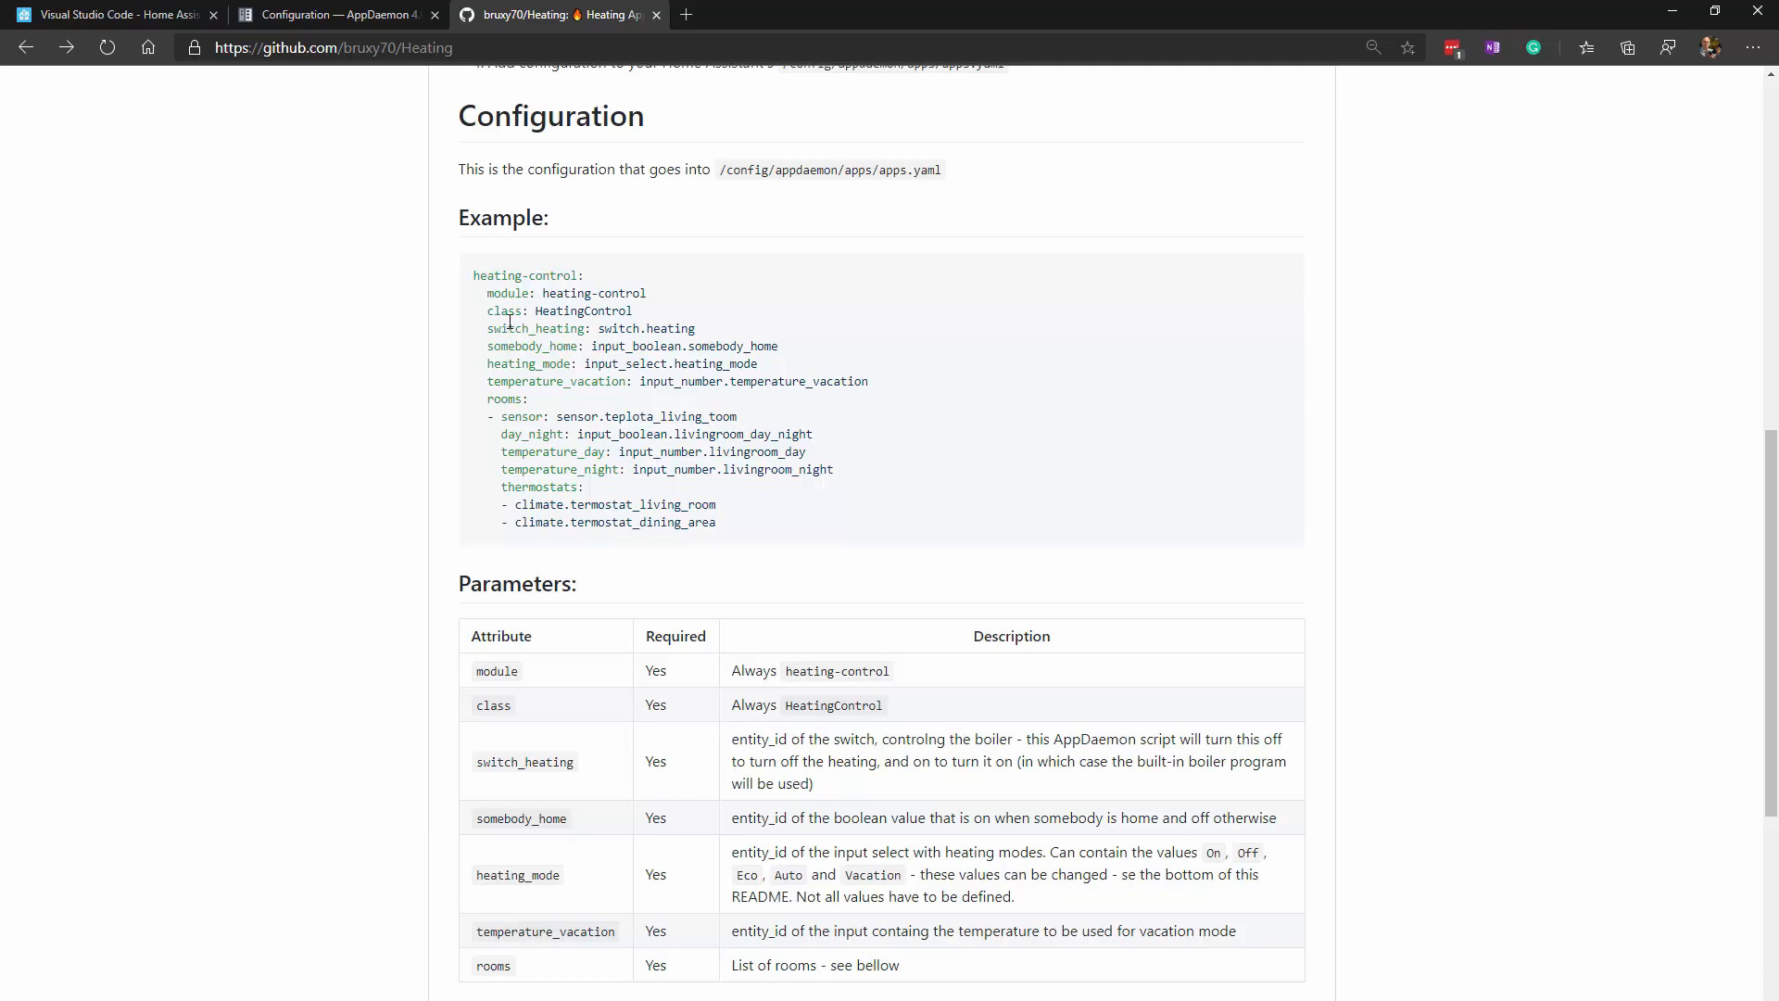
pyautogui.click(113, 14)
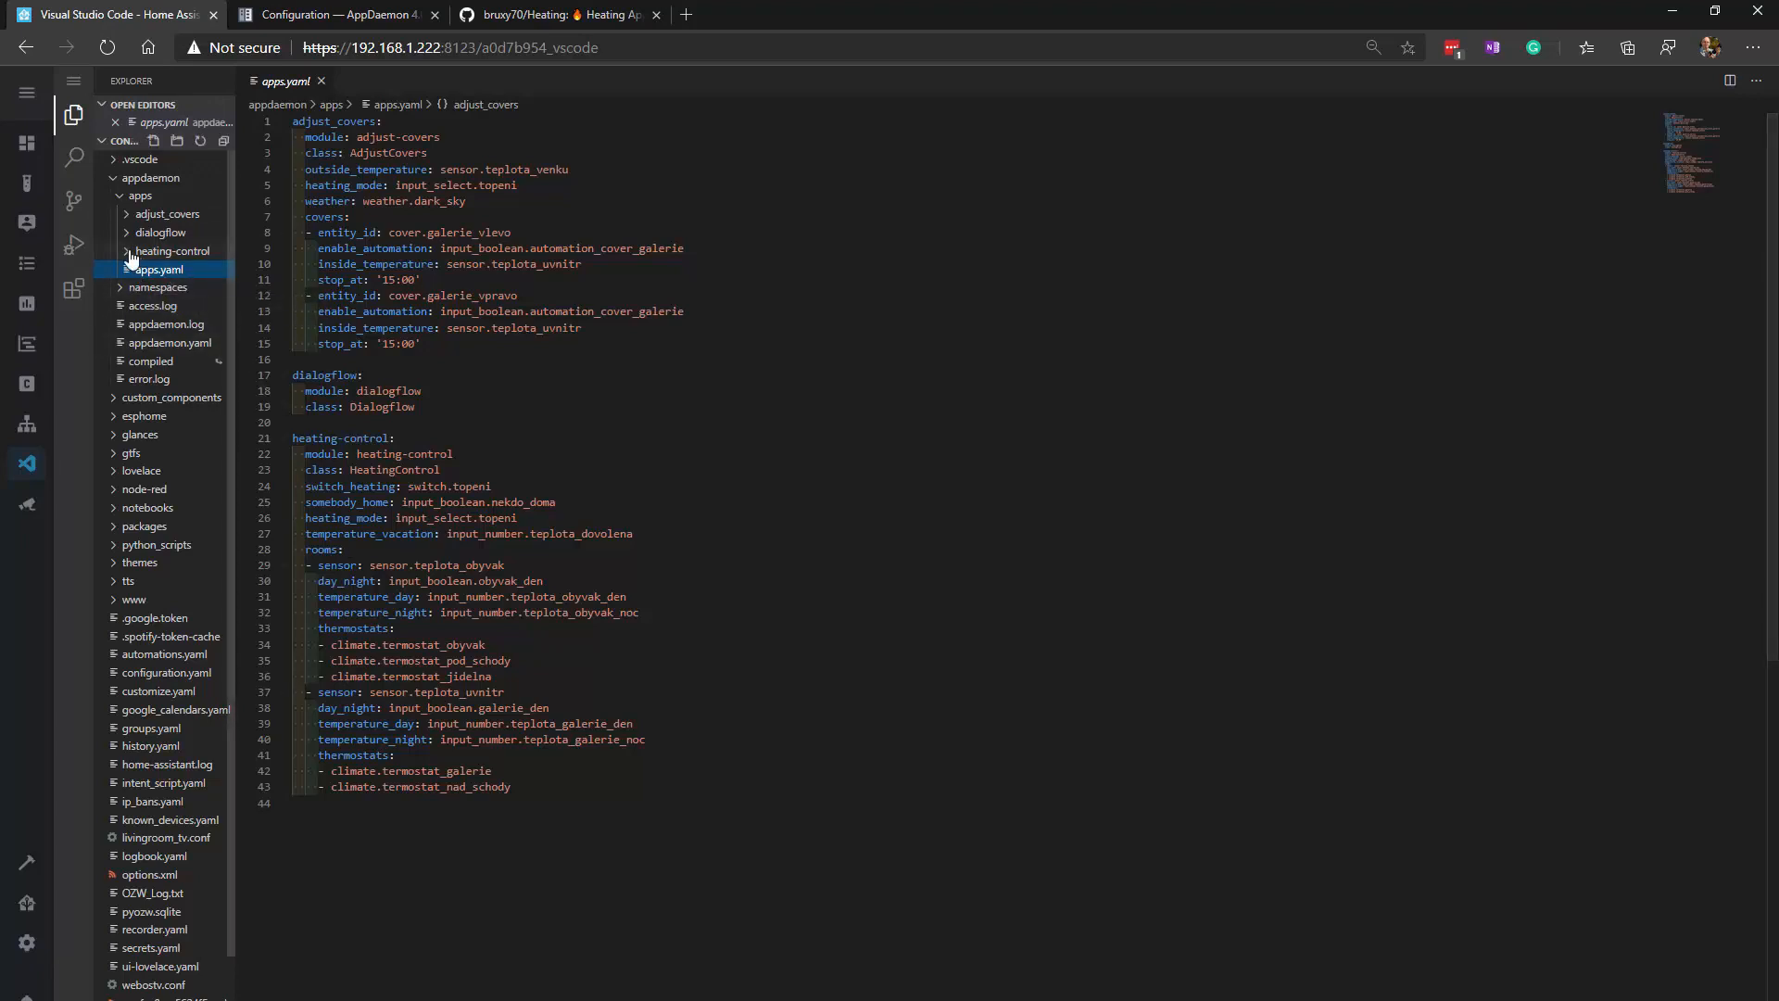
# - Expand the heating-control folder and open the recent heating-control.py in desktop VS Code
pyautogui.click(173, 251)
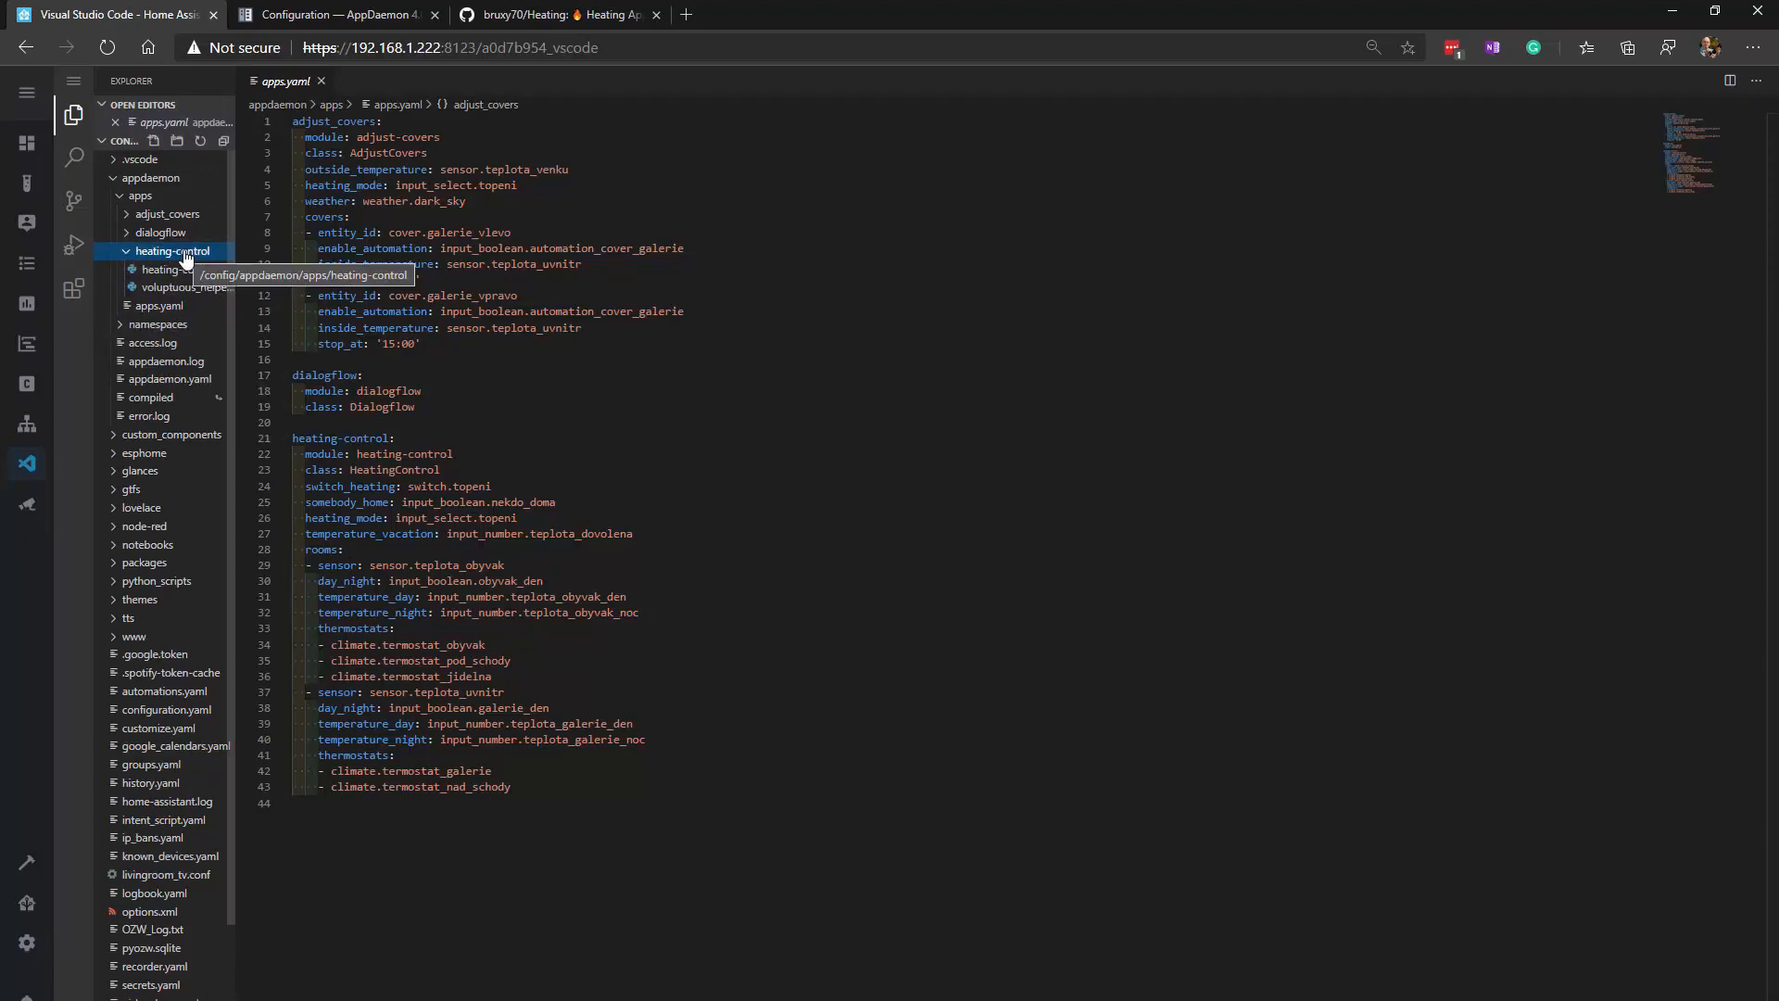
pyautogui.moveTo(185, 269)
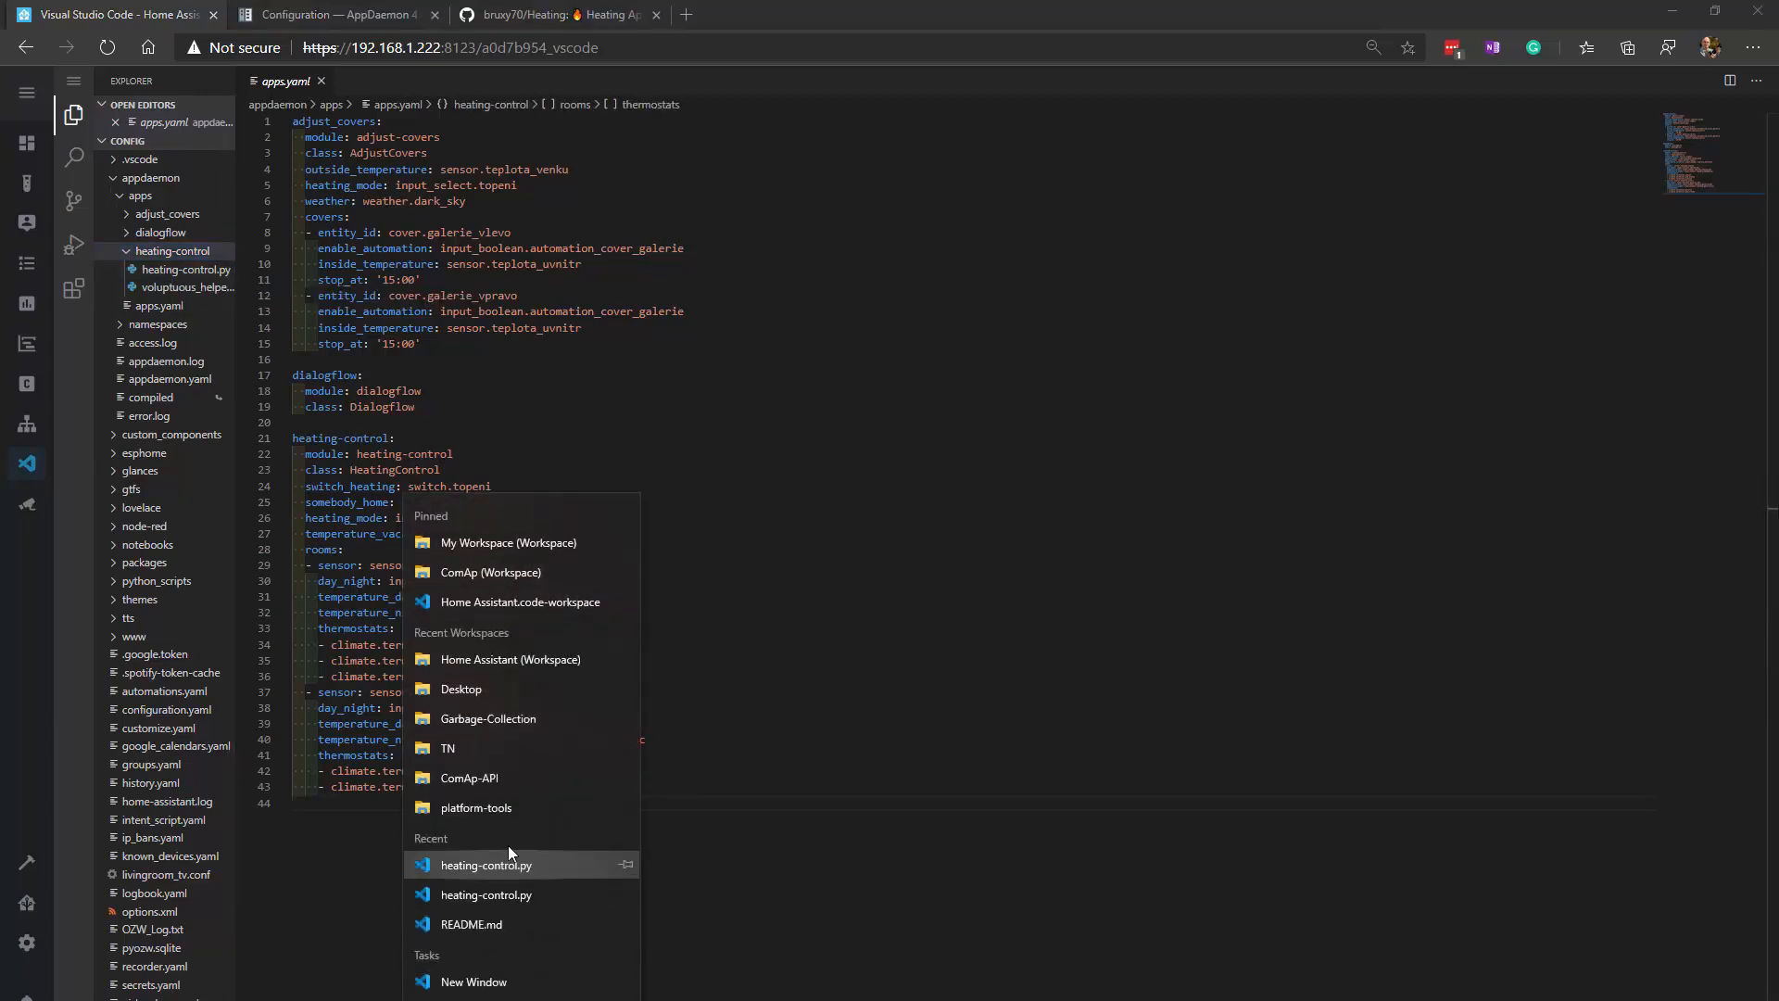
pyautogui.click(485, 864)
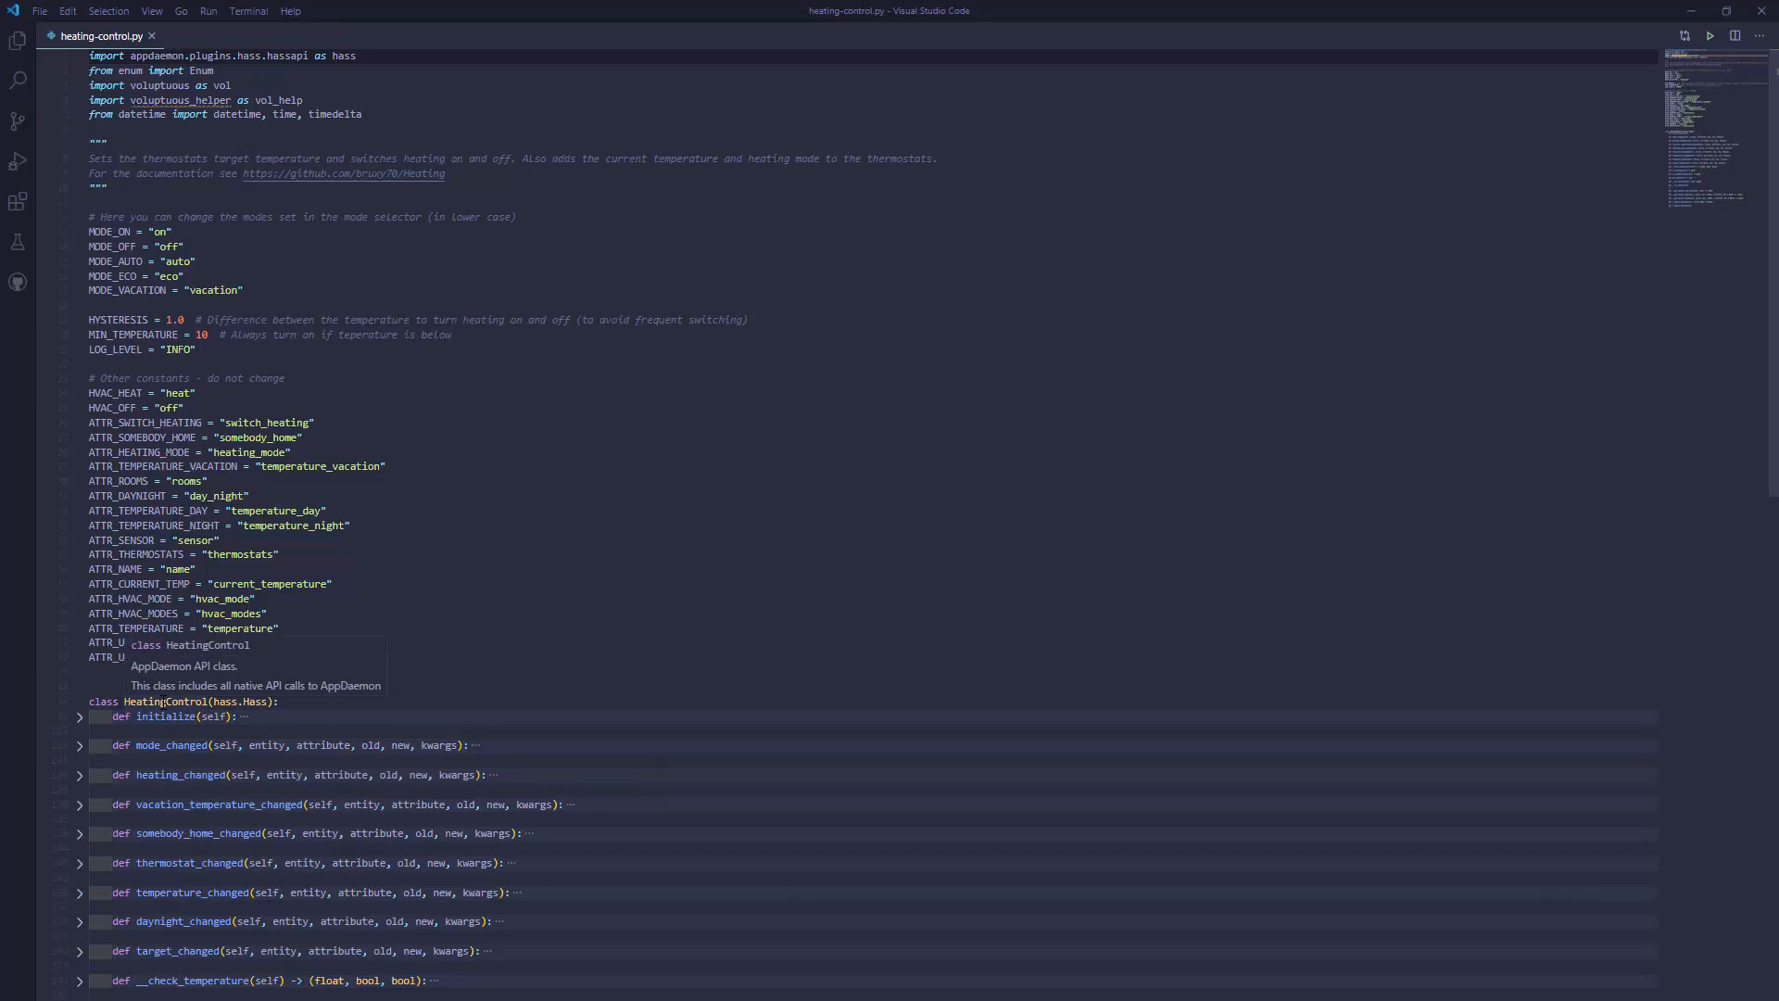
# - Expand def initialize(self) and scroll through its voluptuous validation schemas and state listeners
pyautogui.click(79, 716)
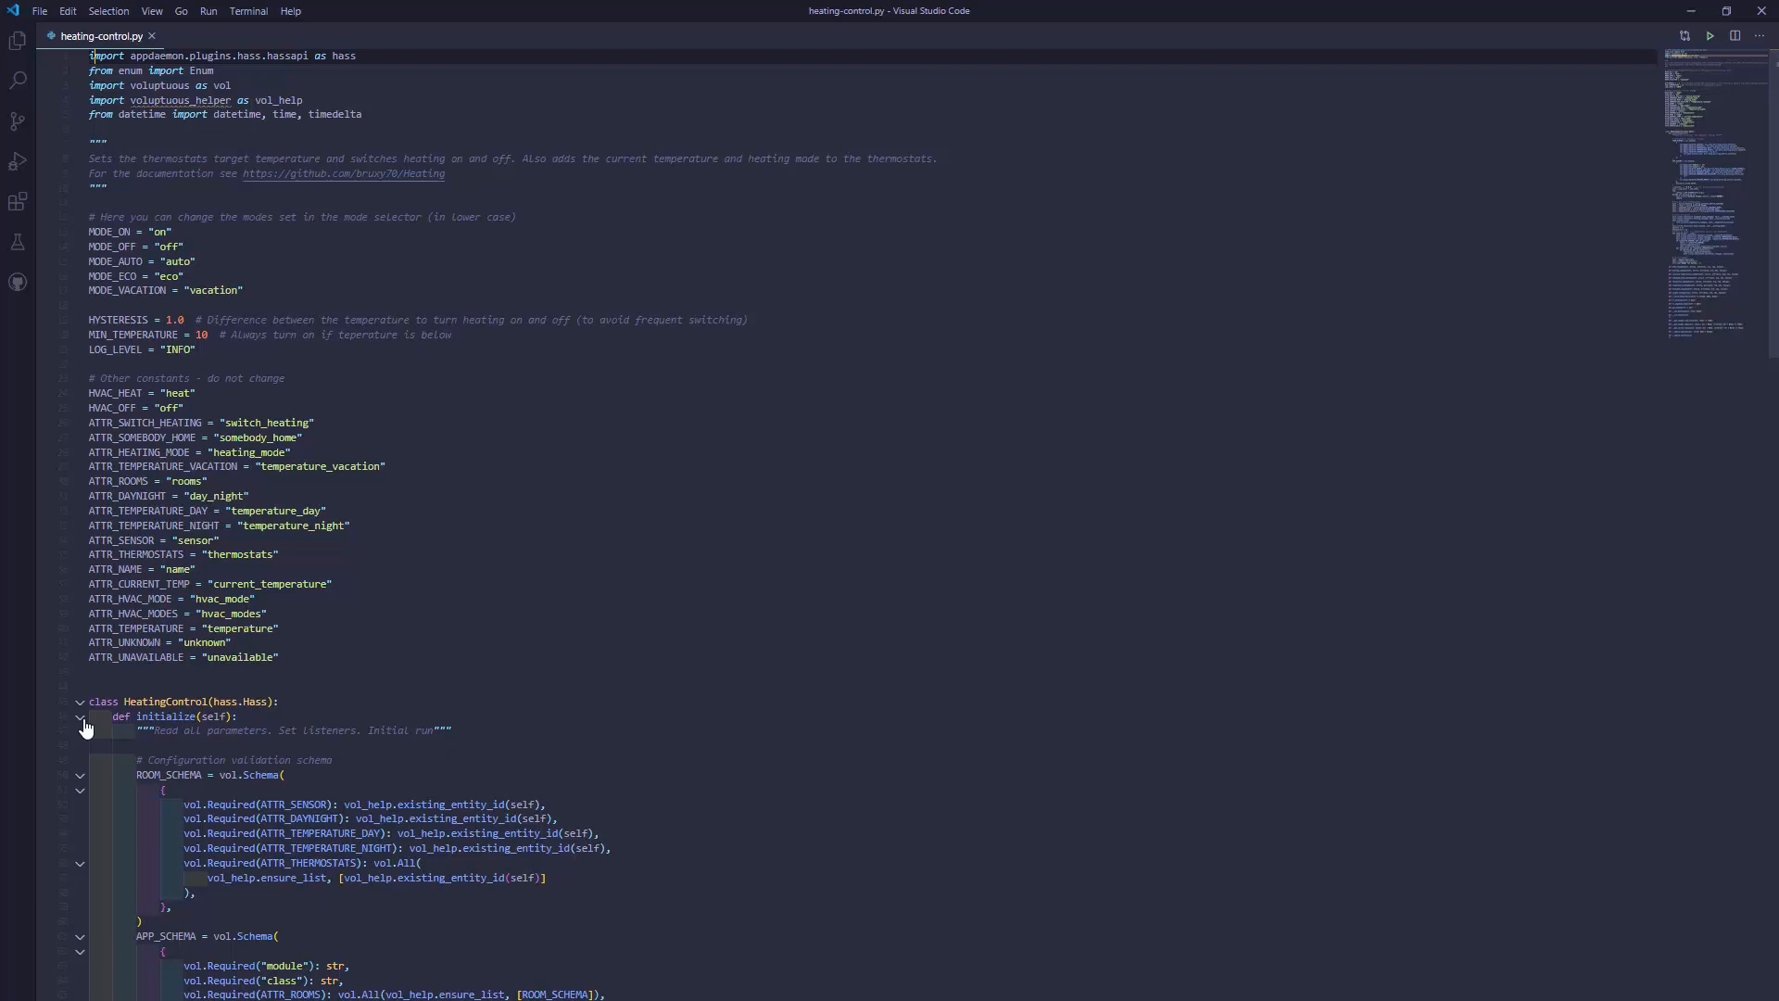
pyautogui.scroll(-3)
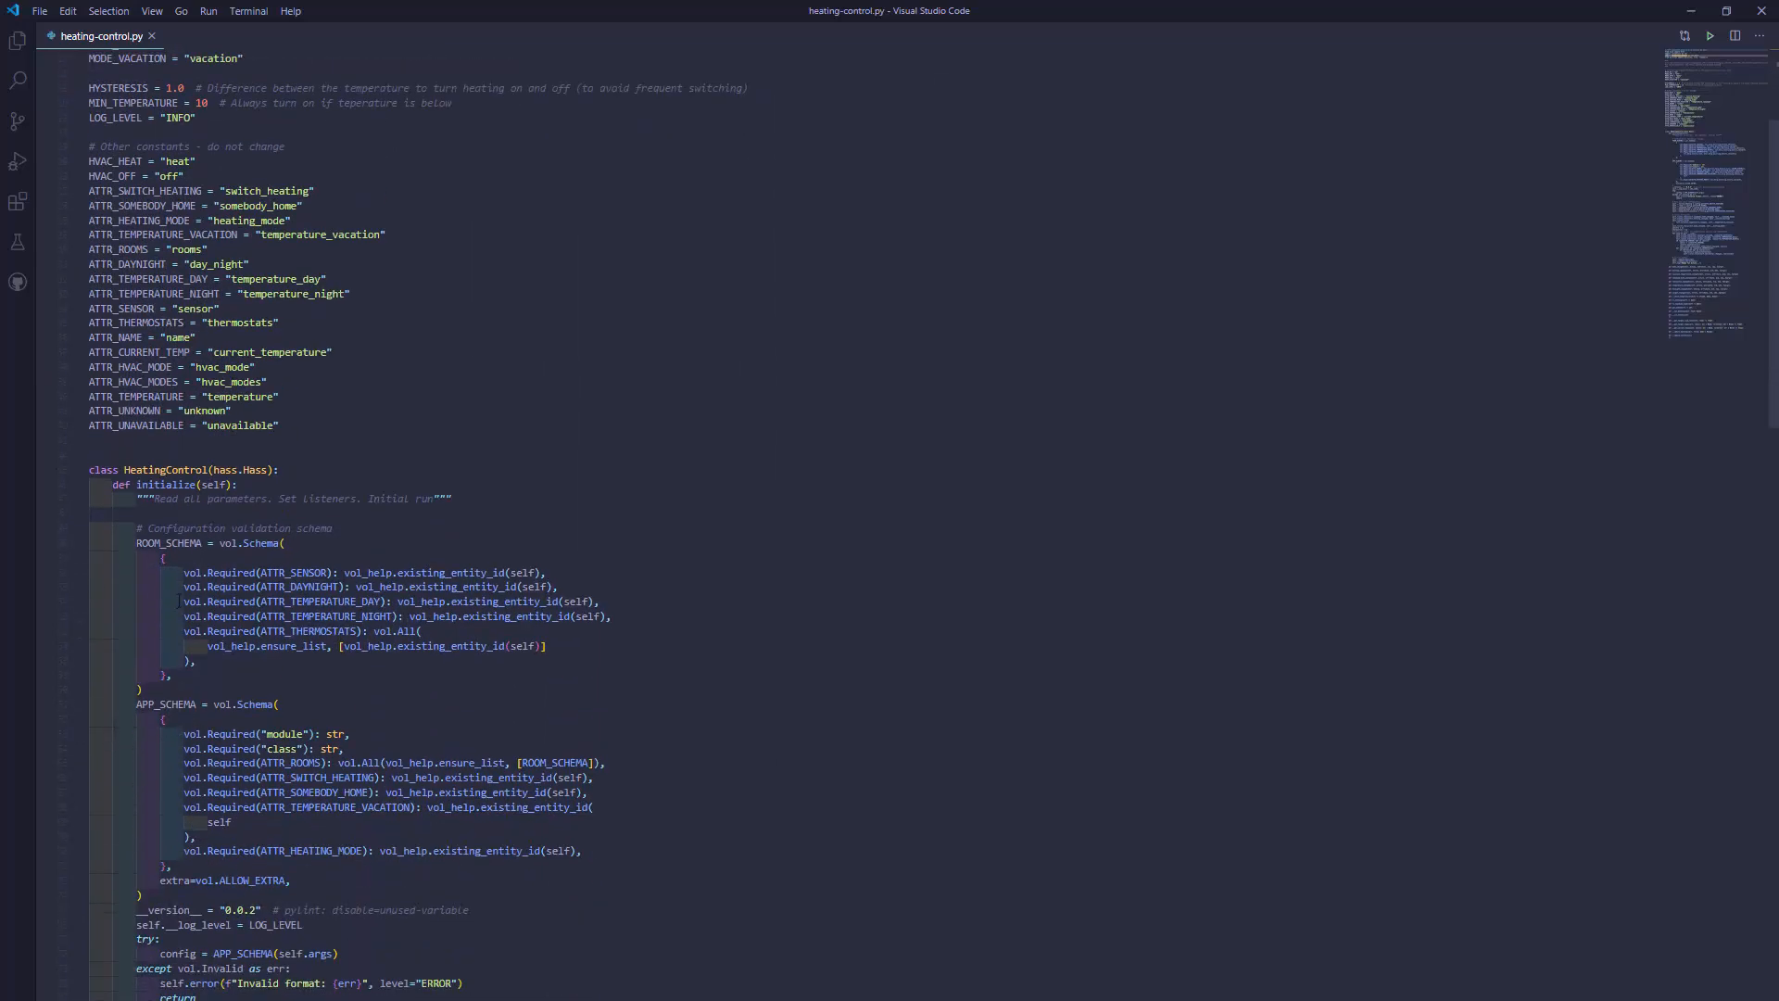
pyautogui.scroll(-3)
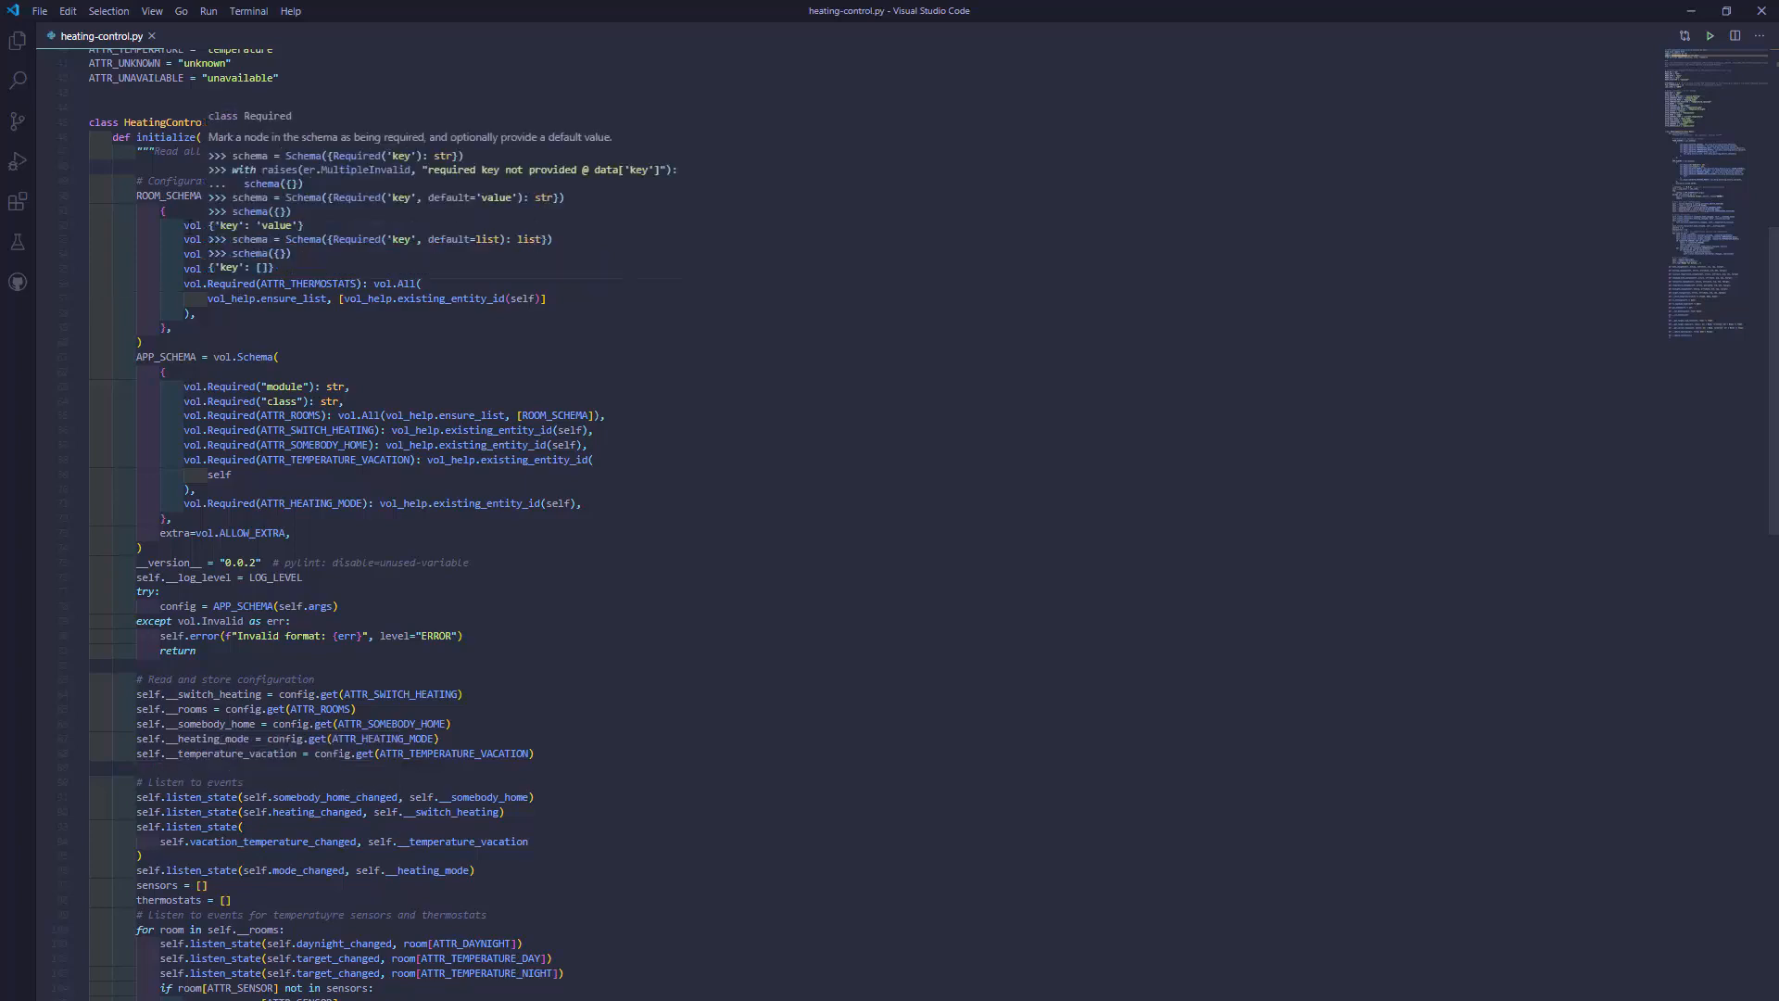
# - Collapse initialize so HeatingControl lists only folded method signatures through __update_thermostats
pyautogui.click(78, 122)
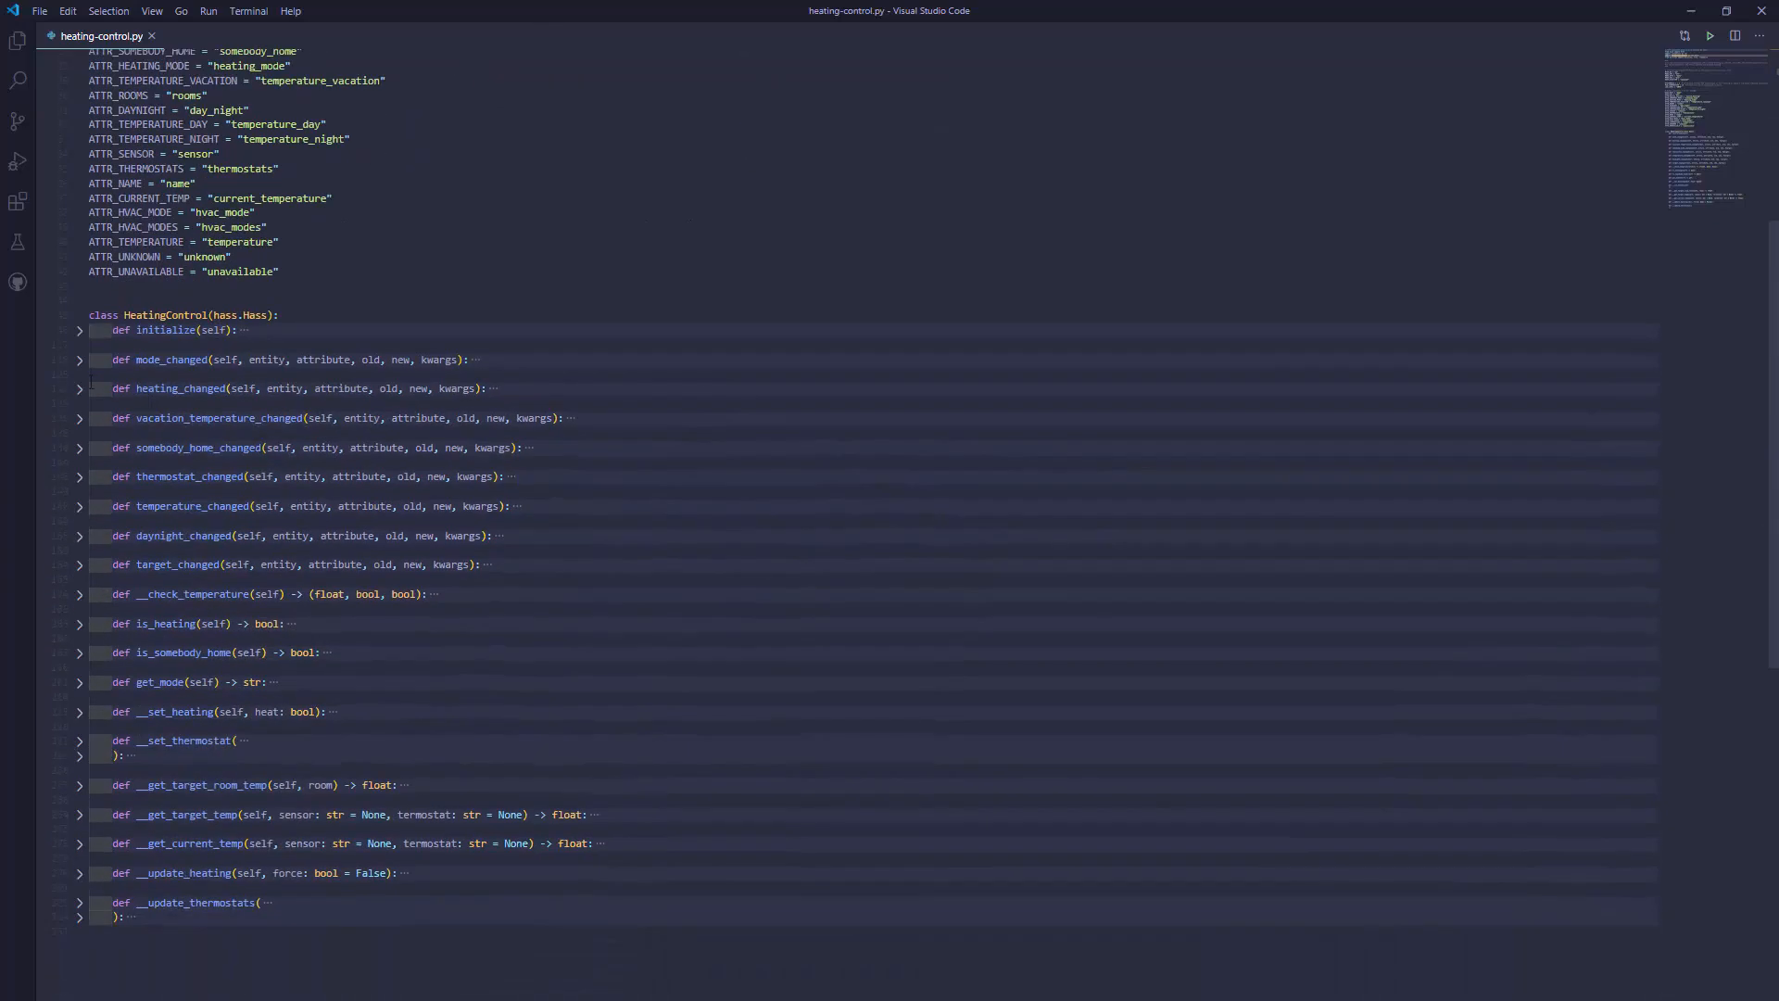
# - Unfold initialize again and collapse its ROOM_SCHEMA and APP_SCHEMA validation blocks
pyautogui.click(80, 330)
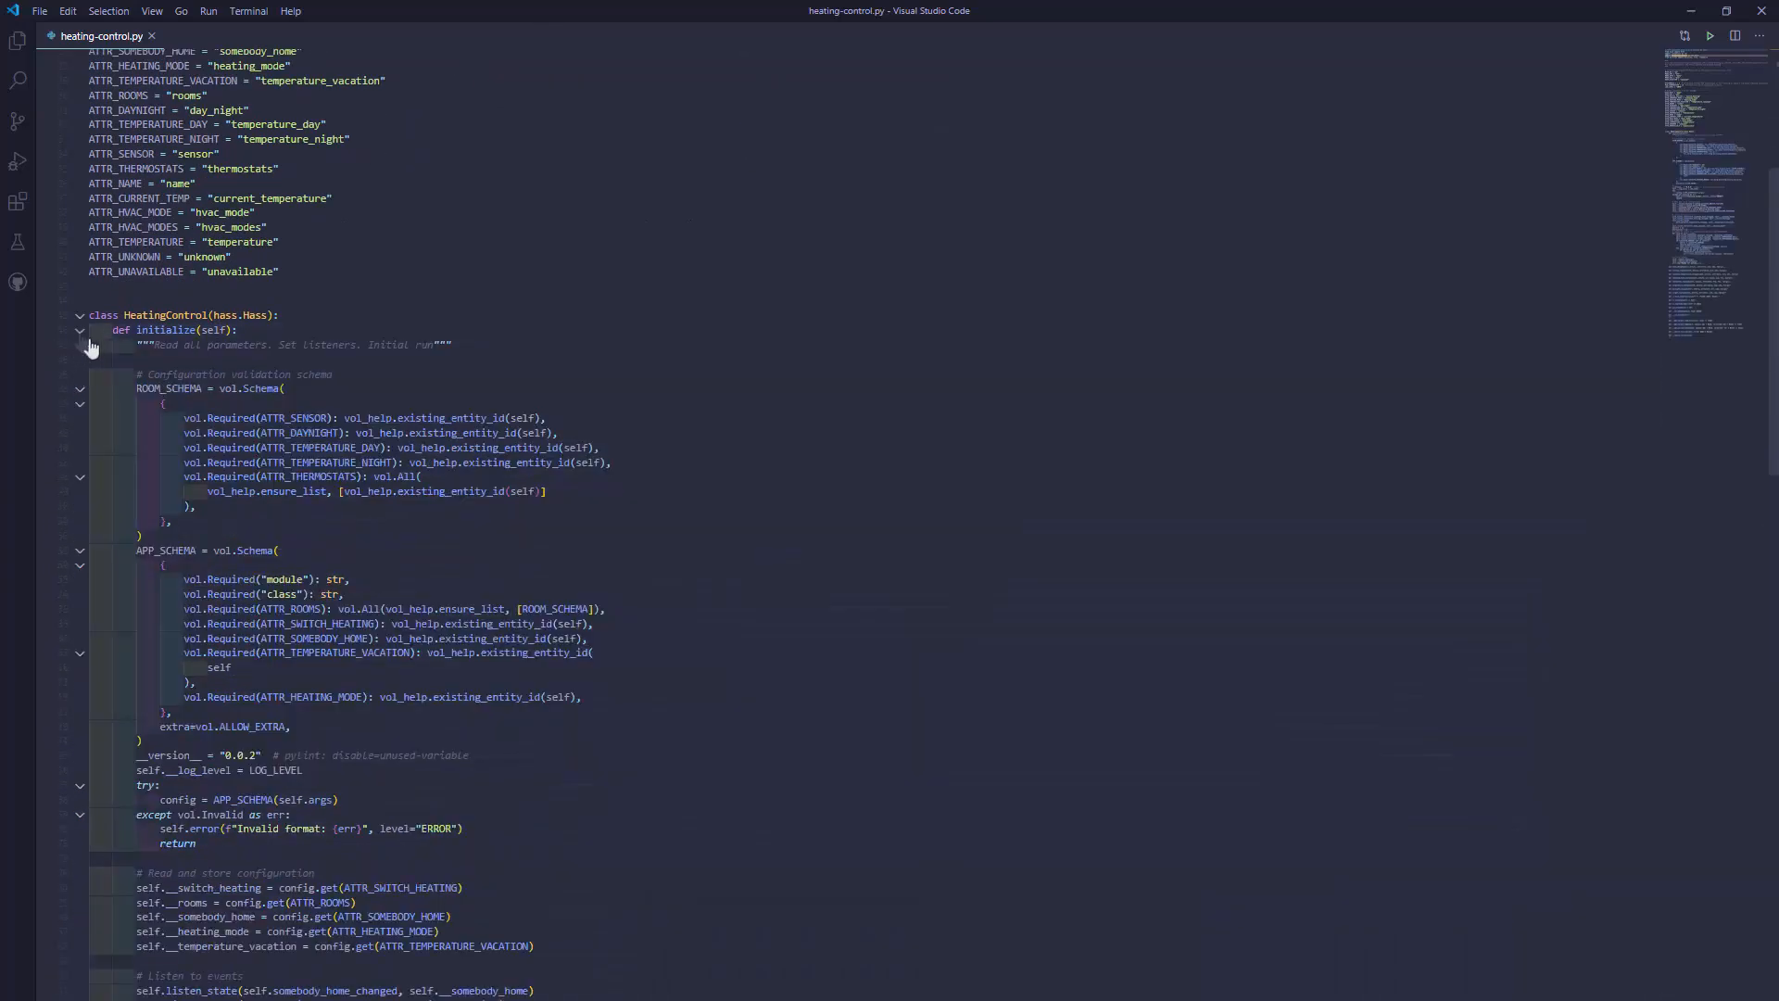
pyautogui.scroll(-3)
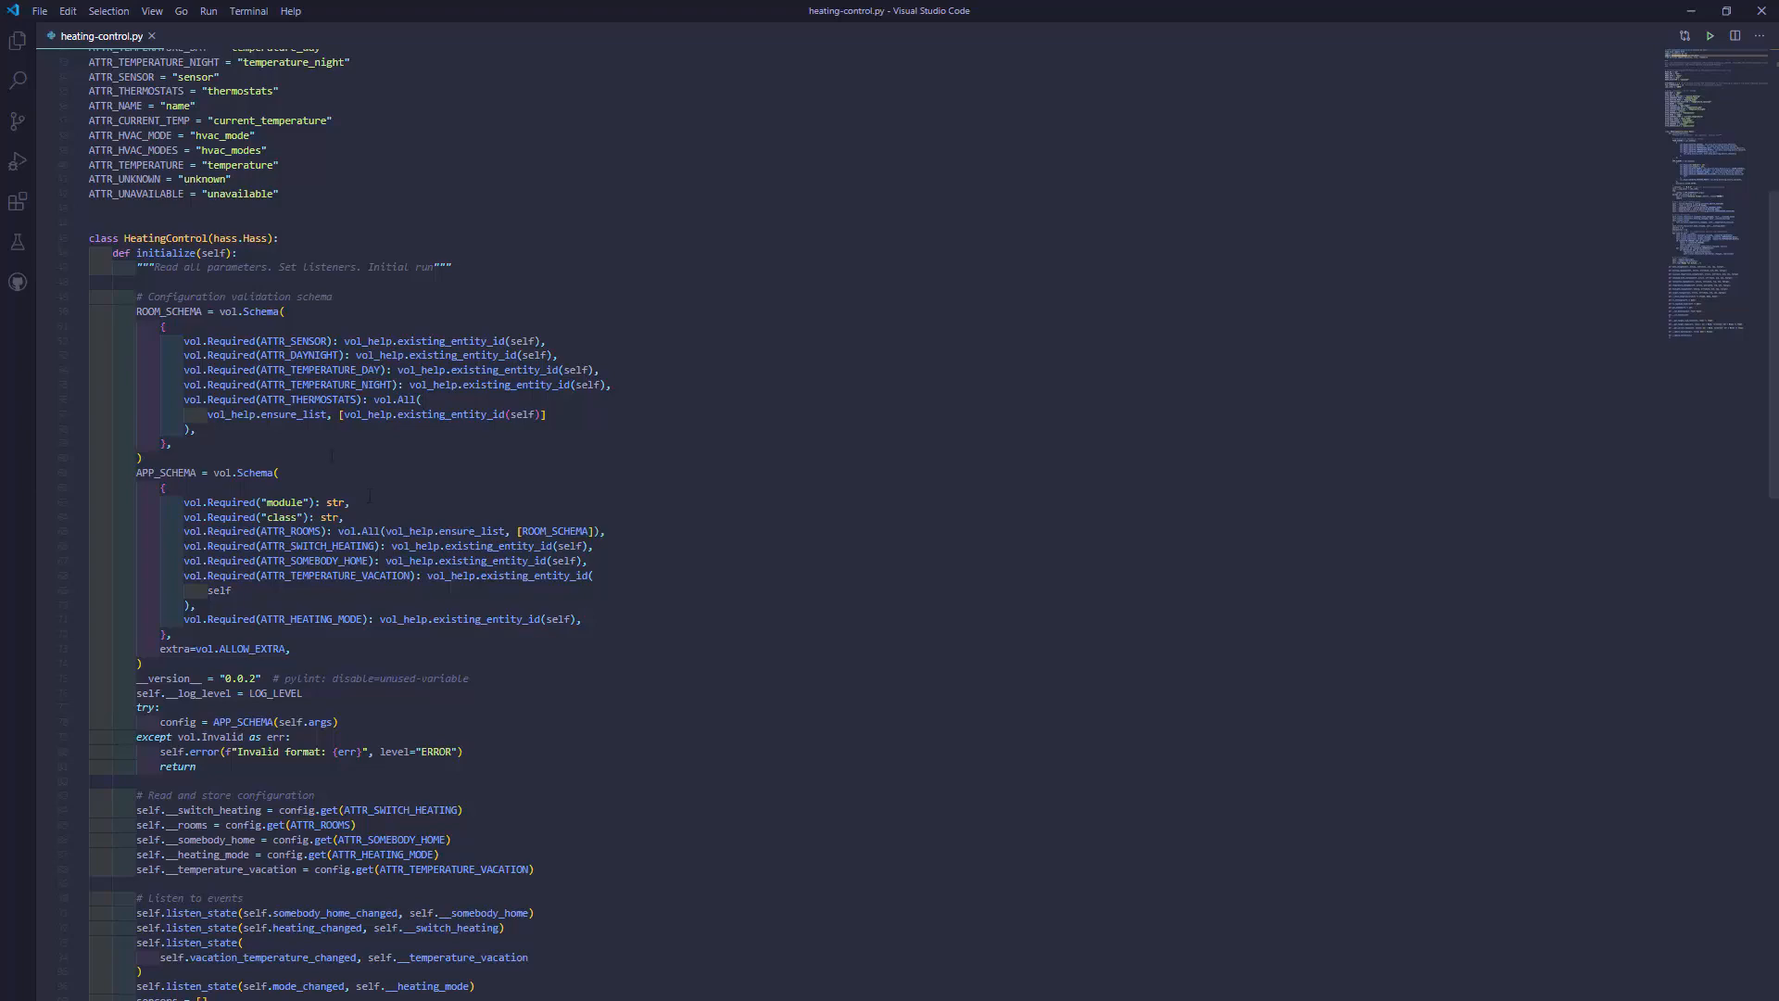
pyautogui.click(80, 311)
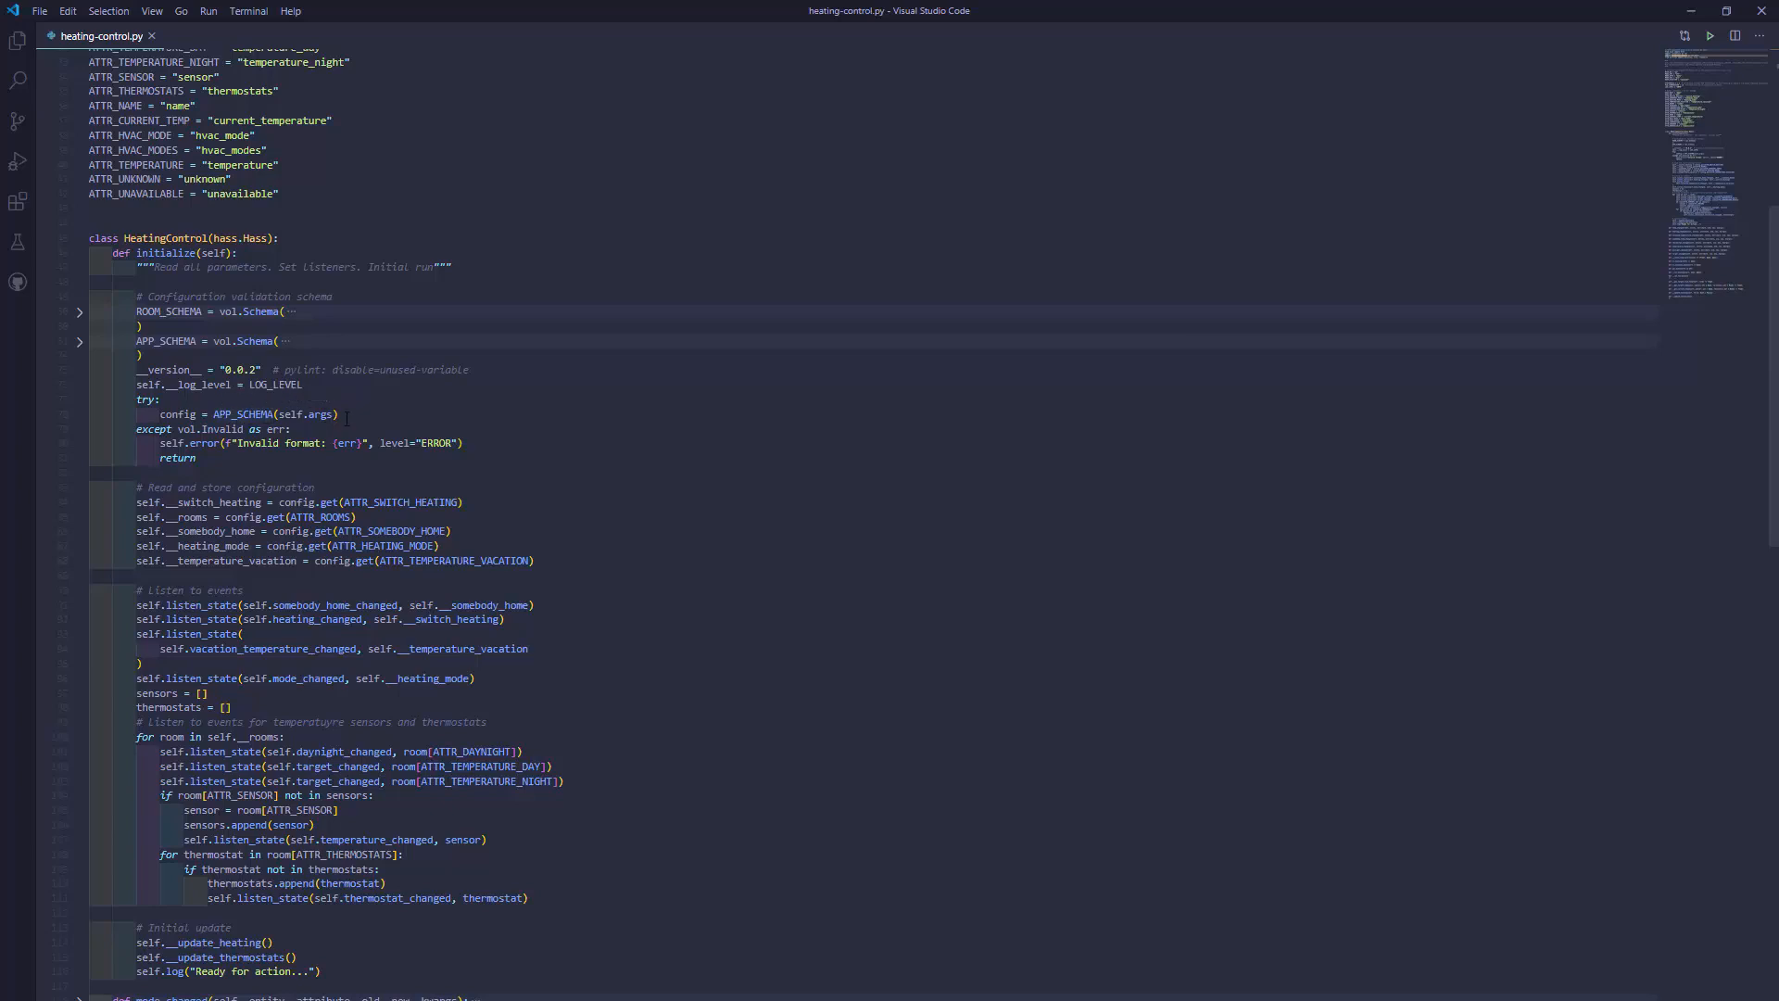
pyautogui.moveTo(208, 429)
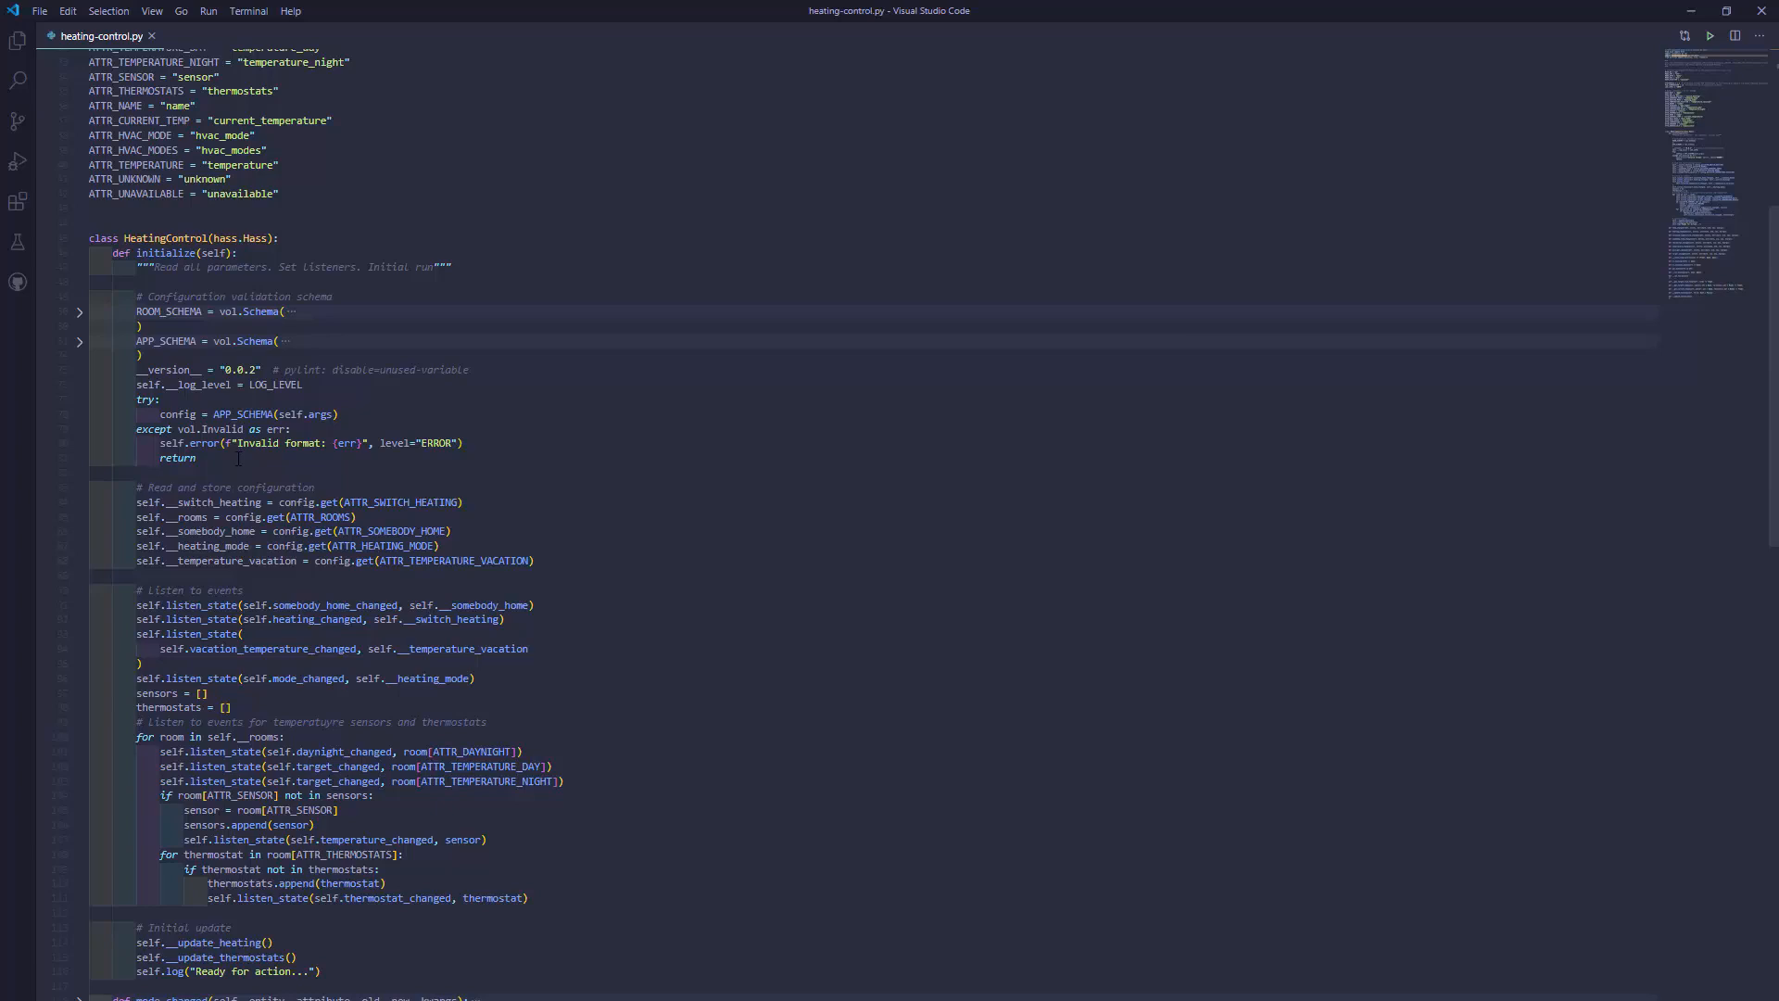
pyautogui.scroll(-3)
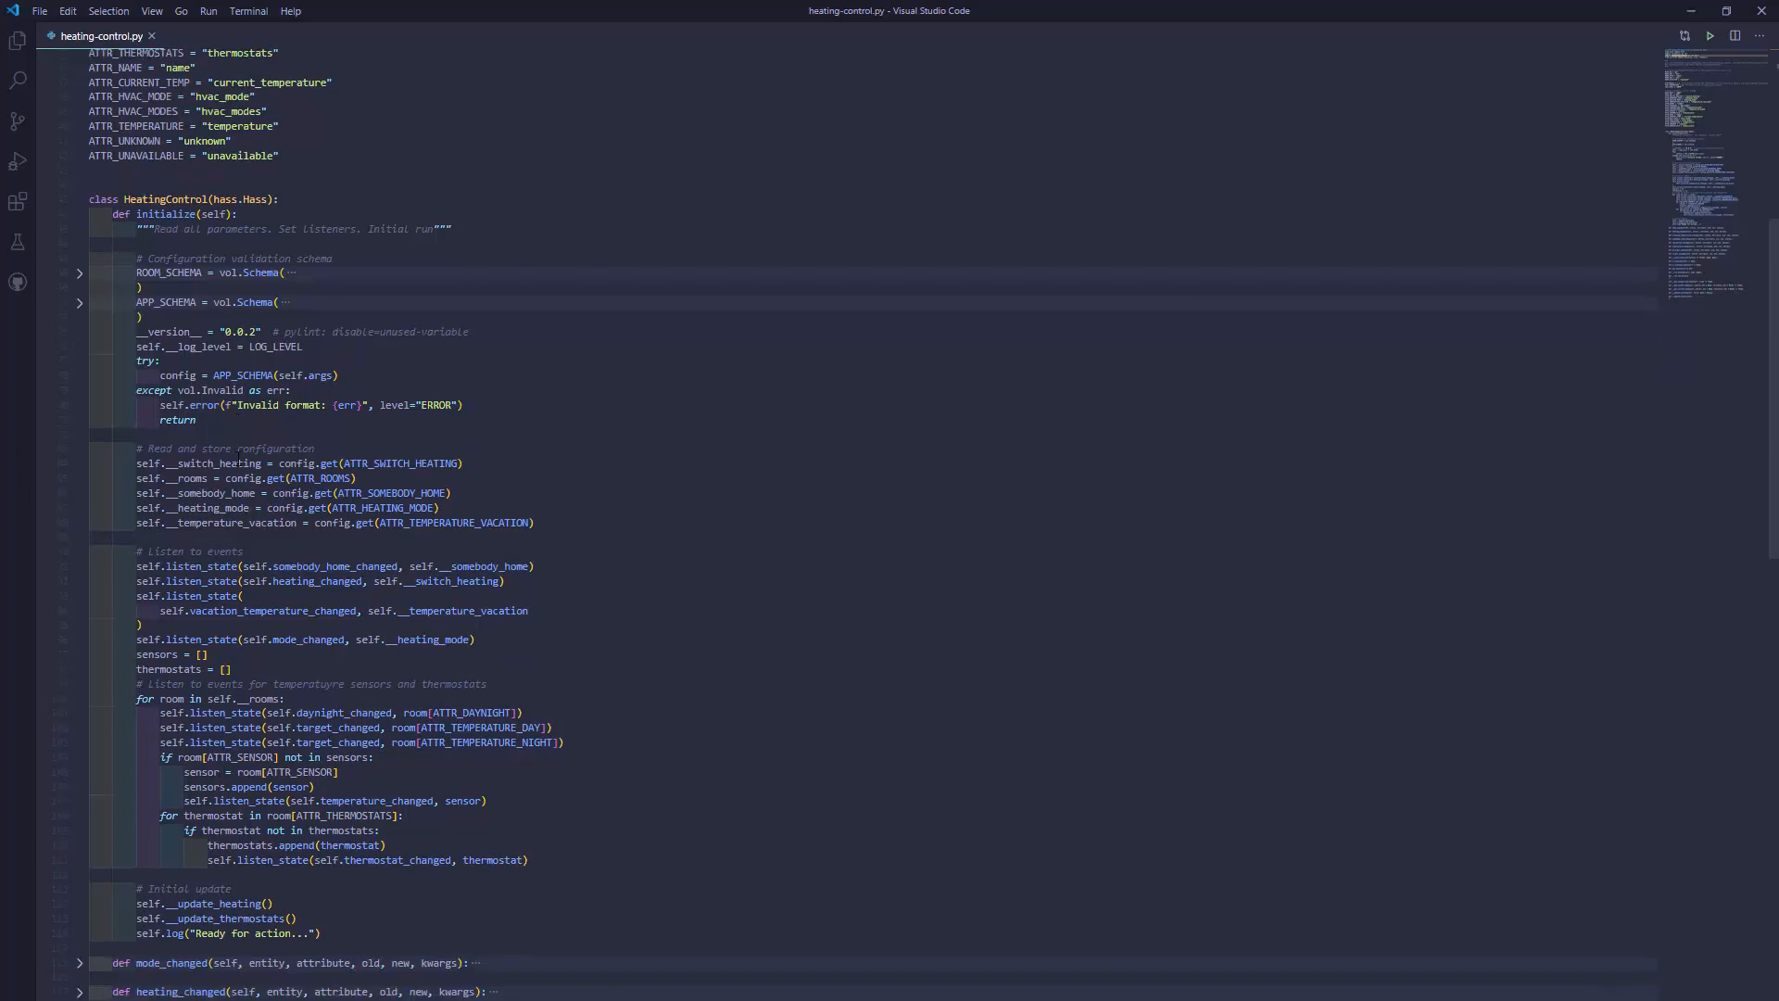
# - Scroll past initialize's listener setup and initial update calls to the folded handler methods
pyautogui.scroll(-3)
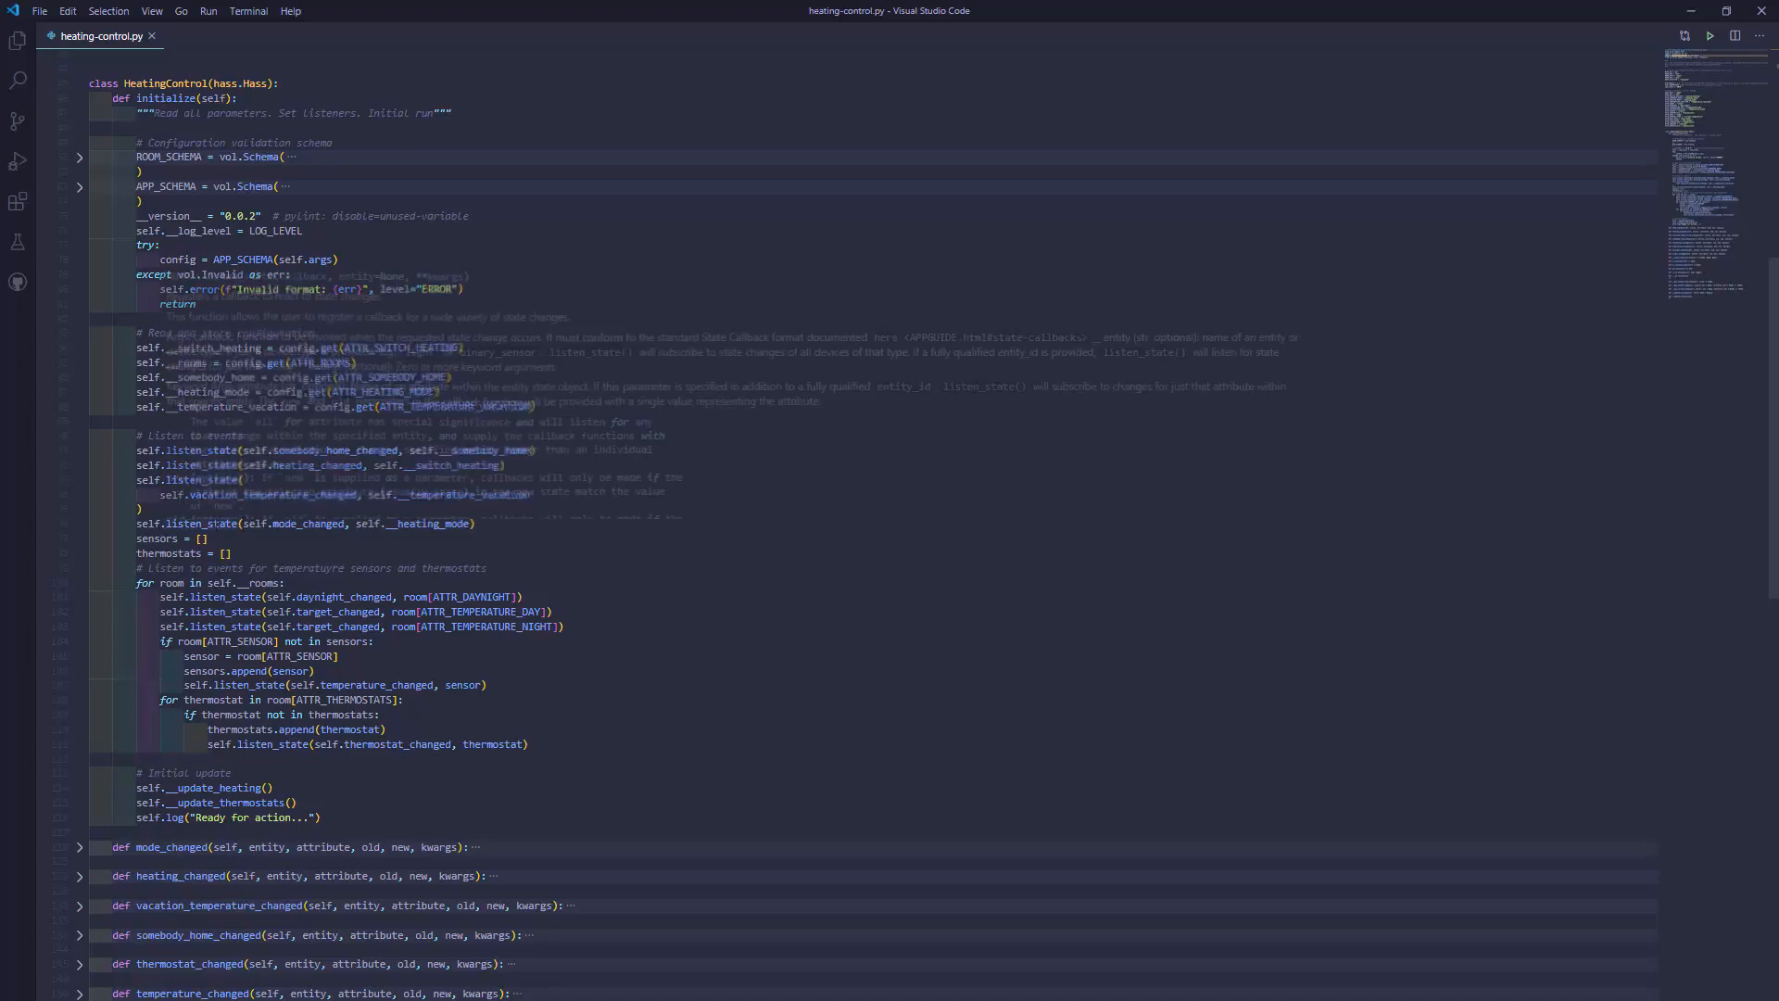
pyautogui.scroll(-3)
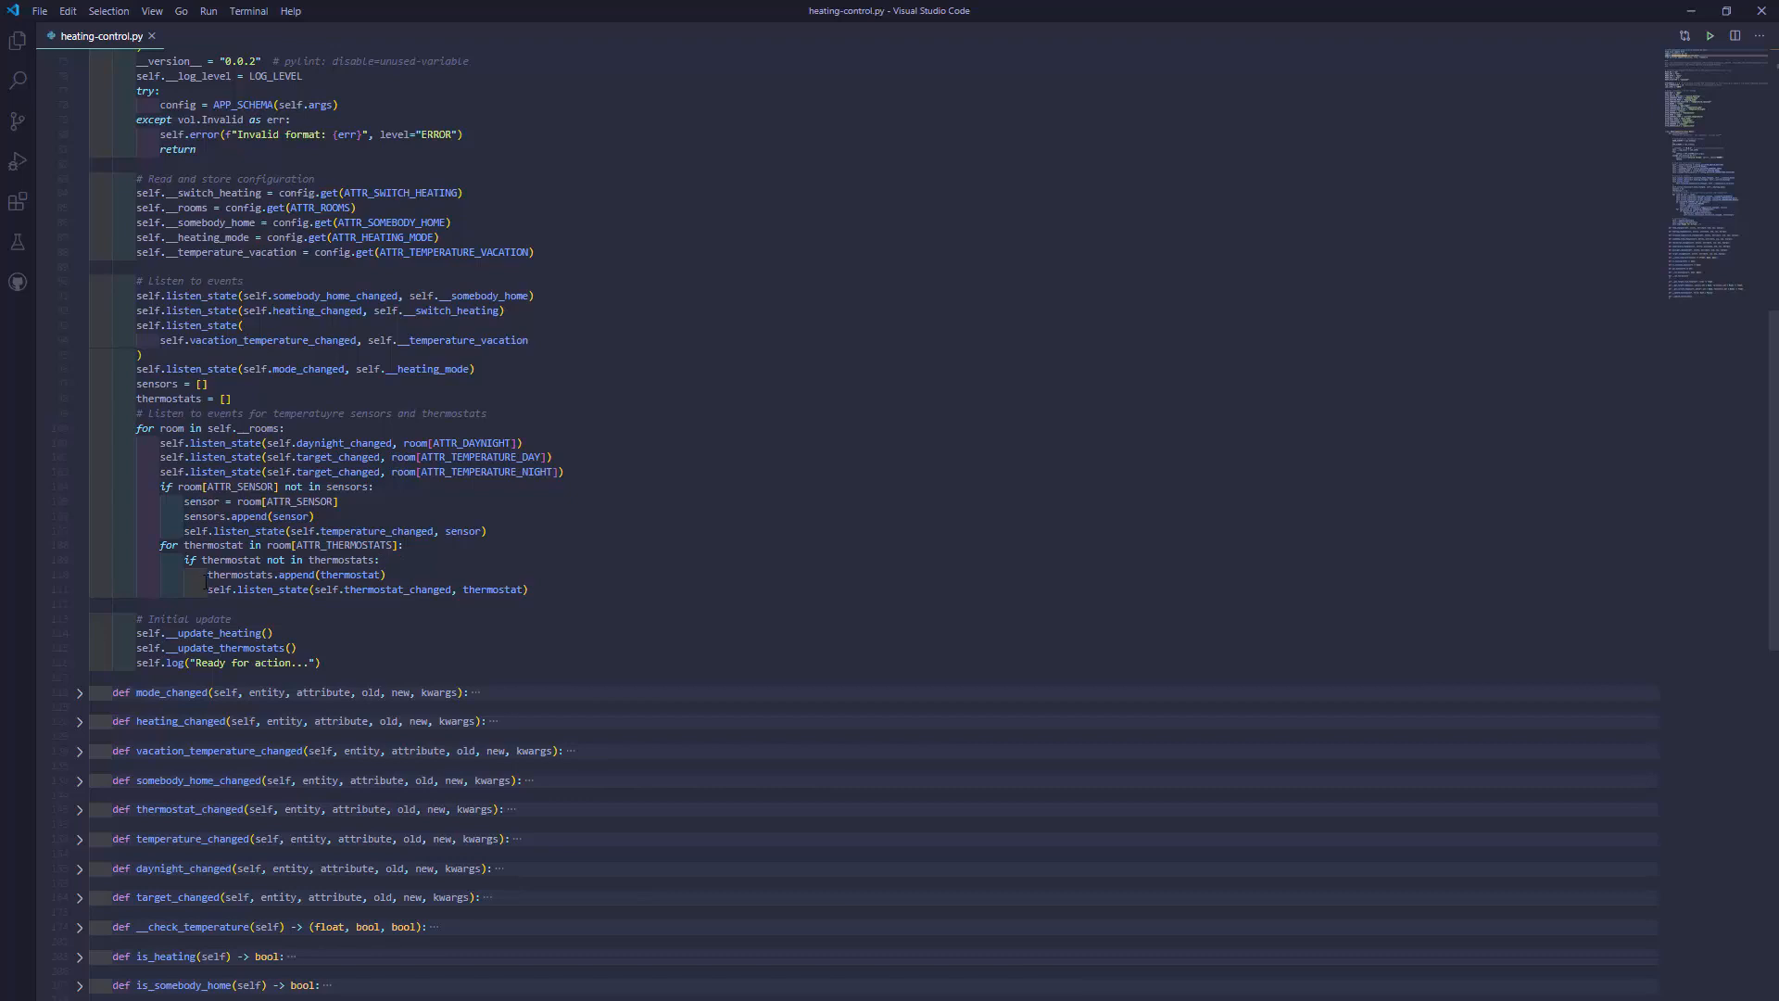
pyautogui.moveTo(256, 575)
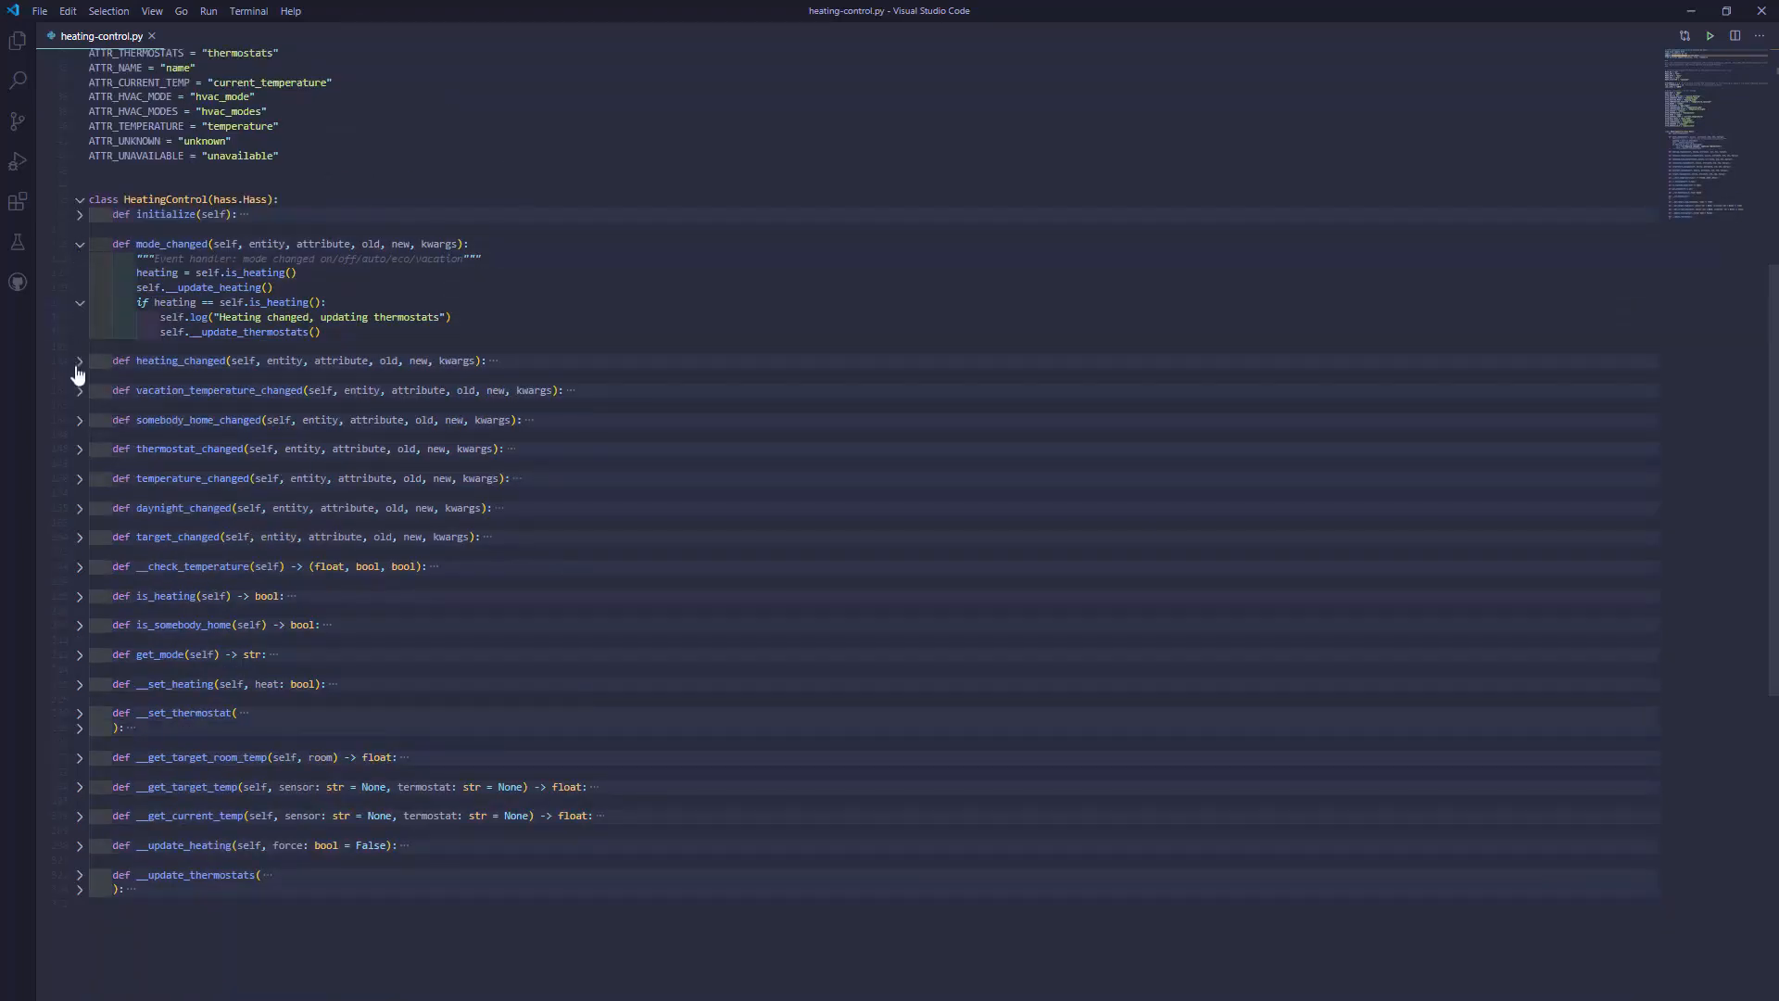
# - Unfold the heating_changed handler and scroll down through the handlers to temperature_changed
pyautogui.click(78, 360)
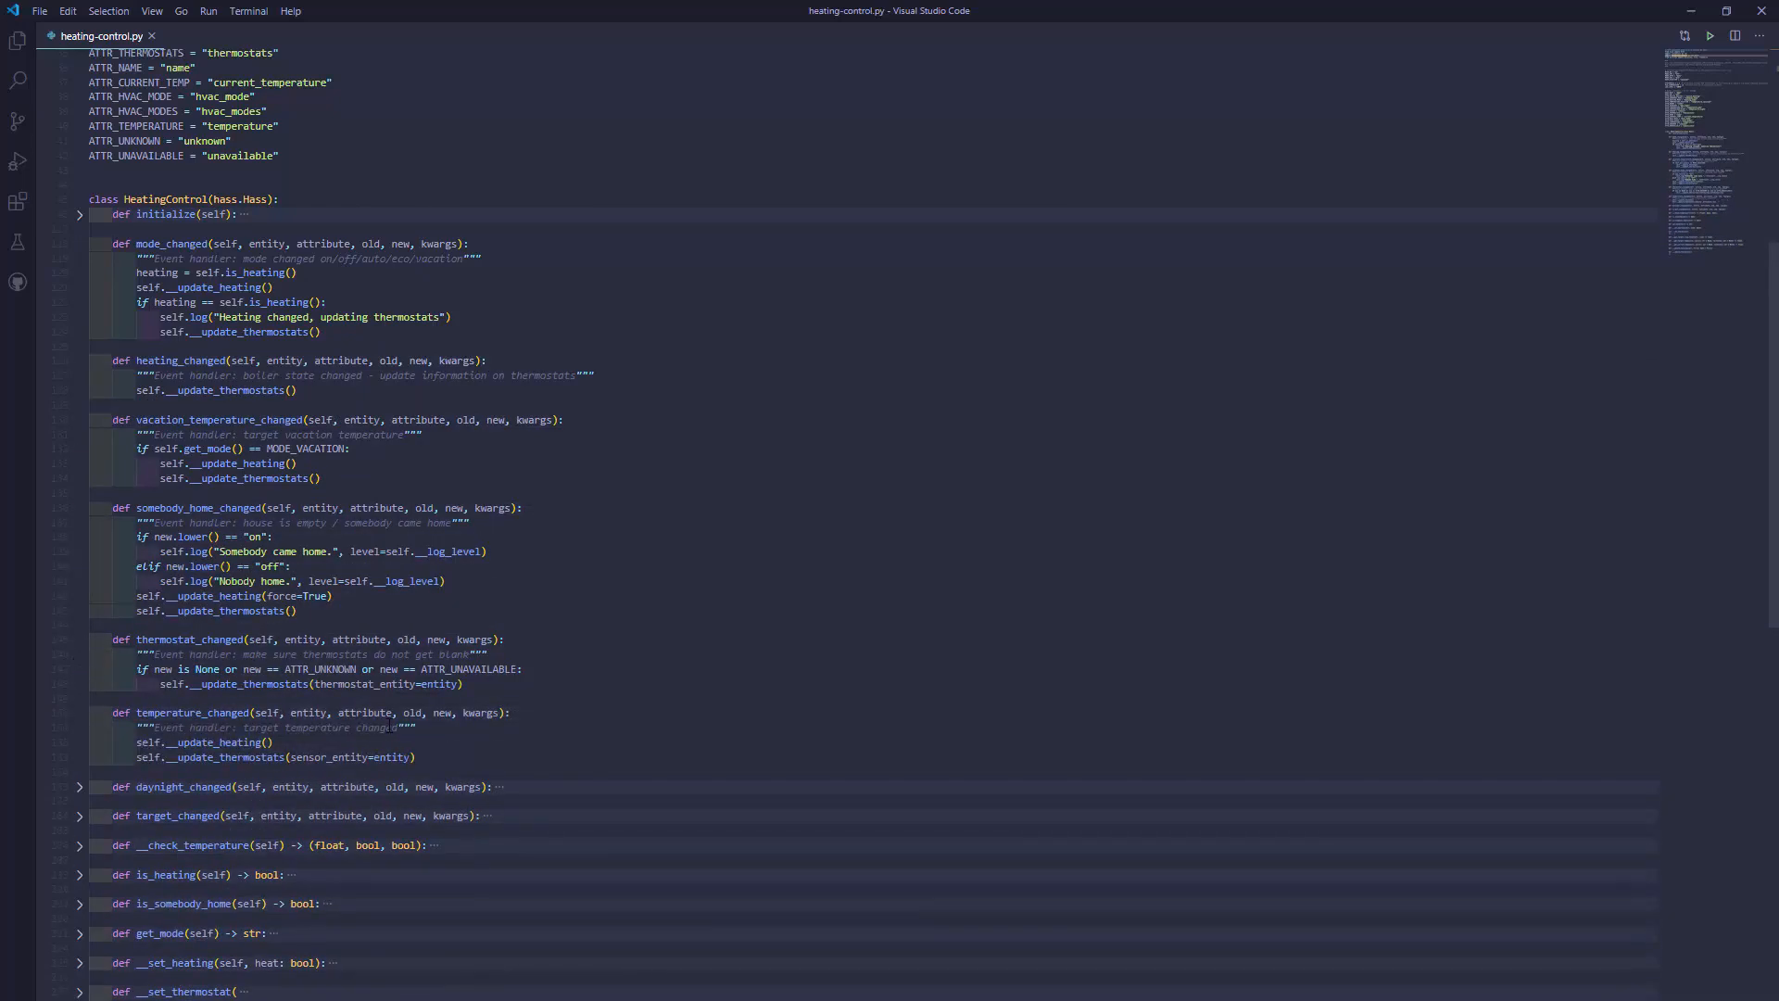
pyautogui.moveTo(145, 713)
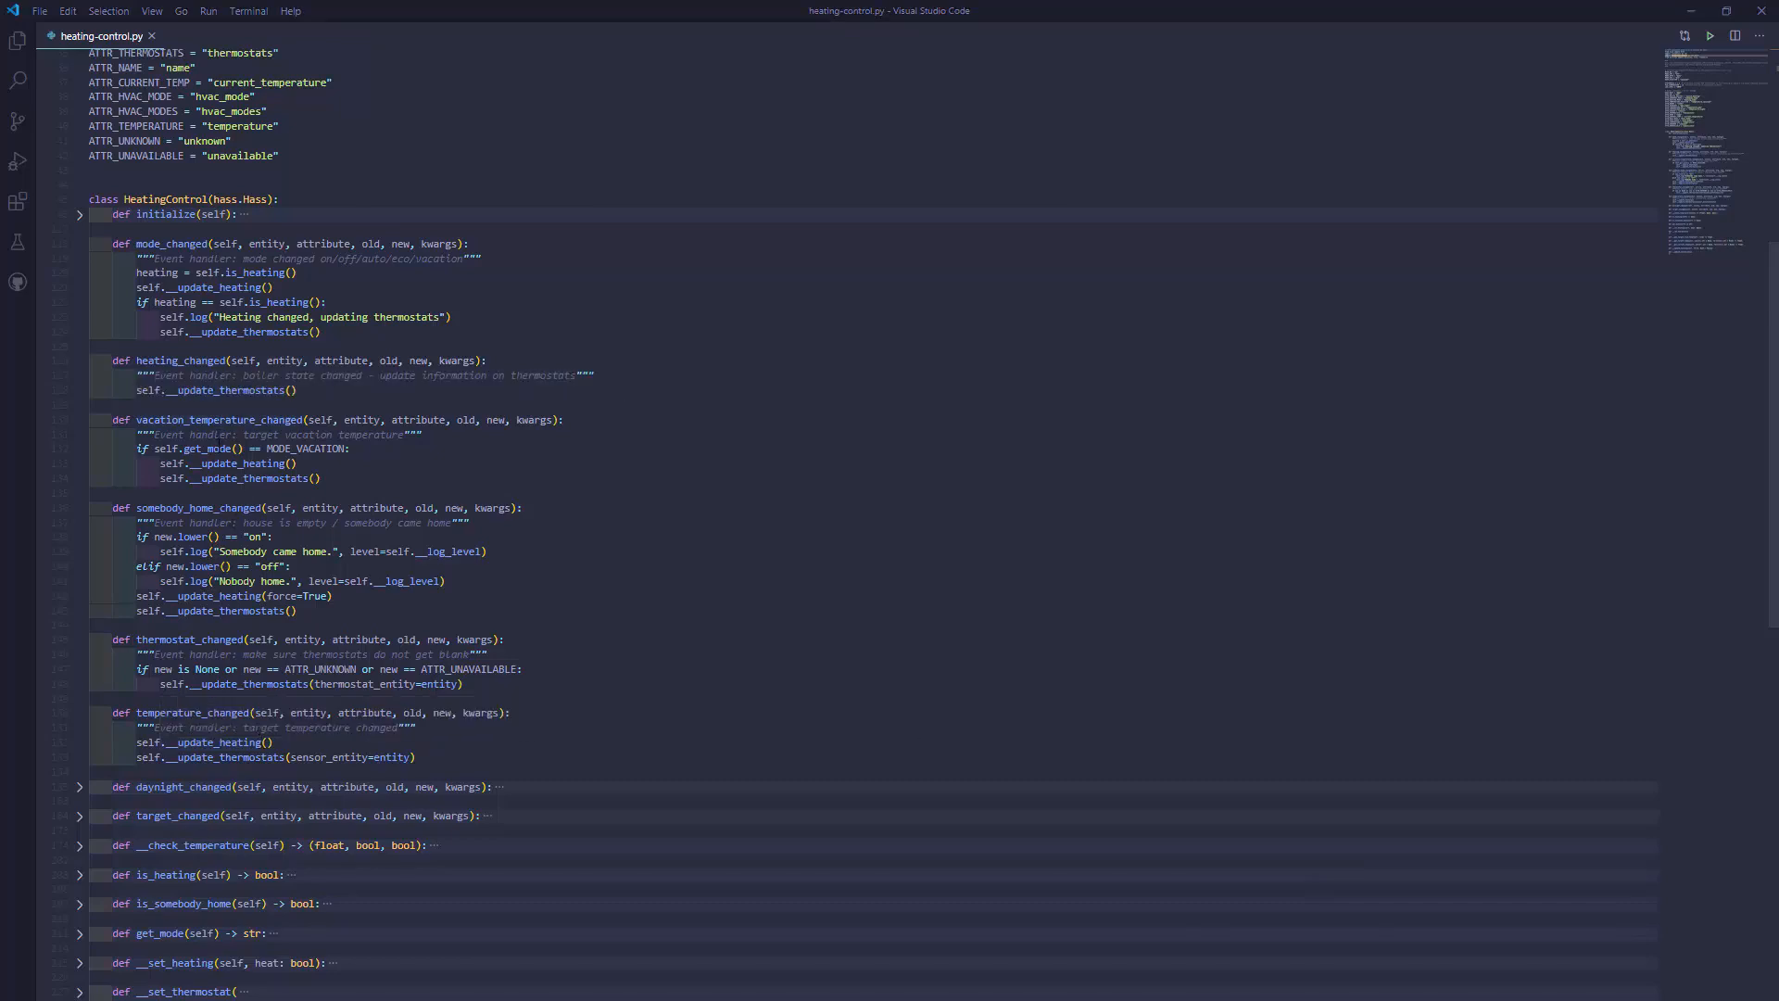
pyautogui.moveTo(148, 419)
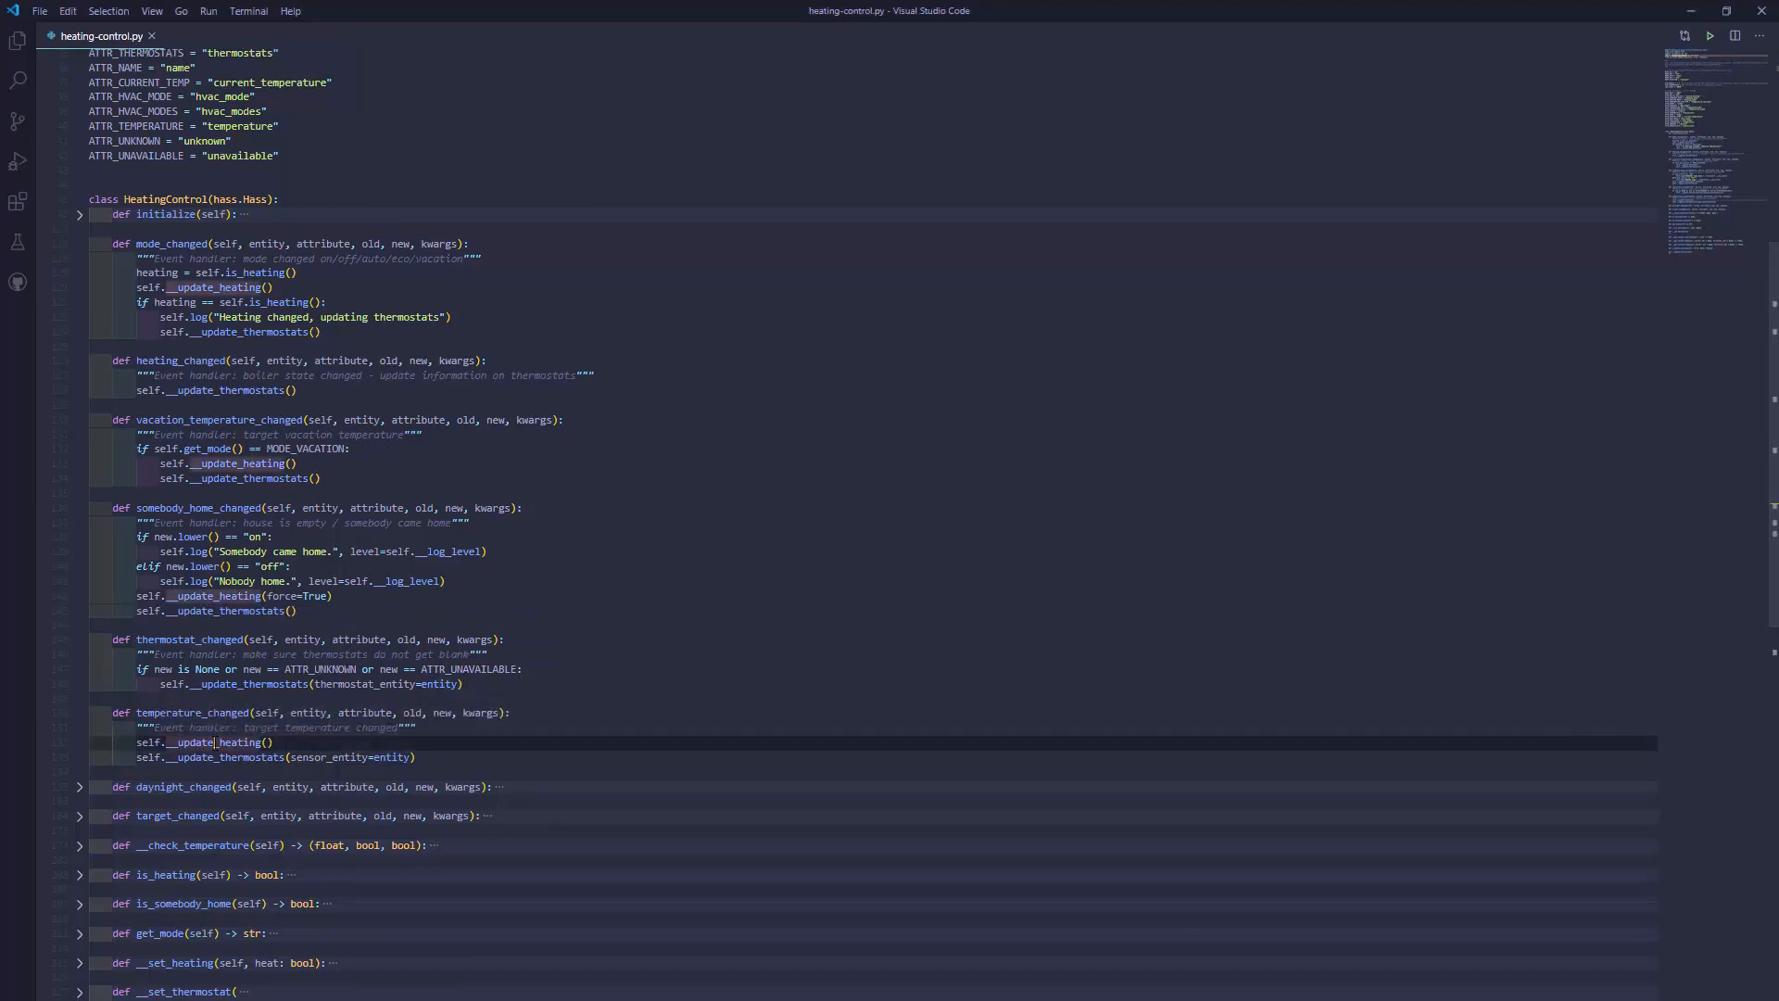
pyautogui.scroll(-3)
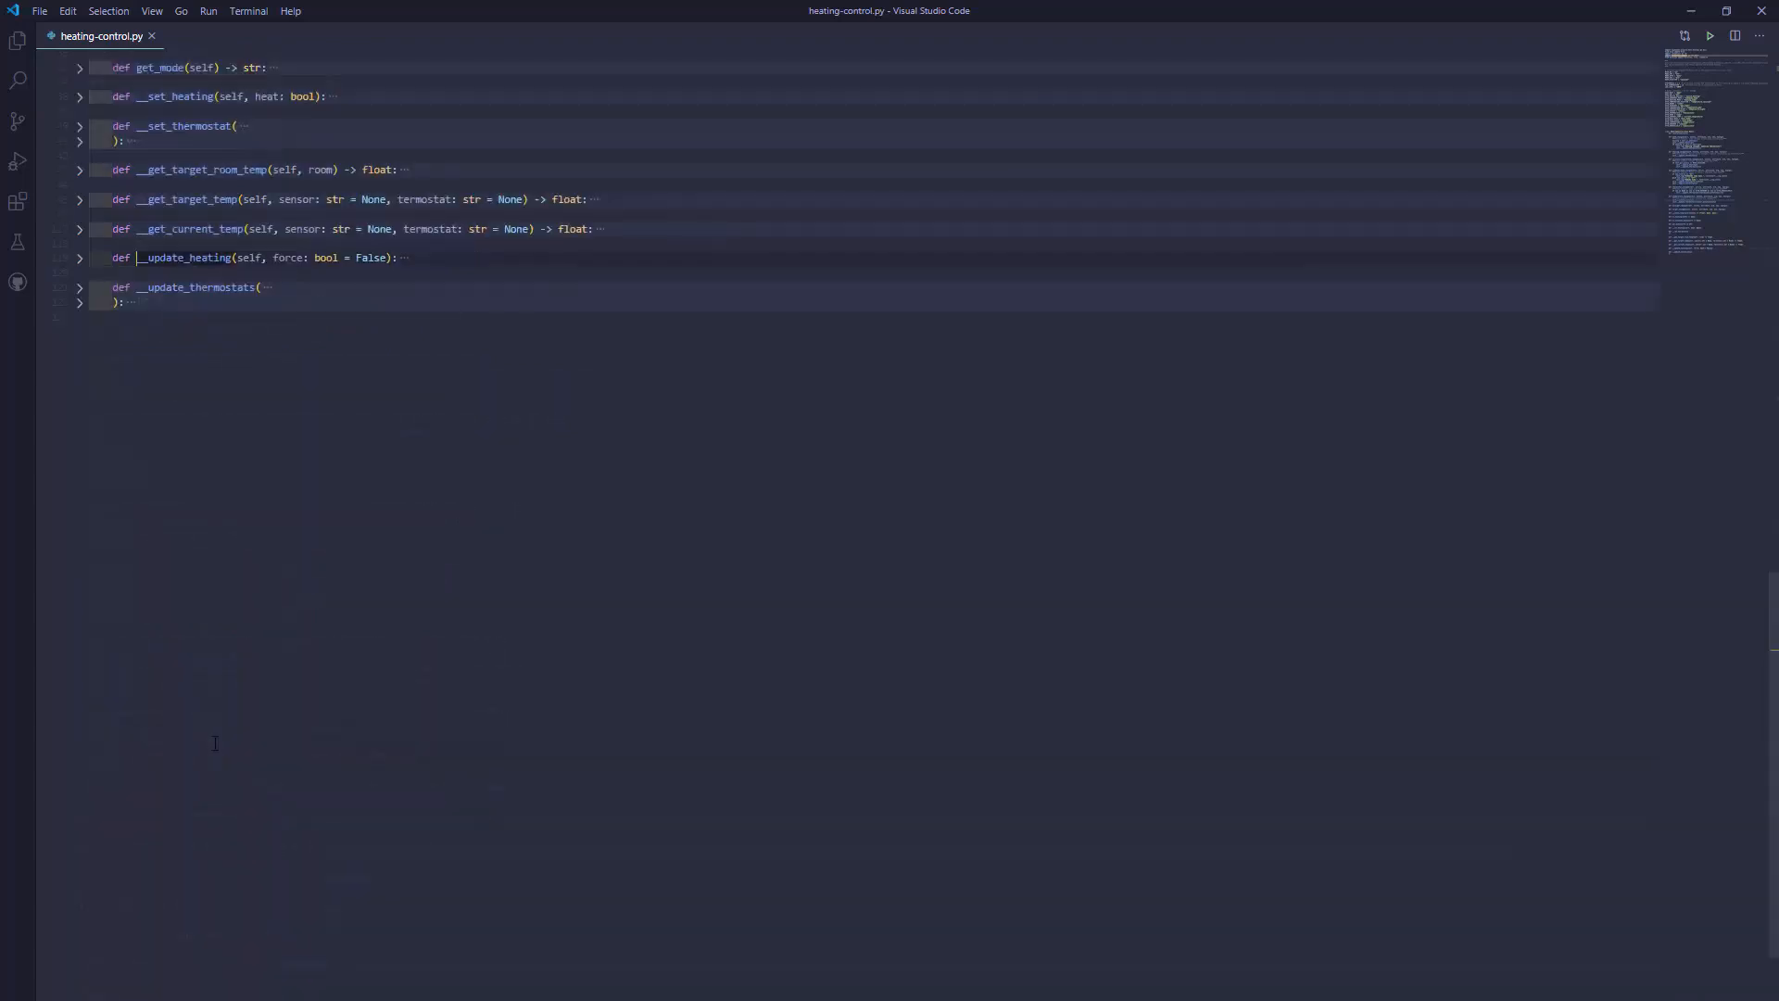
# - Unfold __update_heating and scroll through its temperature checks and heating decisions
pyautogui.click(79, 258)
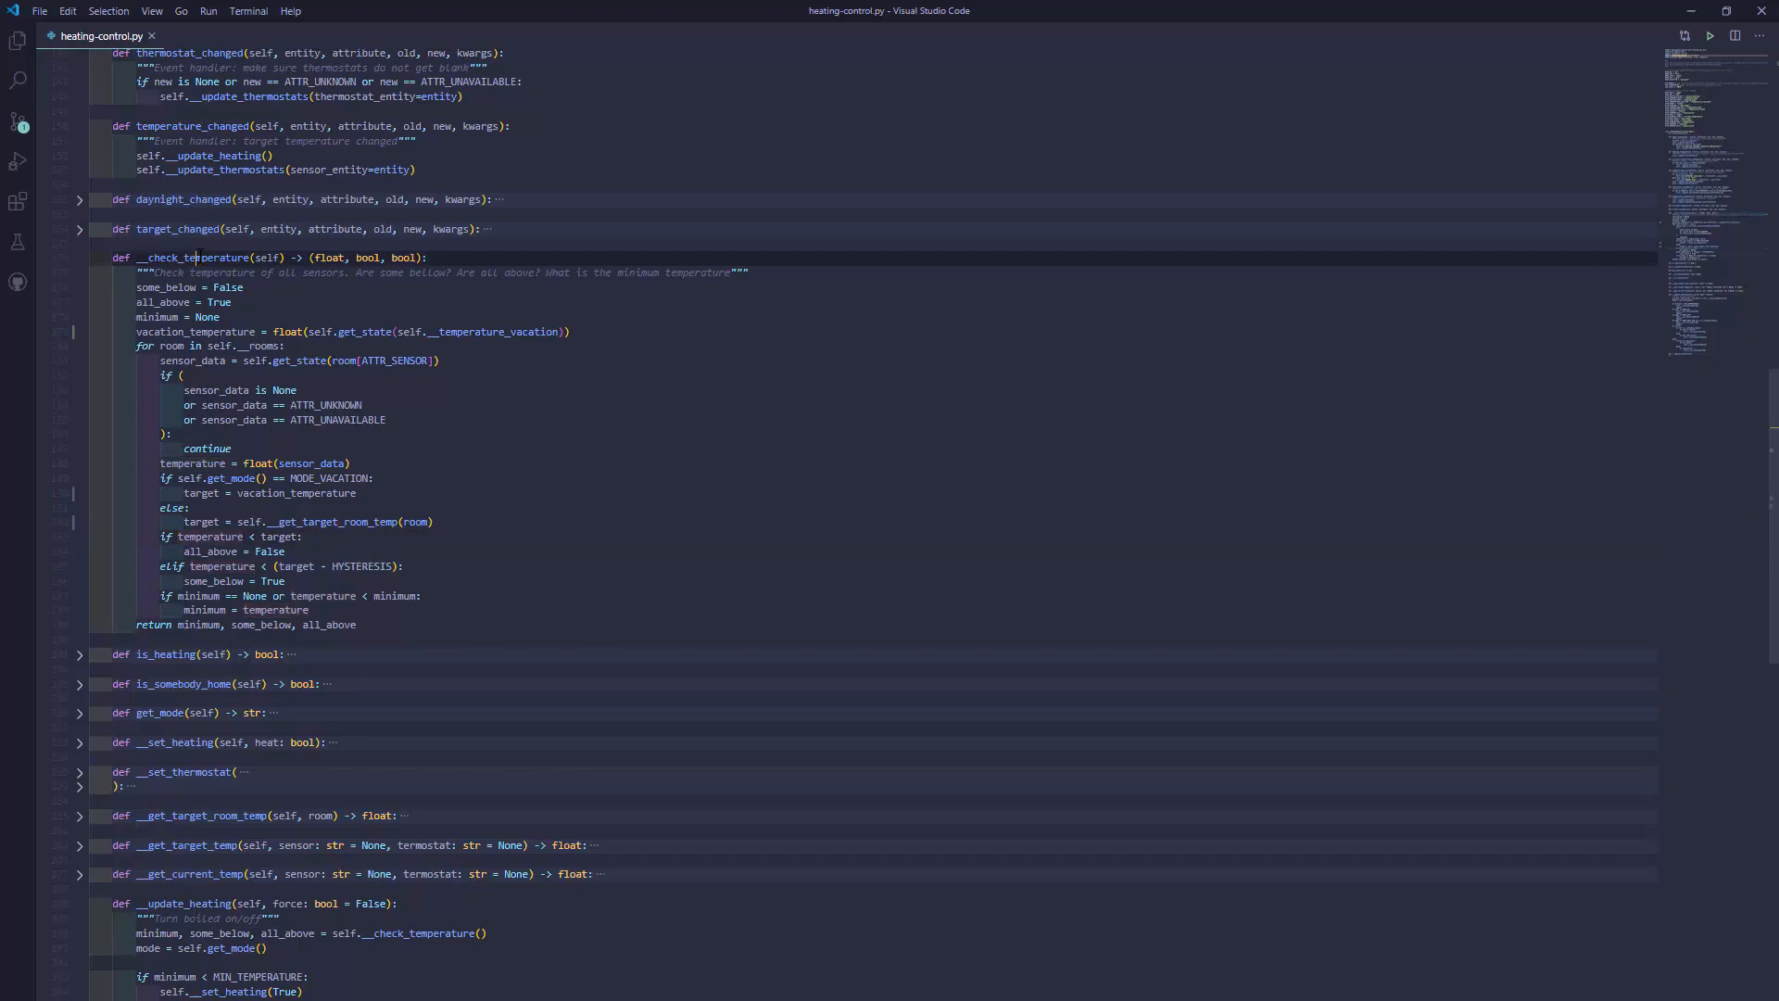
pyautogui.scroll(-3)
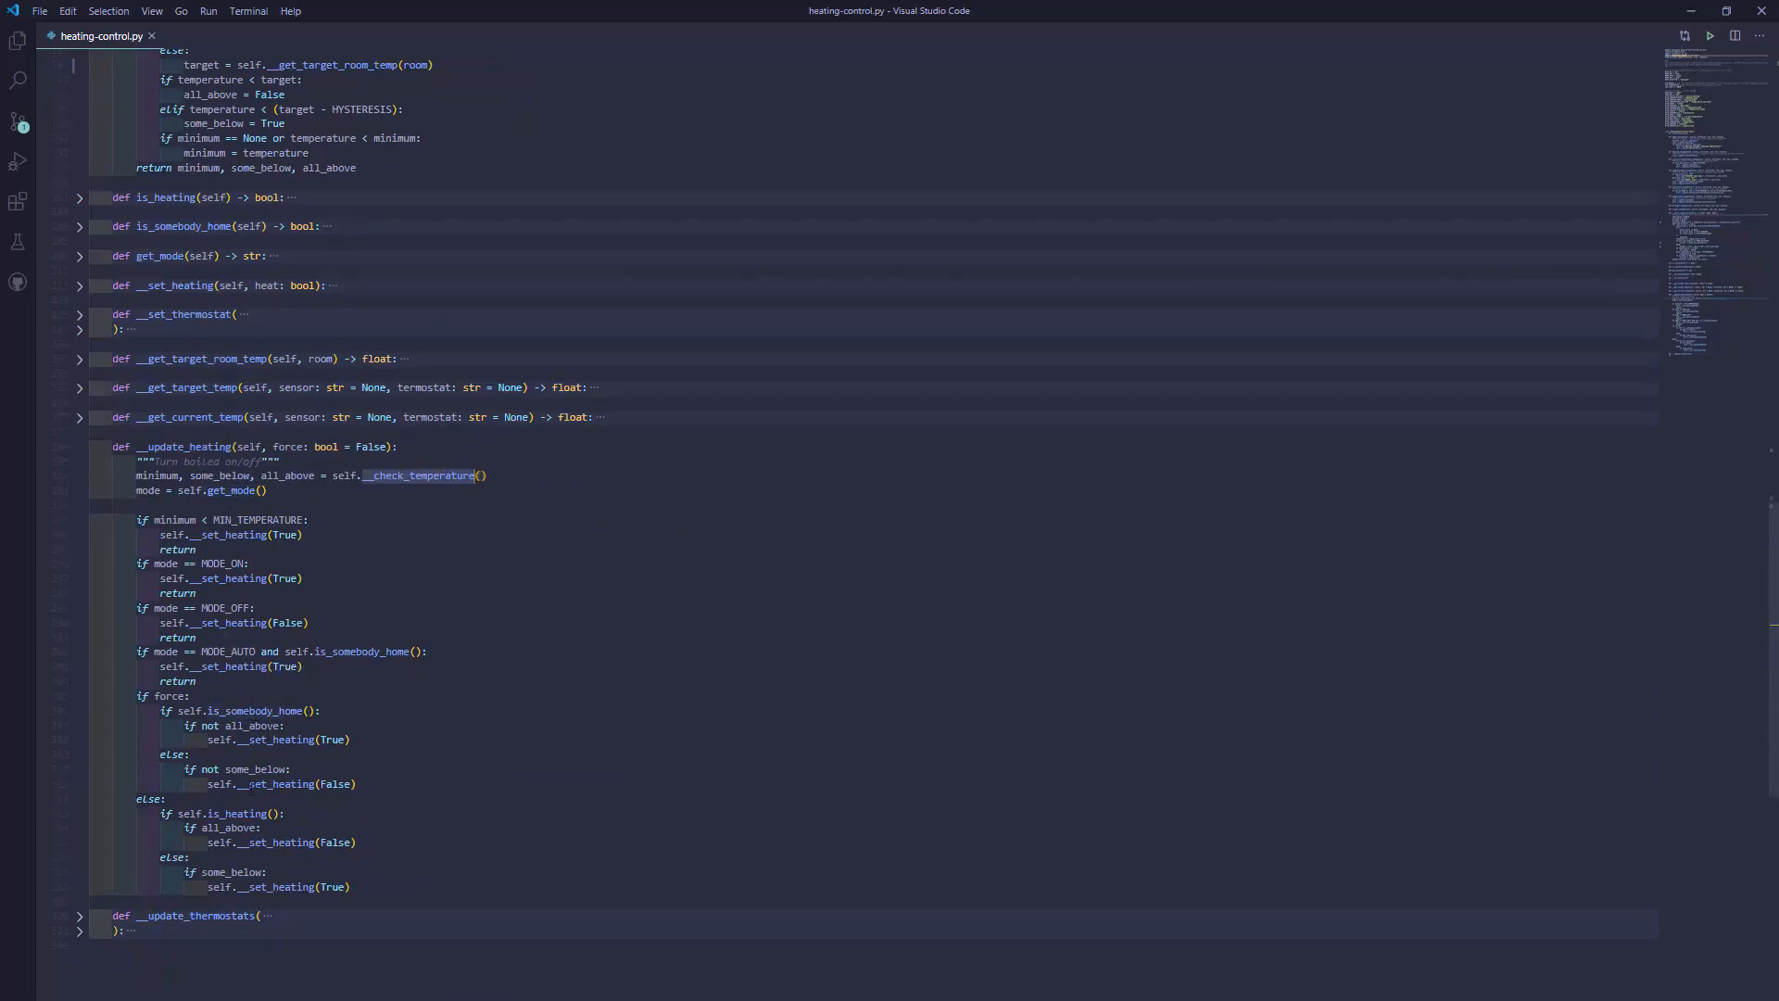
pyautogui.moveTo(414, 606)
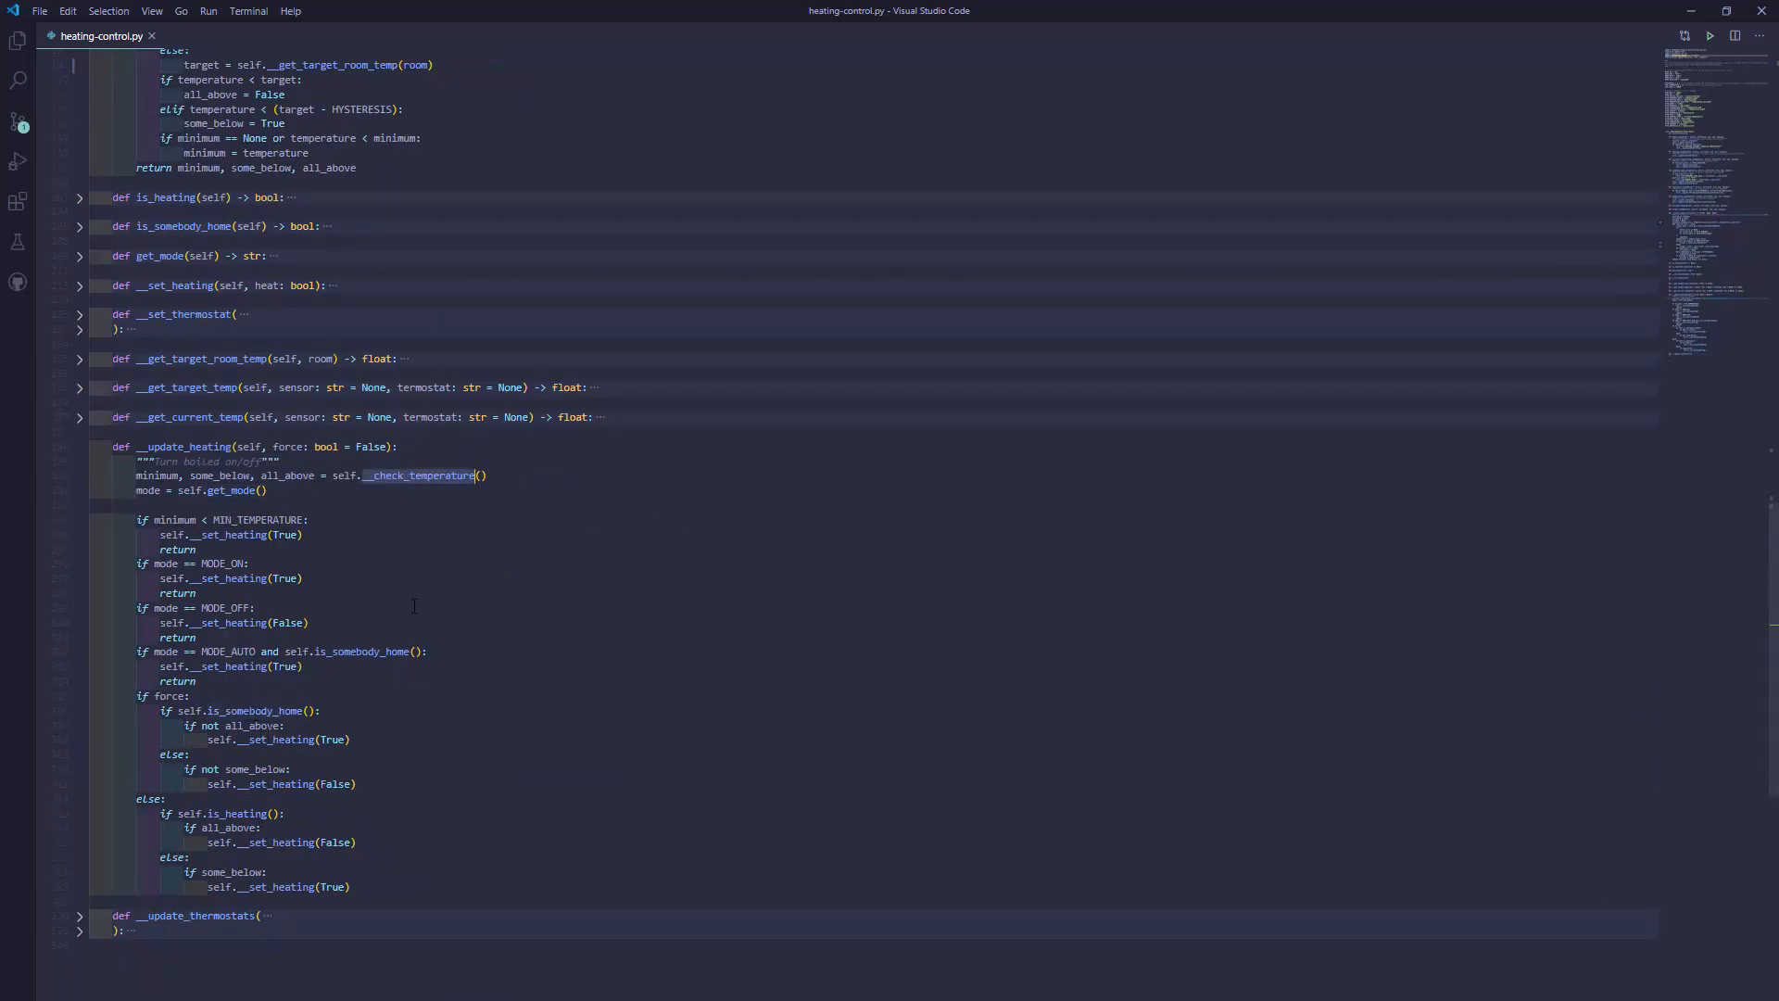
# - Expand and re-fold __set_heating, fold __update_heating, then expand and collapse __set_thermostat
pyautogui.click(224, 535)
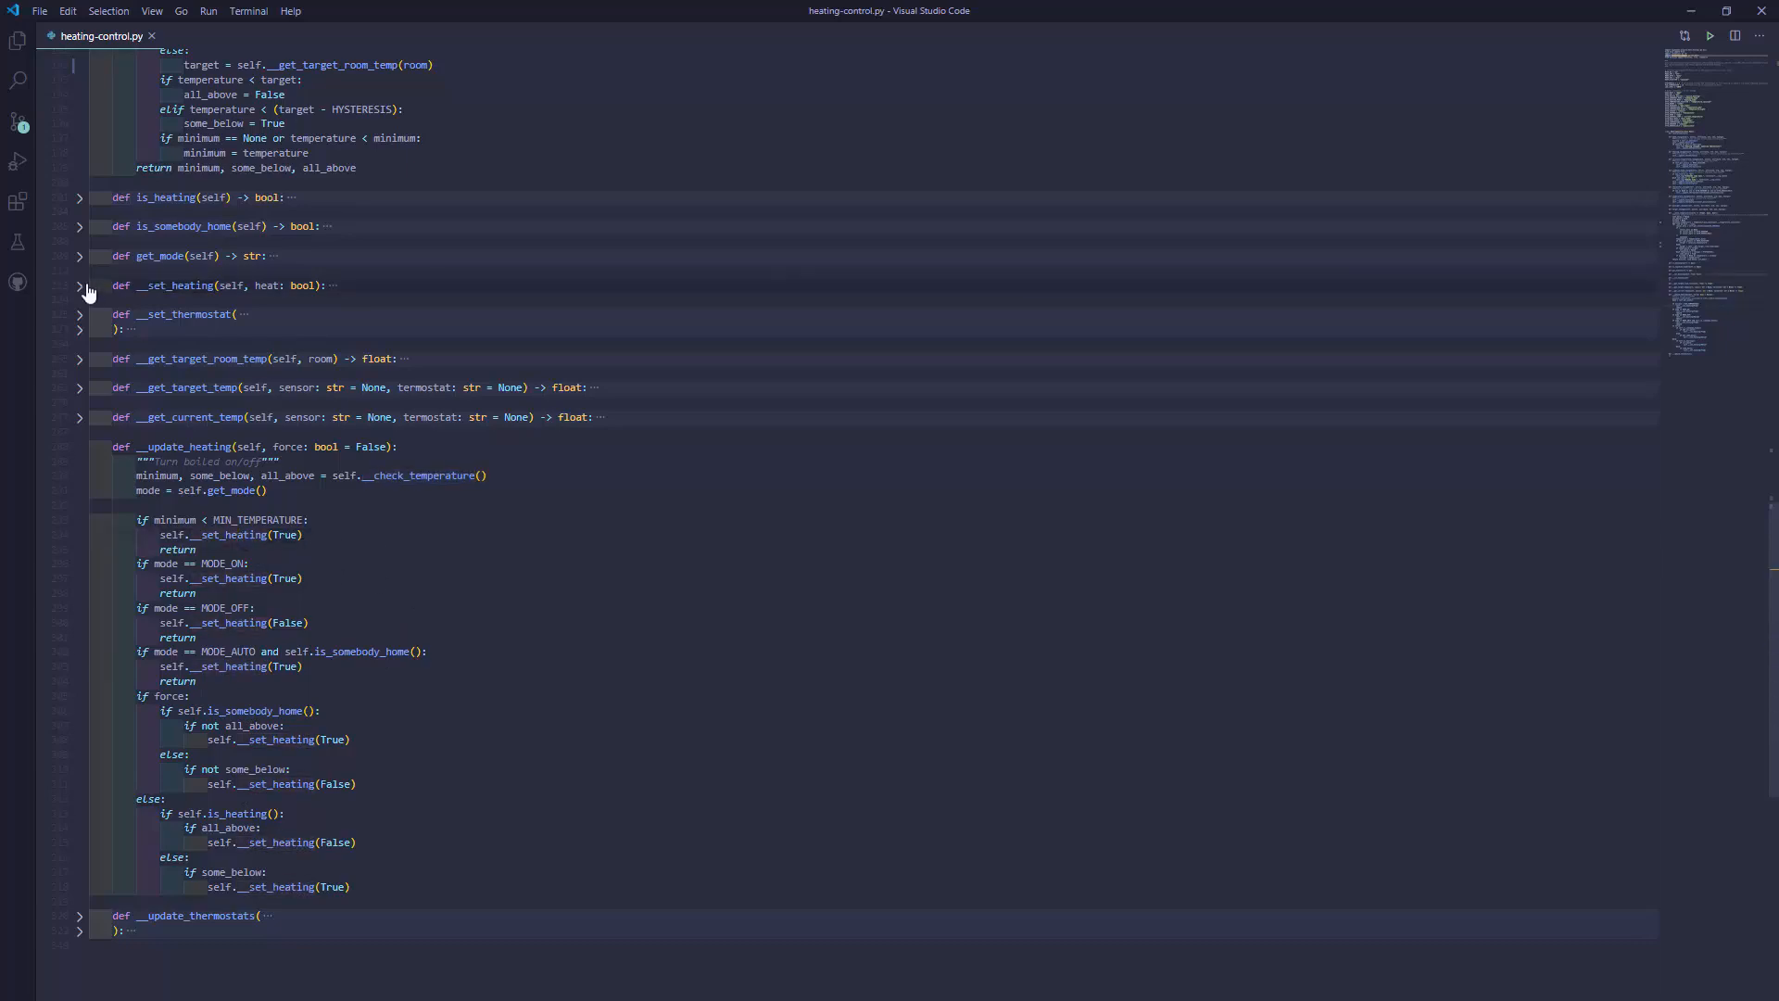
pyautogui.click(79, 287)
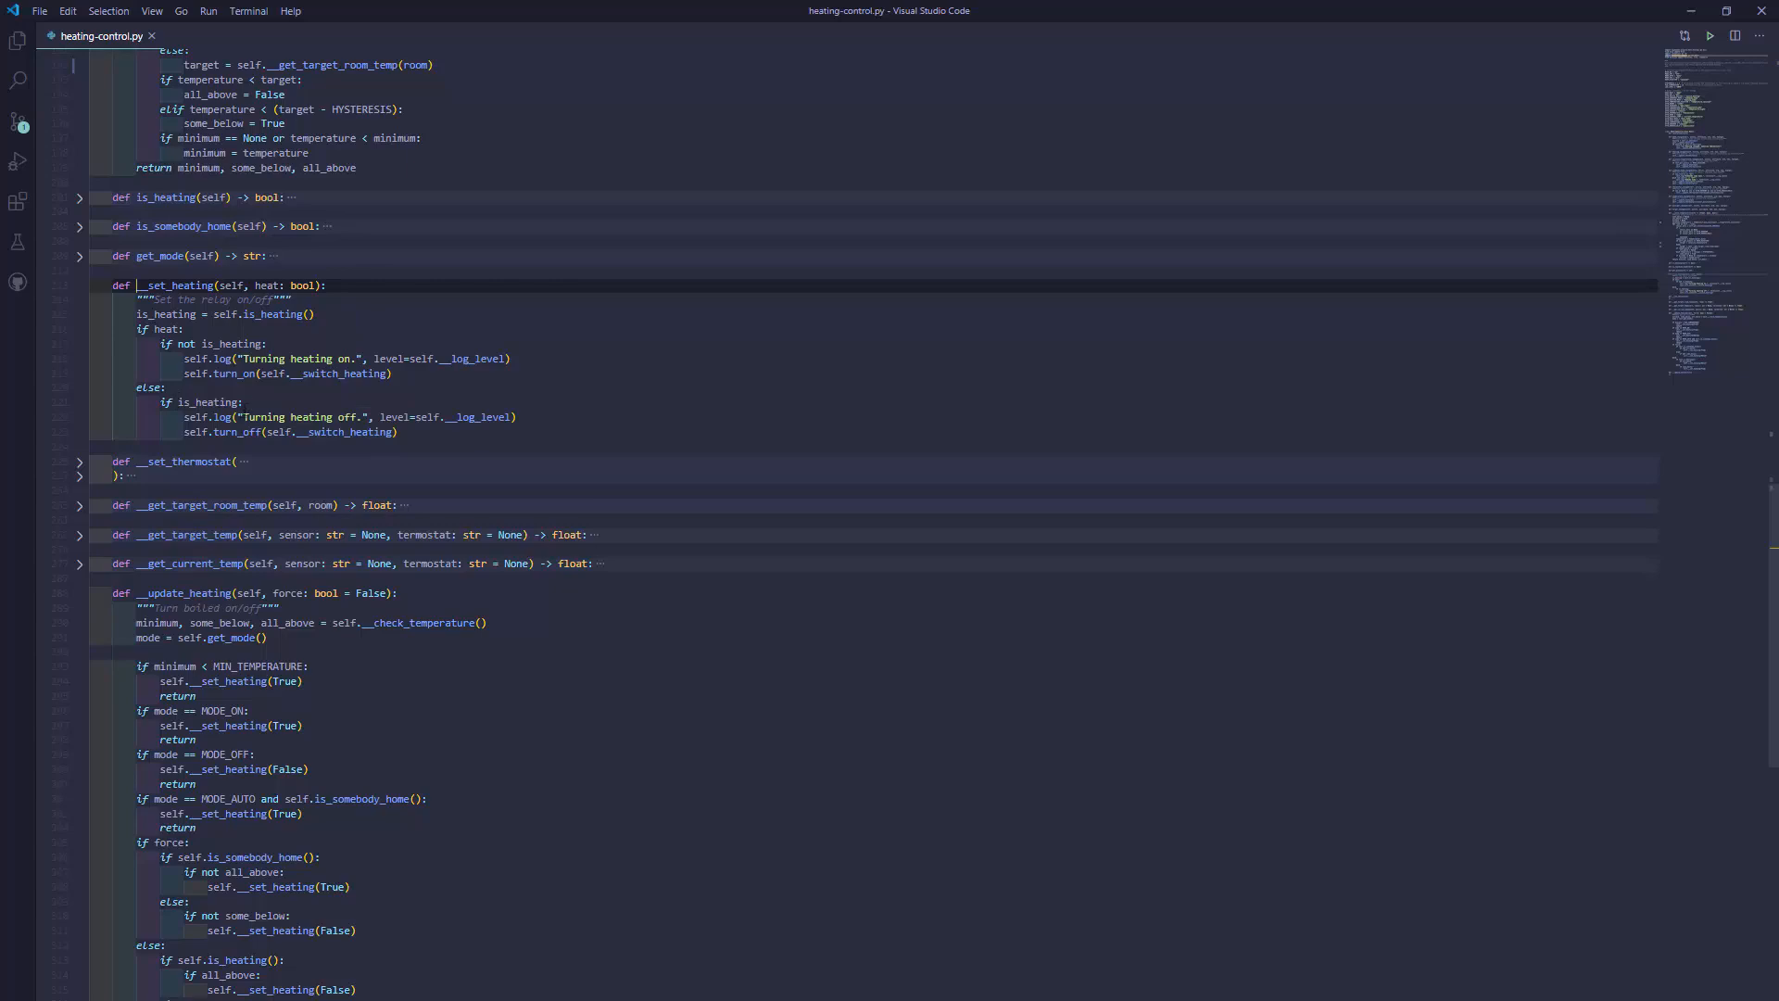
pyautogui.click(79, 285)
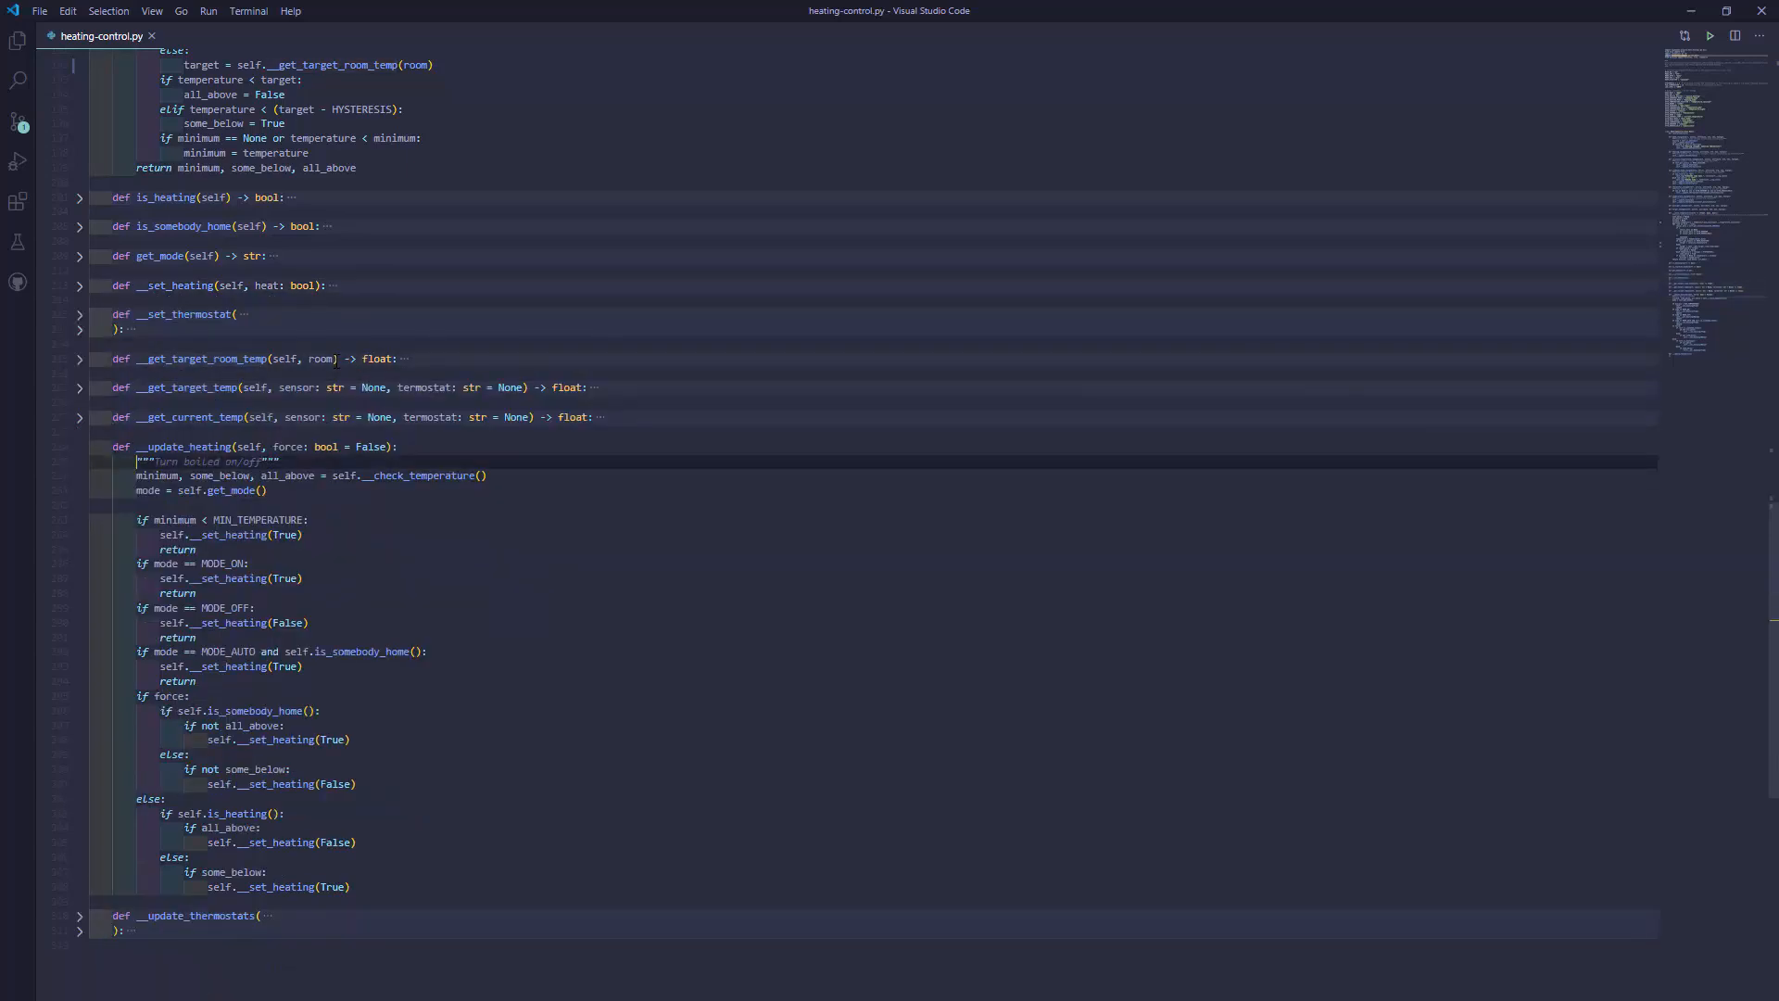
pyautogui.click(79, 445)
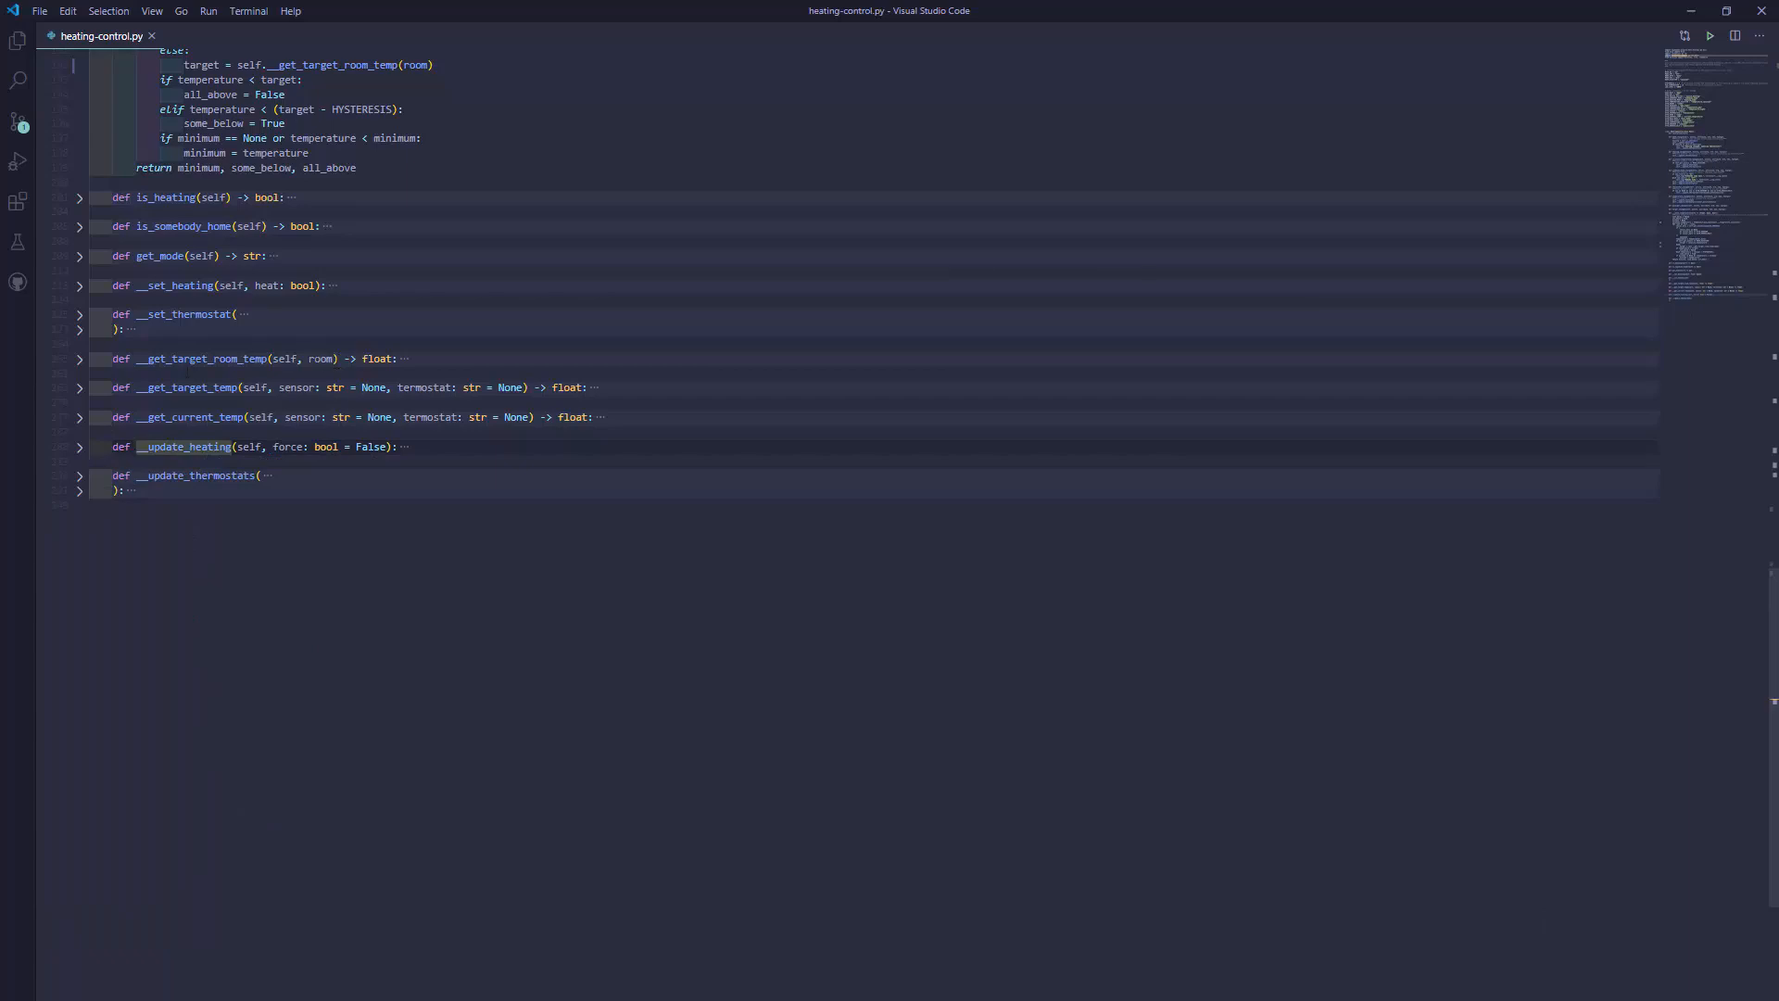
pyautogui.click(80, 475)
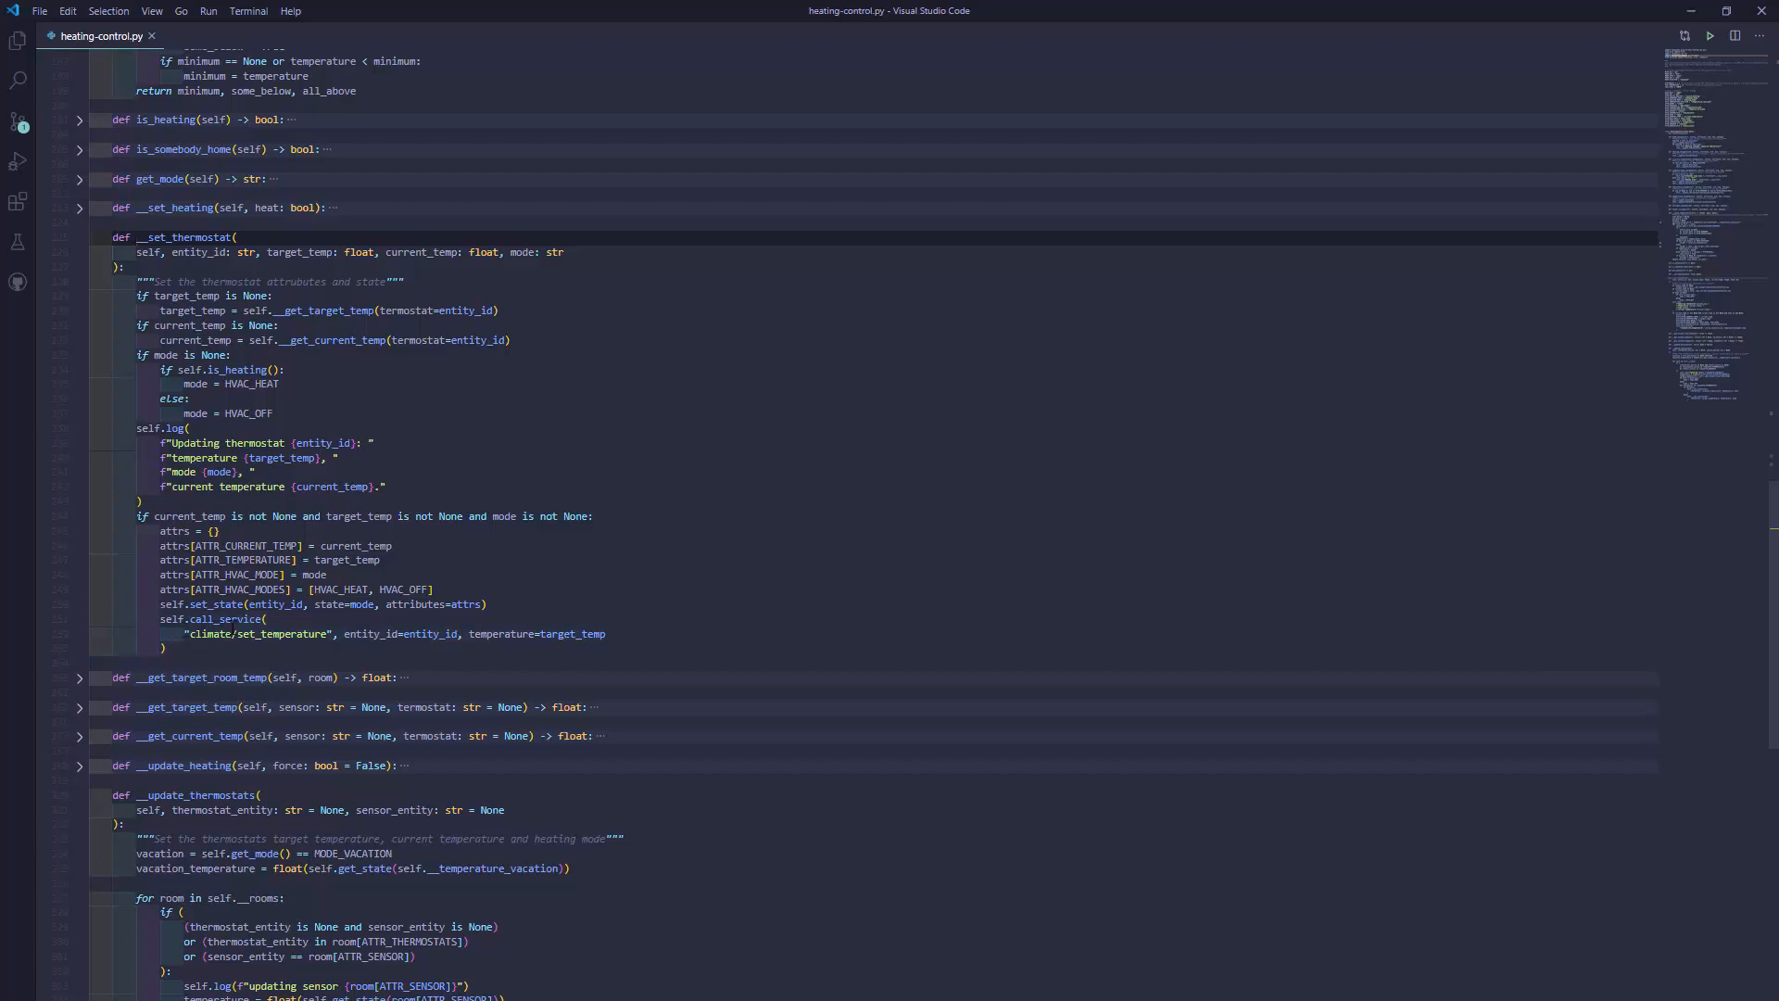
pyautogui.moveTo(127, 546)
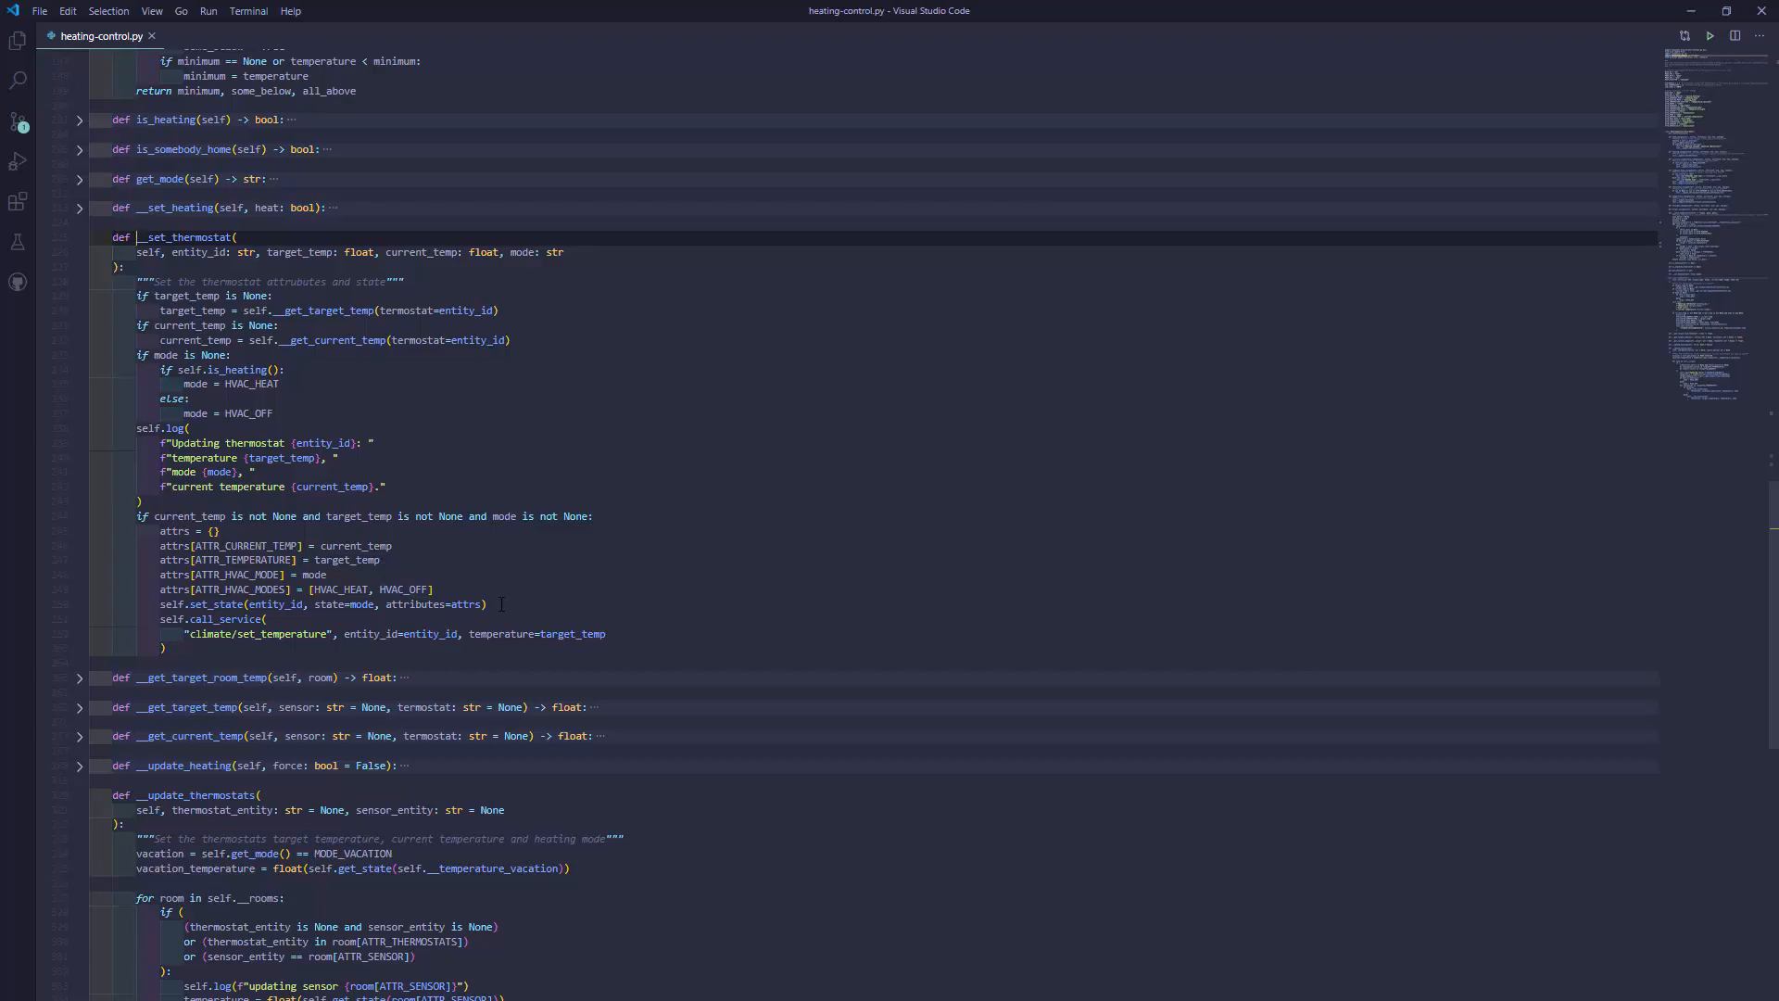
pyautogui.click(80, 237)
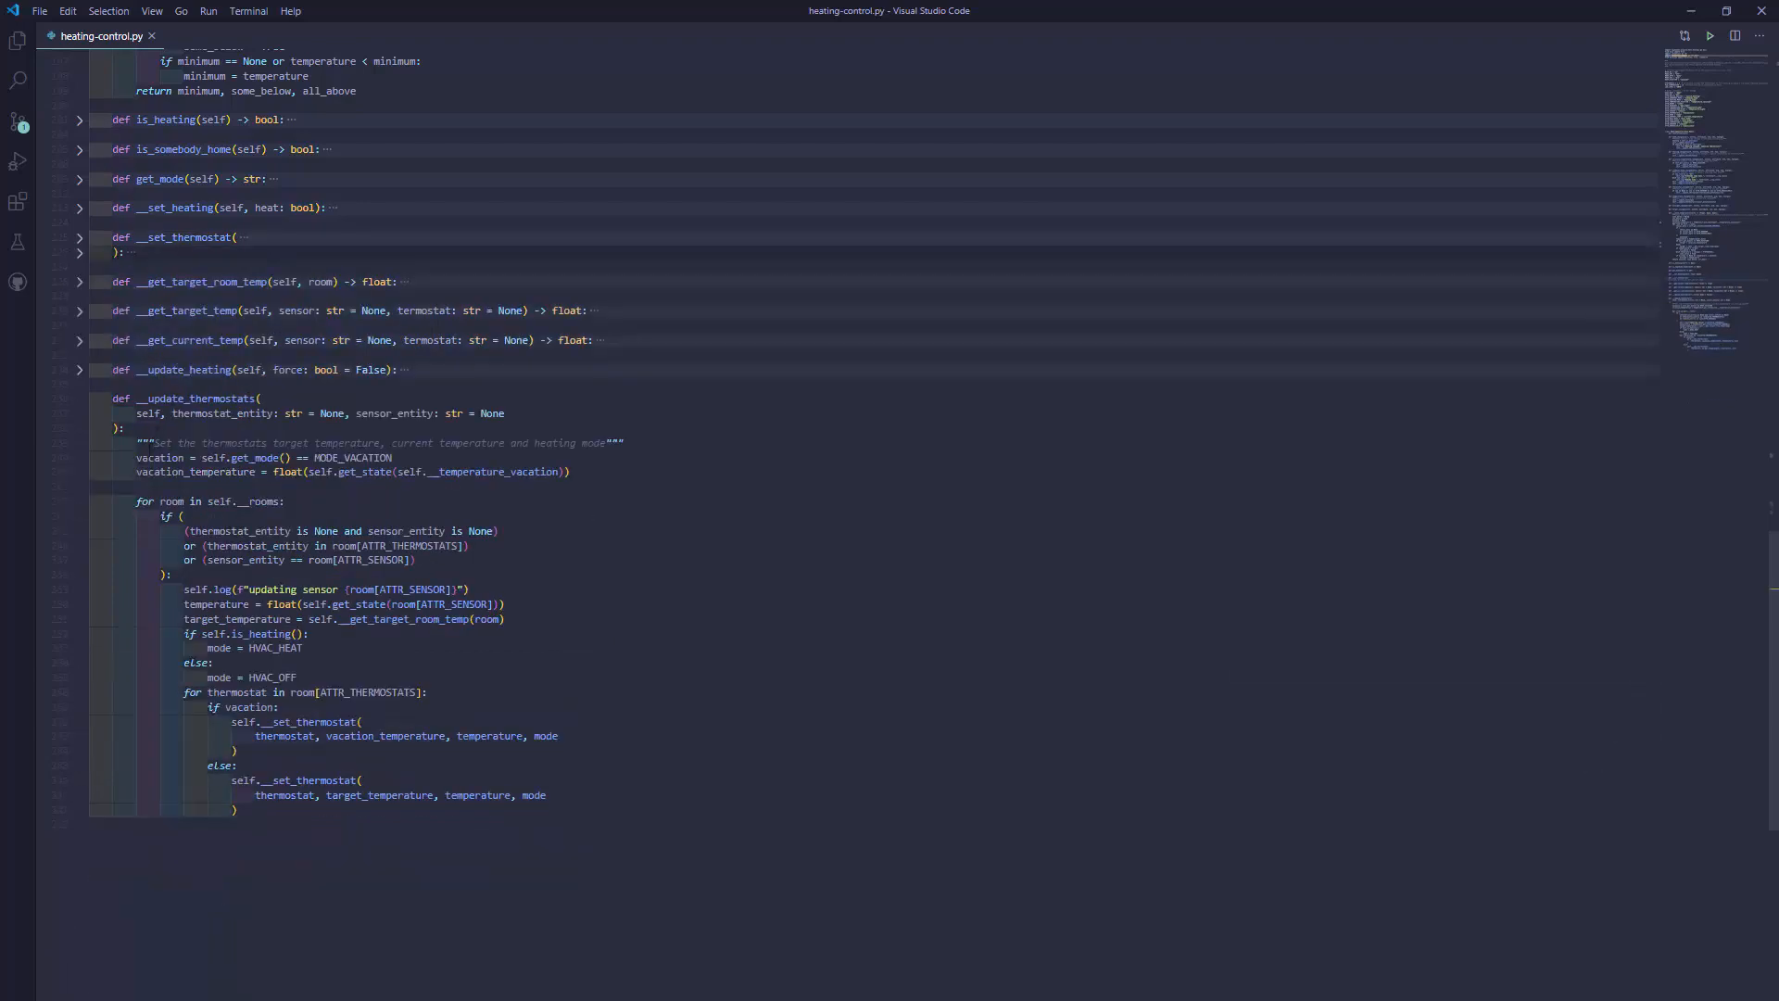
# - Collapse __update_thermostats and expand __get_target_room_temp to show its day/night target lookup
pyautogui.click(80, 399)
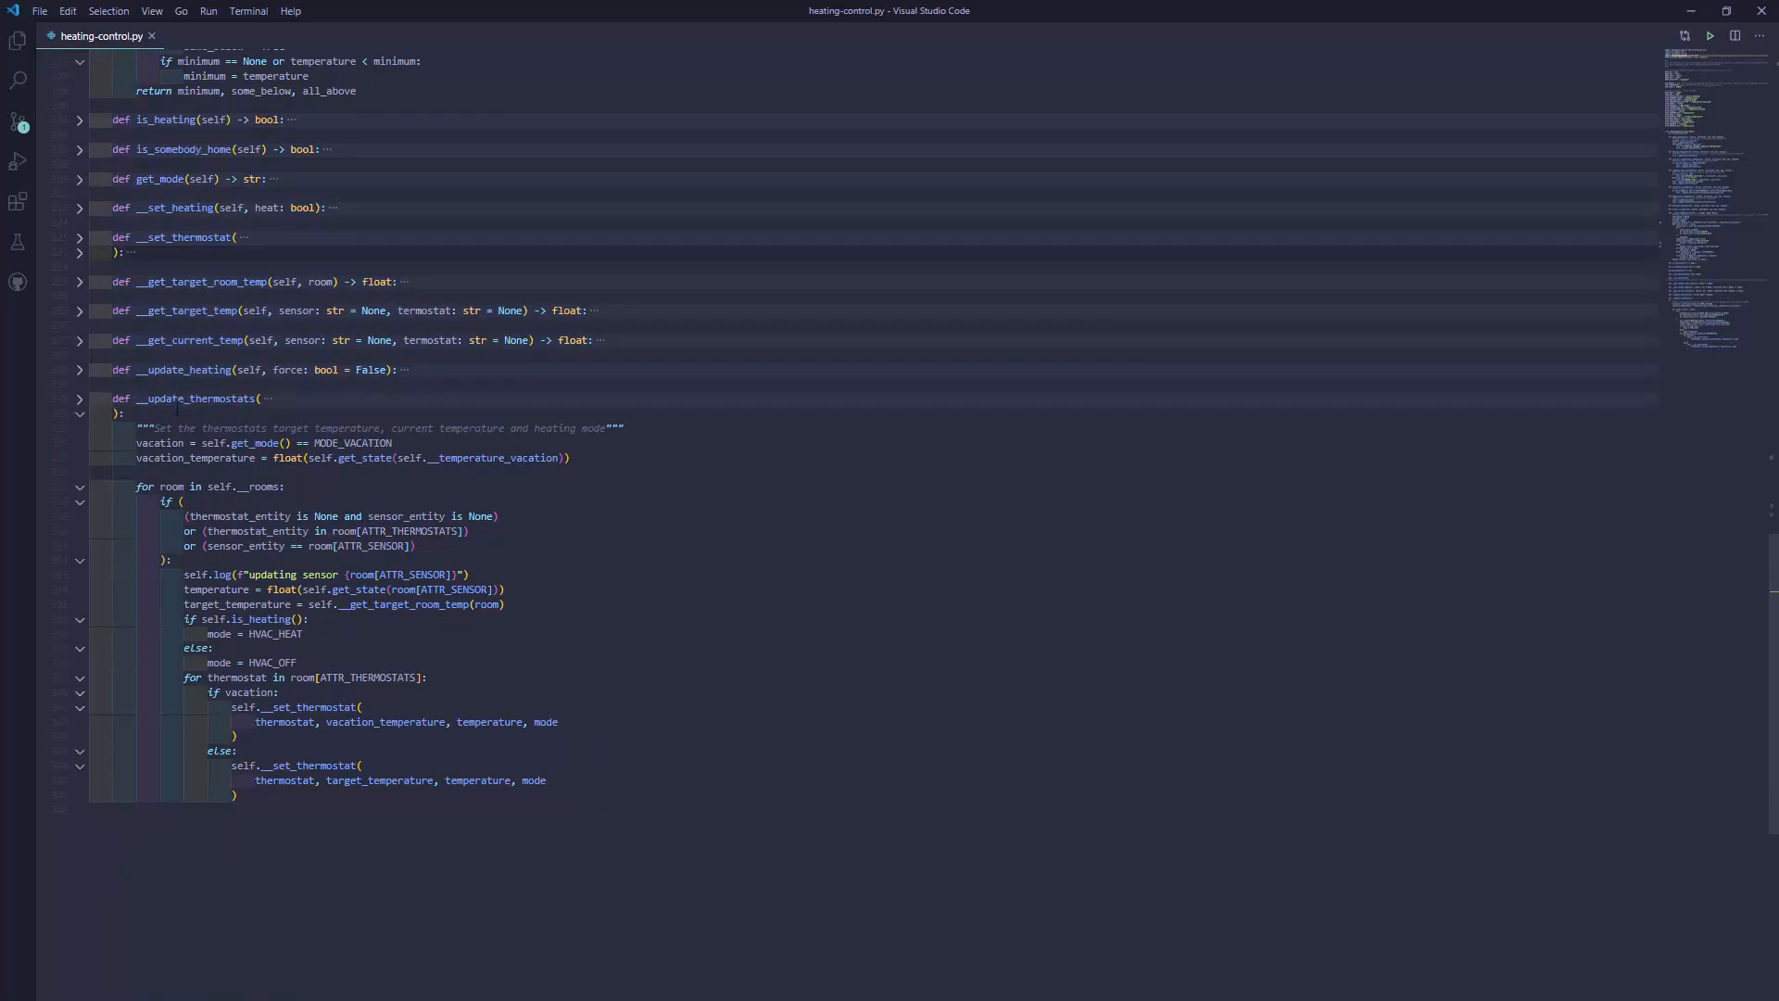
pyautogui.click(80, 398)
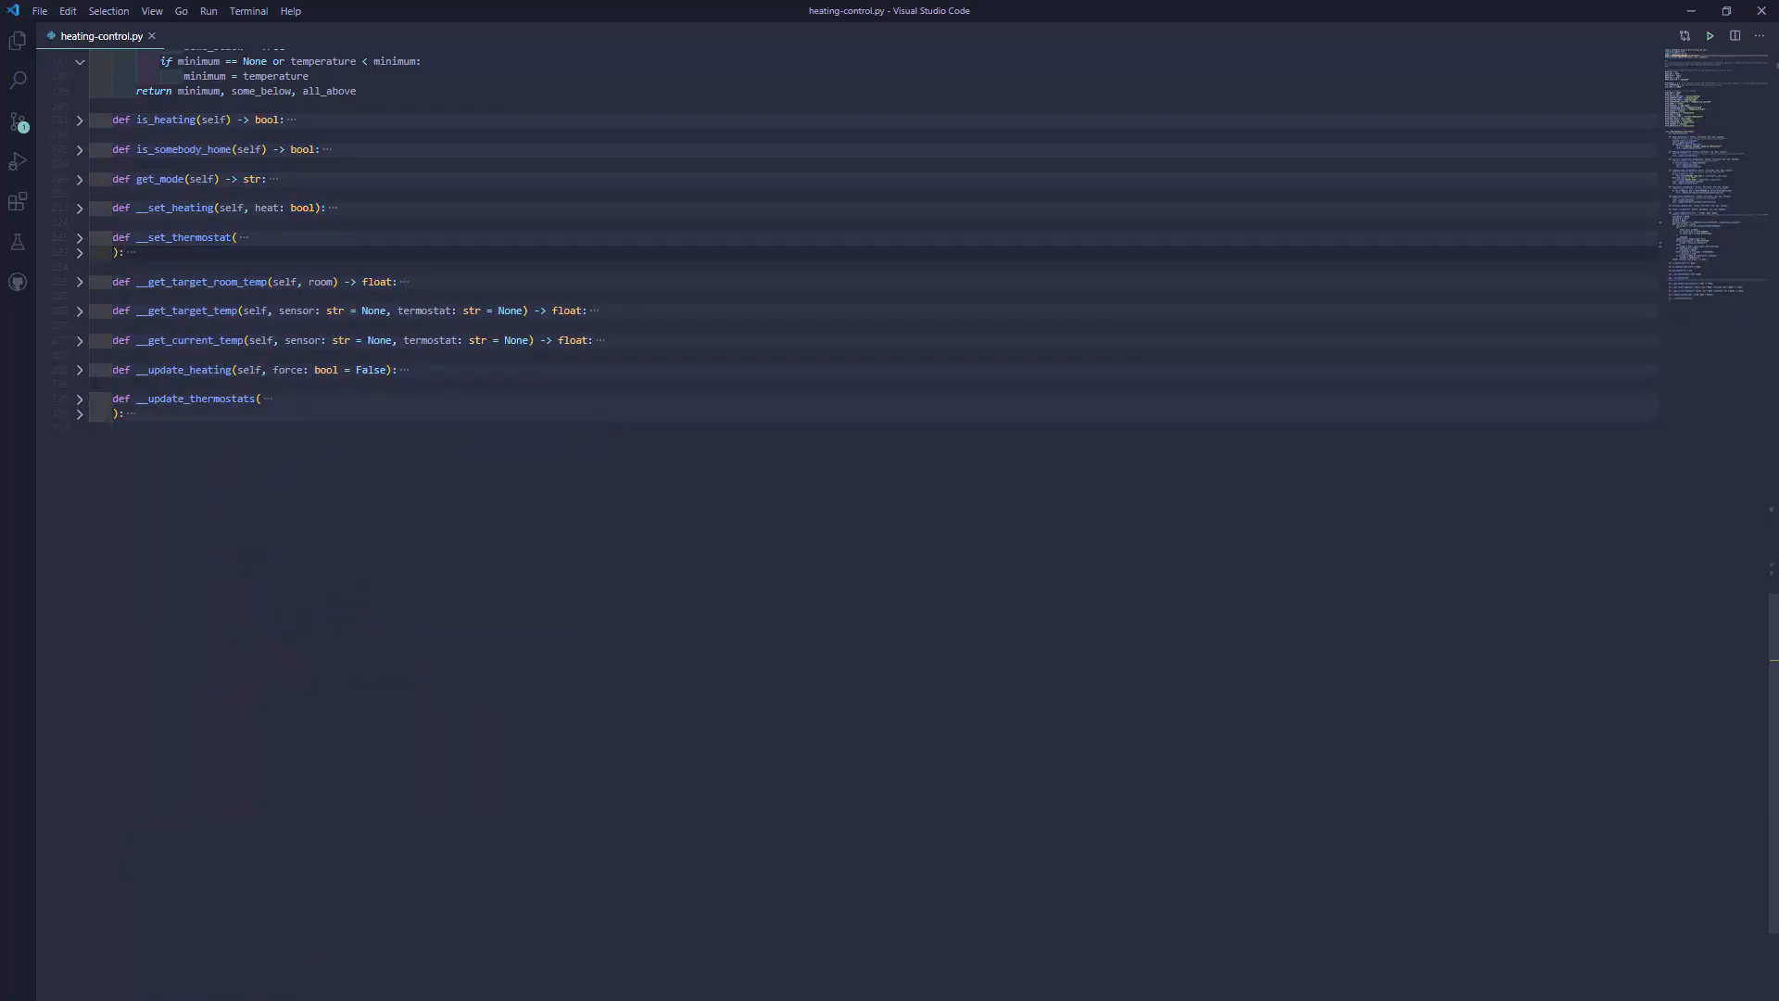
pyautogui.click(79, 282)
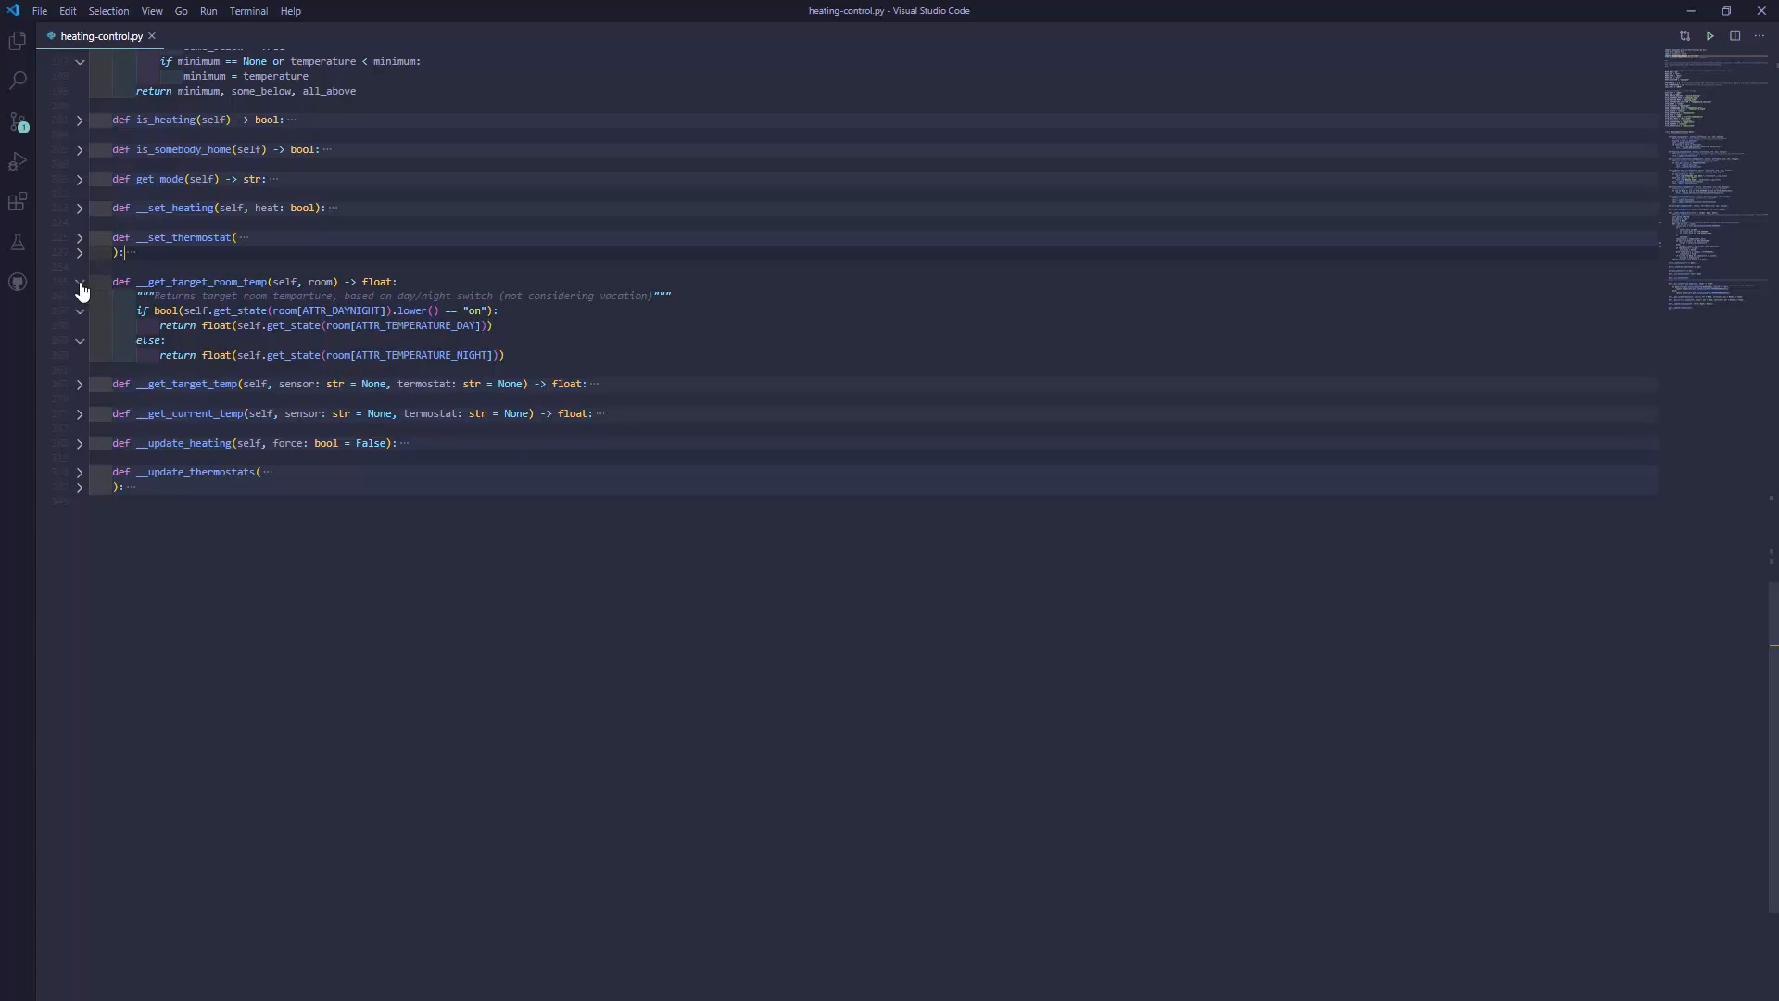
# - Collapse __get_target_room_temp, then expand and re-collapse __get_target_temp
pyautogui.click(80, 282)
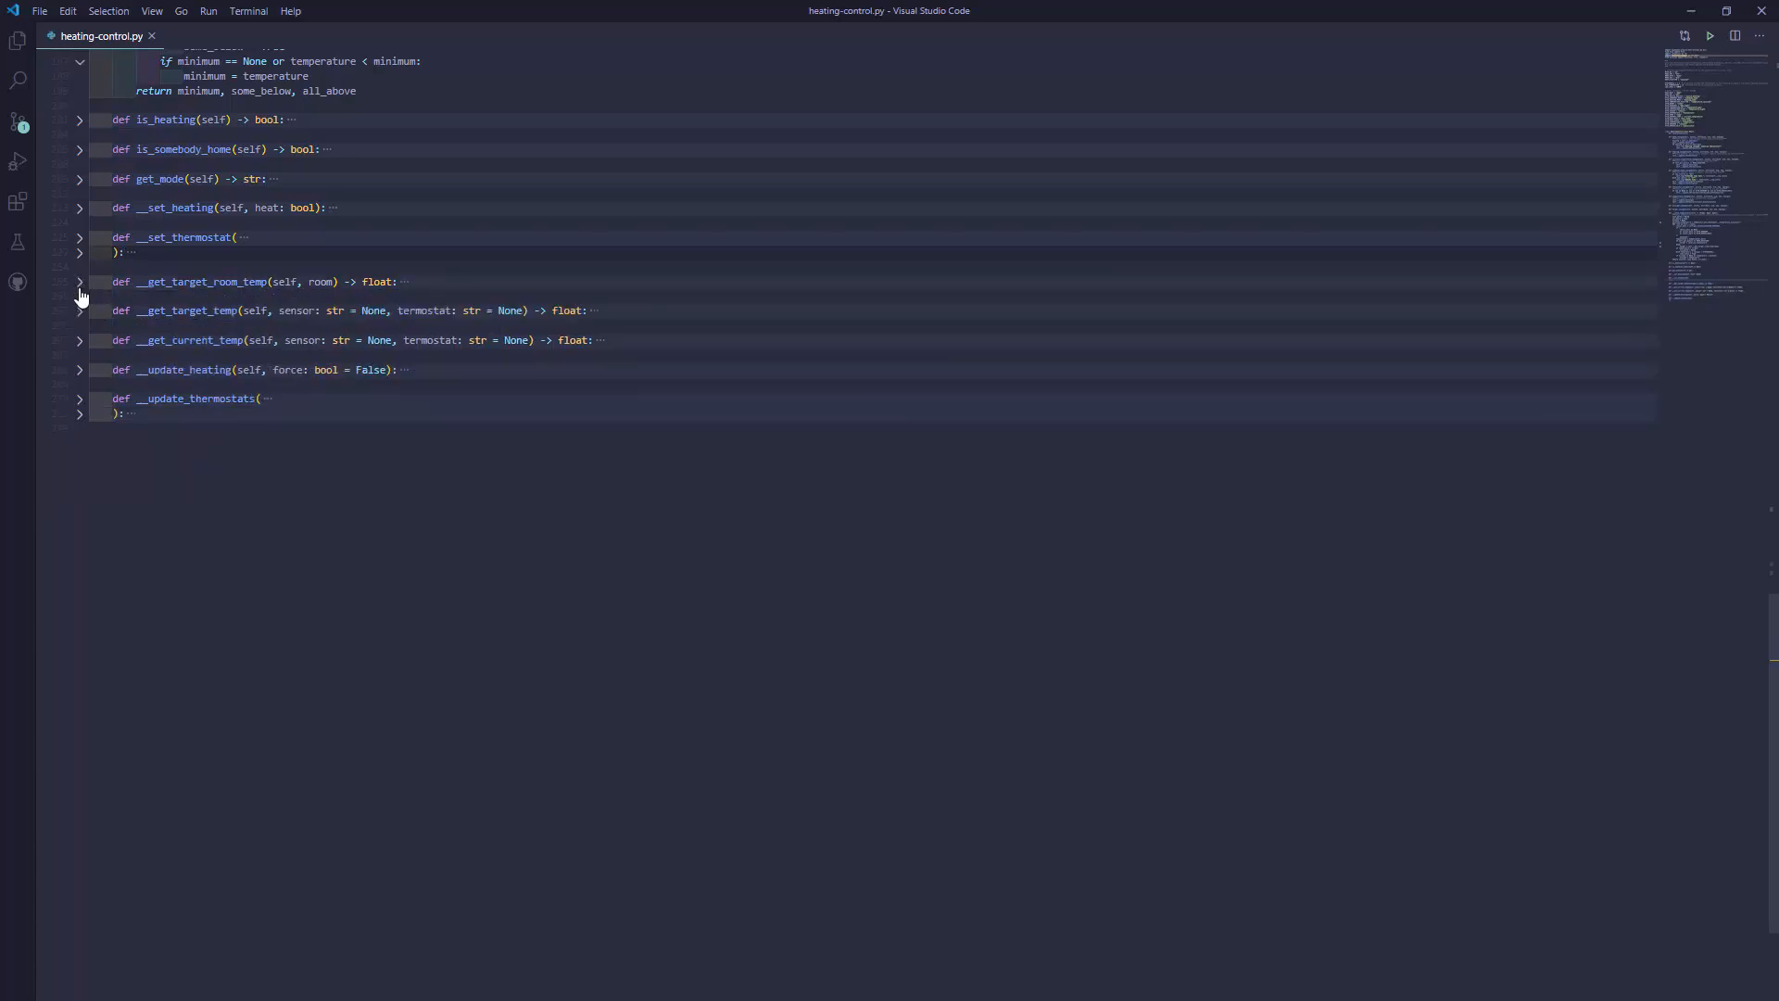
pyautogui.click(79, 310)
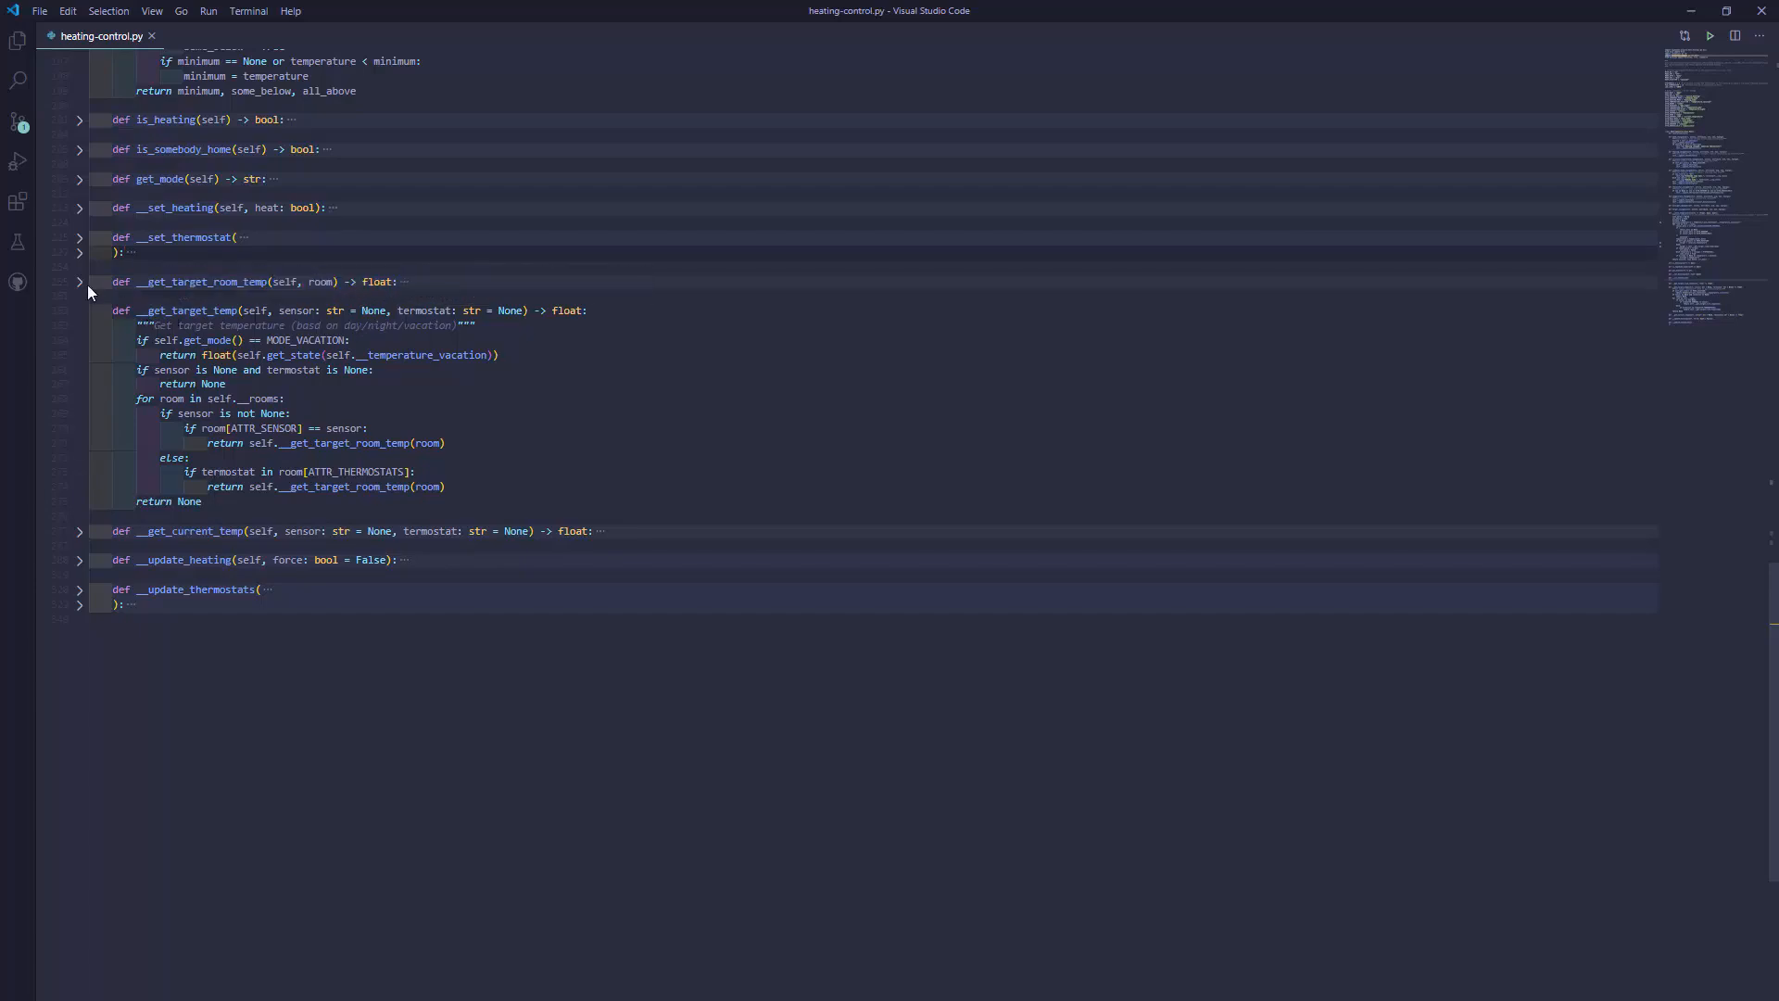
pyautogui.click(79, 282)
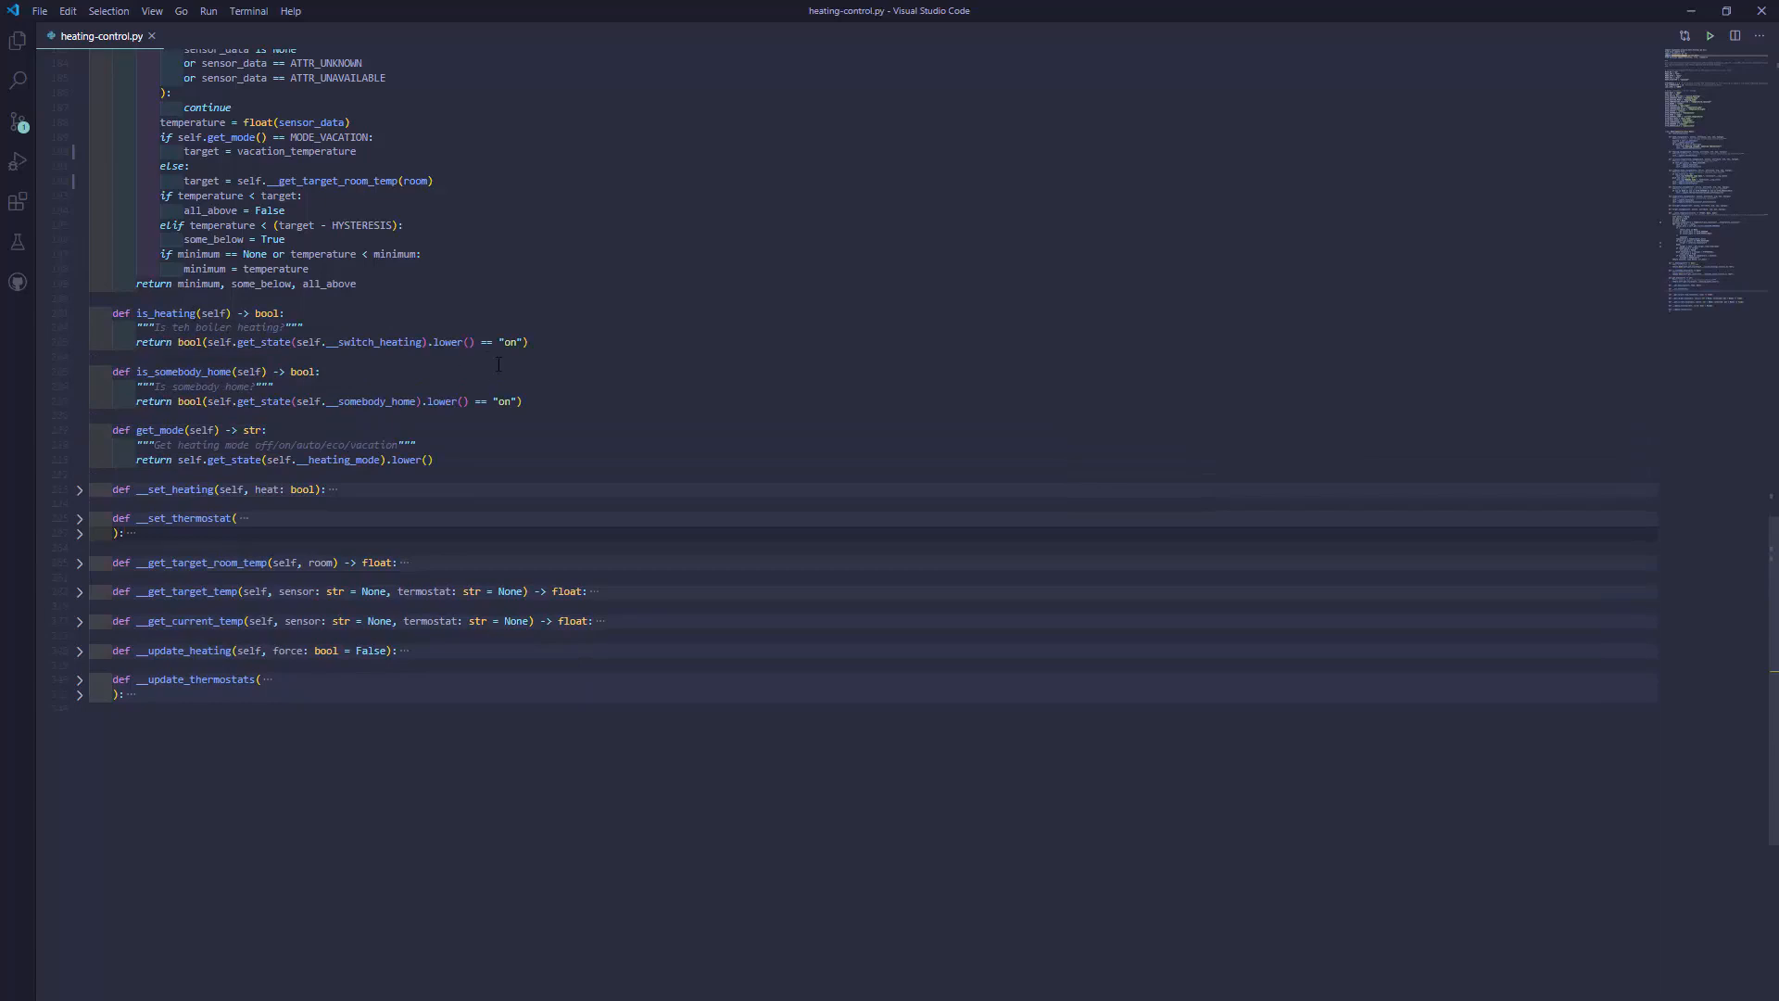
# - Scroll up to the HeatingControl class with all methods folded, initialize through __update_thermostats
pyautogui.scroll(3)
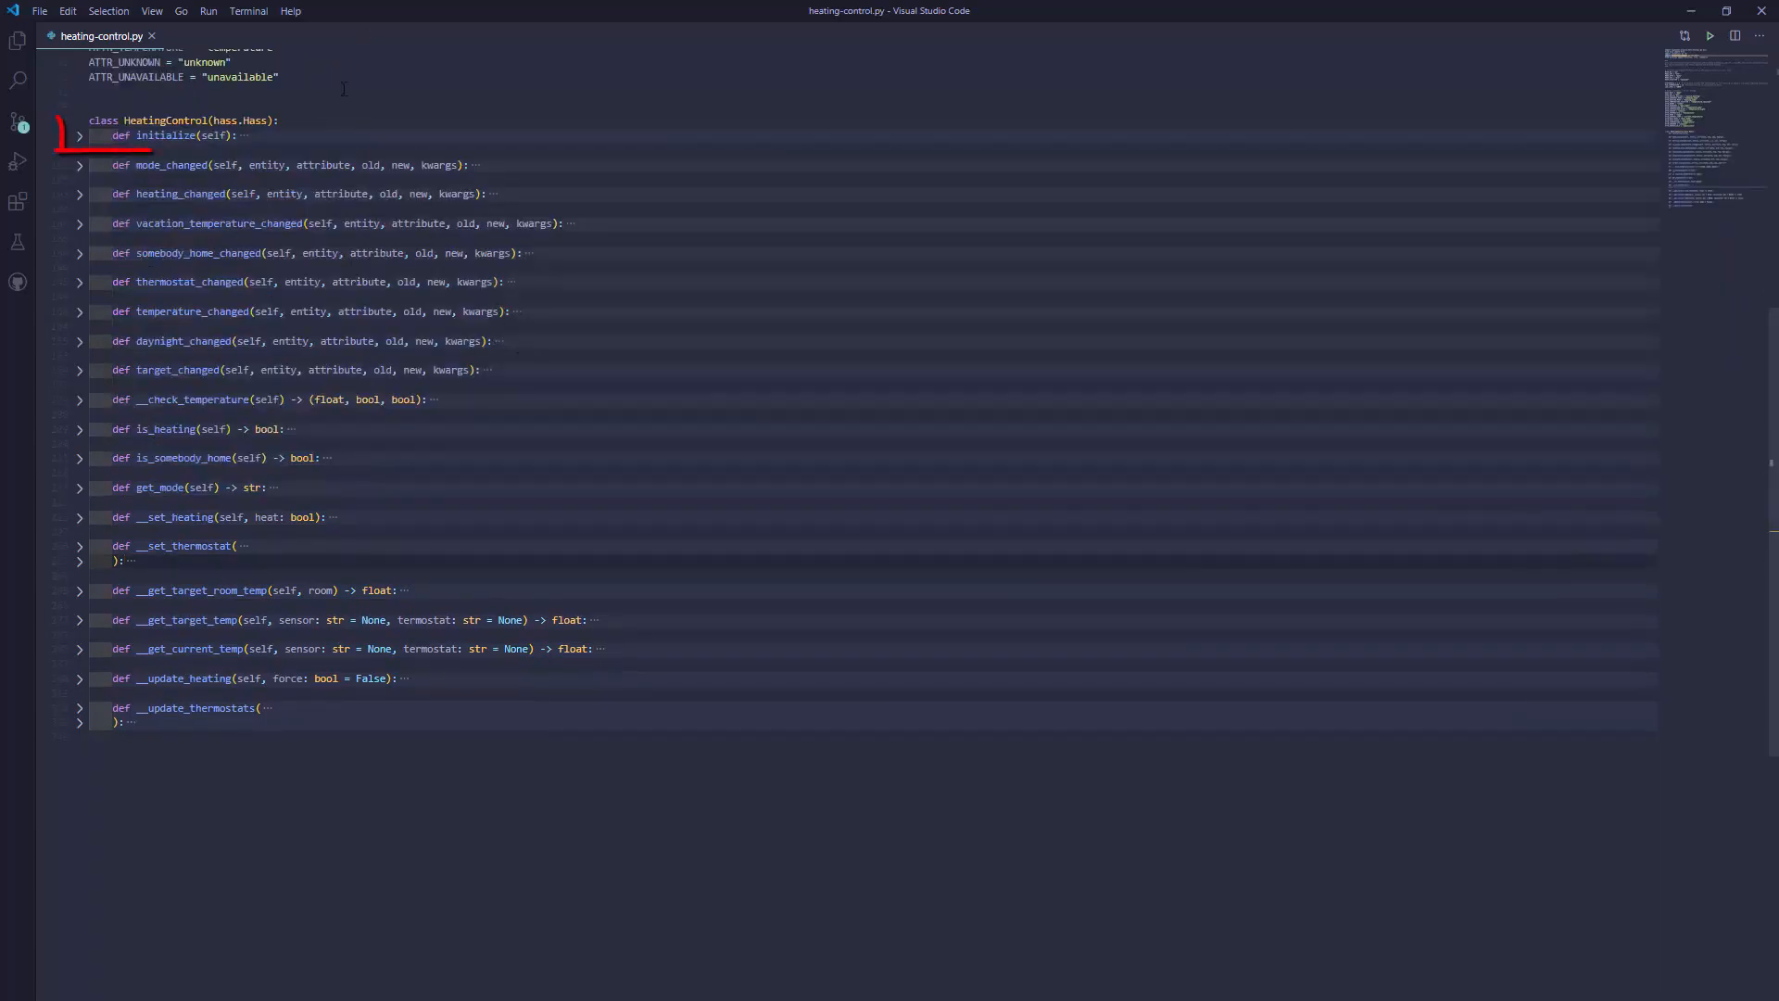